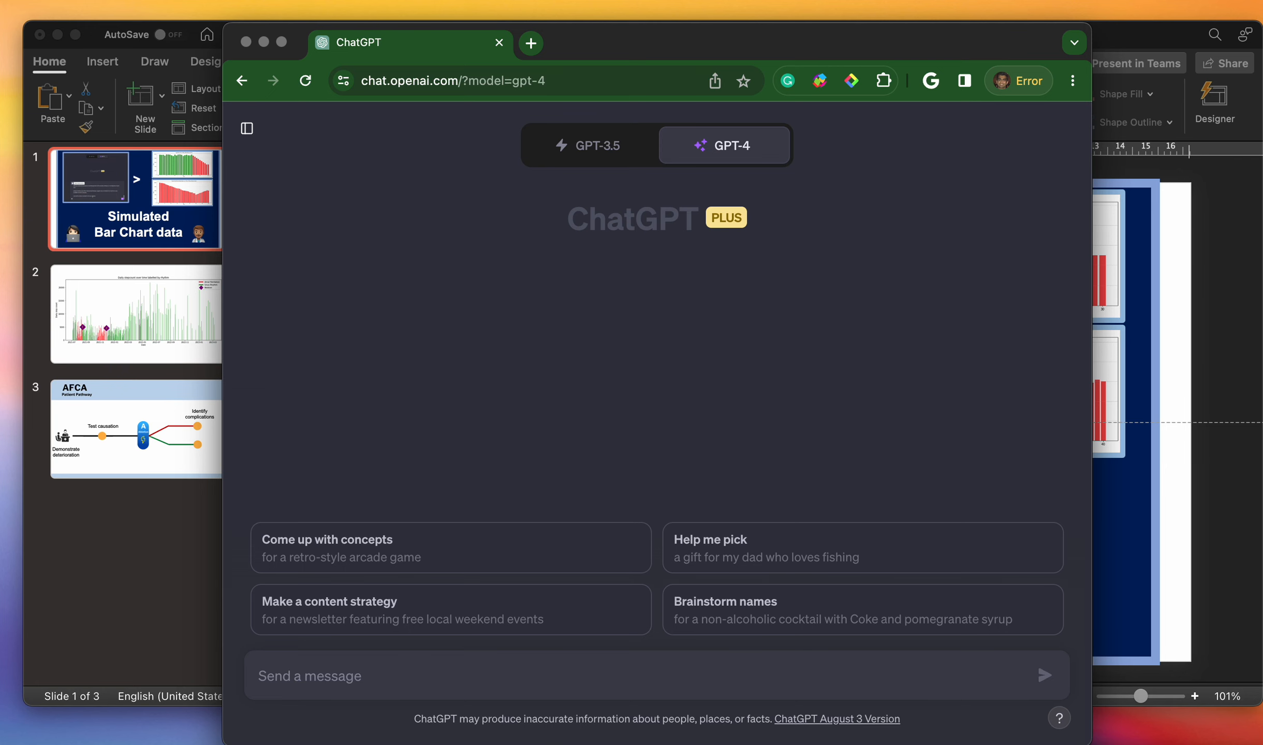
{"action": "mouse_move", "coordinate": [83, 631]}
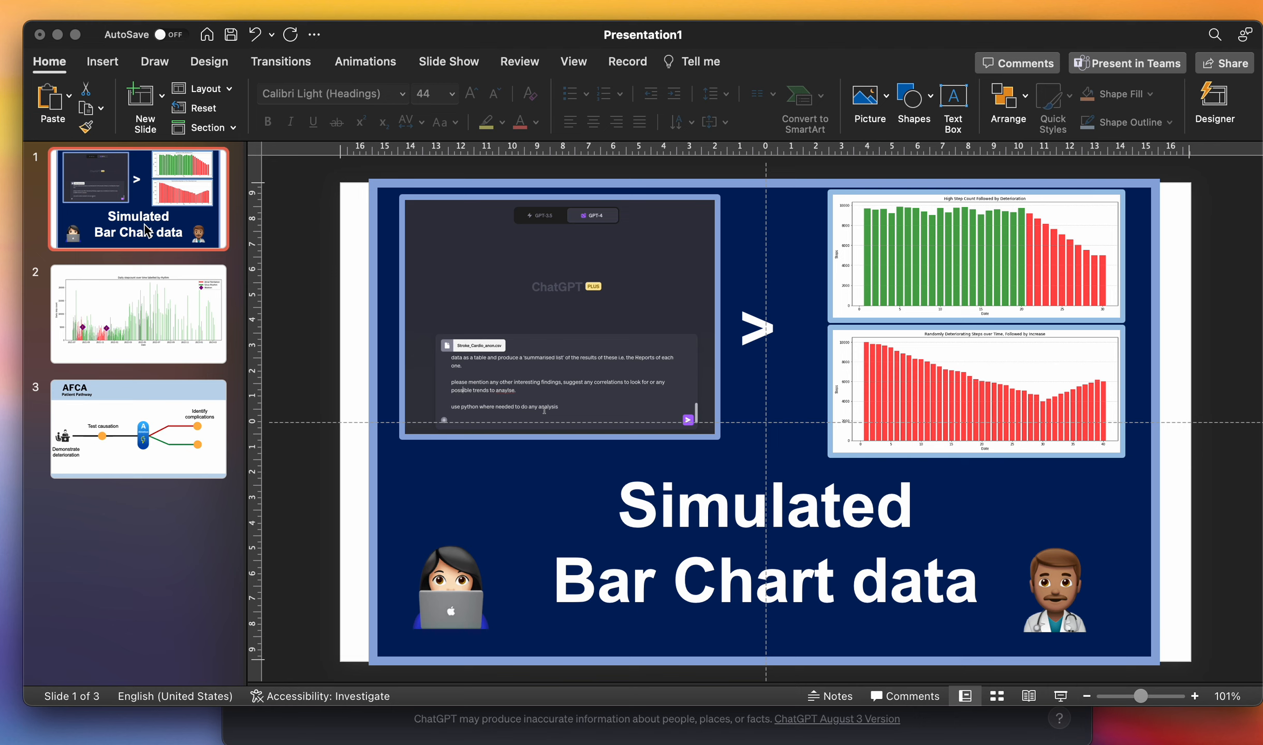
{"action": "mouse_move", "coordinate": [131, 298]}
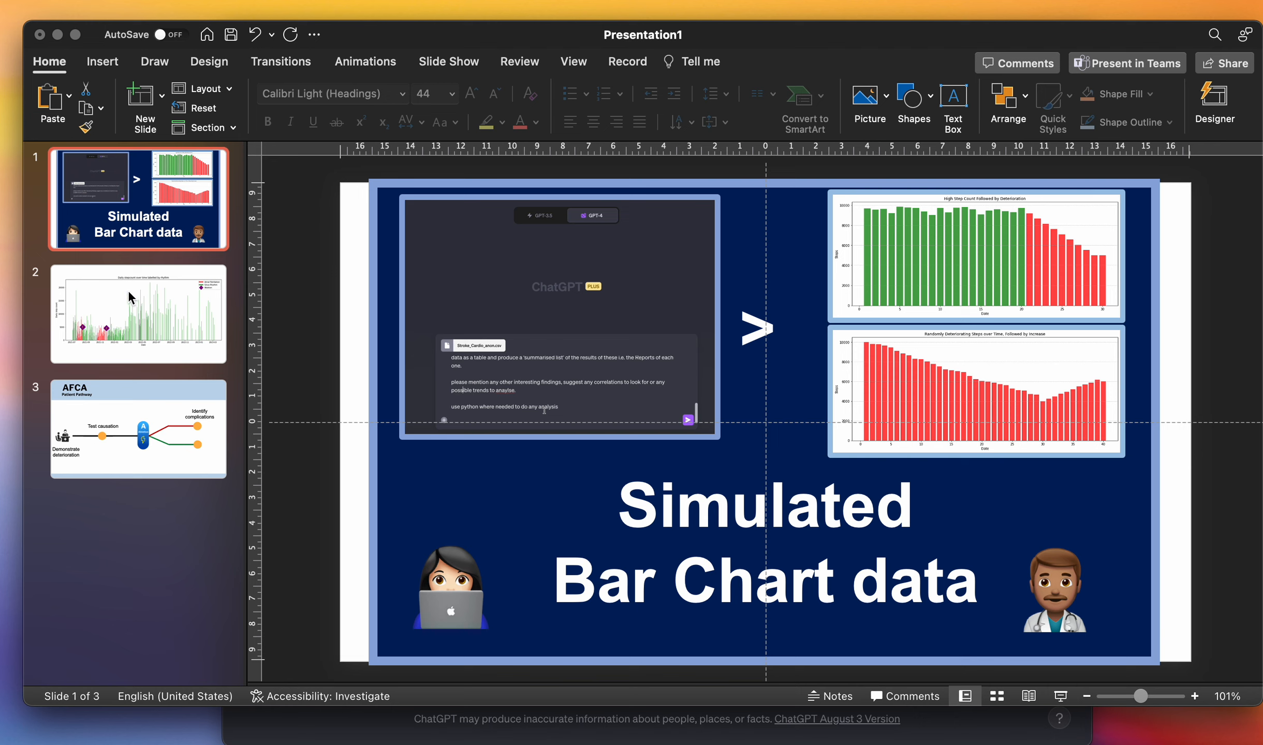
- Bring PowerPoint forward and show slide 3, the AFCA Patient Pathway diagram
{"action": "left_click", "coordinate": [138, 430]}
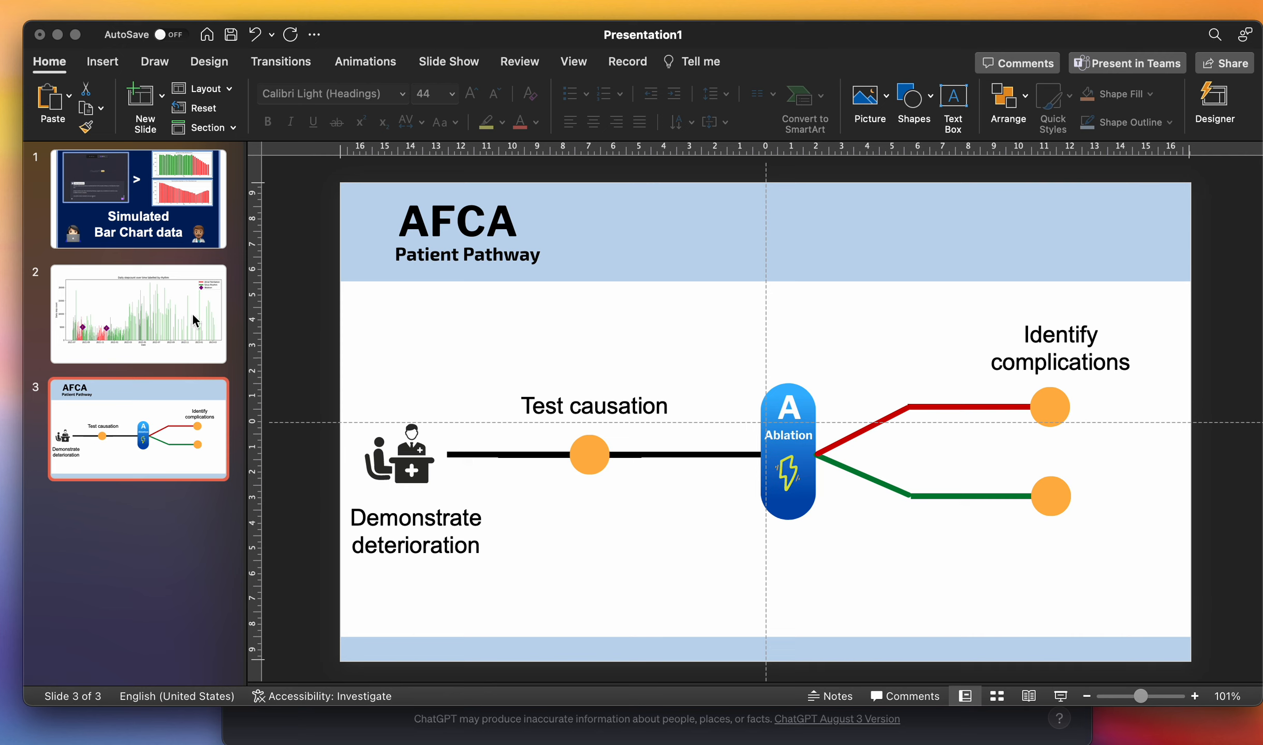
- Show slide 2, the daily step-count chart labelled by rhythm
{"action": "left_click", "coordinate": [138, 313]}
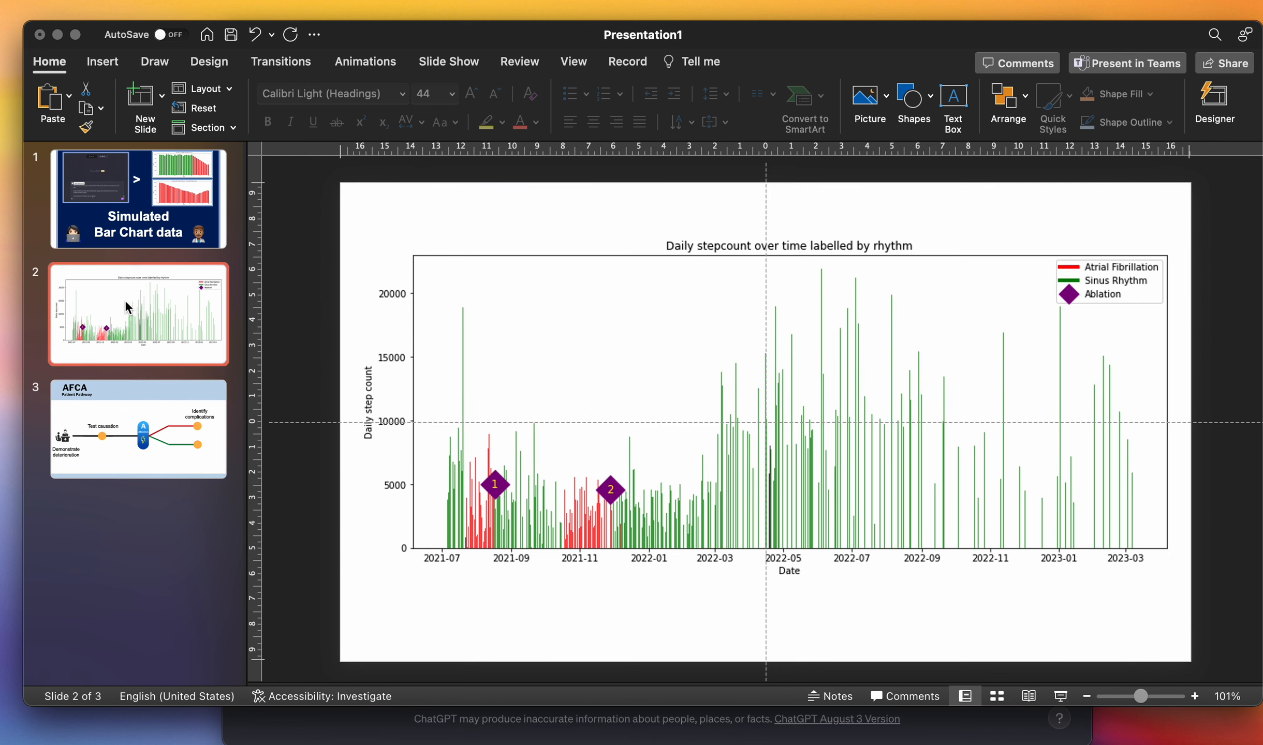
{"action": "mouse_move", "coordinate": [347, 443]}
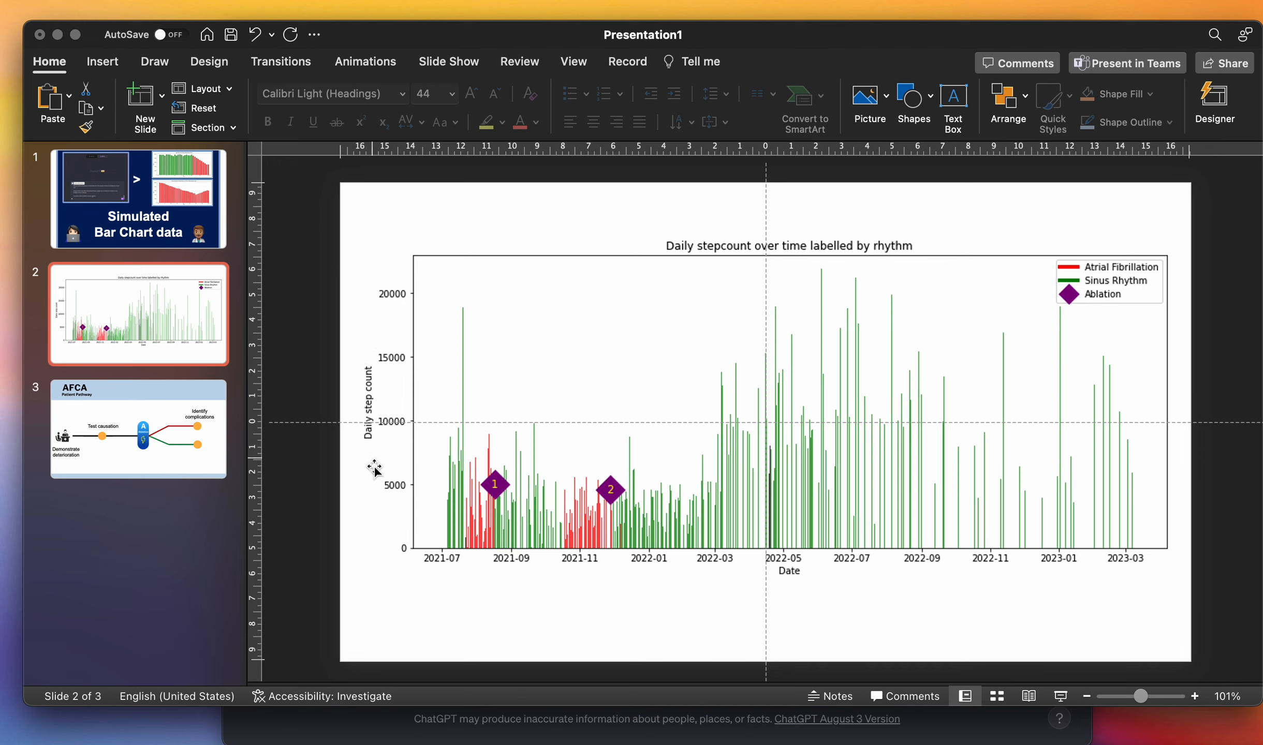
{"action": "mouse_move", "coordinate": [1162, 546]}
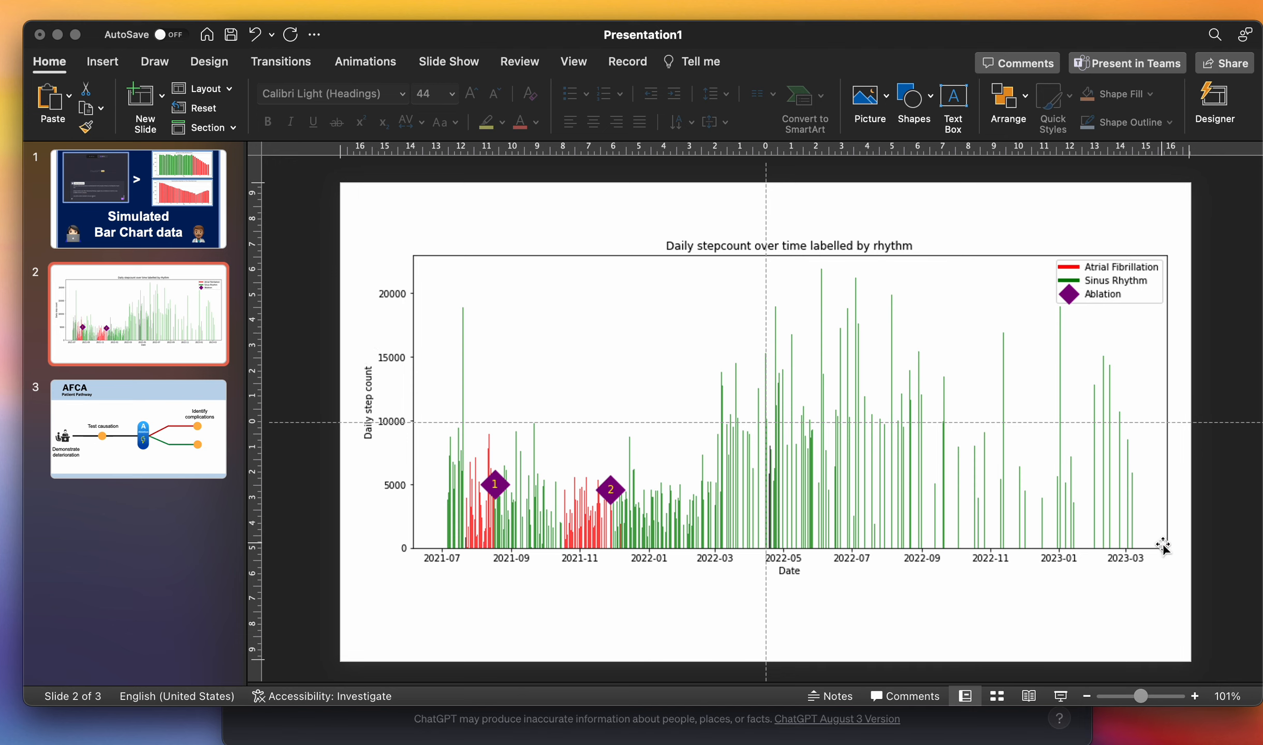
{"action": "mouse_move", "coordinate": [455, 370]}
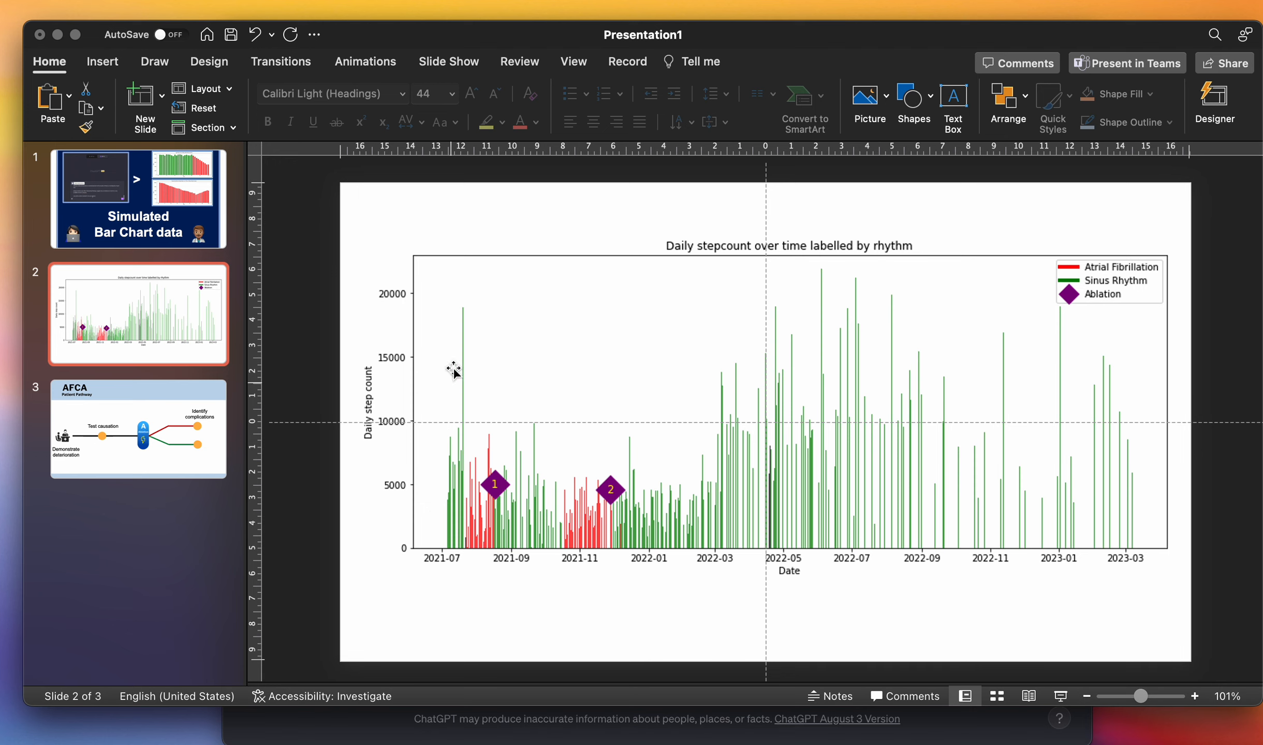
{"action": "mouse_move", "coordinate": [455, 475]}
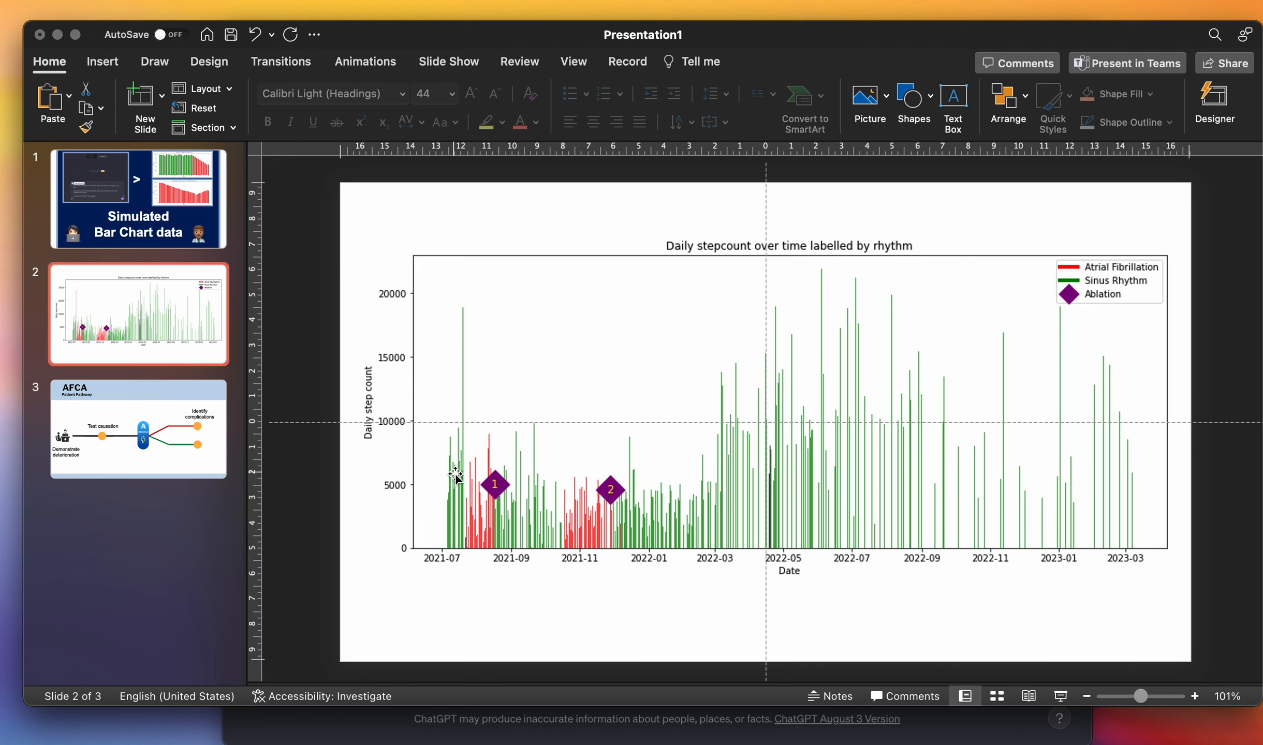
{"action": "mouse_move", "coordinate": [225, 483]}
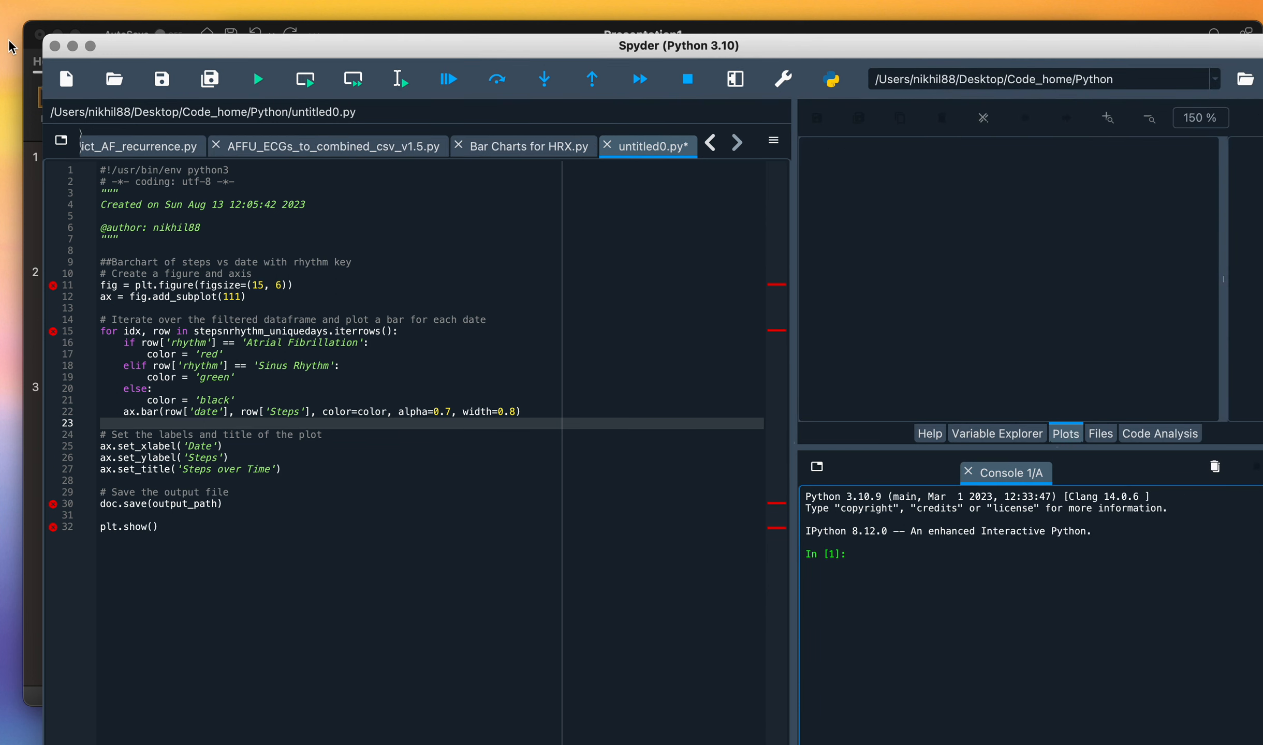
{"action": "mouse_move", "coordinate": [148, 500]}
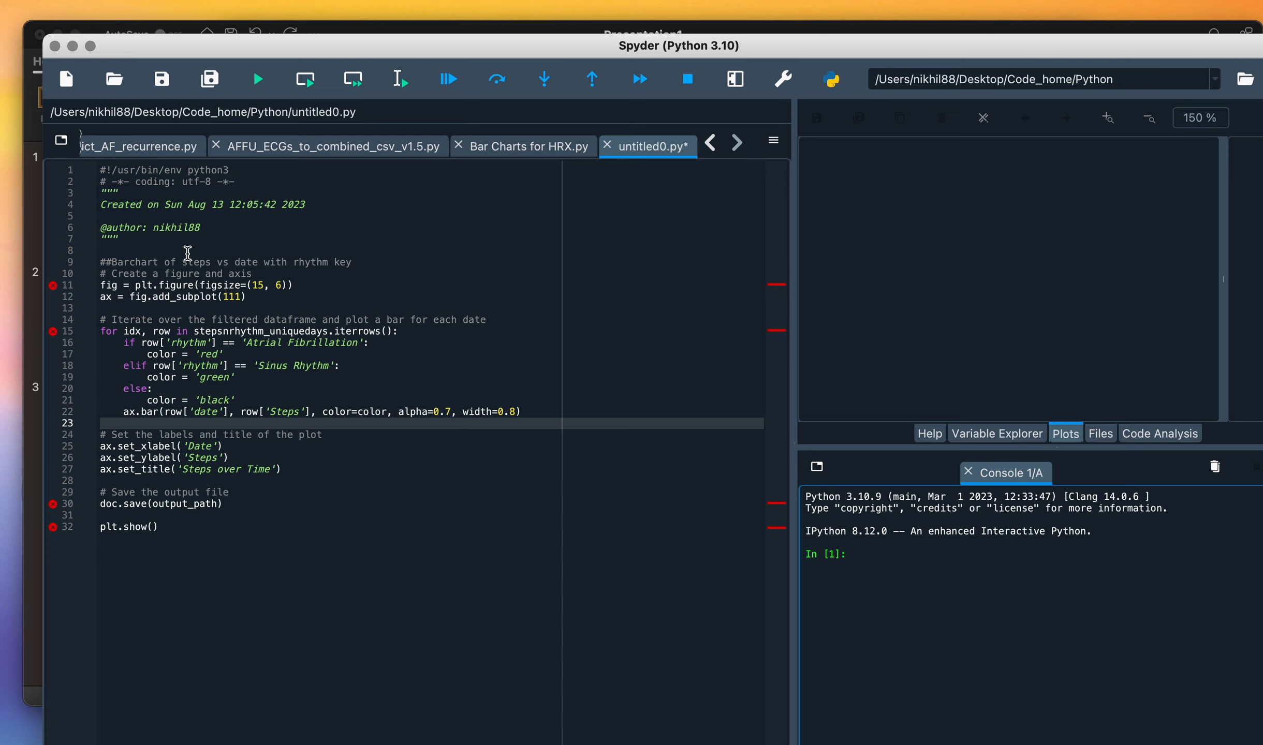
{"action": "mouse_move", "coordinate": [117, 354]}
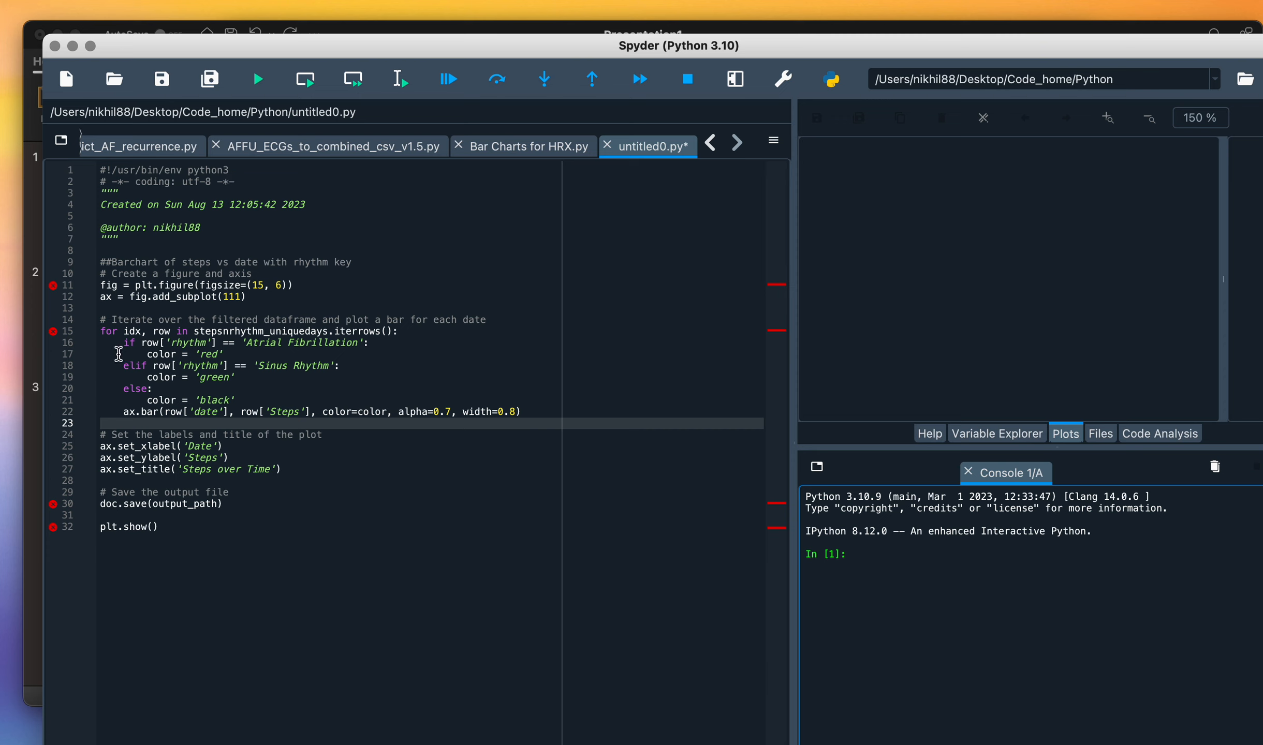
{"action": "mouse_move", "coordinate": [117, 26]}
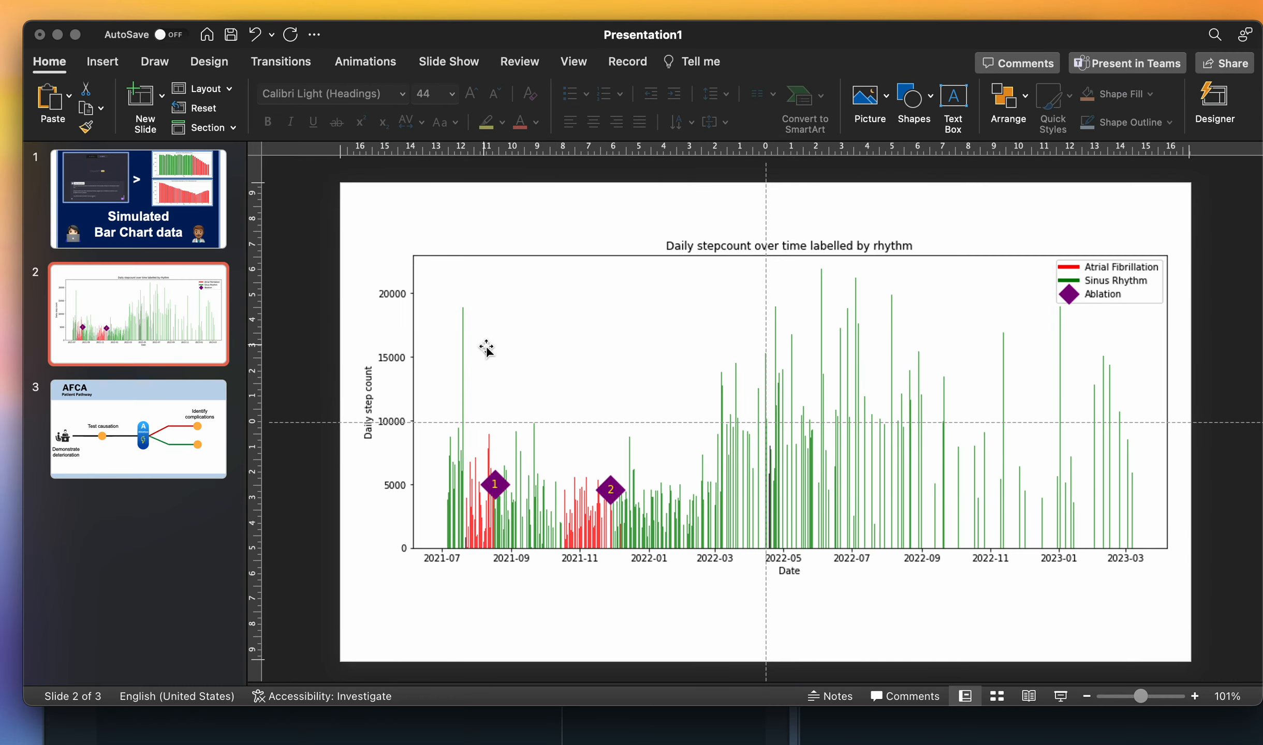
{"action": "mouse_move", "coordinate": [506, 395]}
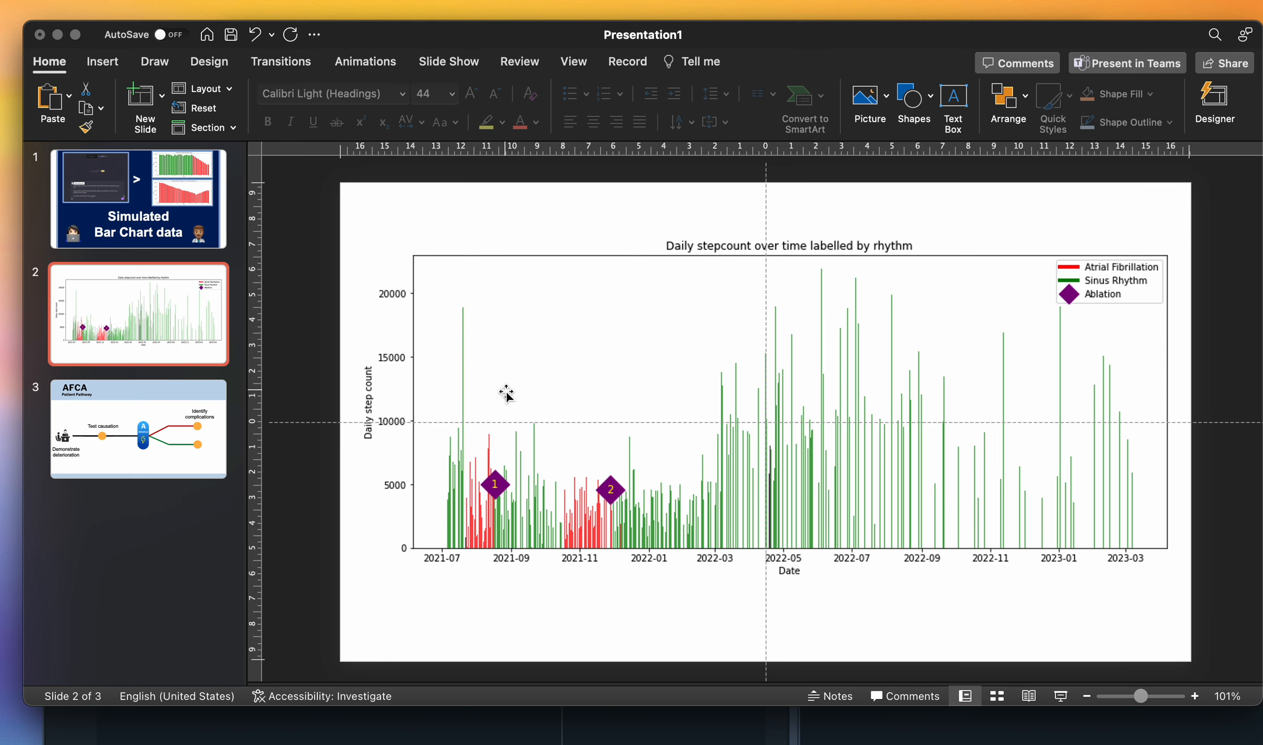
{"action": "mouse_move", "coordinate": [524, 446]}
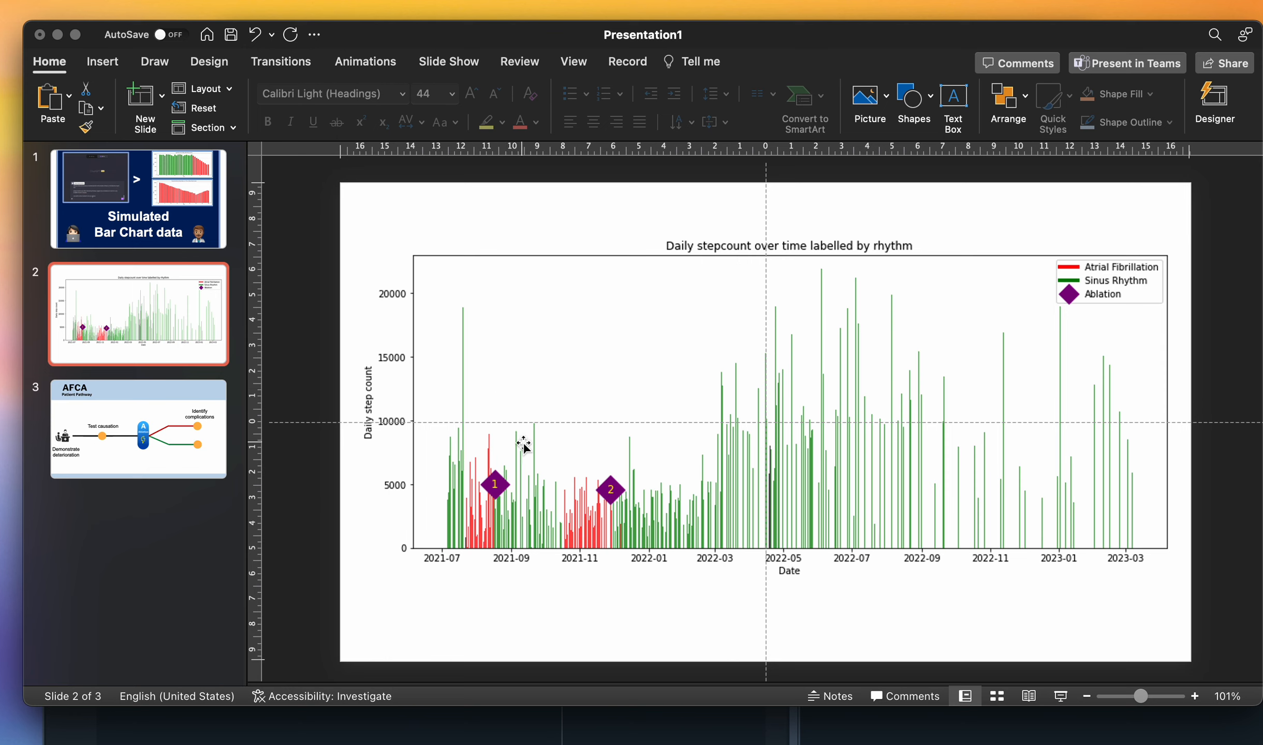
- Return to slide 3, the AFCA Patient Pathway diagram
{"action": "left_click", "coordinate": [139, 430]}
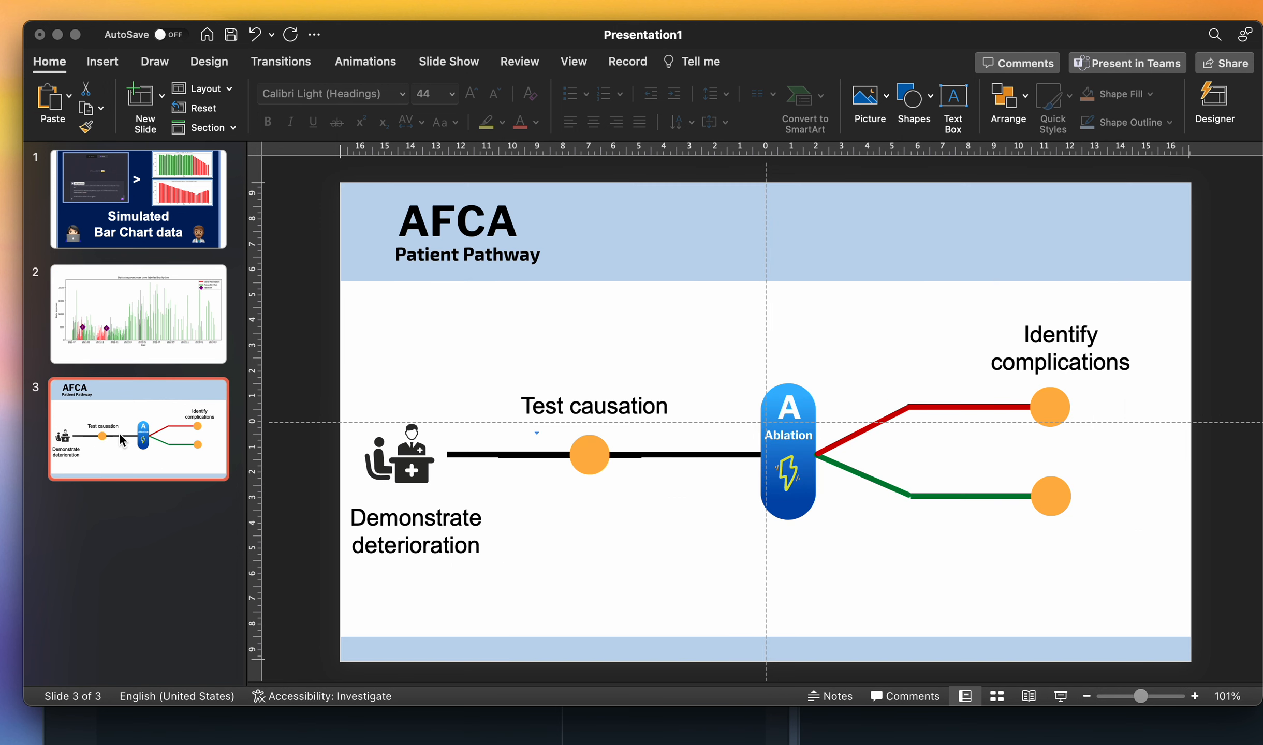
{"action": "mouse_move", "coordinate": [159, 286]}
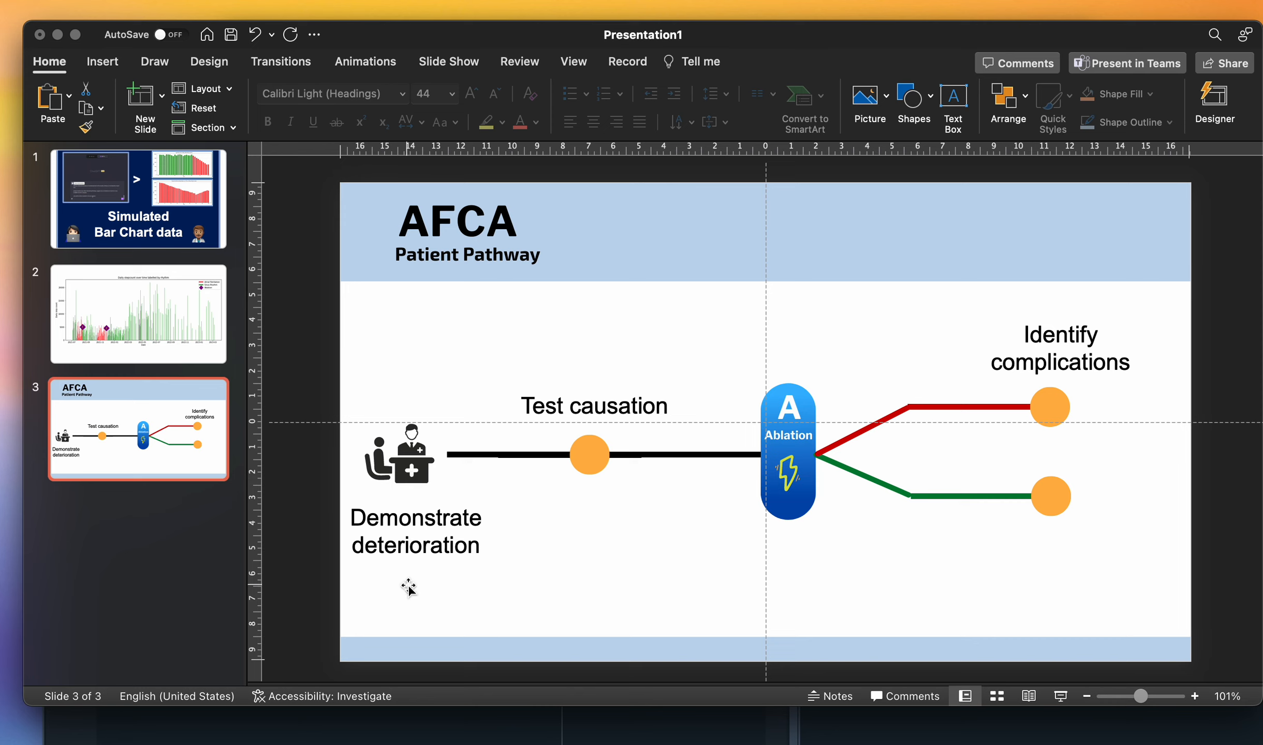
{"action": "mouse_move", "coordinate": [414, 483]}
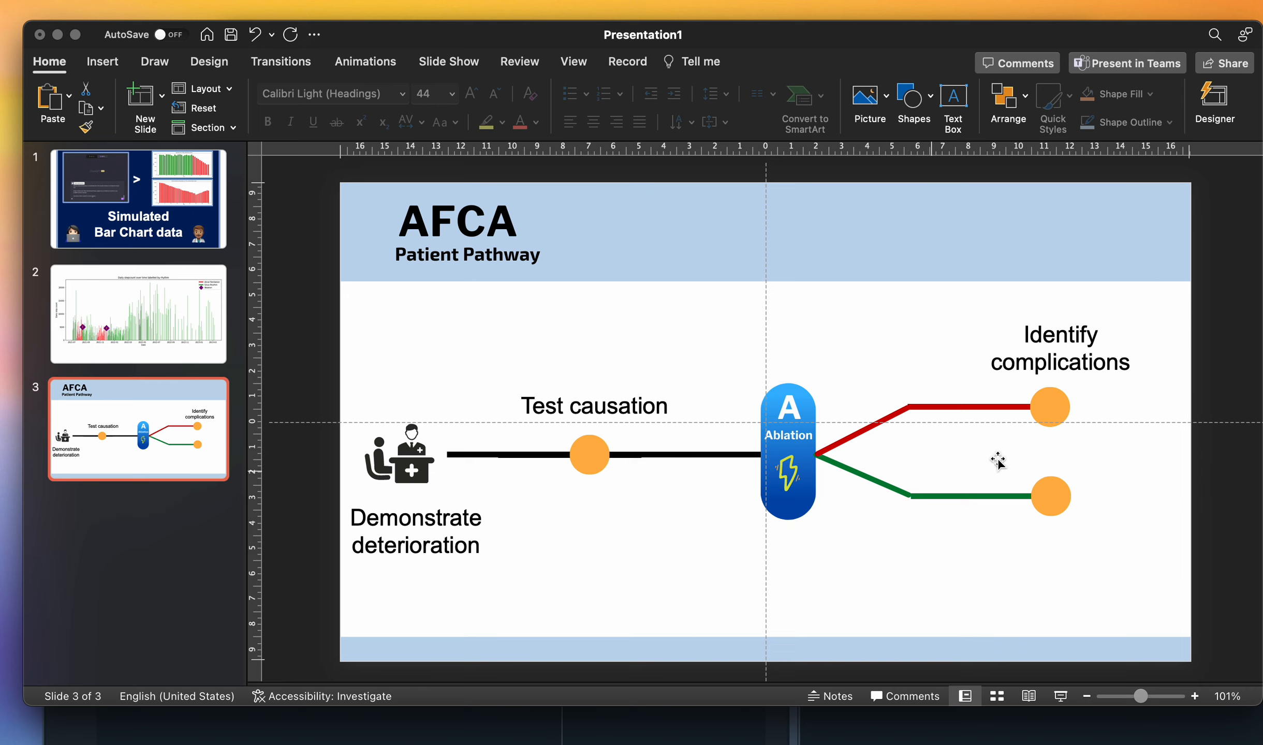
{"action": "mouse_move", "coordinate": [1025, 429]}
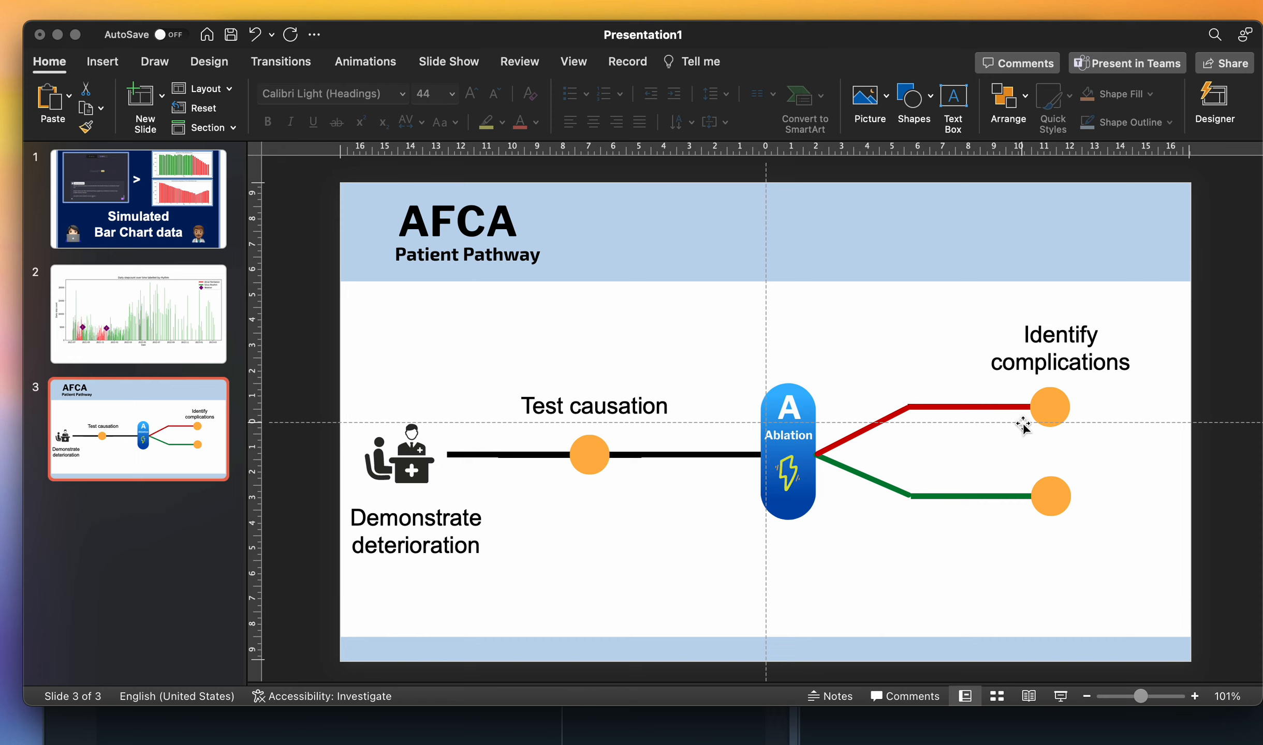
{"action": "mouse_move", "coordinate": [1204, 369]}
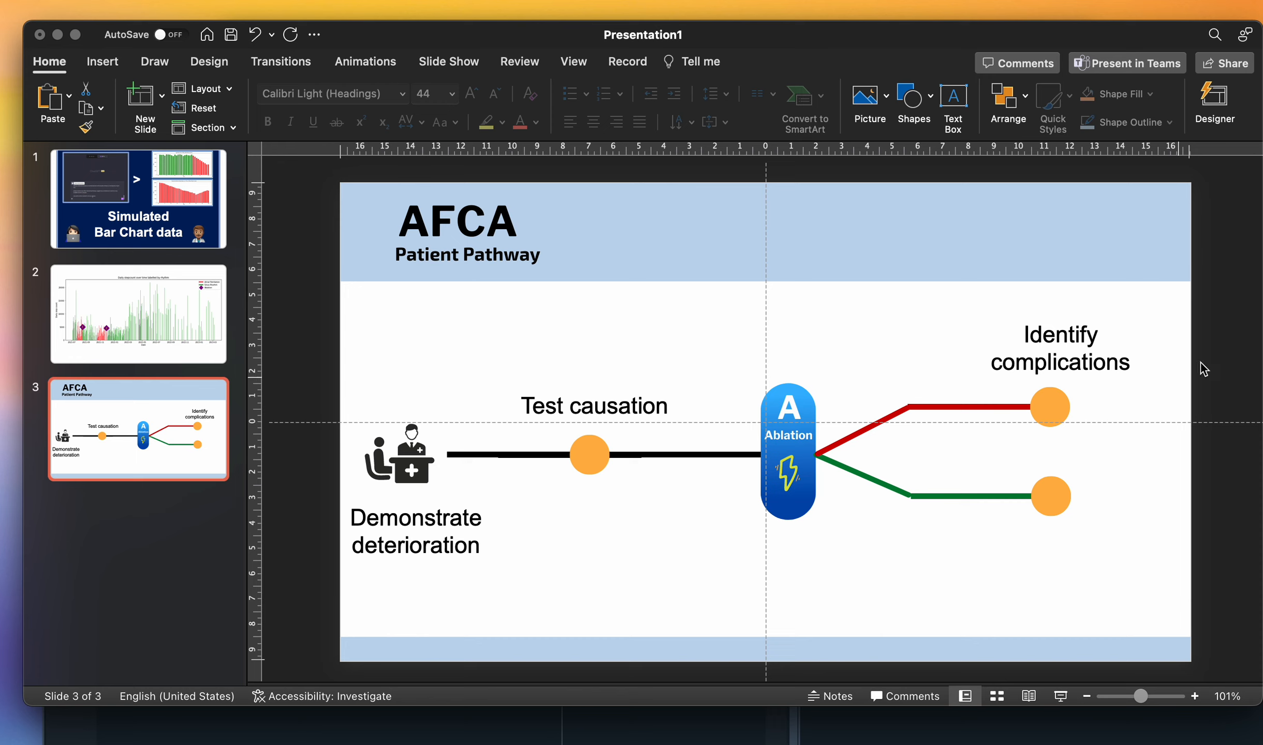
{"action": "mouse_move", "coordinate": [1036, 443]}
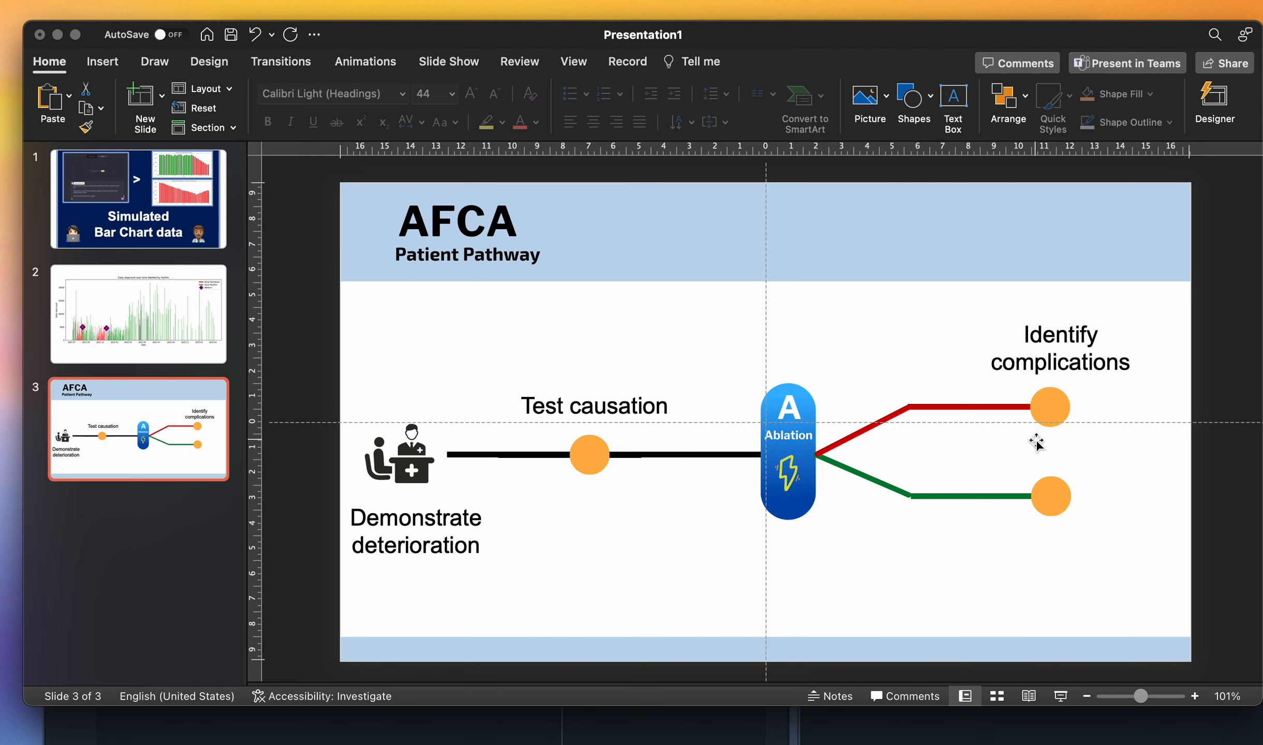
- Show slide 1, Simulated Bar Chart data, with its red and green bar charts
{"action": "left_click", "coordinate": [138, 199]}
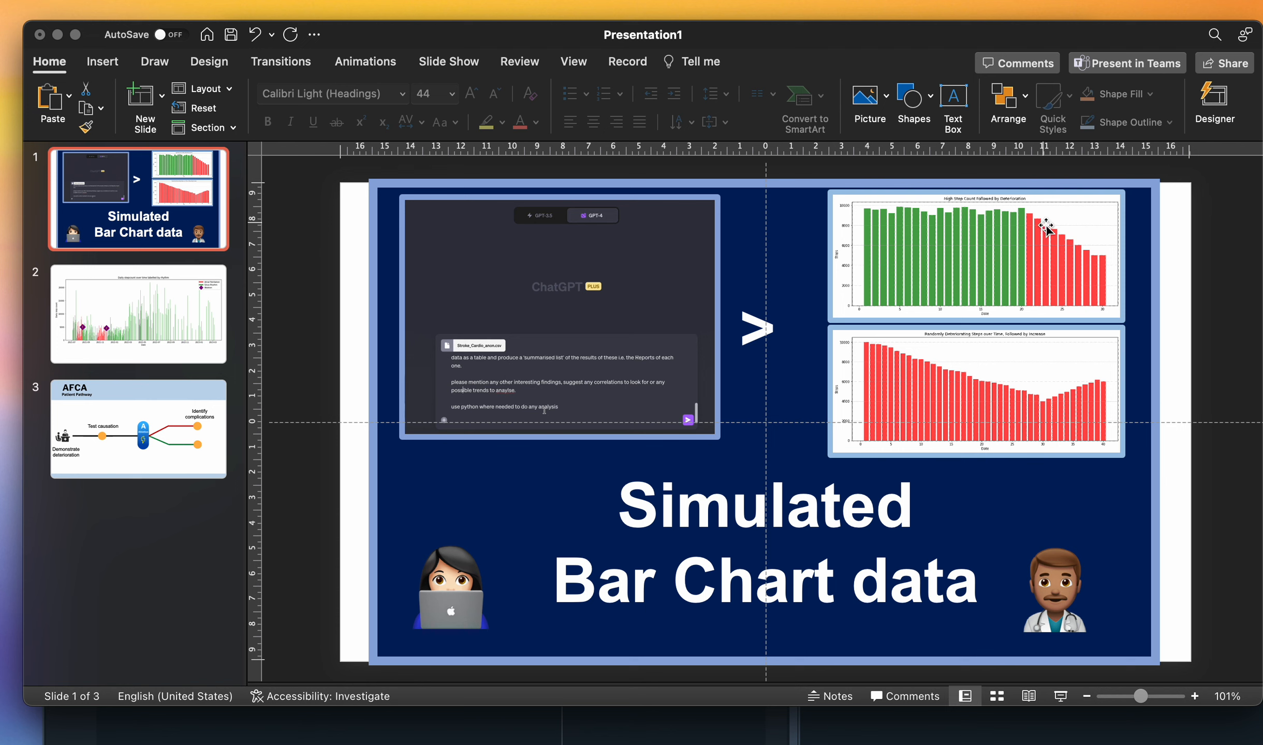
{"action": "mouse_move", "coordinate": [856, 357]}
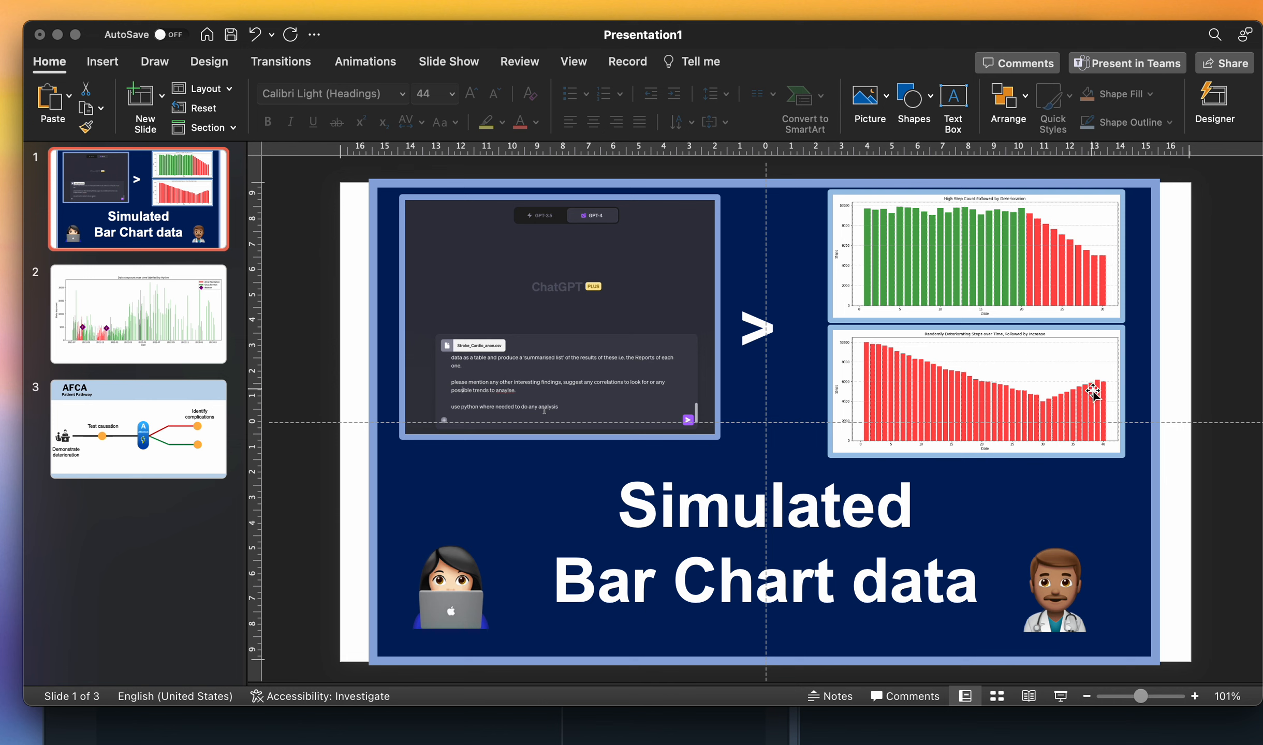
{"action": "mouse_move", "coordinate": [891, 387]}
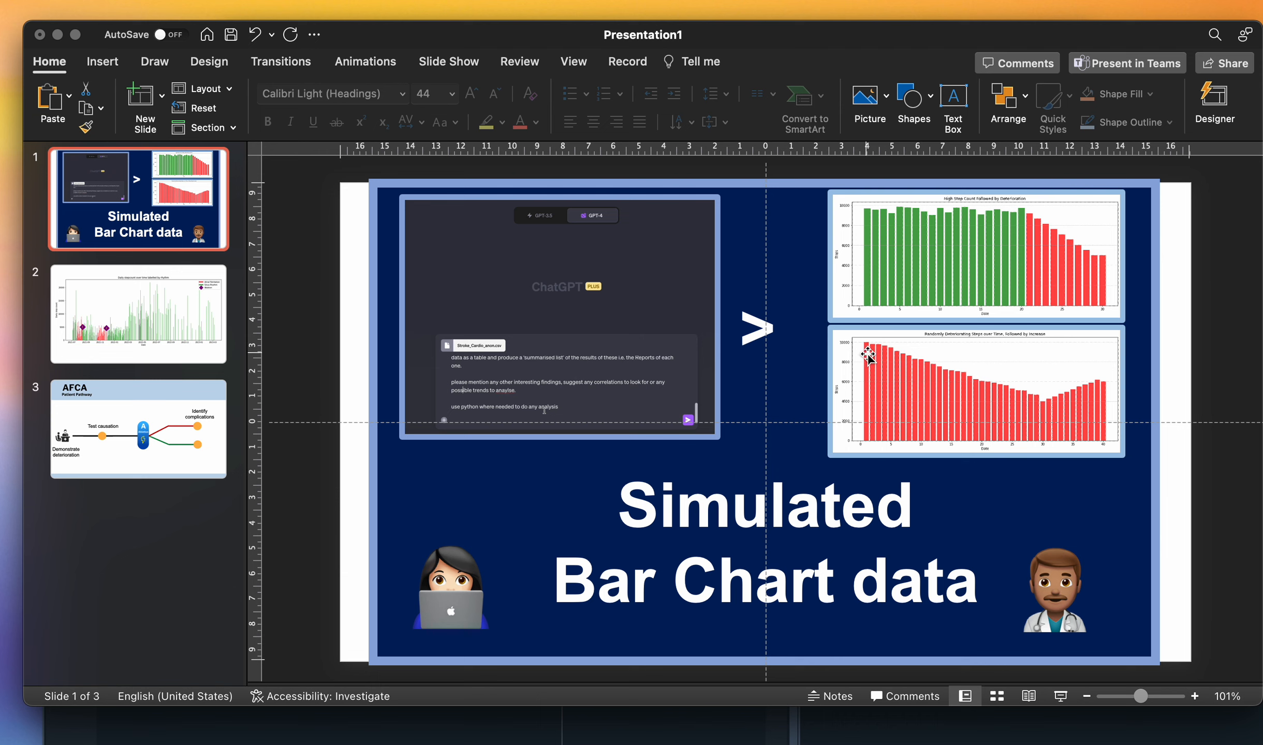
{"action": "mouse_move", "coordinate": [944, 379]}
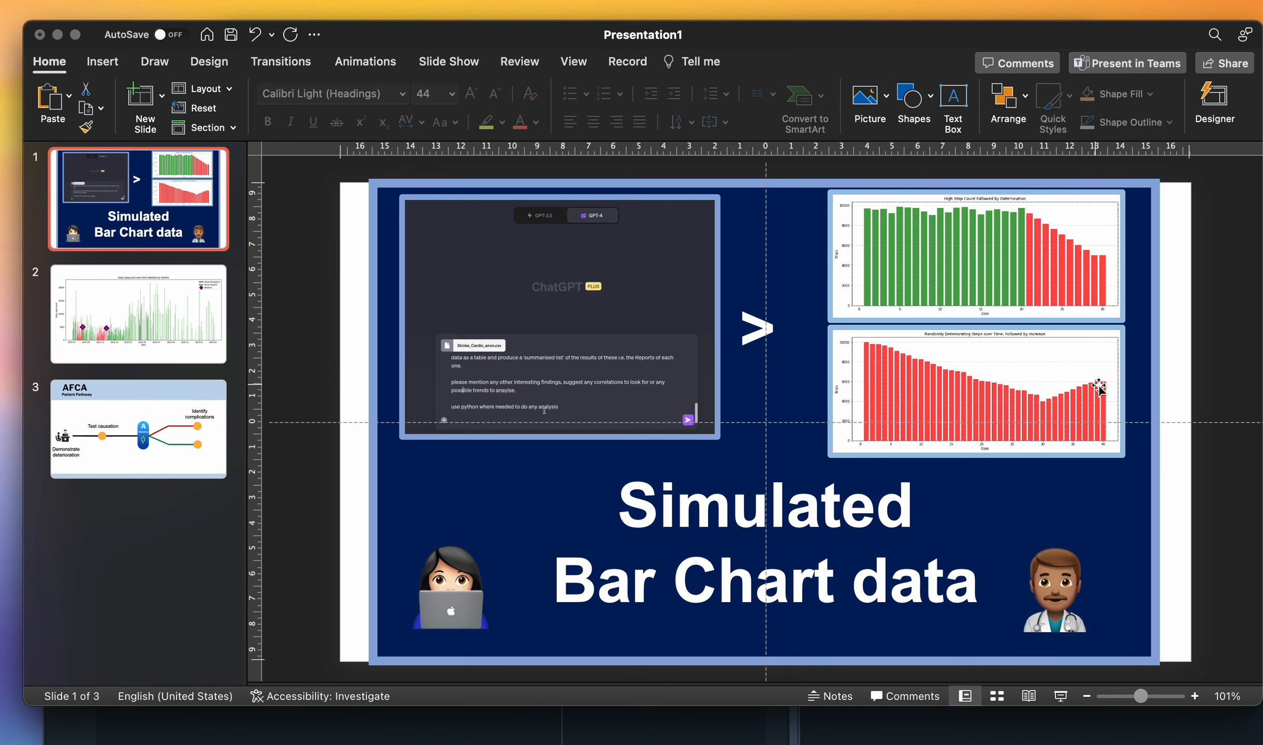
{"action": "mouse_move", "coordinate": [1050, 404]}
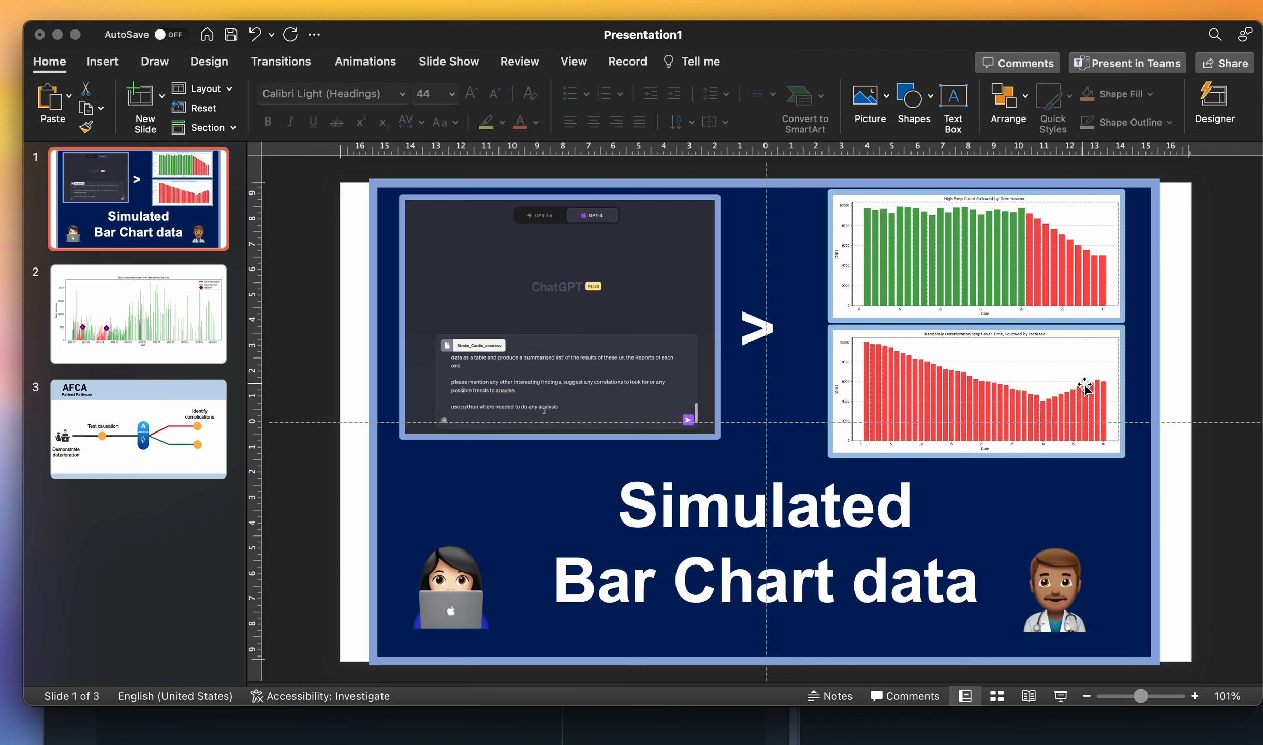
{"action": "mouse_move", "coordinate": [108, 324]}
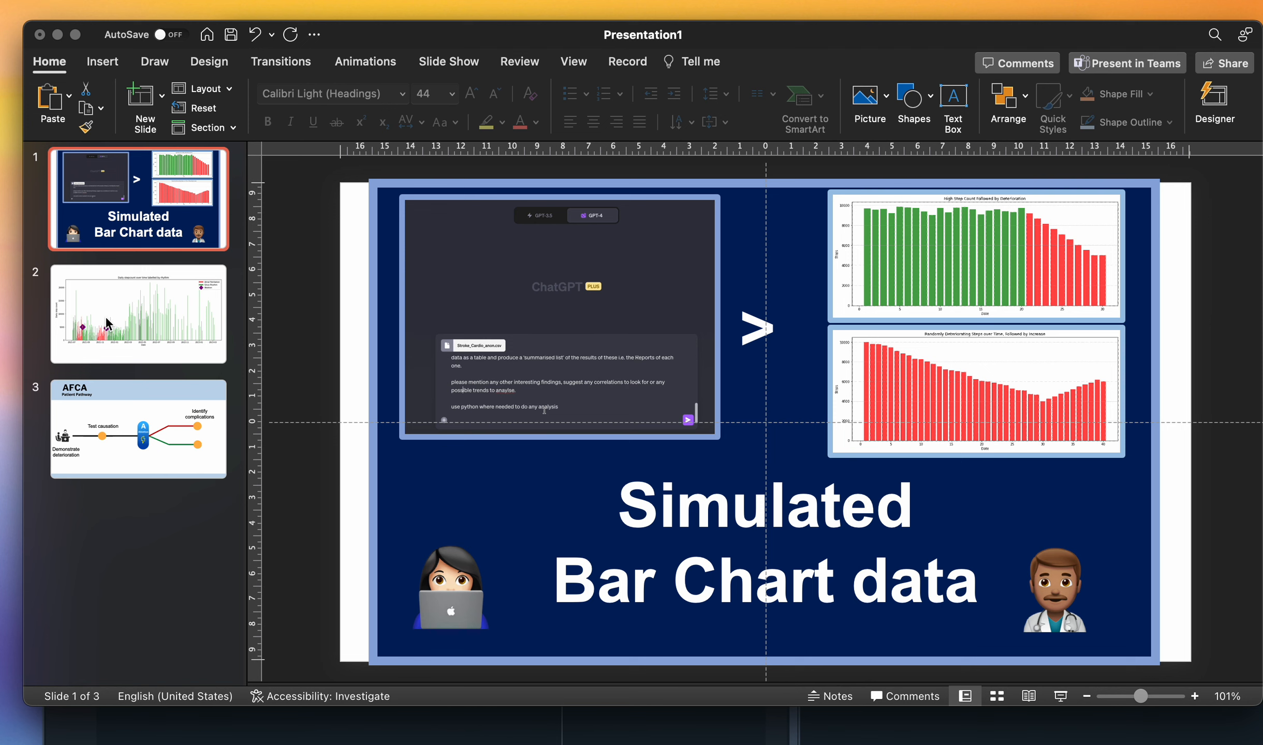
- Show slide 2's daily step-count chart with its two ablation markers
{"action": "left_click", "coordinate": [137, 313]}
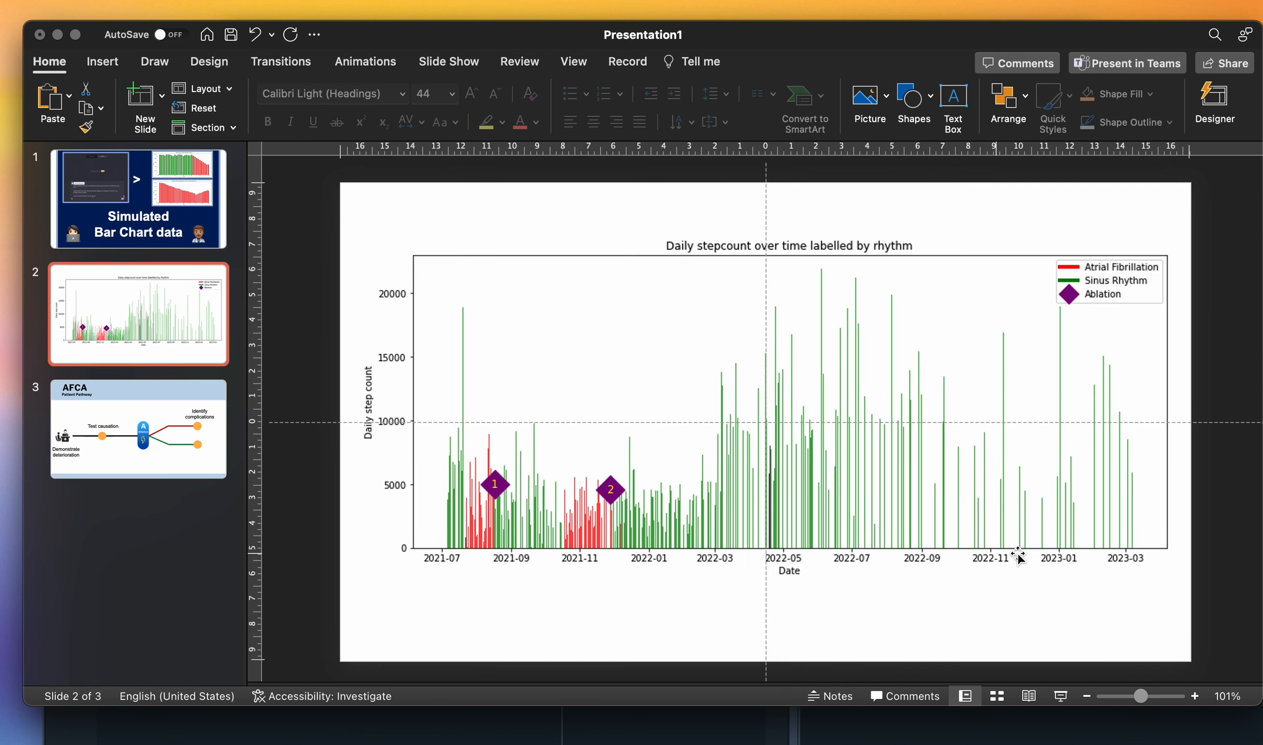
{"action": "mouse_move", "coordinate": [555, 226]}
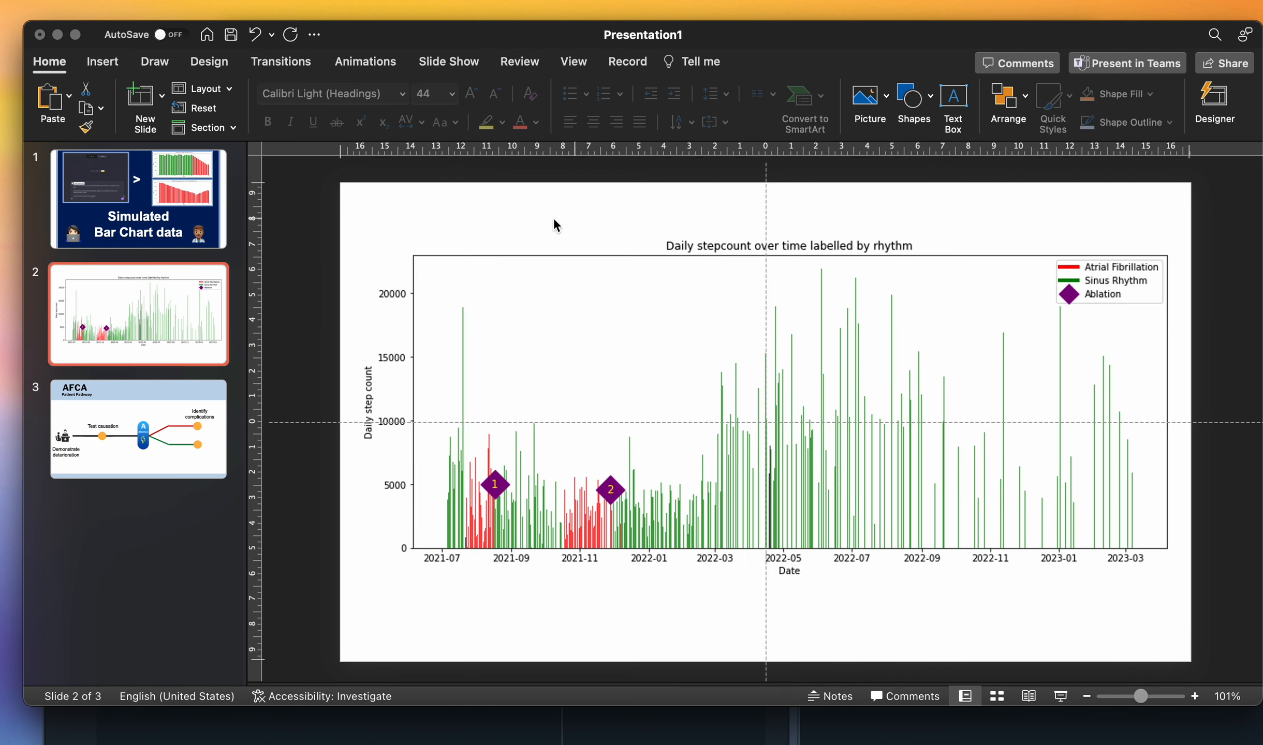
{"action": "mouse_move", "coordinate": [346, 228]}
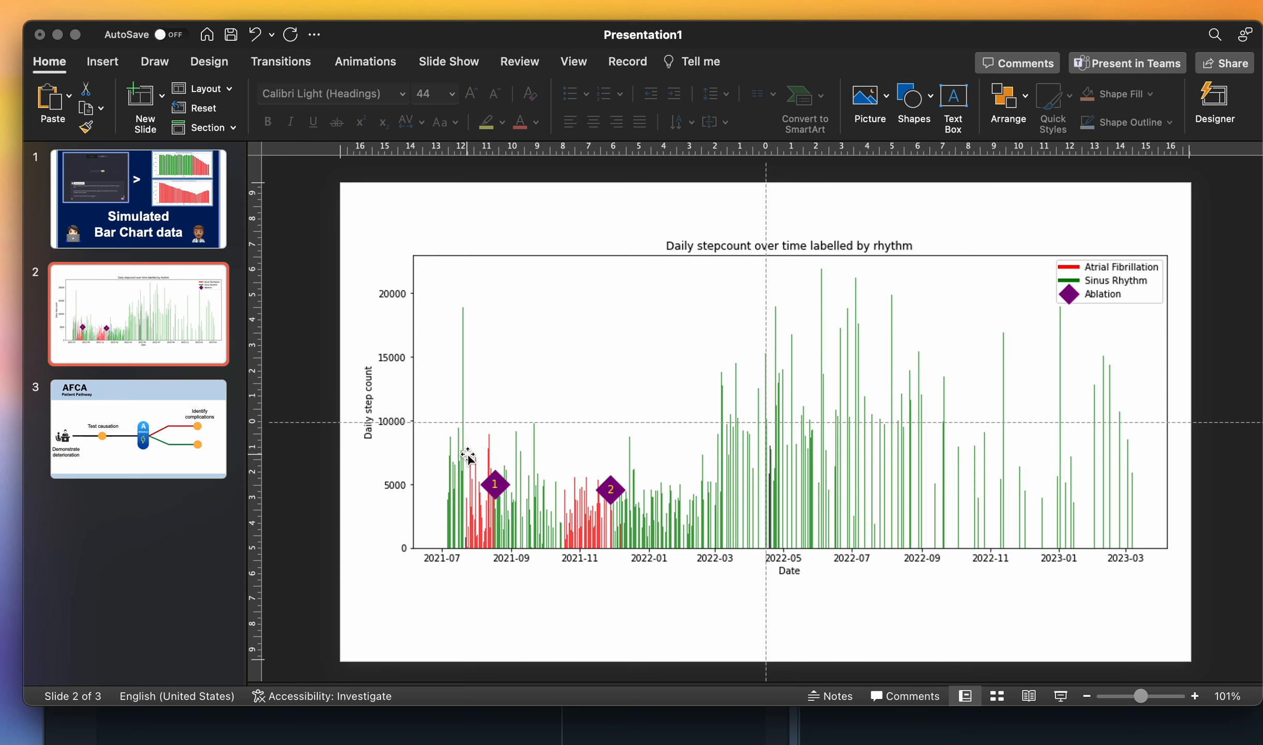
{"action": "mouse_move", "coordinate": [1067, 461]}
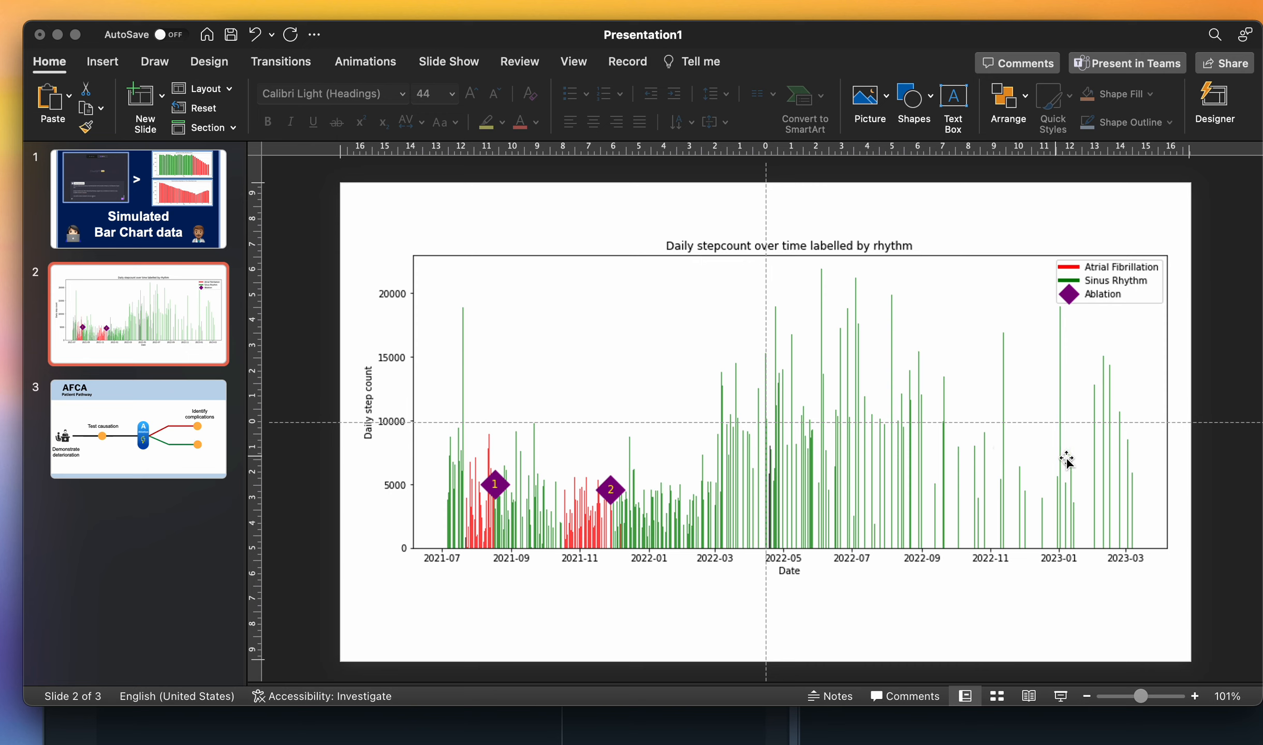
{"action": "mouse_move", "coordinate": [1092, 460]}
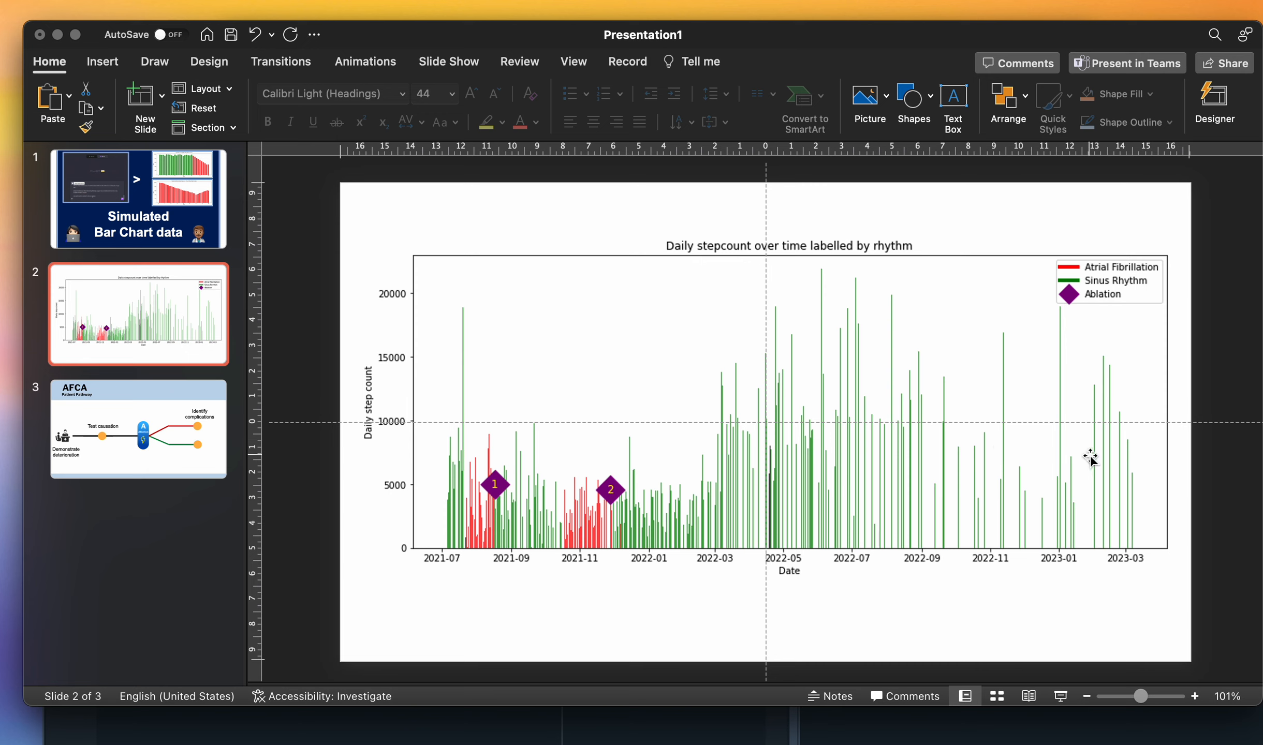
{"action": "mouse_move", "coordinate": [569, 474]}
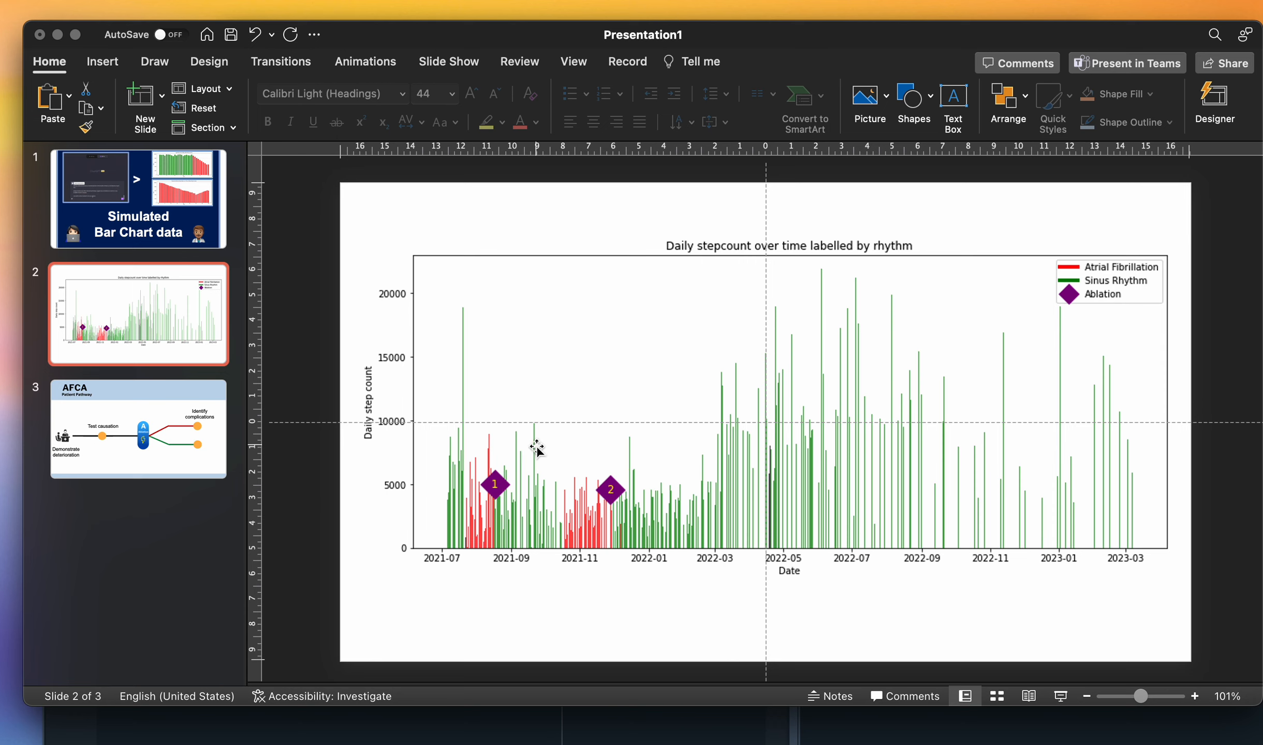
{"action": "mouse_move", "coordinate": [531, 453]}
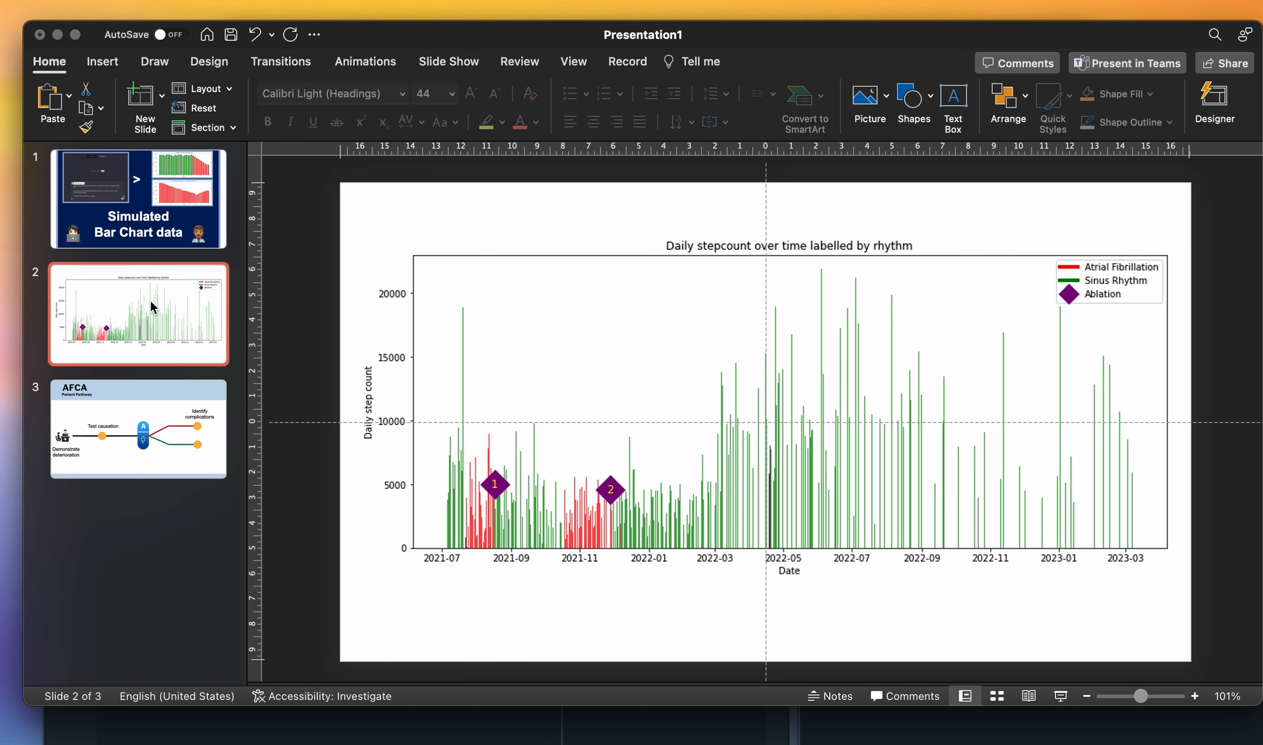
{"action": "mouse_move", "coordinate": [411, 728]}
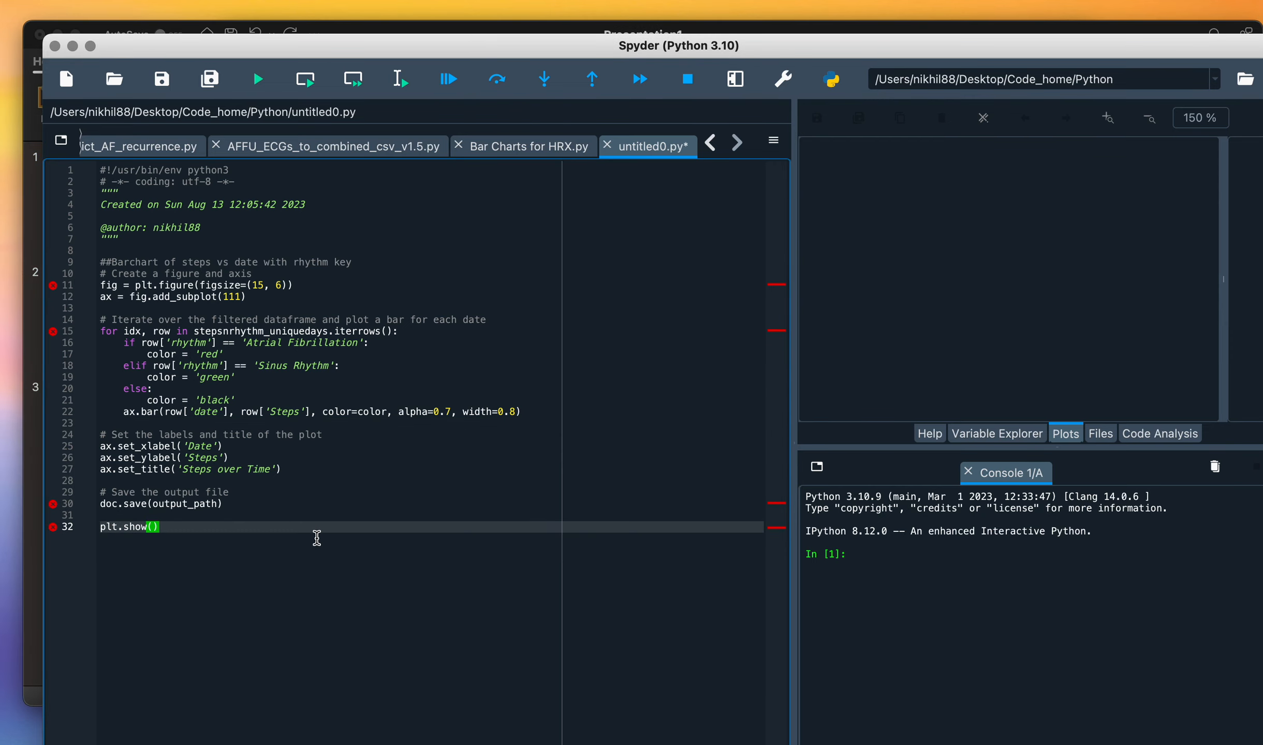
- Select the bar-chart plotting code on lines 9–32 of untitled0.py
{"action": "left_click_drag", "start_coordinate": [100, 262], "coordinate": [159, 527]}
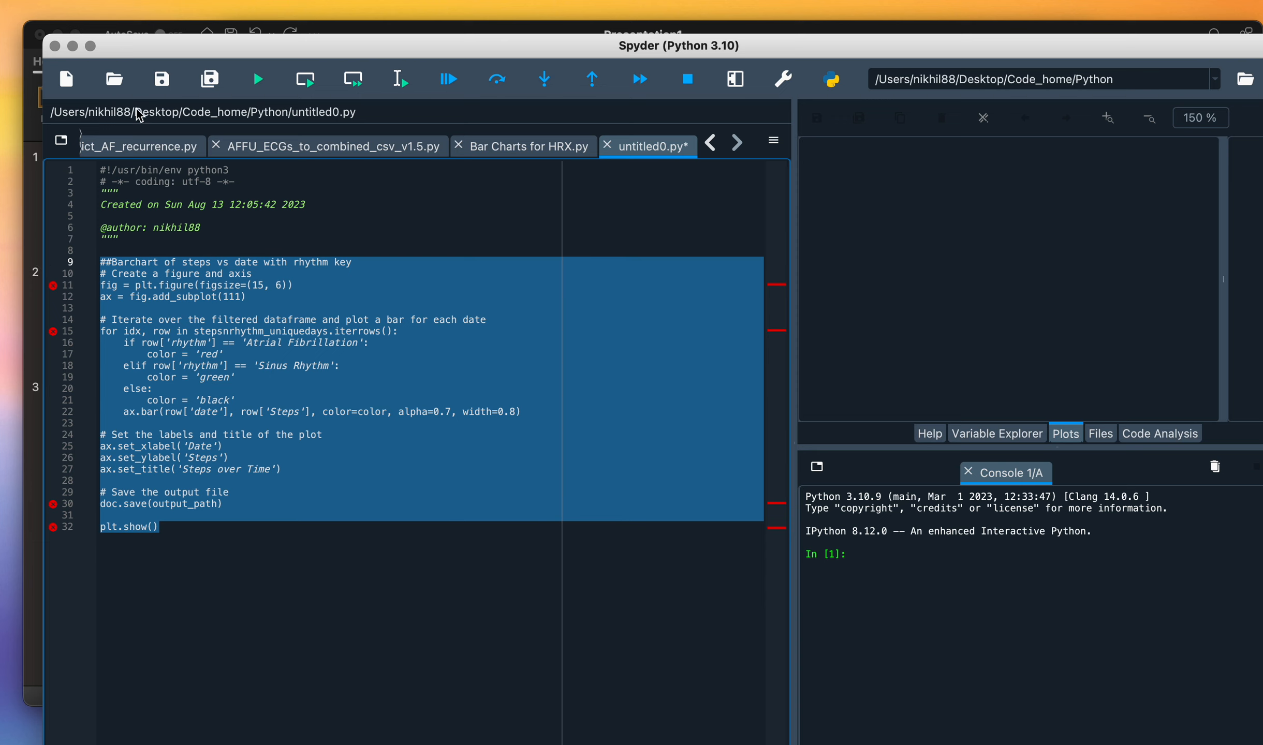
{"action": "mouse_move", "coordinate": [626, 24]}
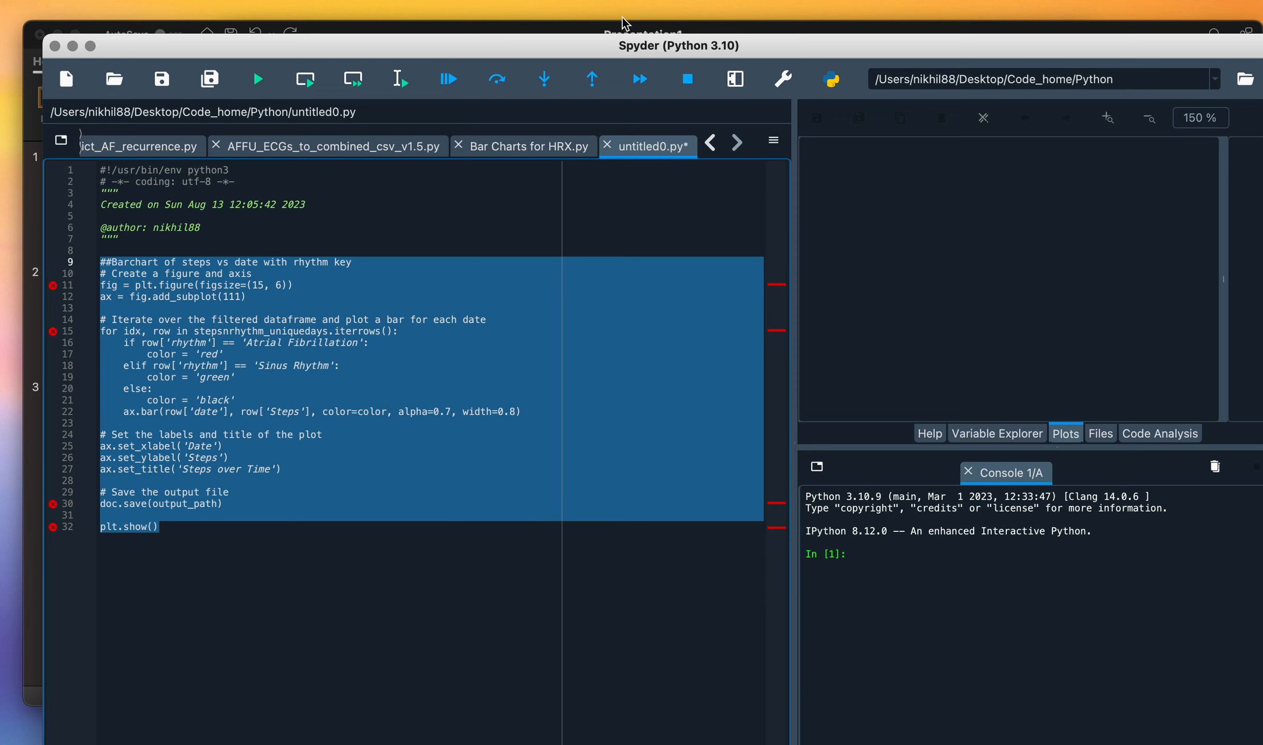
{"action": "mouse_move", "coordinate": [676, 45]}
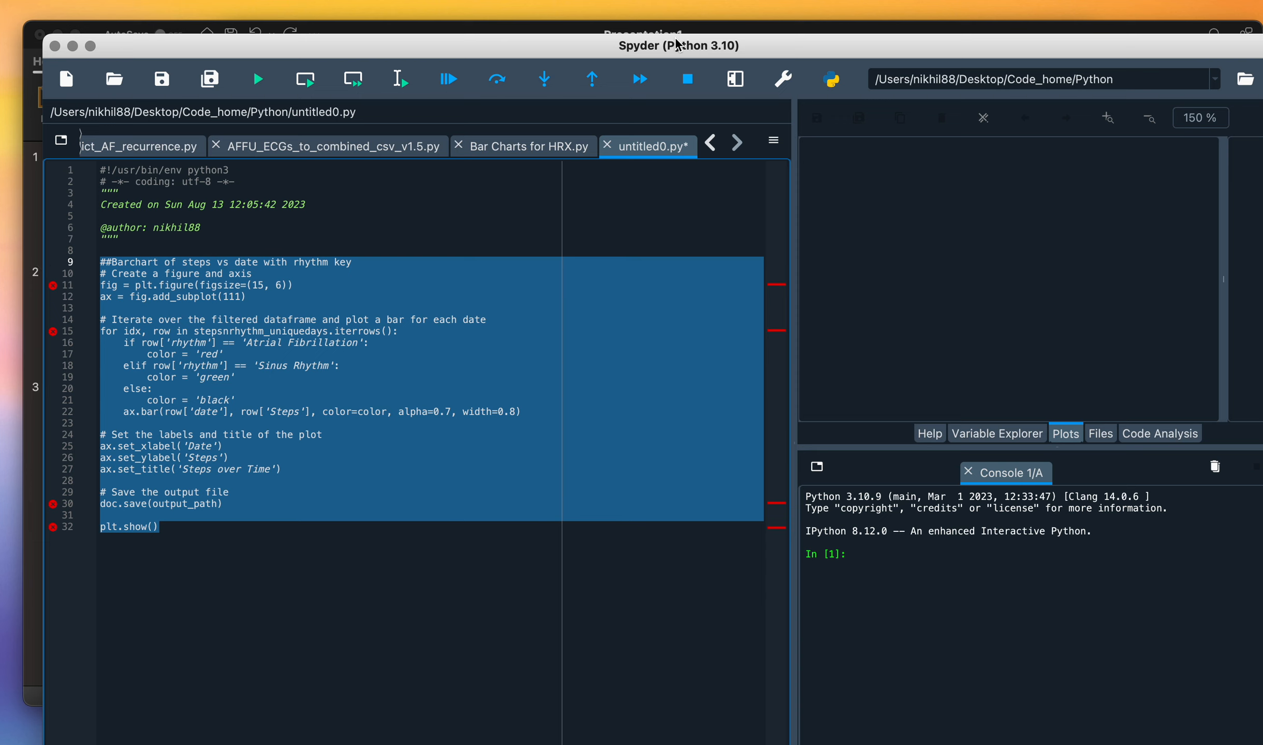
{"action": "mouse_move", "coordinate": [72, 58]}
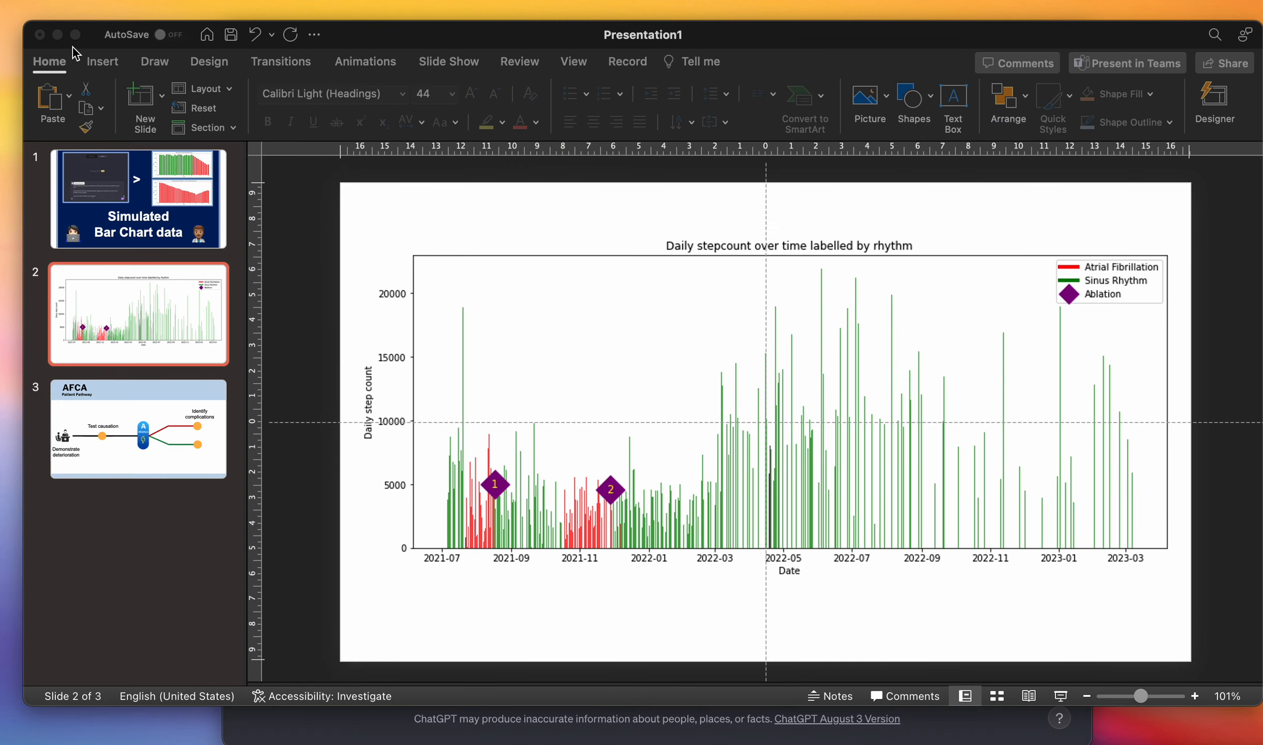
{"action": "mouse_move", "coordinate": [345, 729]}
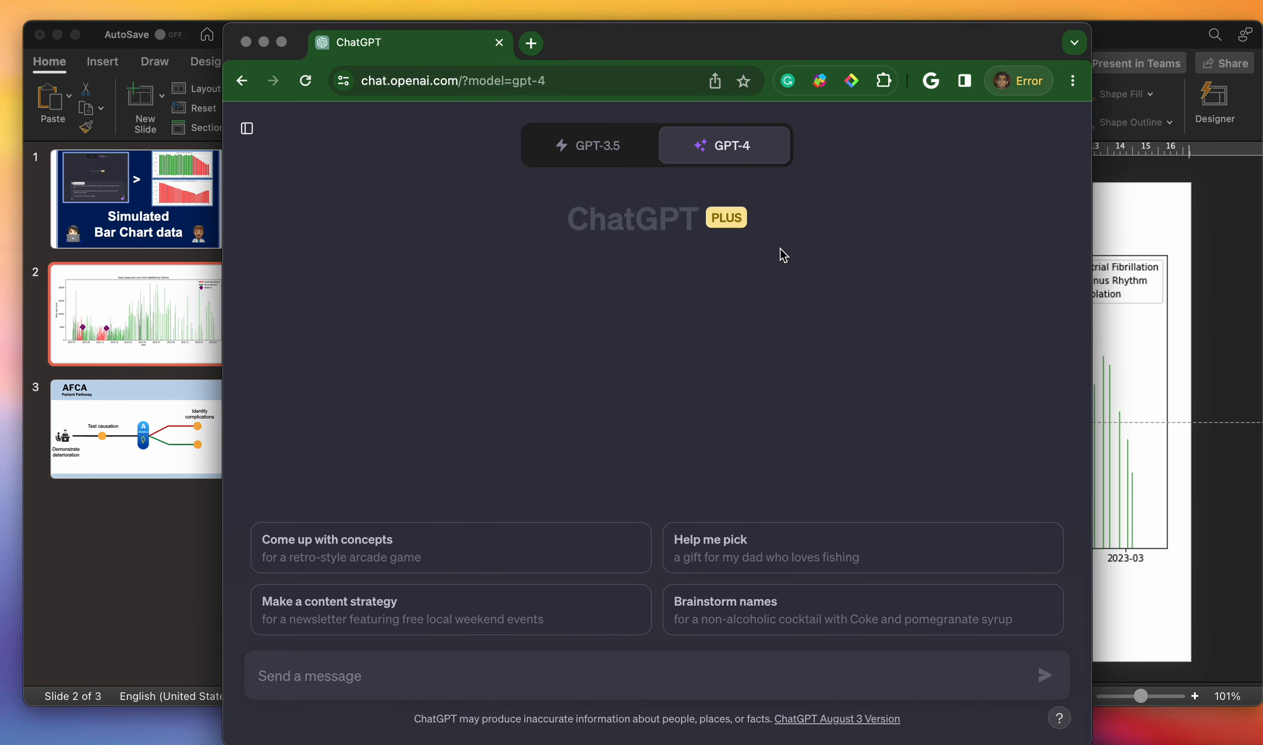
- Send GPT-4 the pasted script with a request for an all-red 90-day declining step chart
{"action": "left_click", "coordinate": [723, 146]}
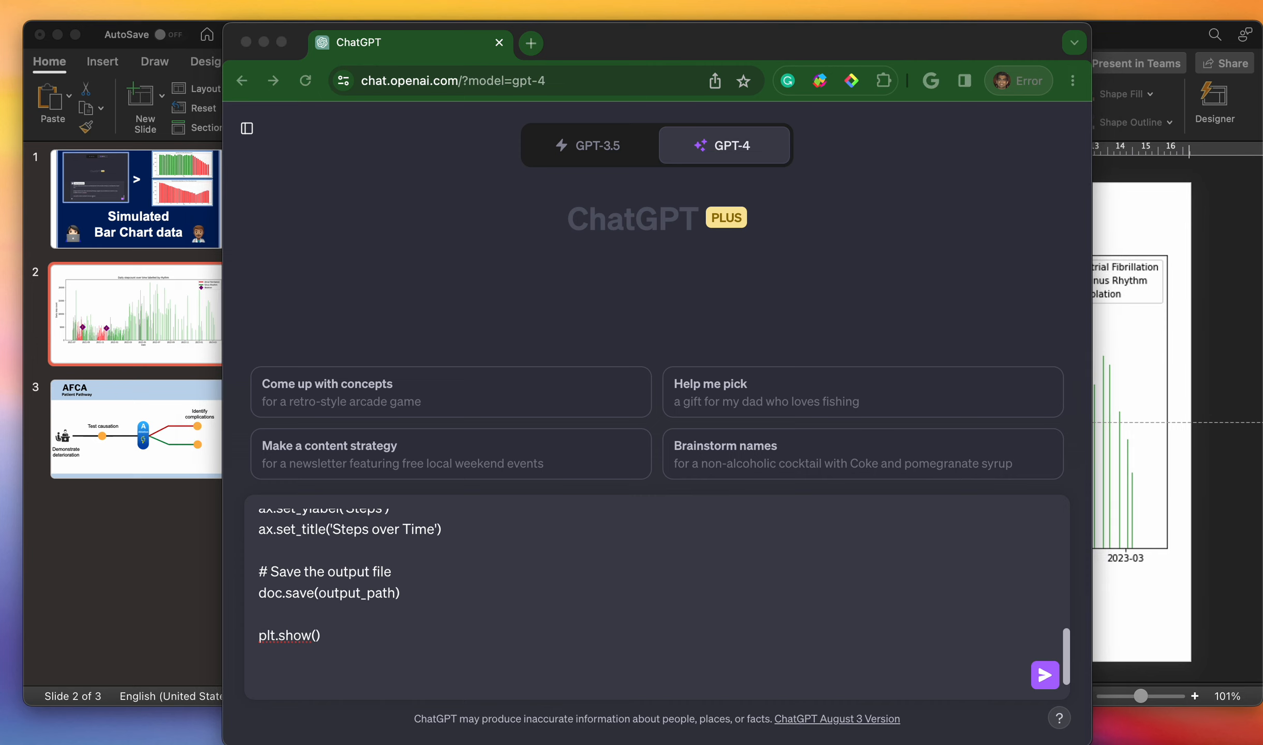
{"action": "mouse_move", "coordinate": [378, 664]}
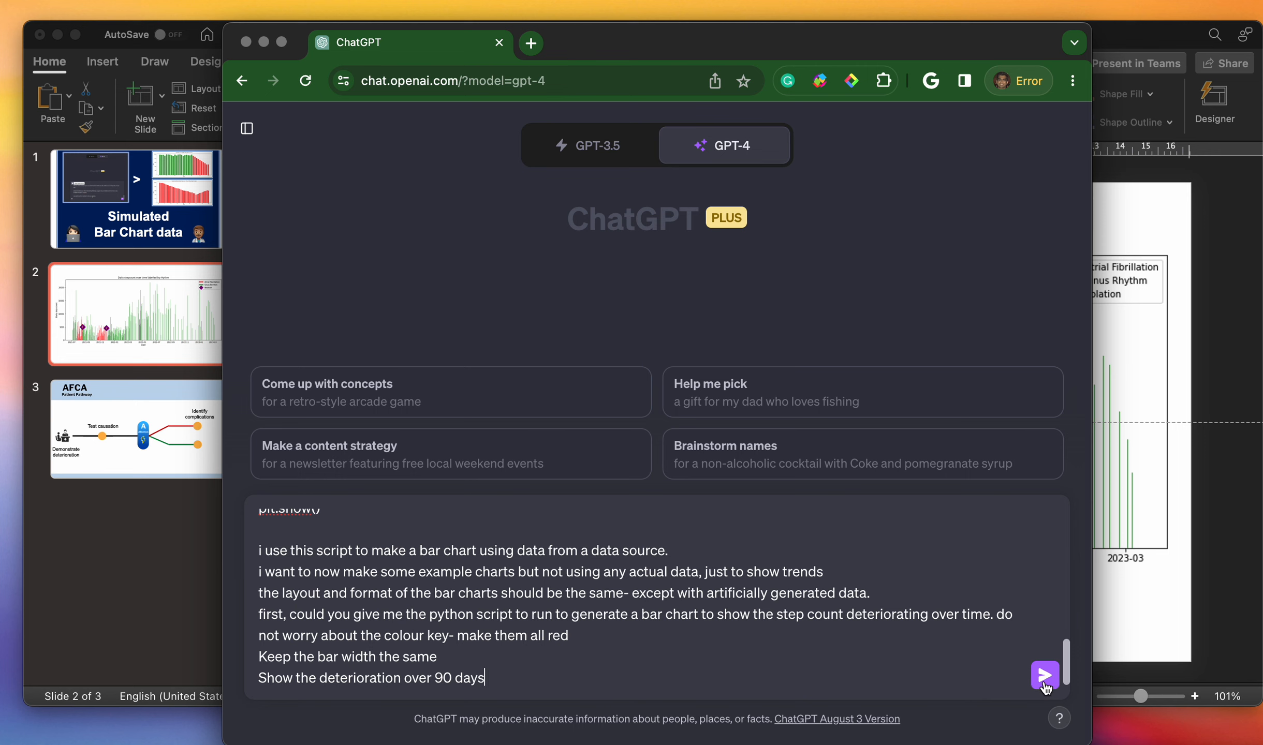
{"action": "left_click", "coordinate": [1045, 675]}
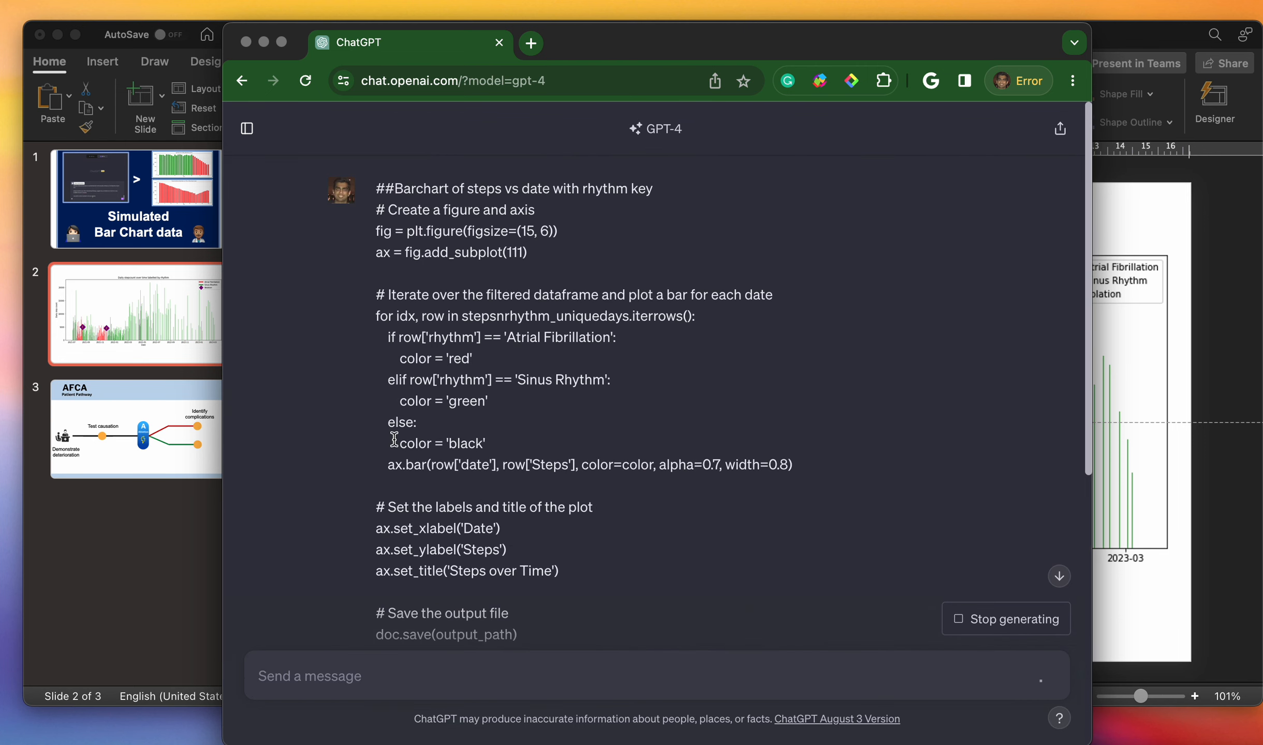
{"action": "scroll", "scroll_direction": "down", "scroll_amount": 3}
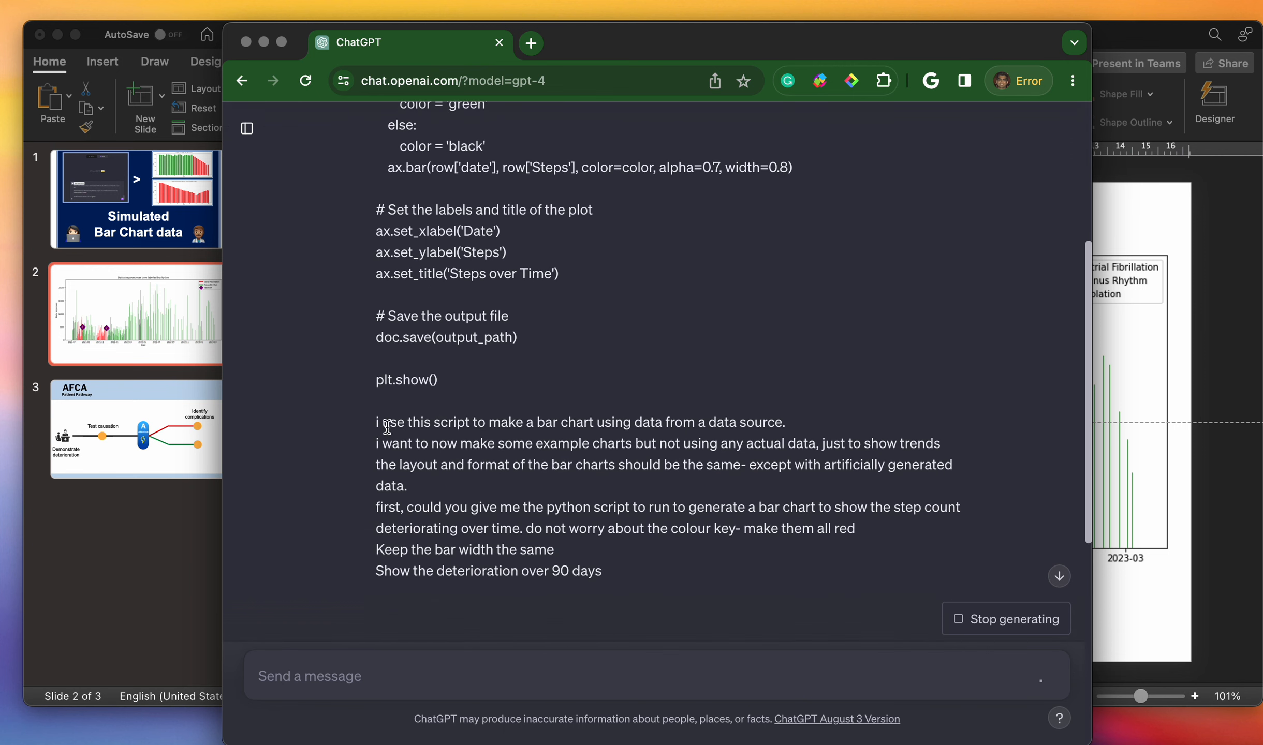
{"action": "mouse_move", "coordinate": [621, 437]}
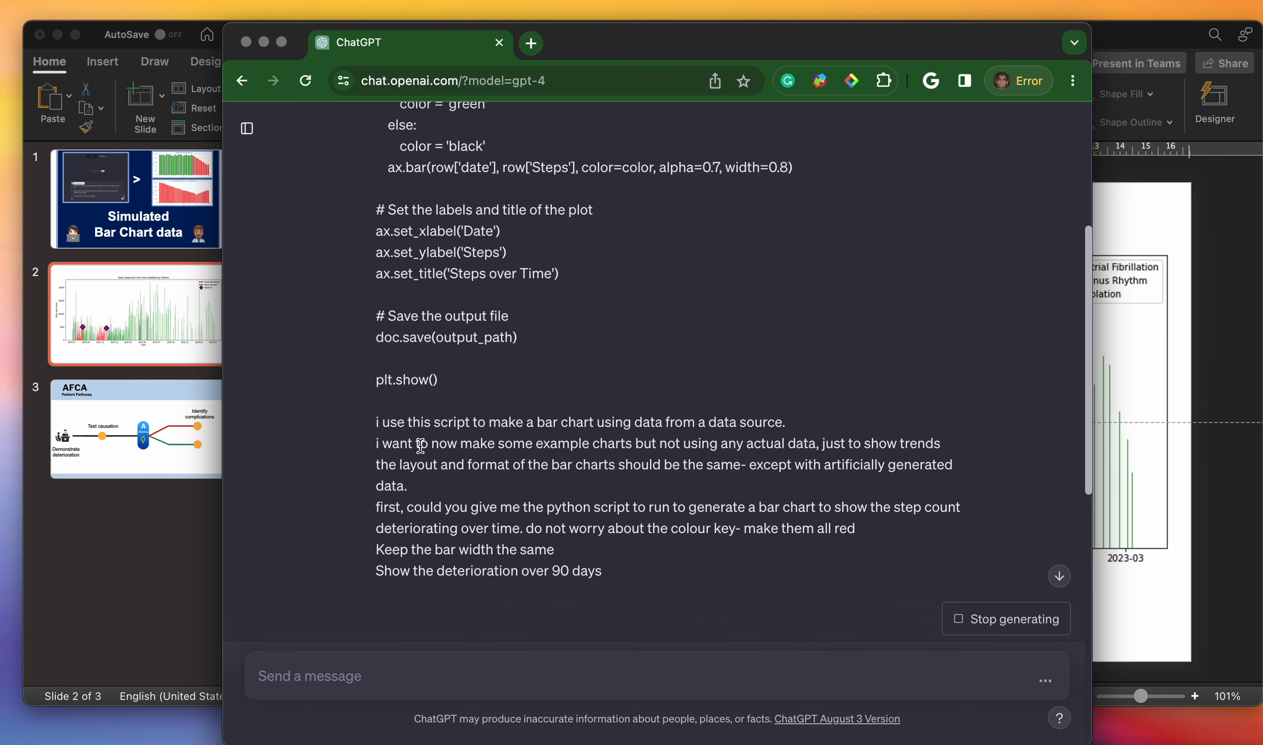
{"action": "mouse_move", "coordinate": [636, 446]}
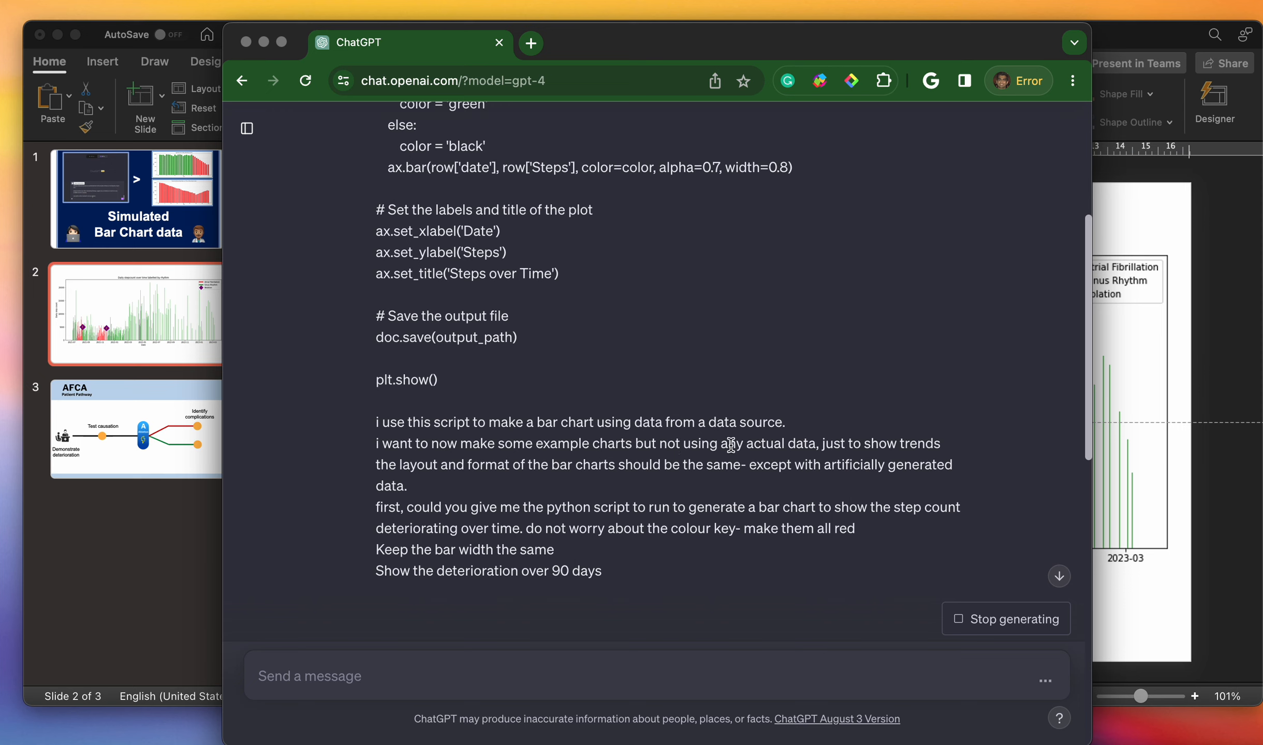
{"action": "mouse_move", "coordinate": [897, 449]}
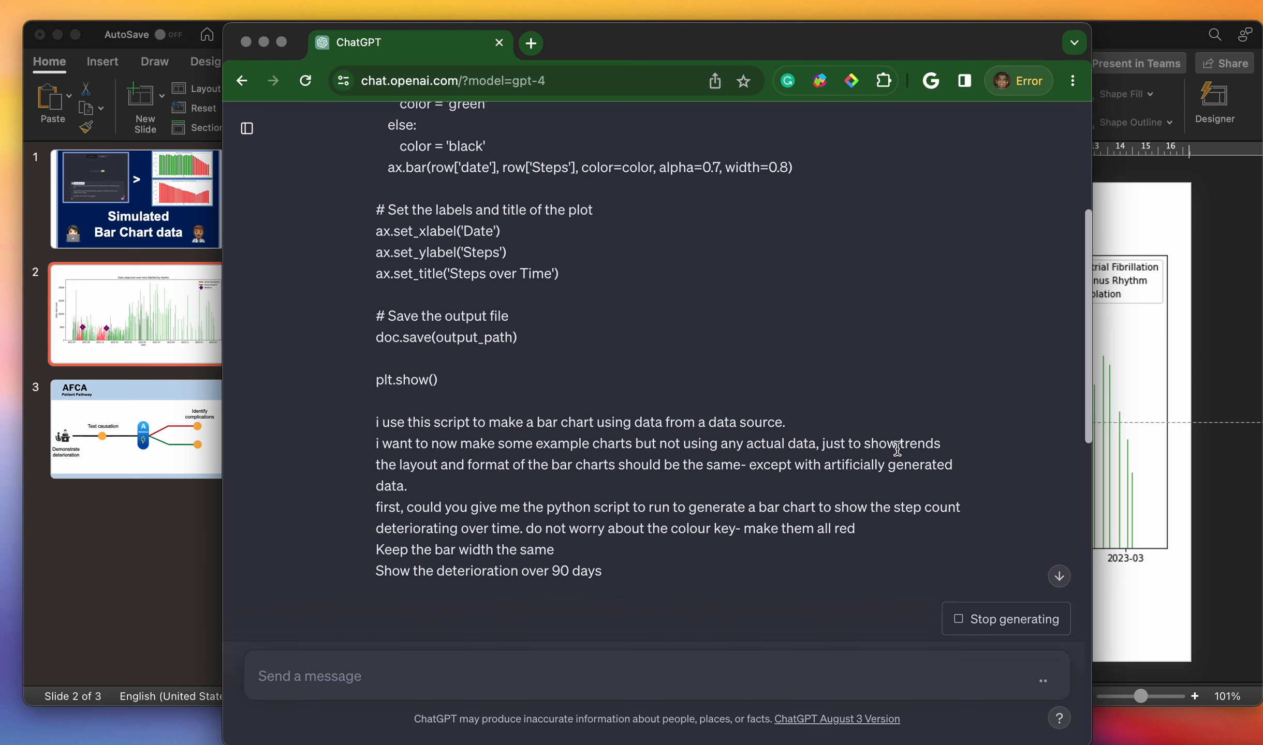
{"action": "mouse_move", "coordinate": [588, 481]}
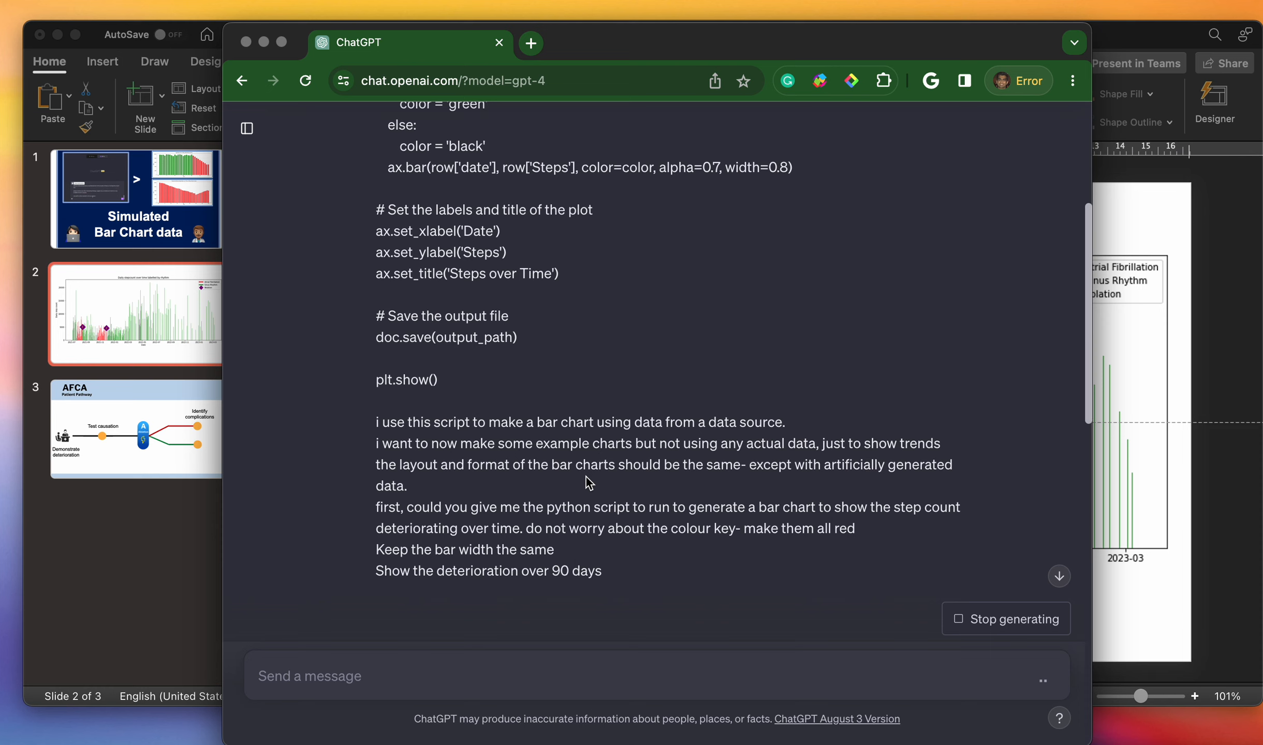
{"action": "mouse_move", "coordinate": [834, 486]}
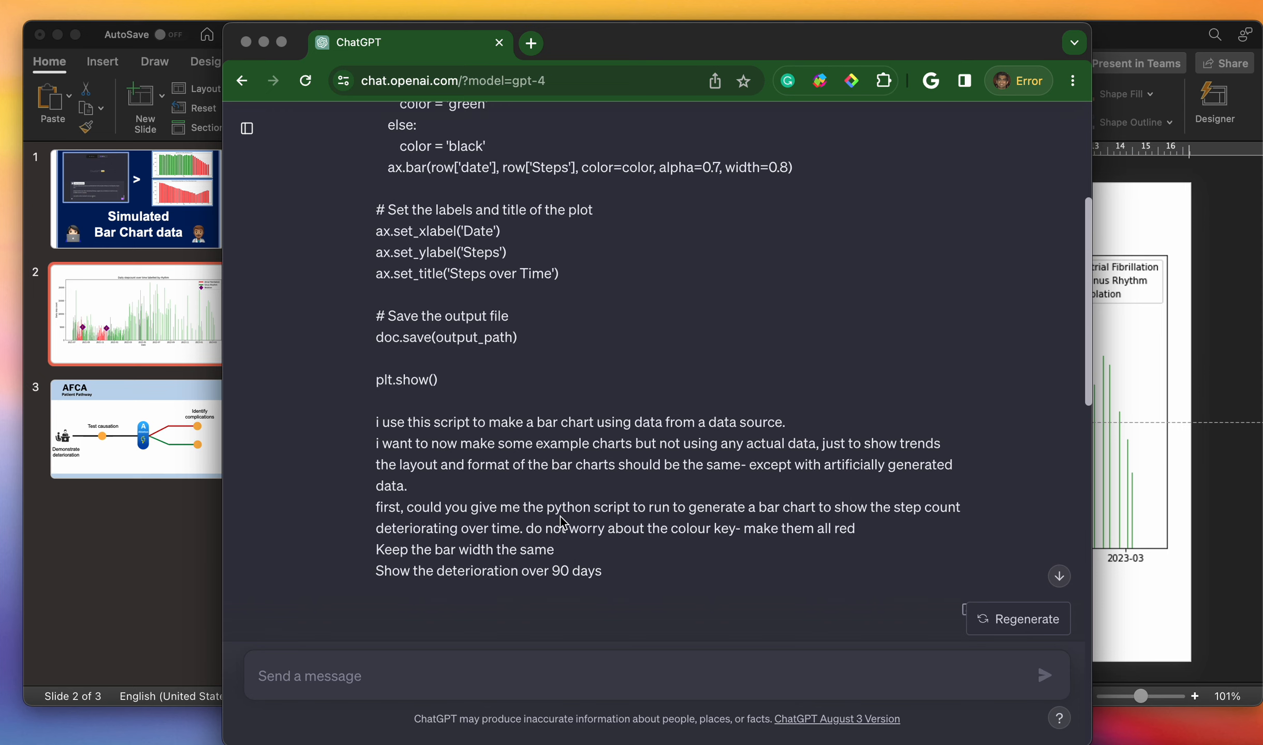
{"action": "mouse_move", "coordinate": [798, 520]}
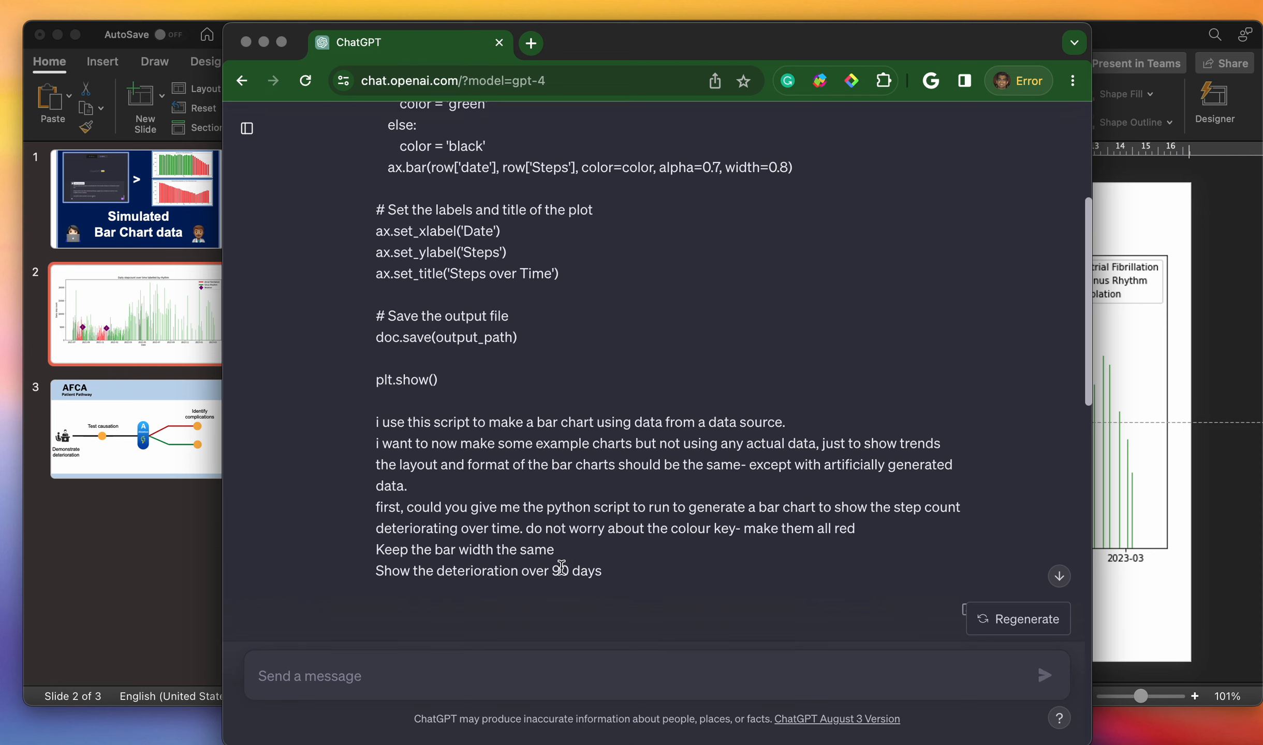
{"action": "mouse_move", "coordinate": [572, 587]}
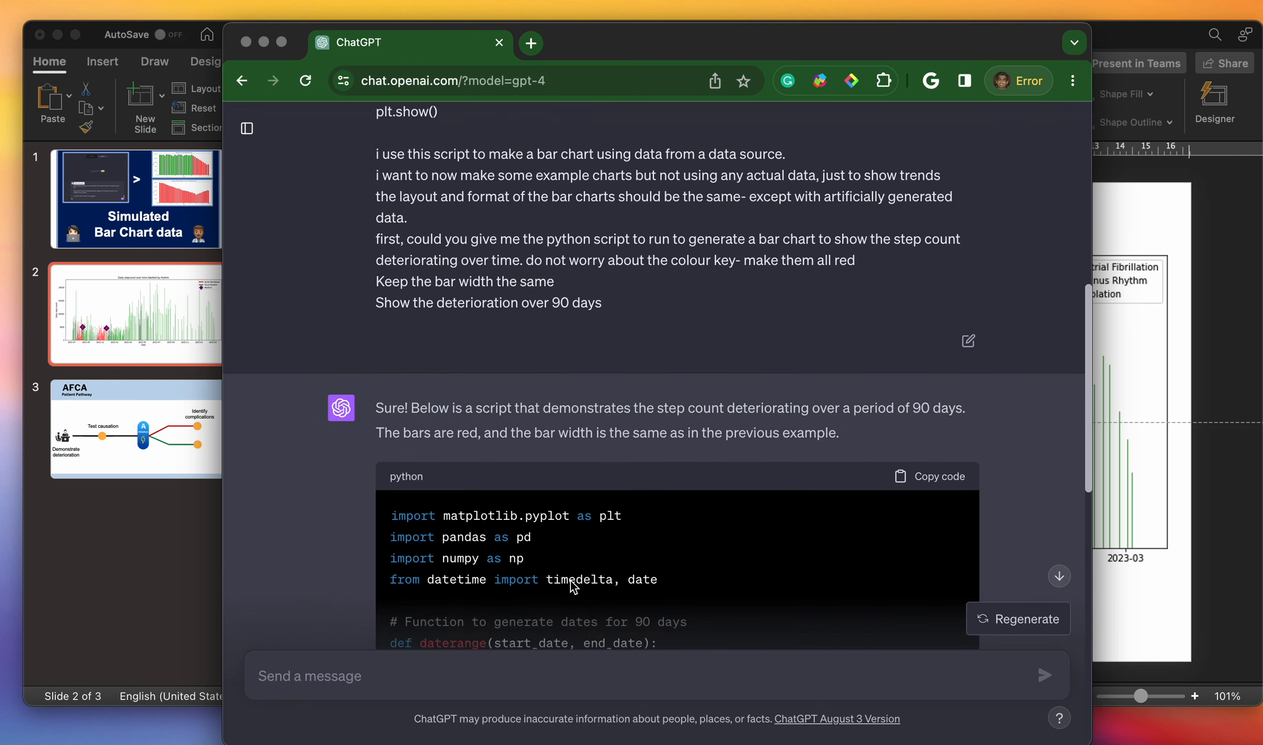
- Review GPT-4's linspace-based red declining bar chart code and copy it
{"action": "scroll", "scroll_direction": "down", "scroll_amount": 3}
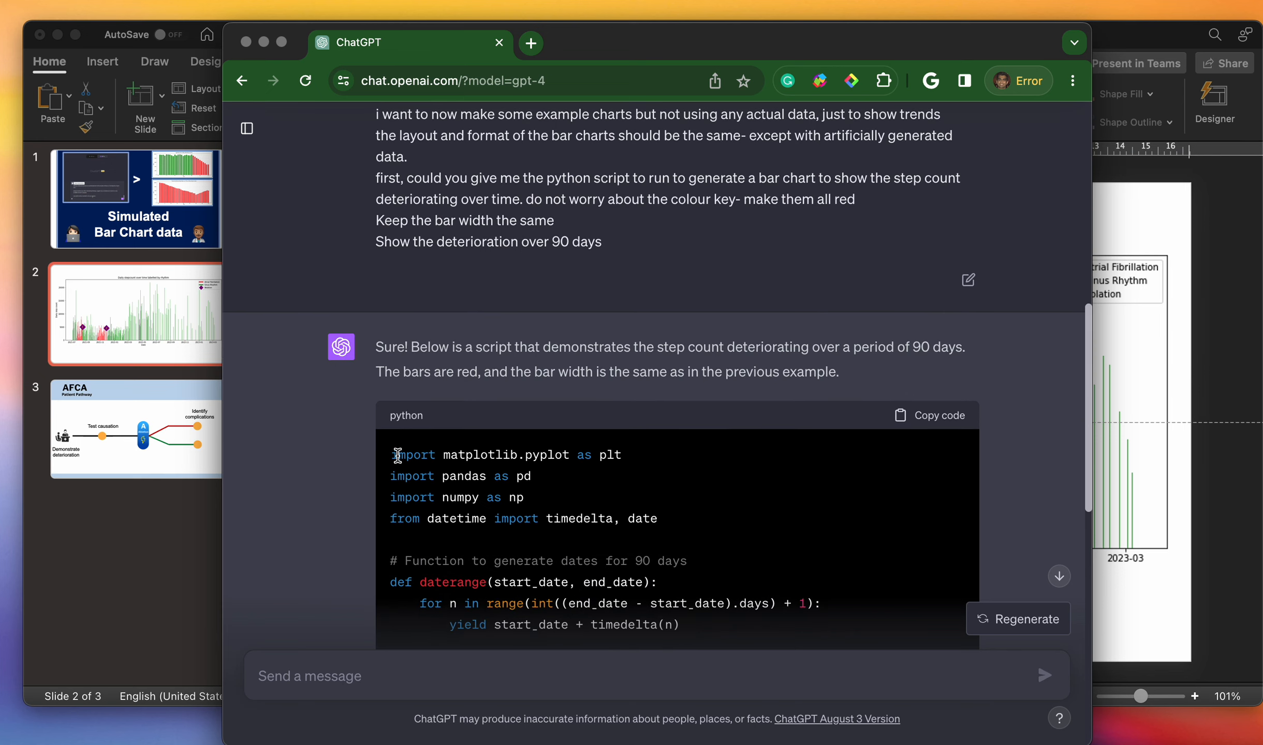
{"action": "scroll", "scroll_direction": "down", "scroll_amount": 3}
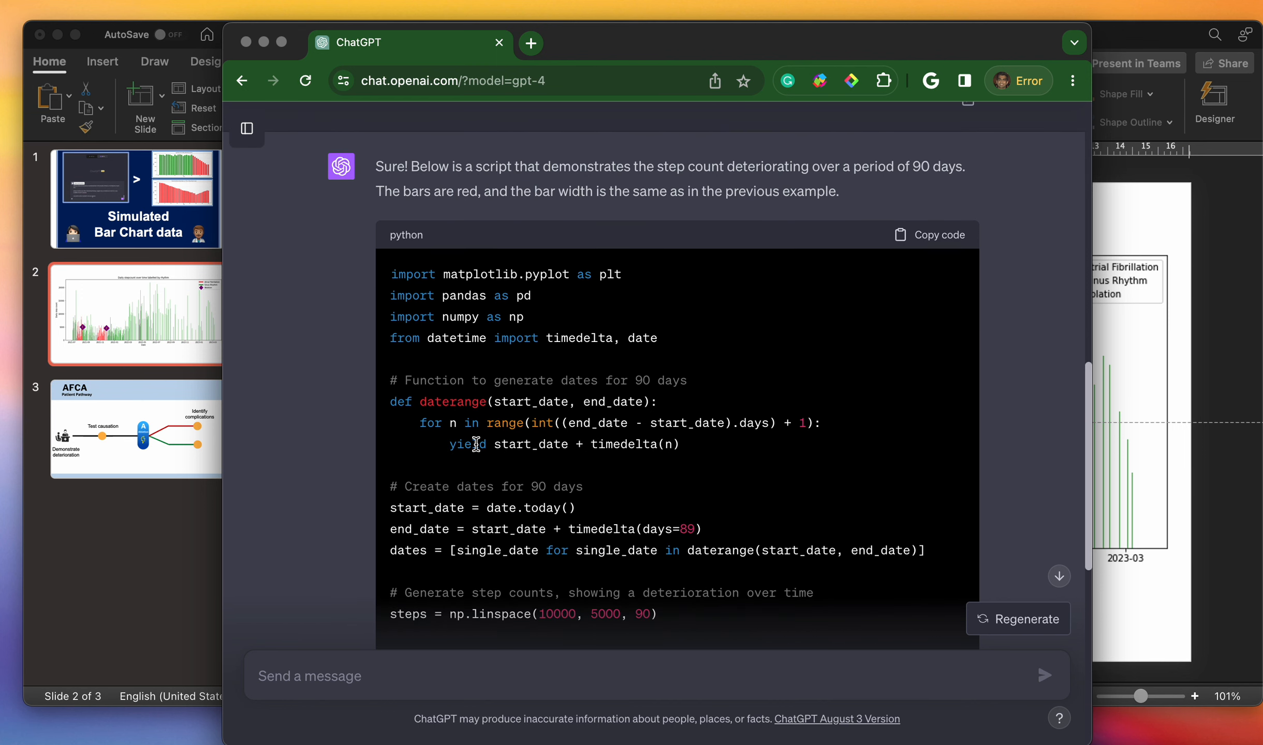
{"action": "scroll", "scroll_direction": "down", "scroll_amount": 3}
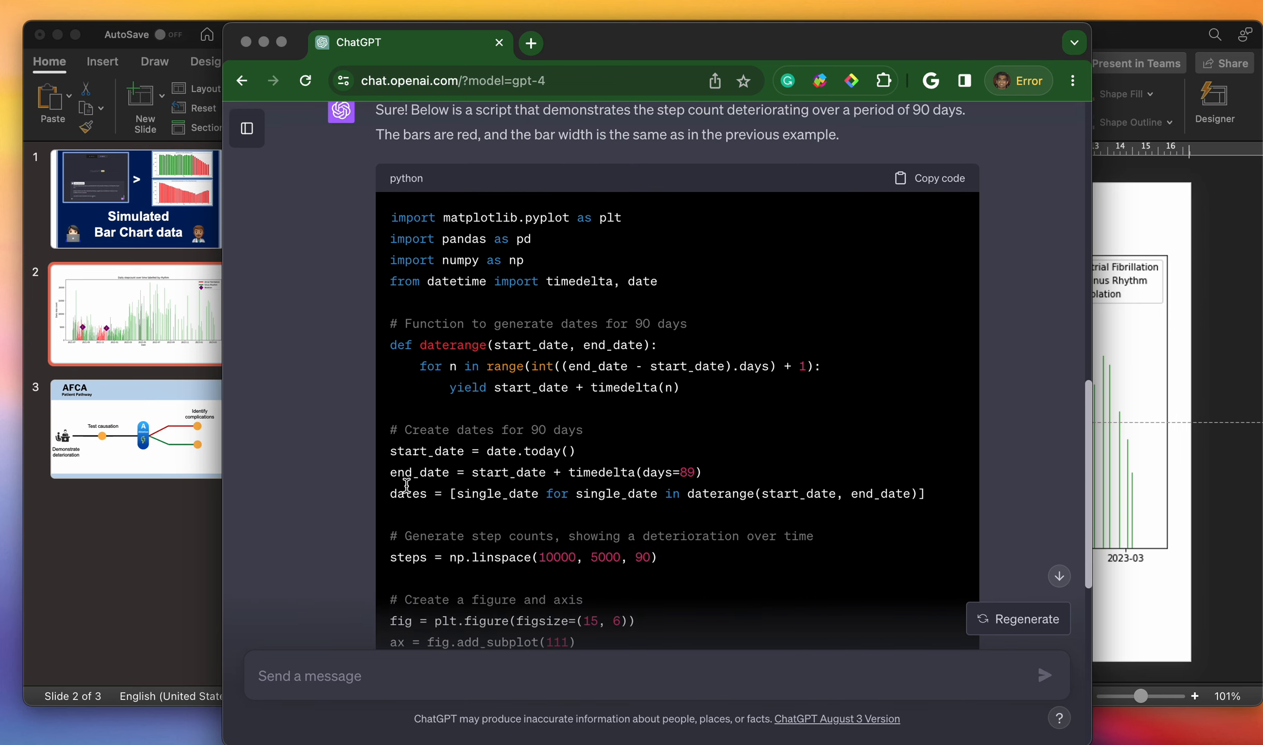
{"action": "scroll", "scroll_direction": "down", "scroll_amount": 3}
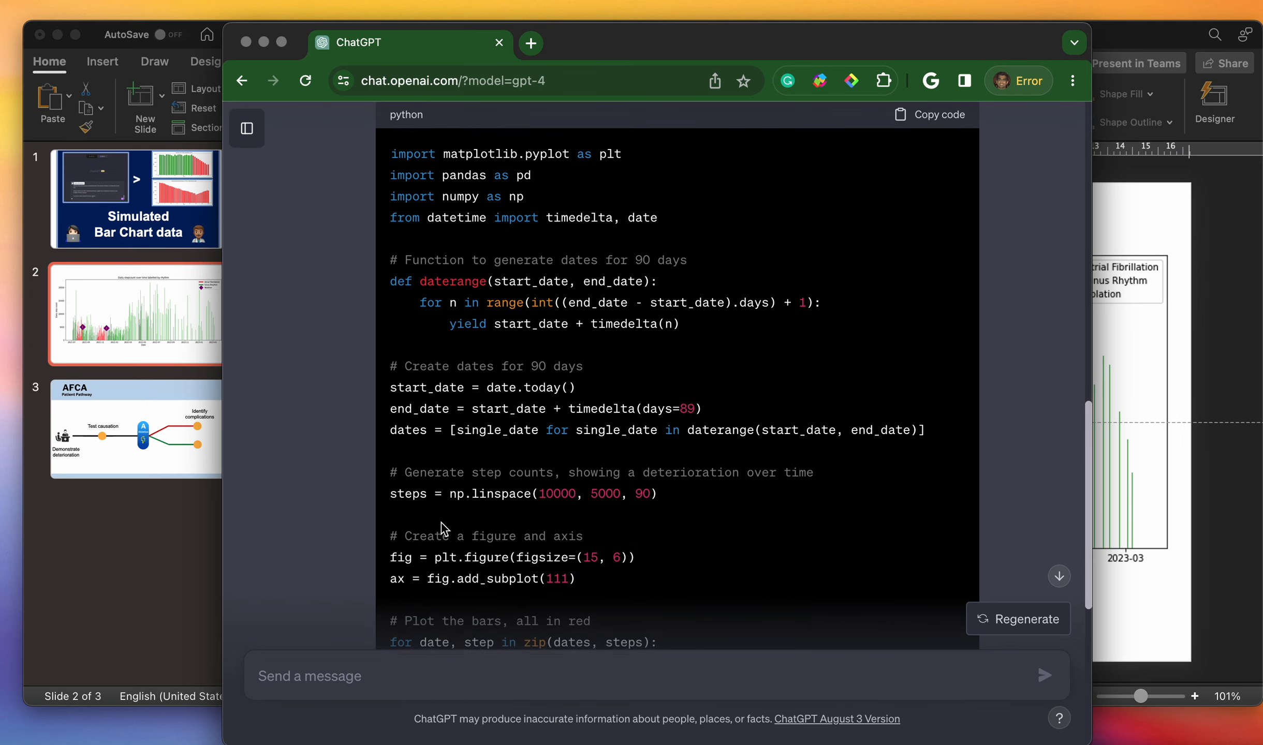
{"action": "scroll", "scroll_direction": "down", "scroll_amount": 3}
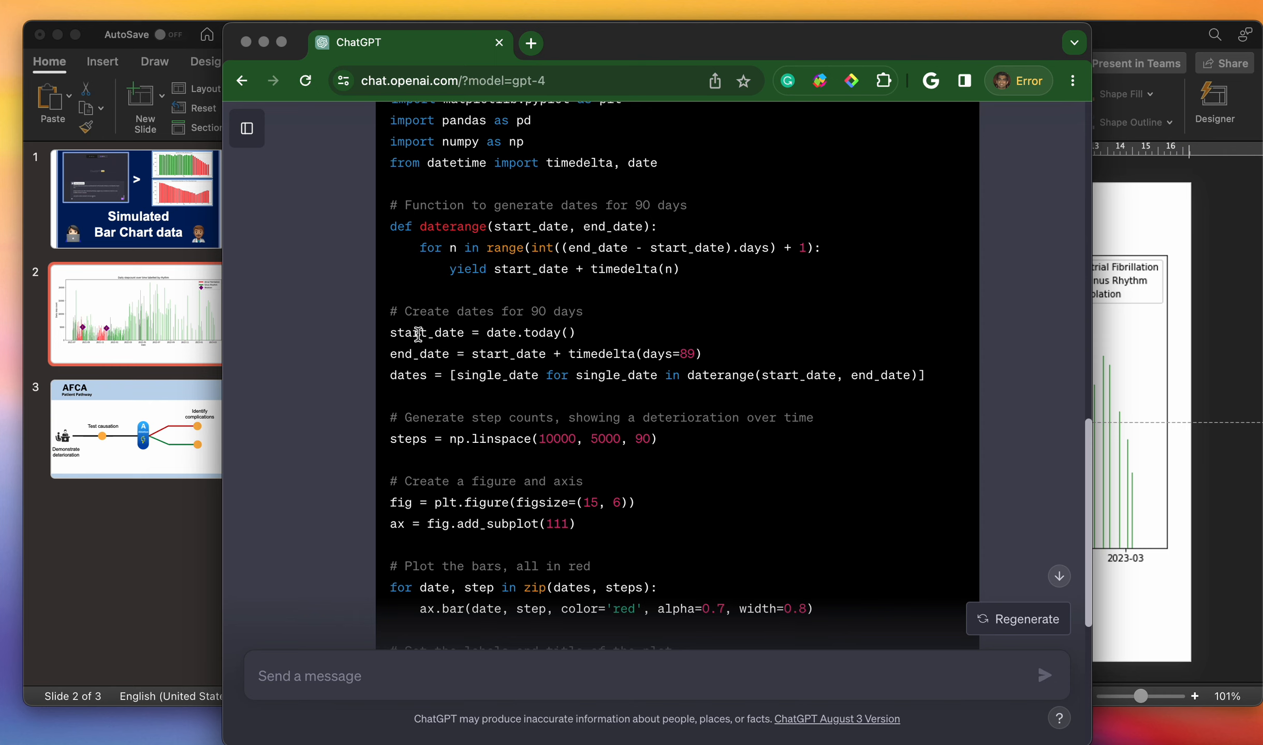
{"action": "mouse_move", "coordinate": [474, 356]}
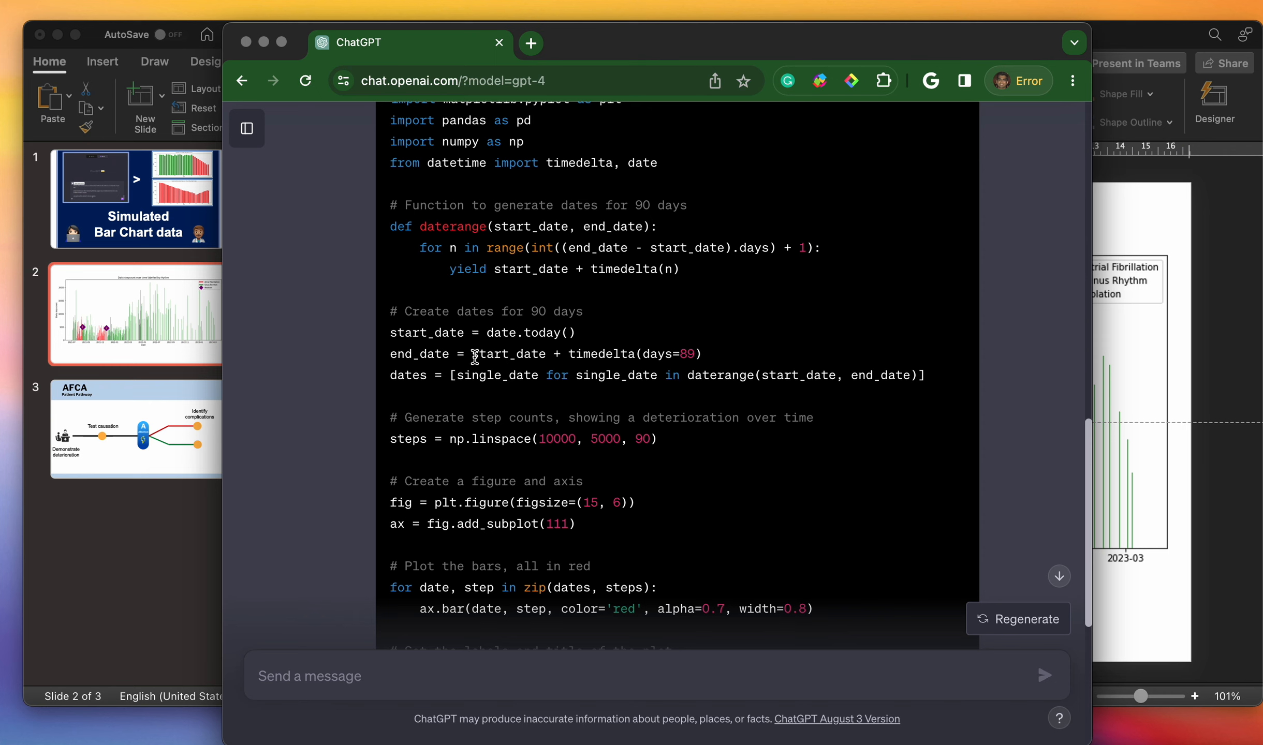
{"action": "mouse_move", "coordinate": [525, 369]}
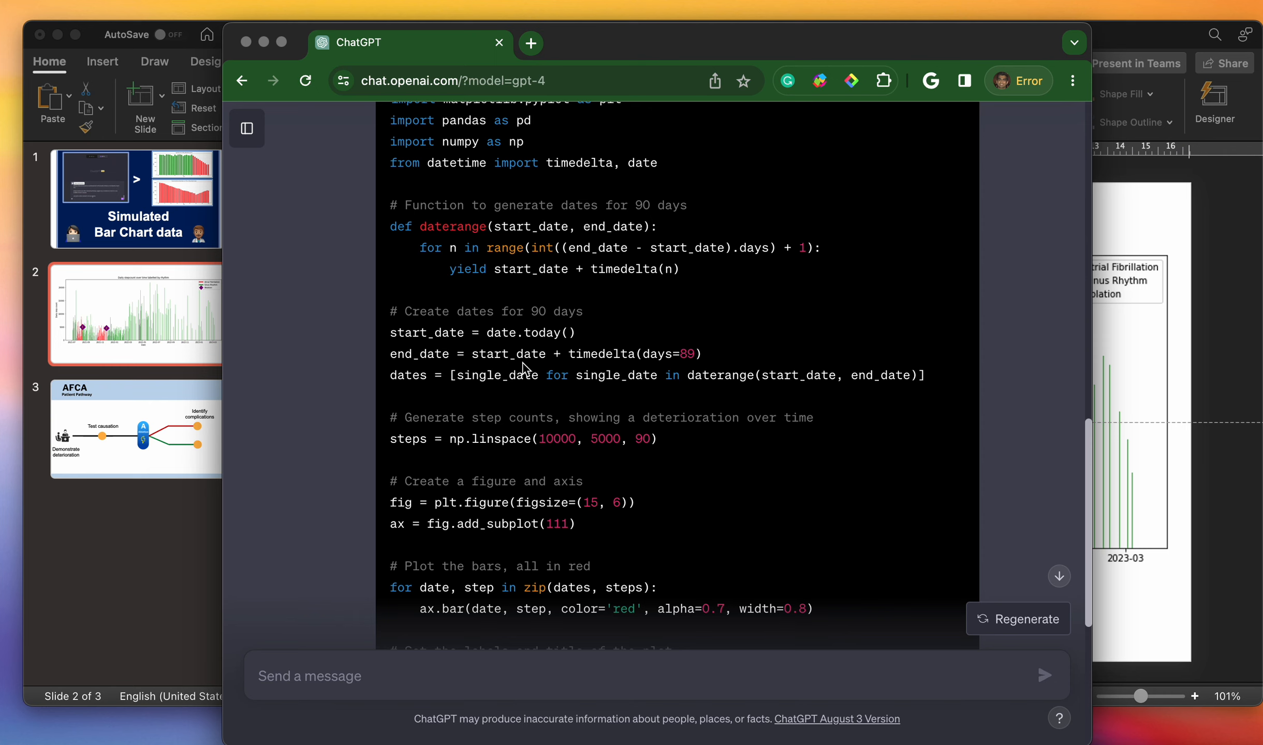
{"action": "scroll", "scroll_direction": "down", "scroll_amount": 3}
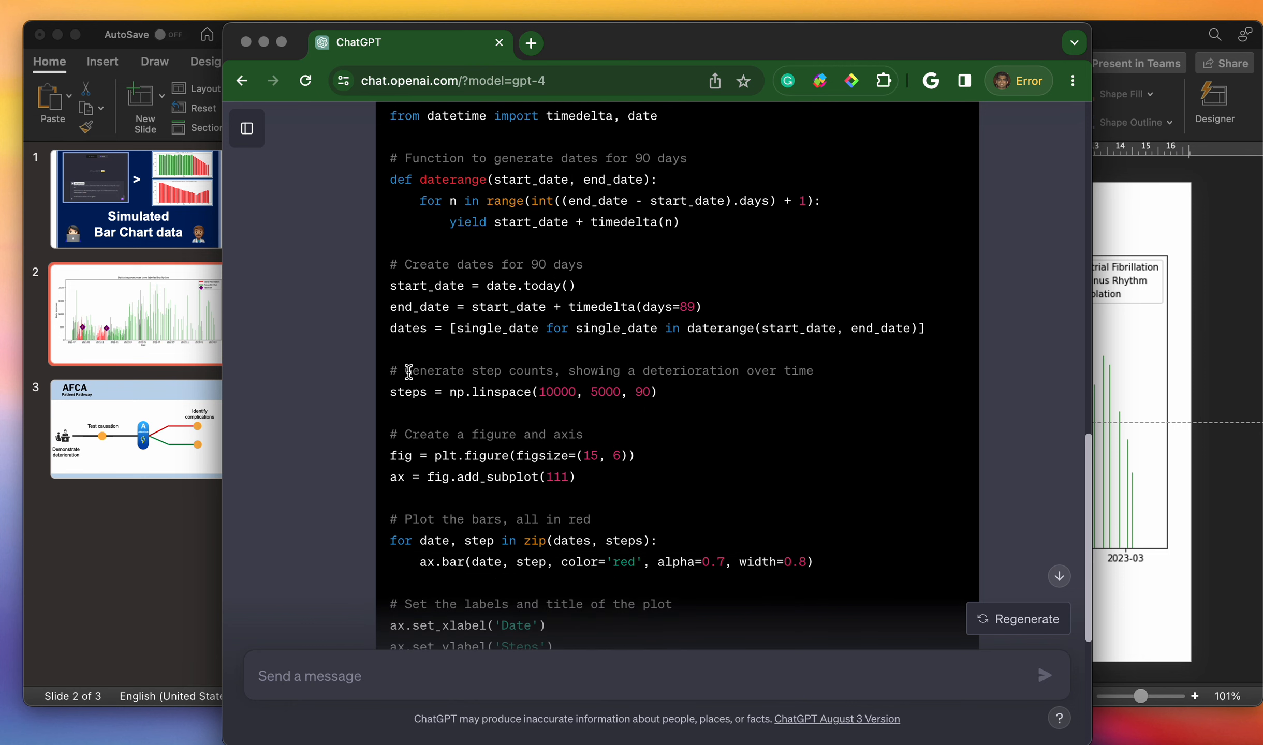
{"action": "mouse_move", "coordinate": [517, 414]}
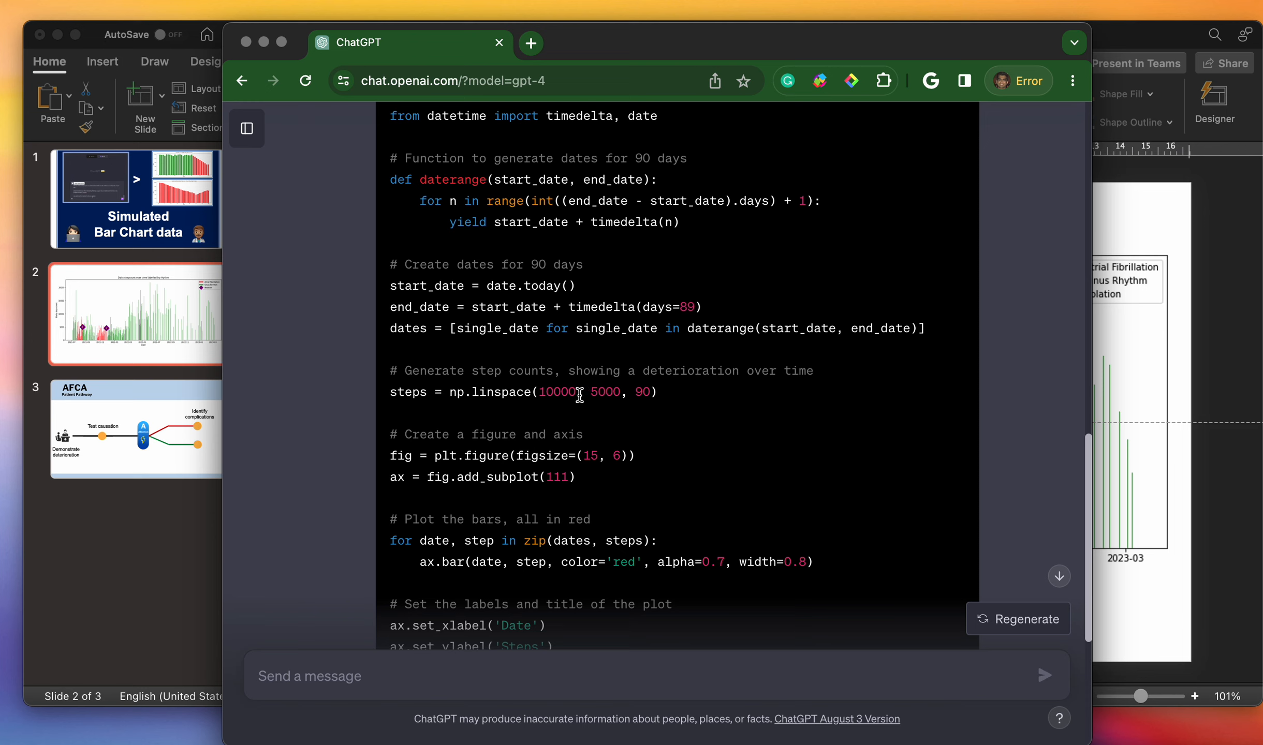
{"action": "mouse_move", "coordinate": [603, 390]}
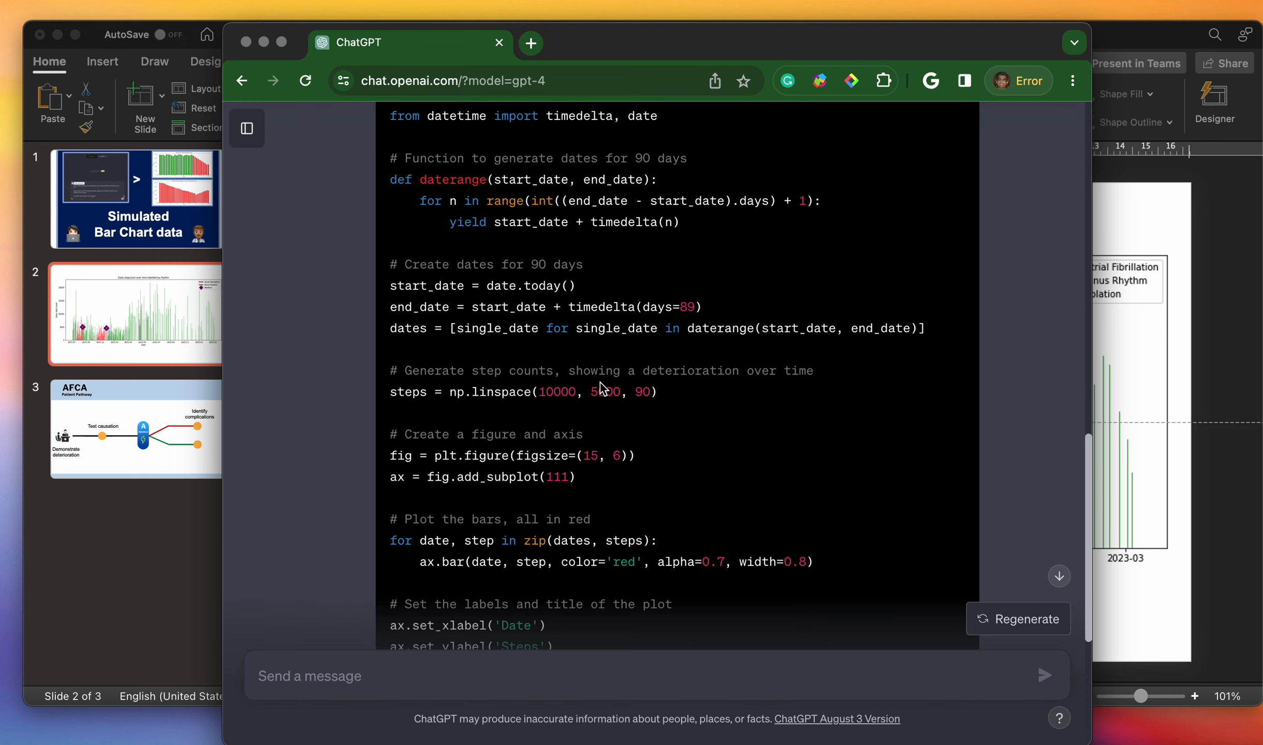
{"action": "mouse_move", "coordinate": [660, 403]}
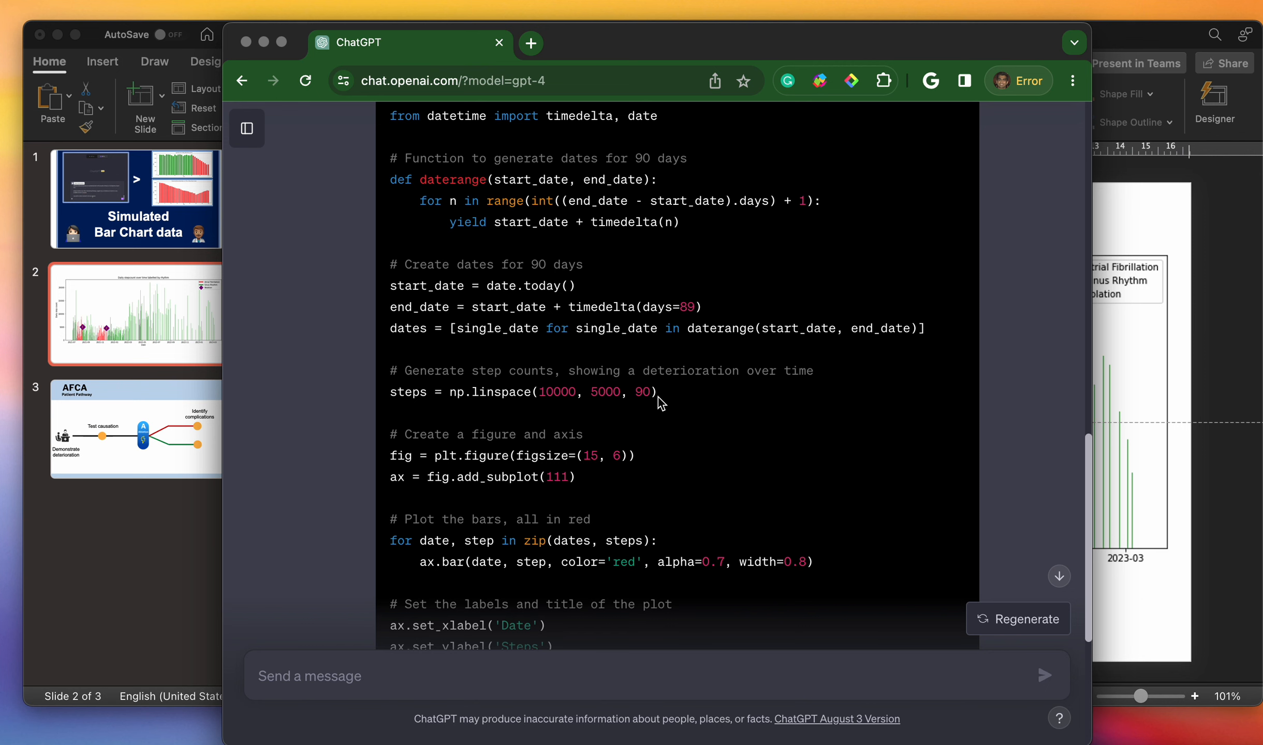
{"action": "scroll", "scroll_direction": "down", "scroll_amount": 3}
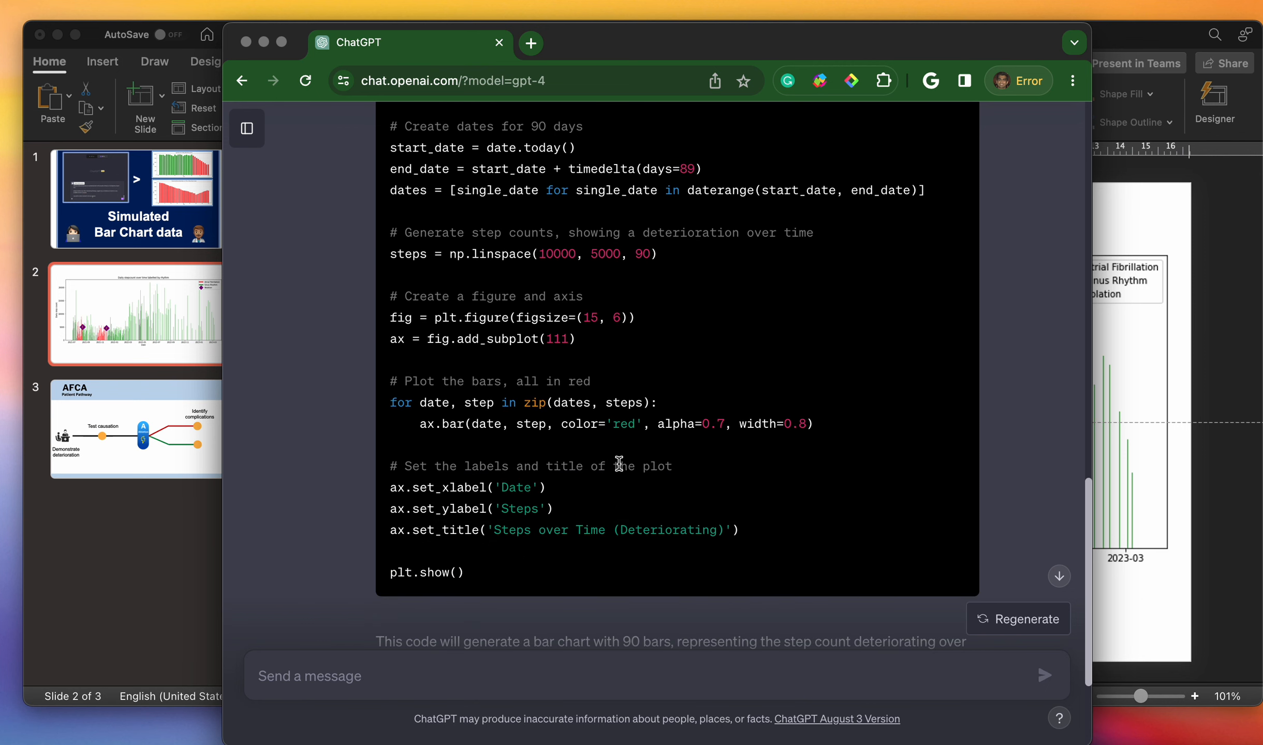
{"action": "scroll", "scroll_direction": "down", "scroll_amount": 3}
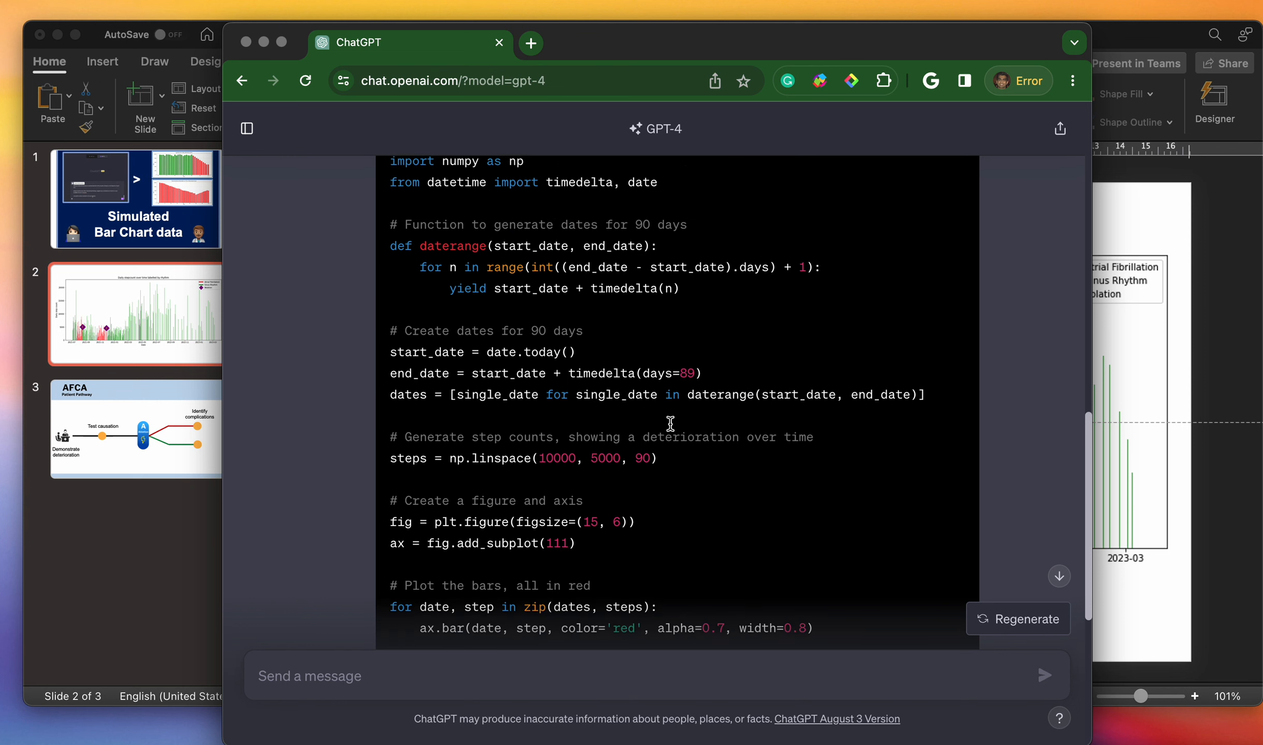
{"action": "left_click", "coordinate": [939, 233]}
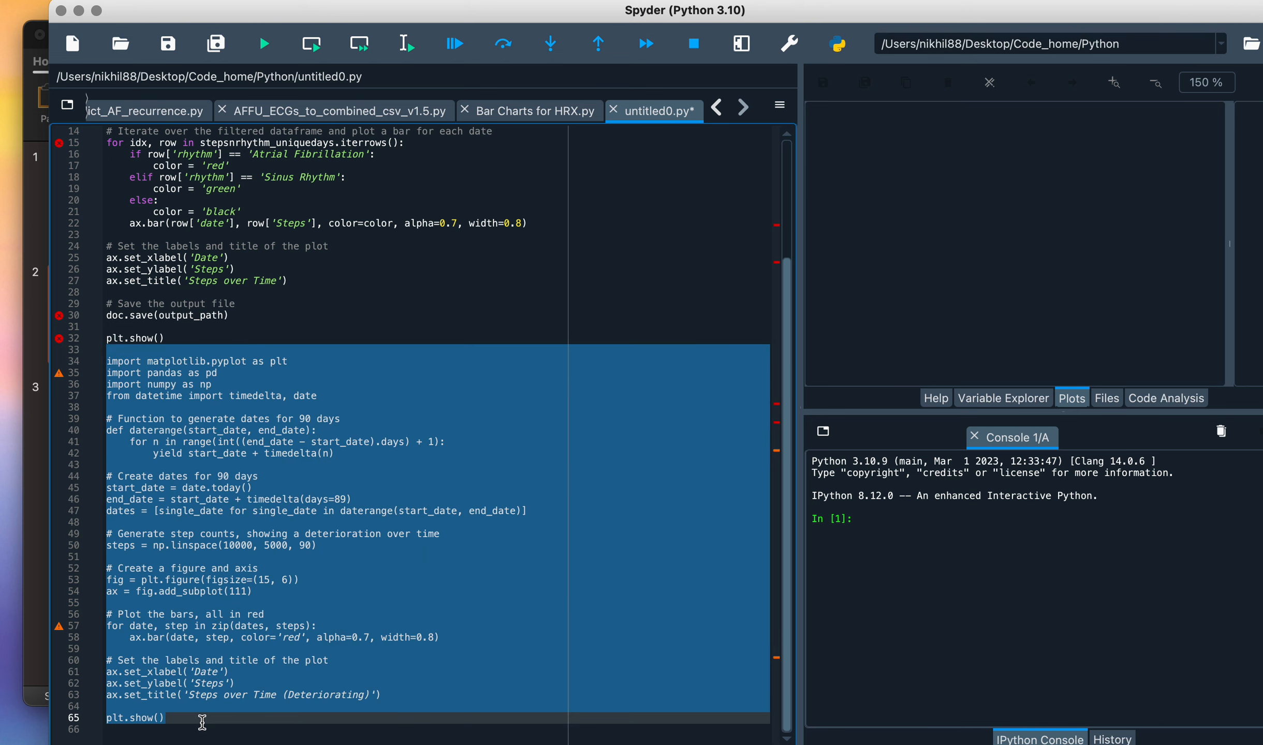
- Run the pasted declining-steps code to plot red bars falling from 10000 to 5000
{"action": "left_click", "coordinate": [262, 44]}
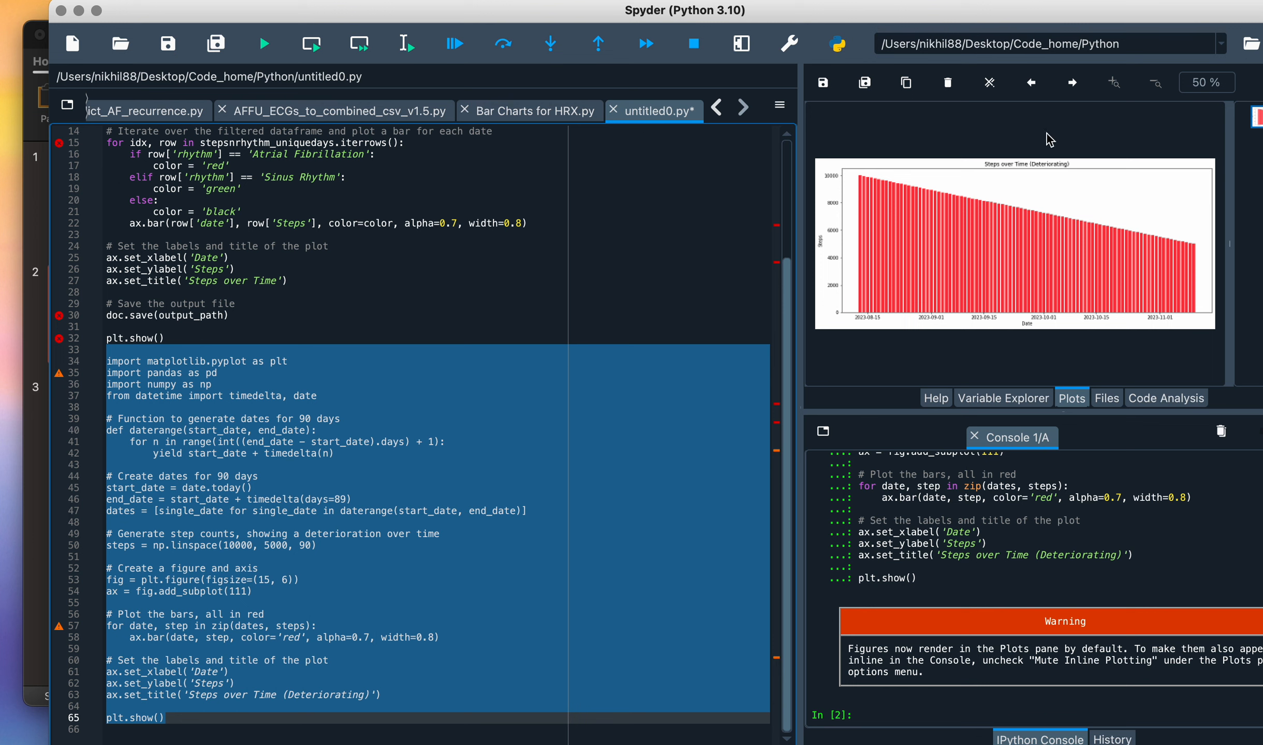
{"action": "mouse_move", "coordinate": [851, 335]}
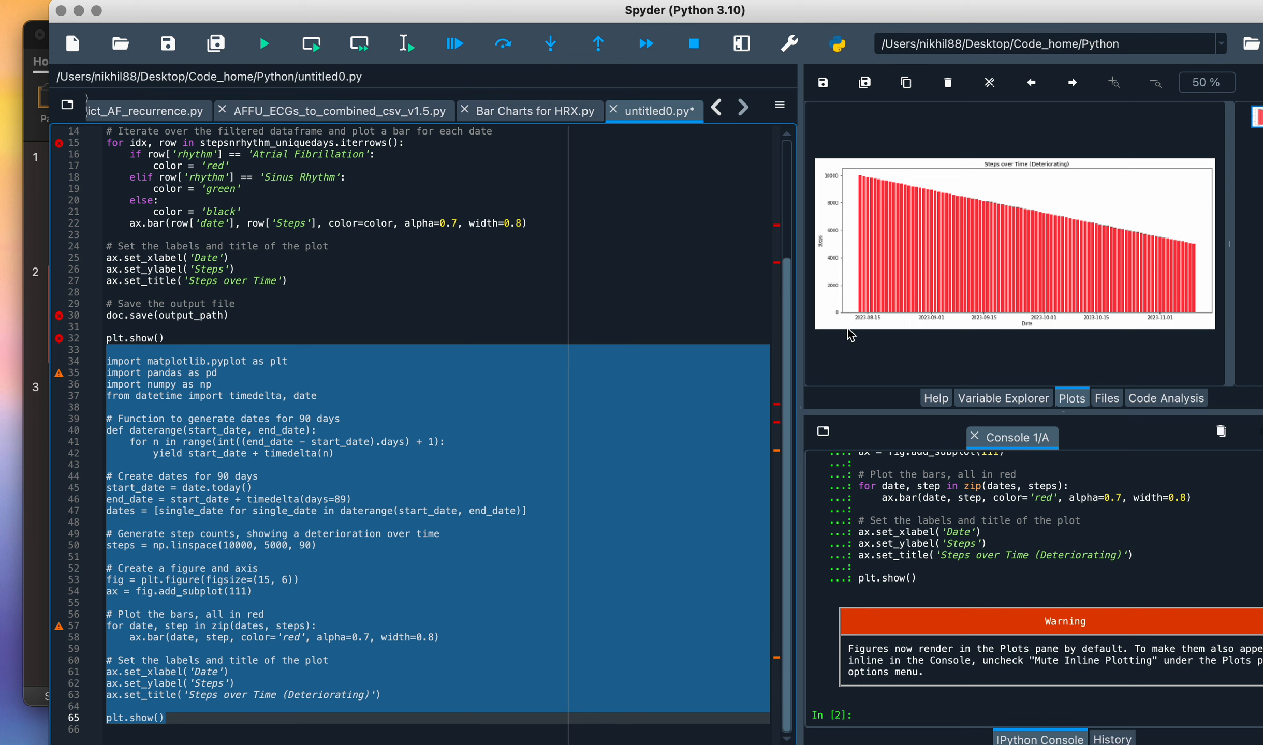
{"action": "mouse_move", "coordinate": [854, 179]}
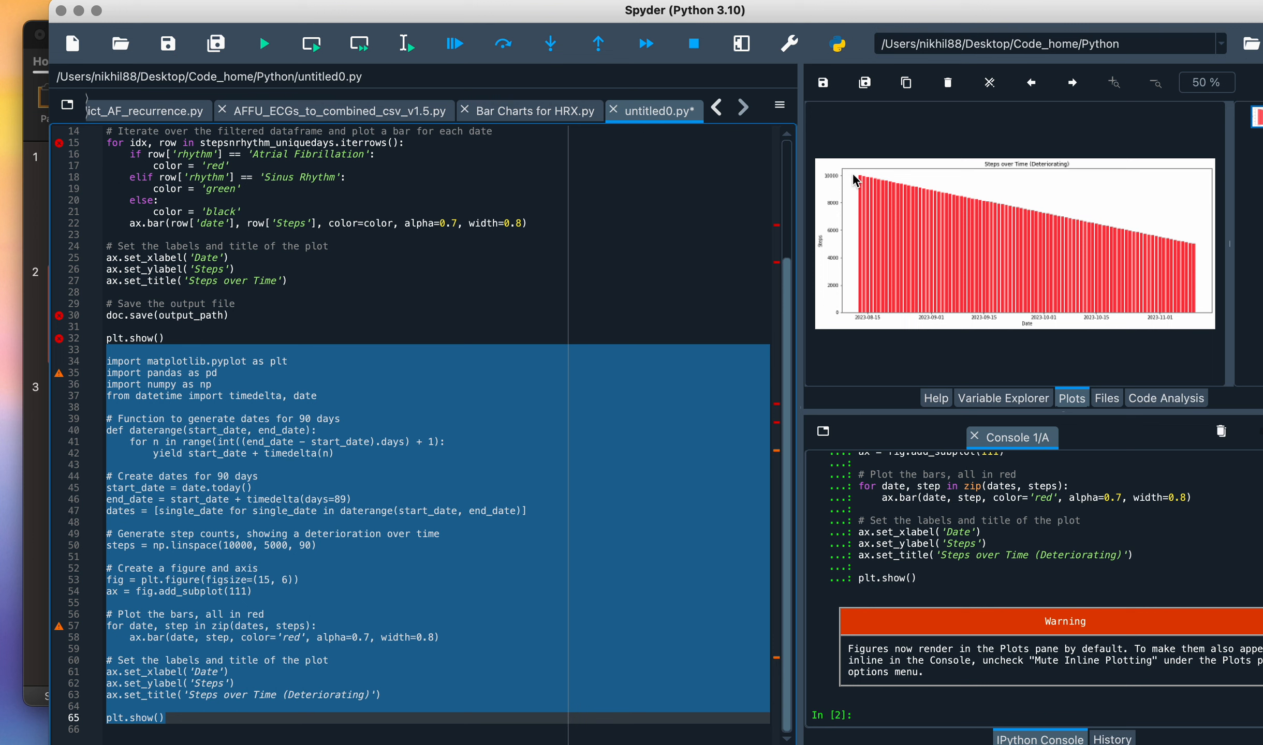
{"action": "mouse_move", "coordinate": [1155, 244]}
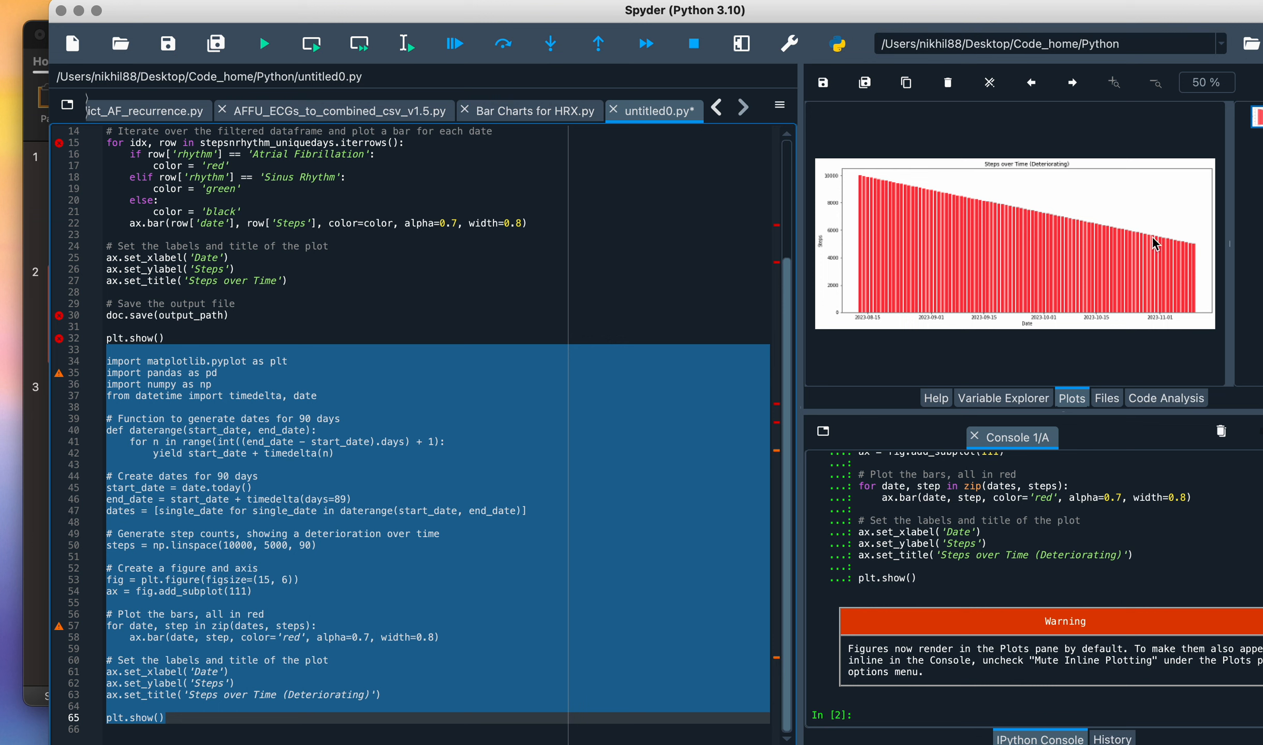
{"action": "mouse_move", "coordinate": [1075, 221]}
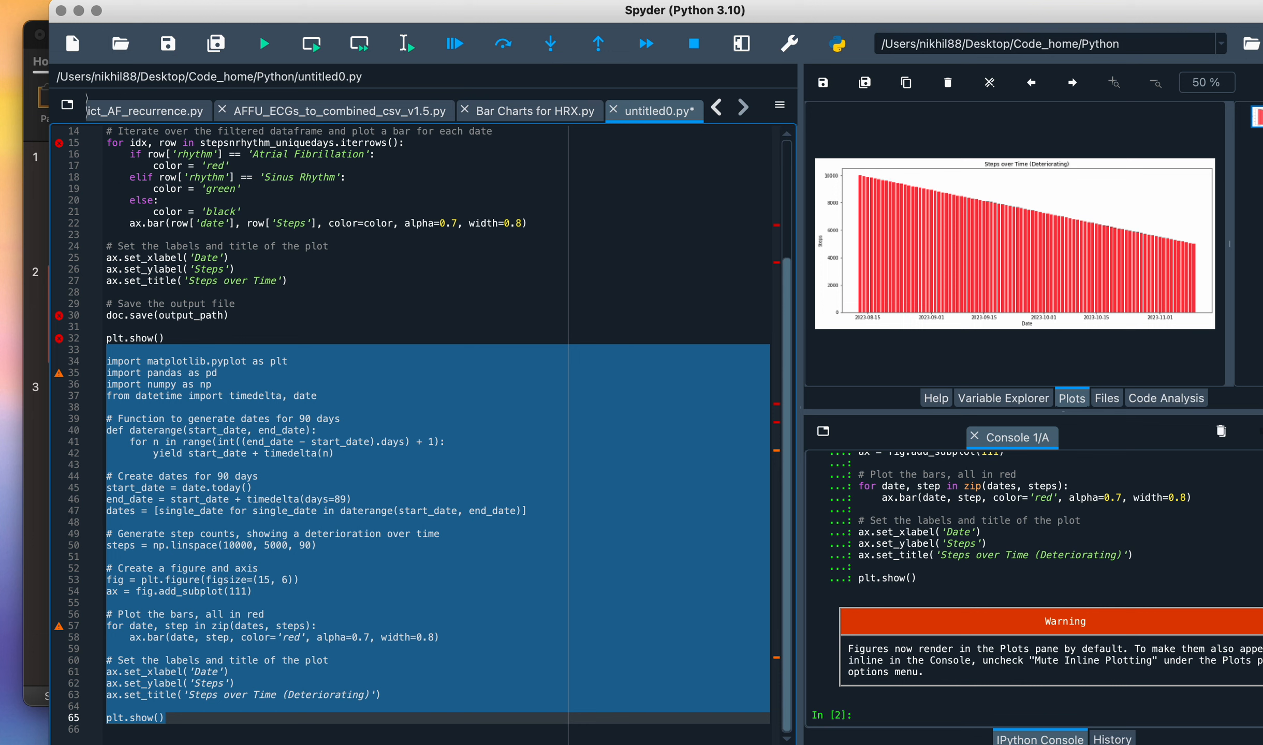
{"action": "mouse_move", "coordinate": [359, 335]}
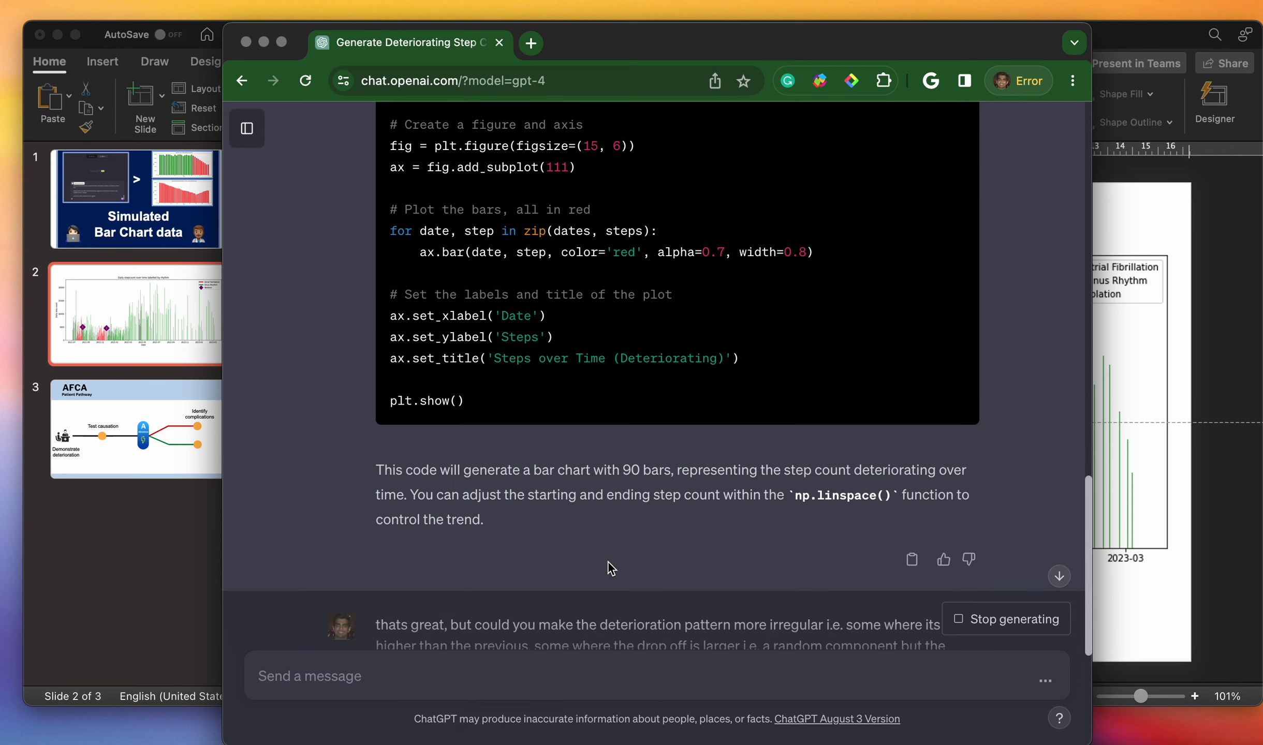
- Follow up asking for random bar-to-bar fluctuation trending down to 4000 steps/day
{"action": "scroll", "scroll_direction": "down", "scroll_amount": 3}
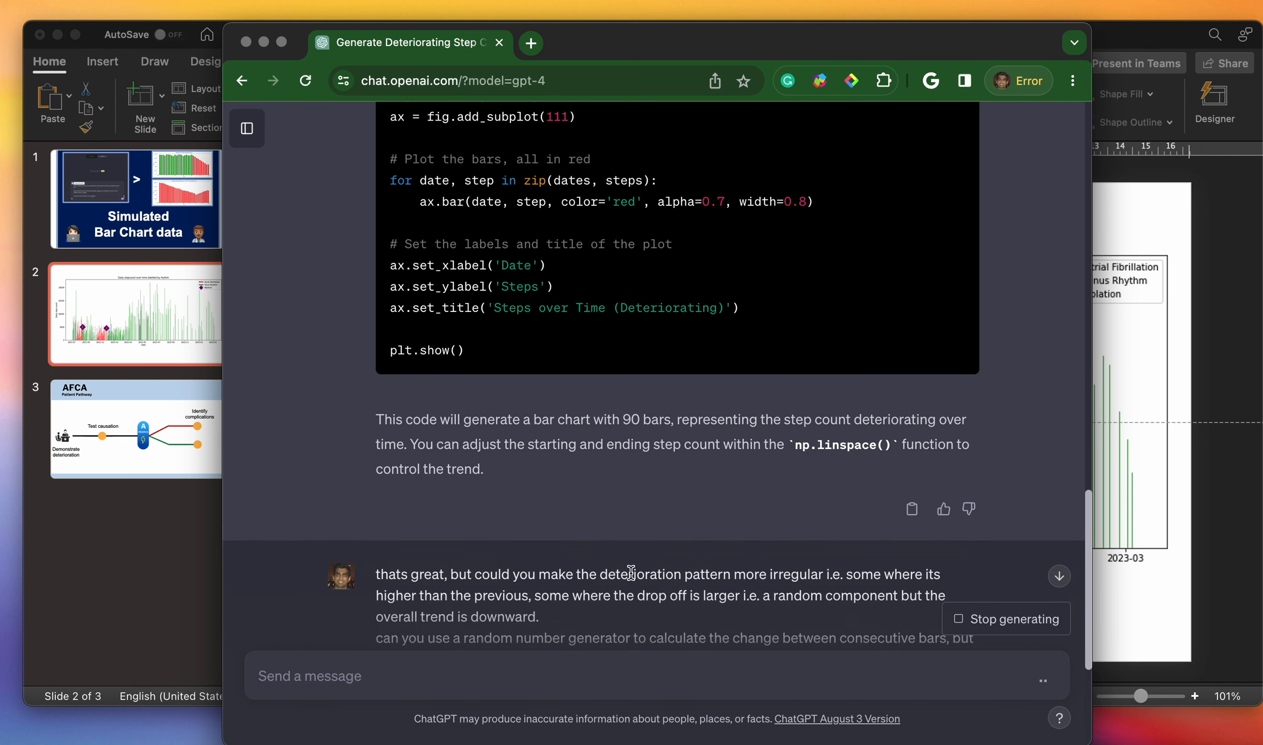
{"action": "mouse_move", "coordinate": [800, 579]}
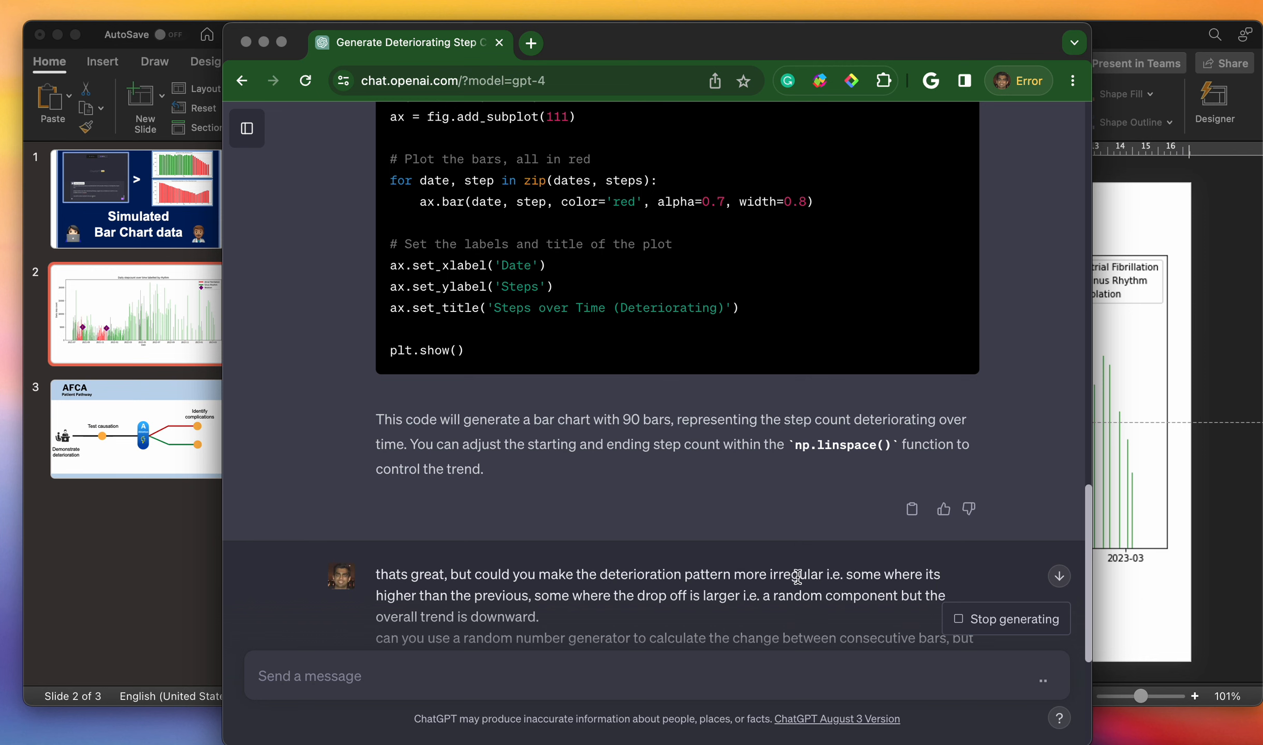
{"action": "scroll", "scroll_direction": "down", "scroll_amount": 3}
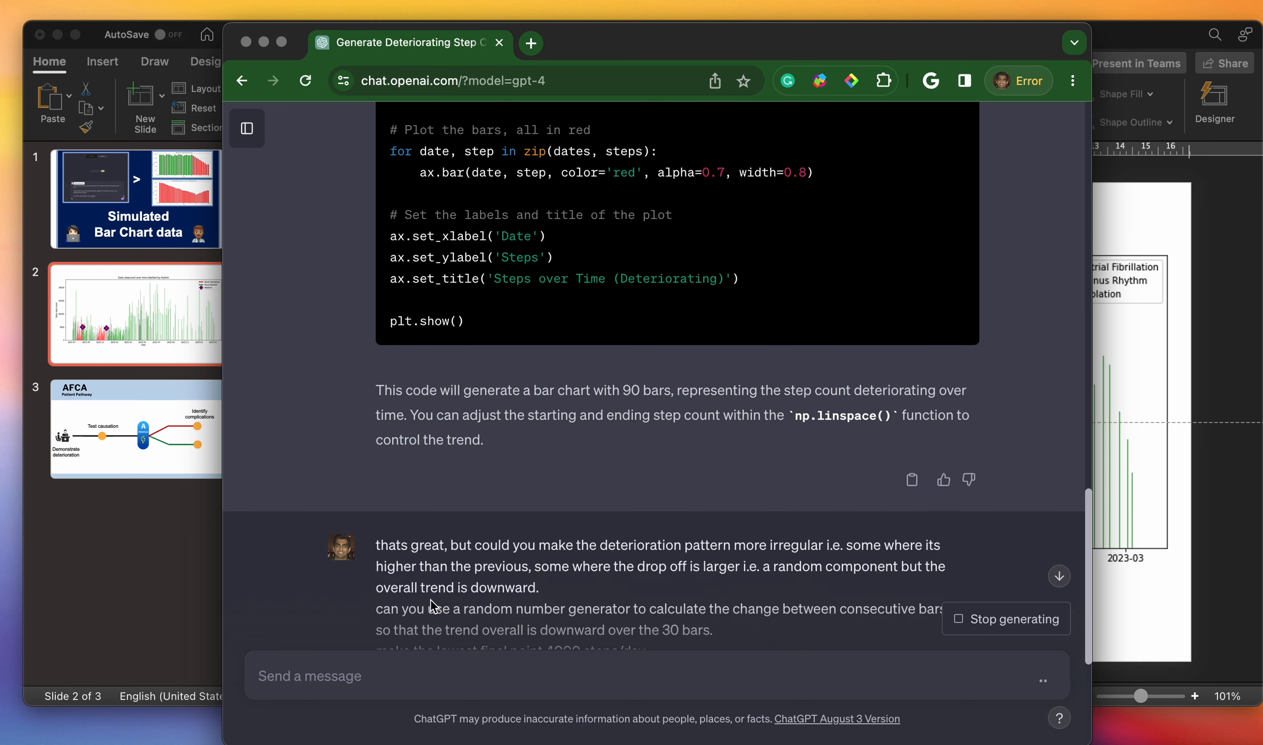
{"action": "mouse_move", "coordinate": [652, 573]}
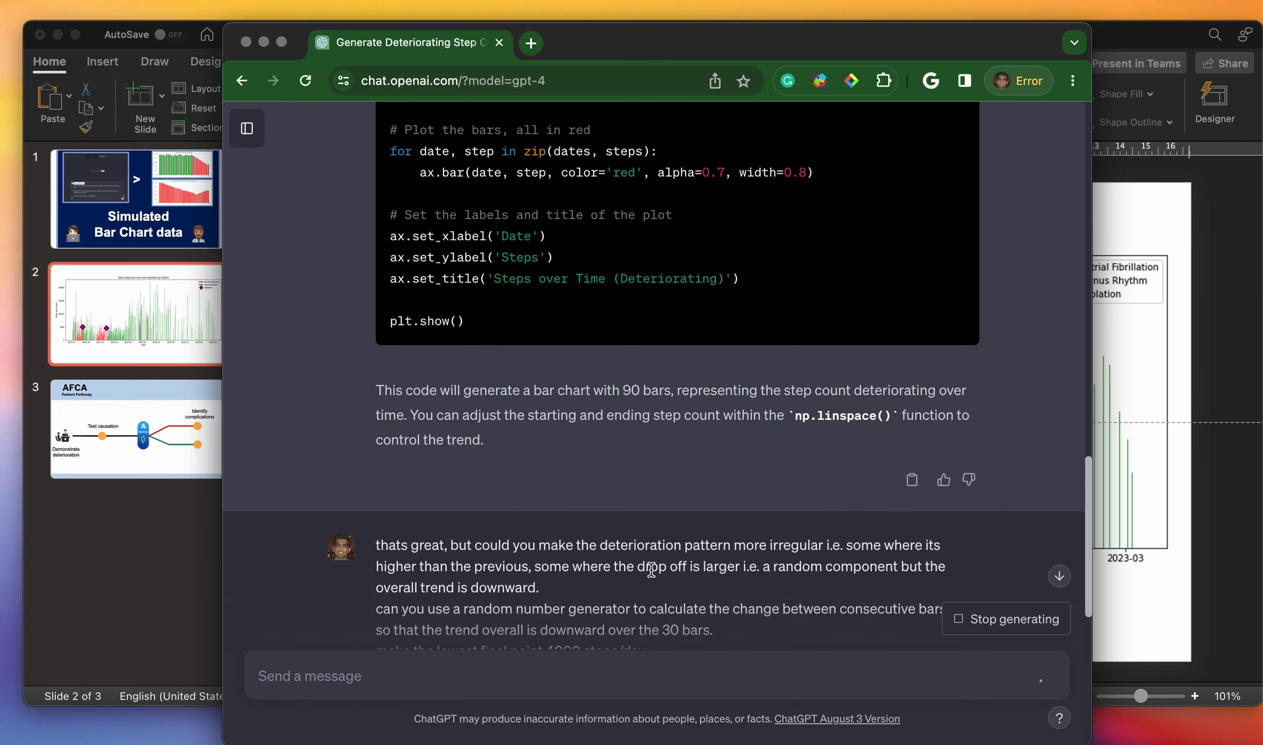
{"action": "mouse_move", "coordinate": [446, 595]}
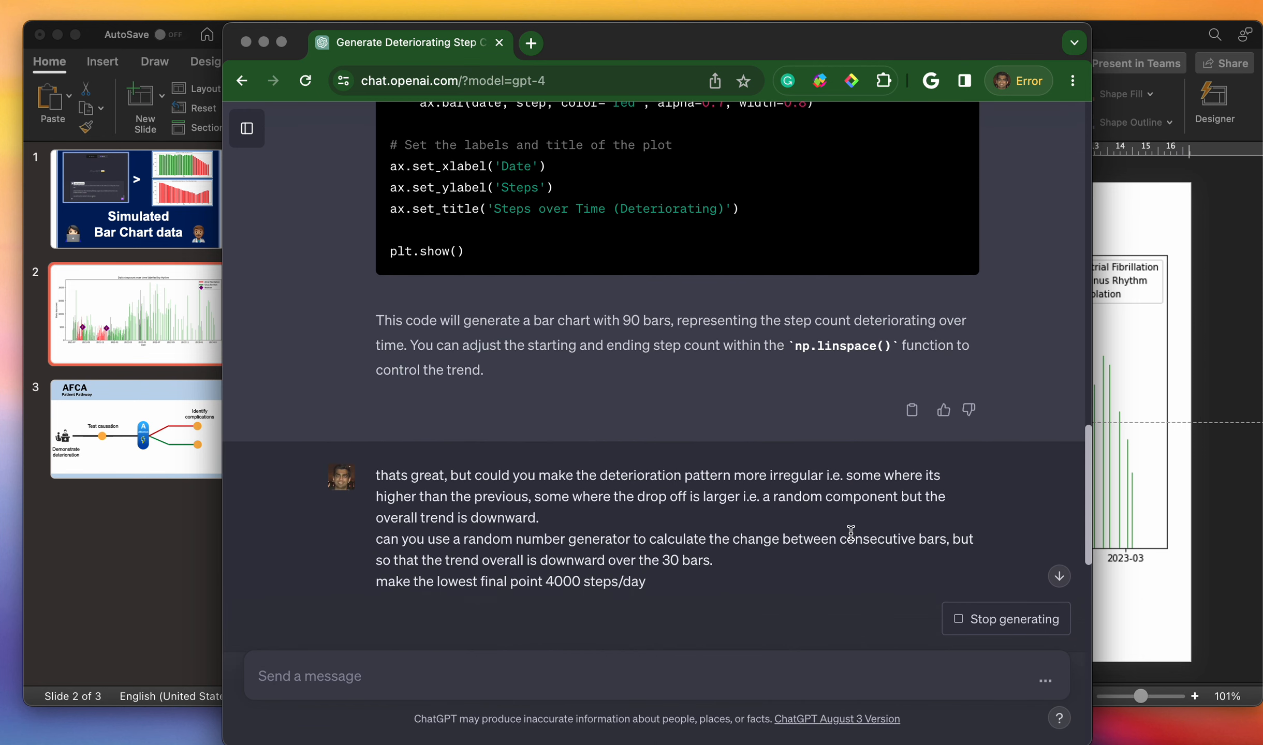
{"action": "mouse_move", "coordinate": [496, 568]}
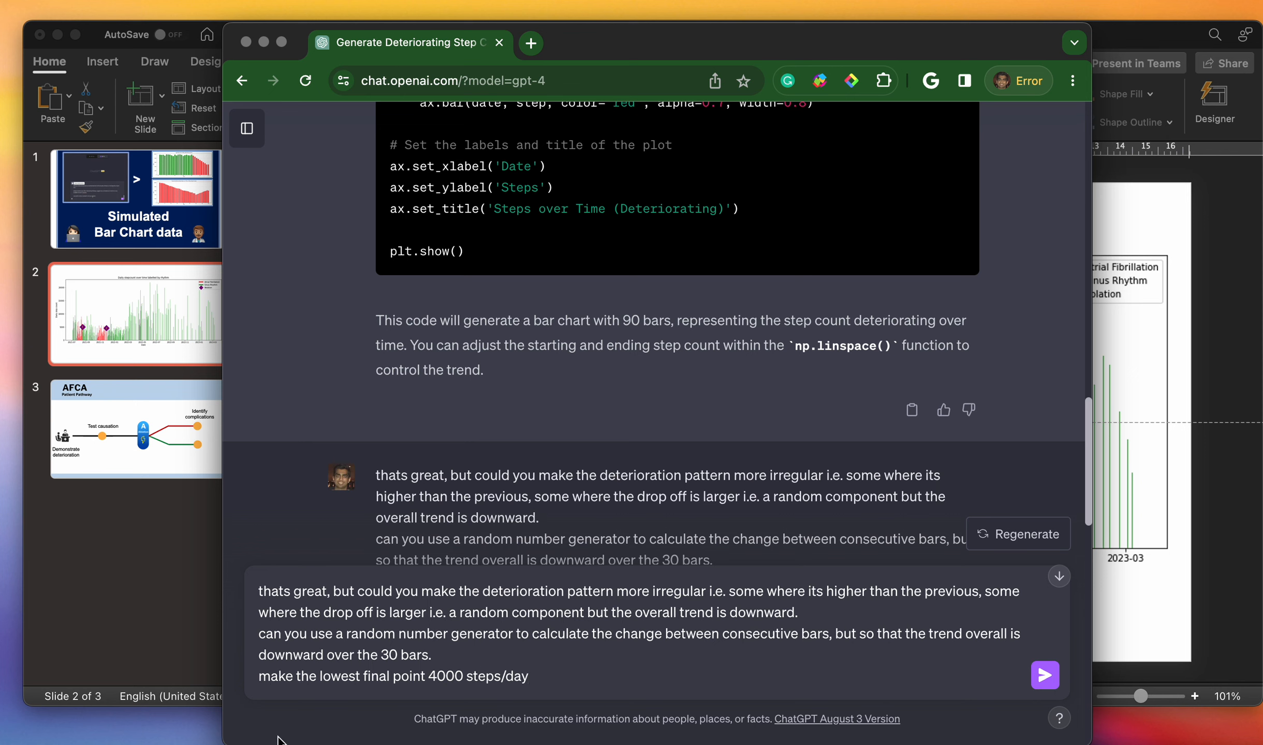
- Send the edited request for random daily fluctuations declining to 4000 steps/day
{"action": "left_click", "coordinate": [1045, 675]}
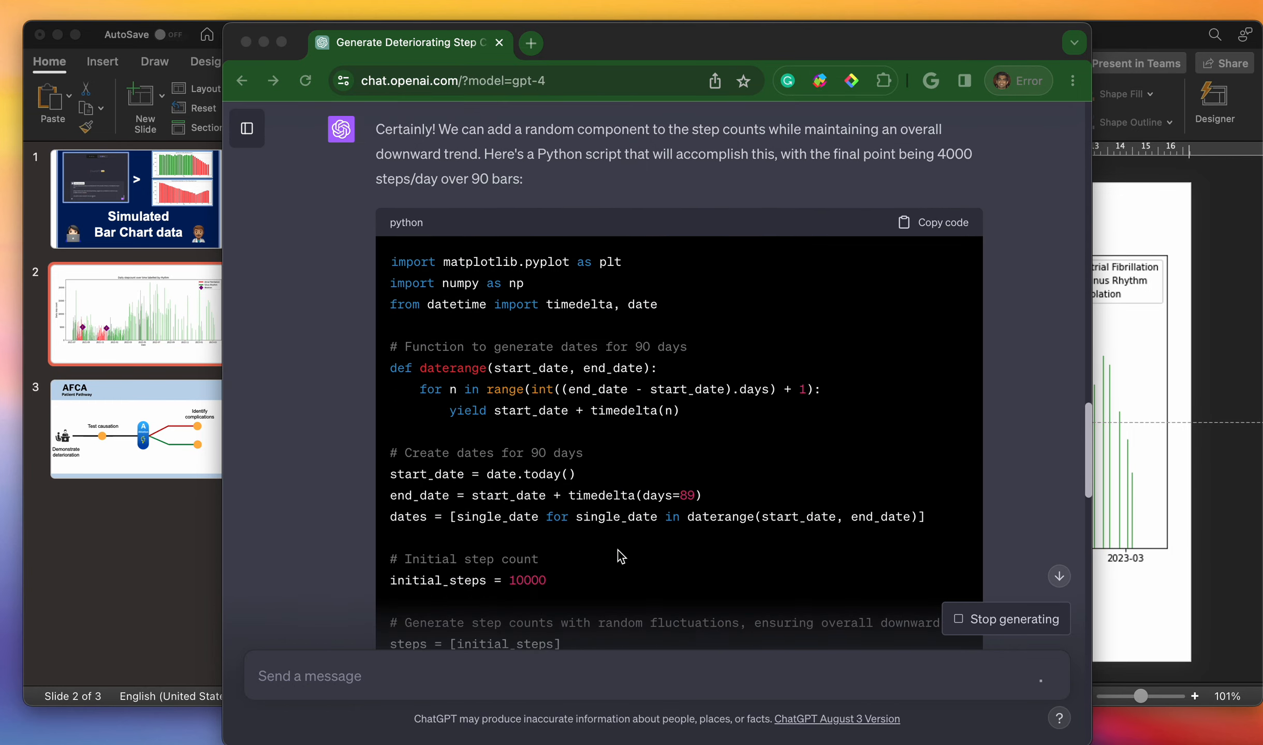
- Scroll through GPT-4's new random.uniform fluctuation script running from 10000 to 4000 steps
{"action": "scroll", "scroll_direction": "down", "scroll_amount": 3}
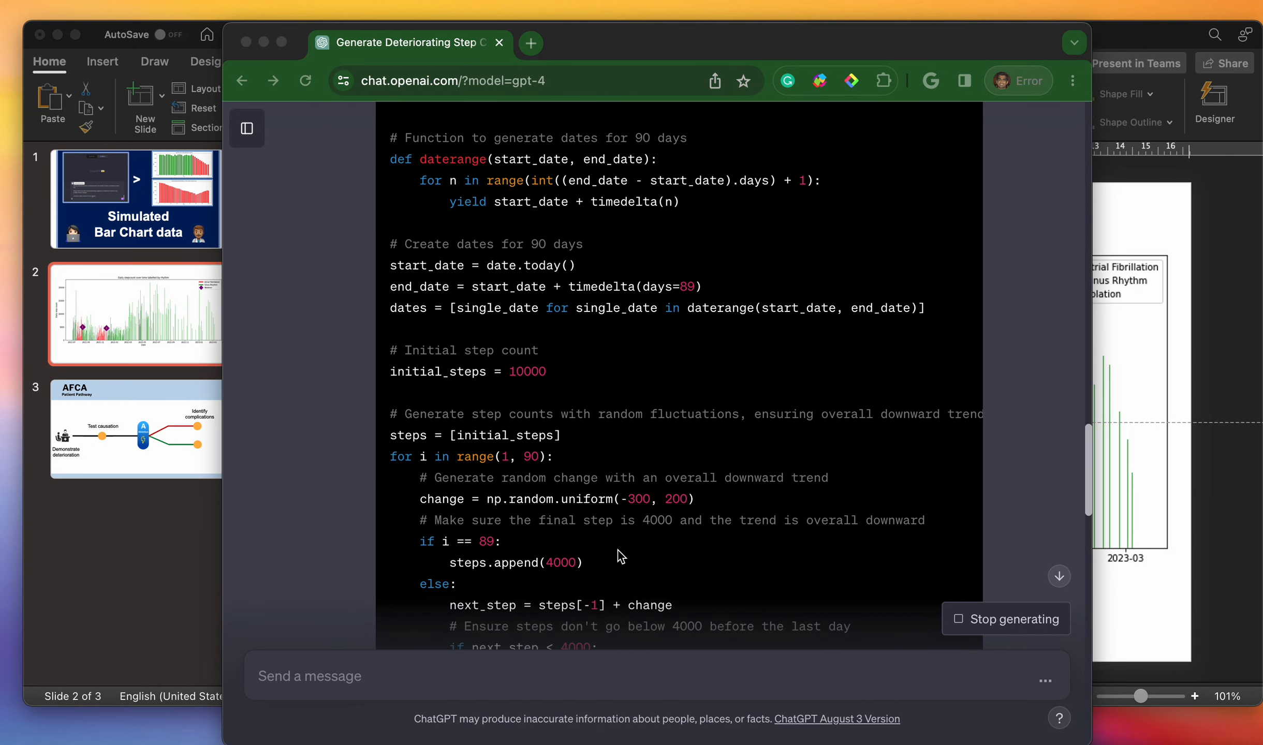
{"action": "scroll", "scroll_direction": "down", "scroll_amount": 3}
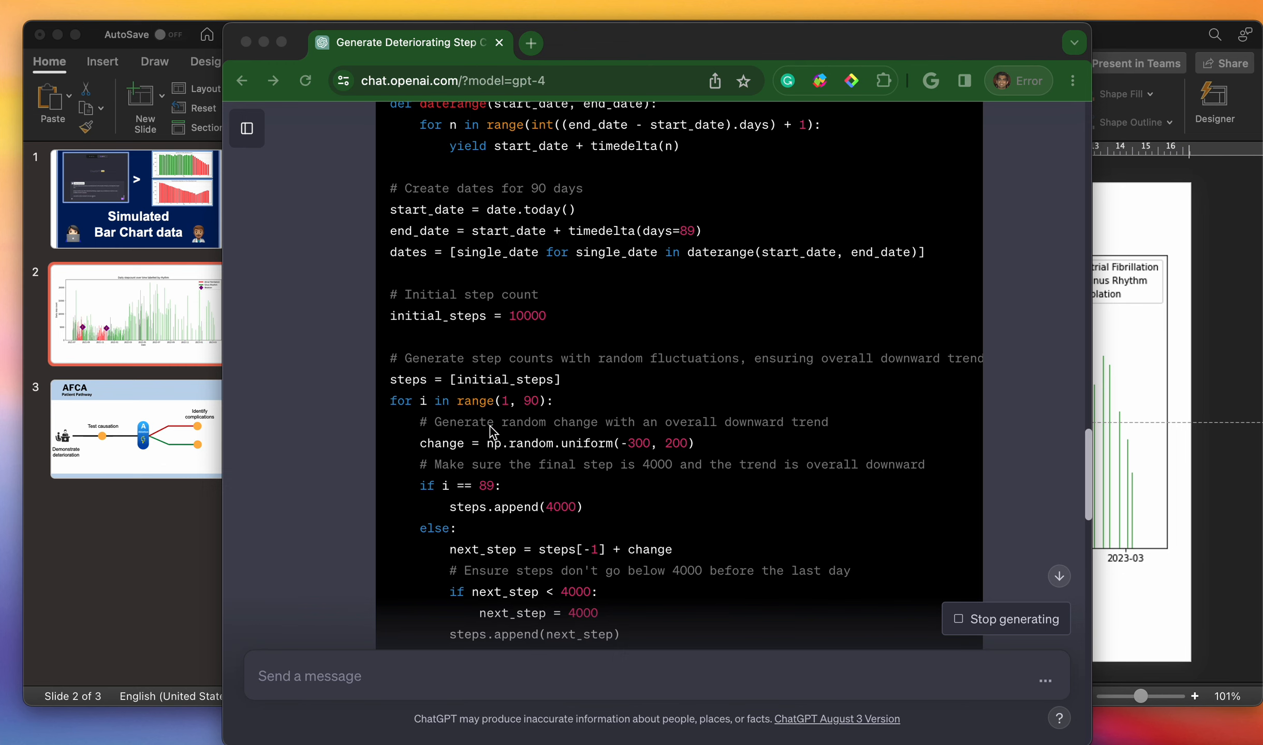
{"action": "mouse_move", "coordinate": [588, 468]}
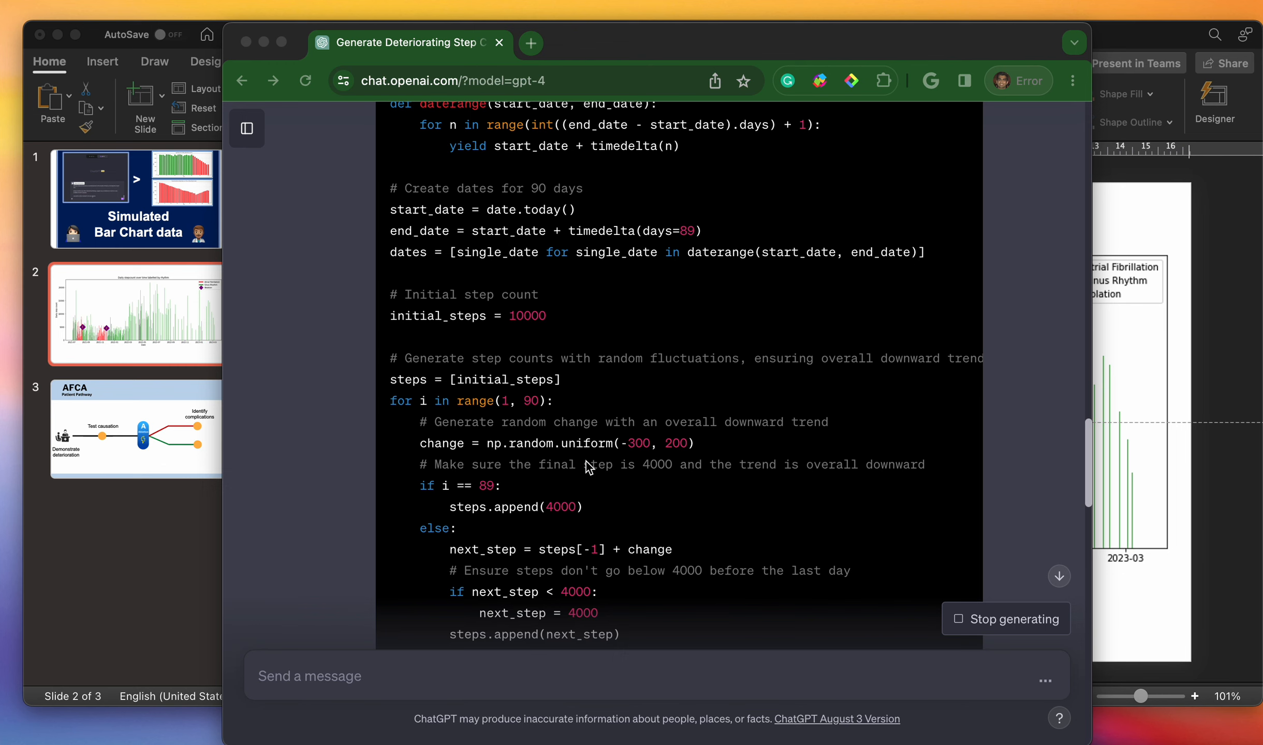
{"action": "mouse_move", "coordinate": [653, 450]}
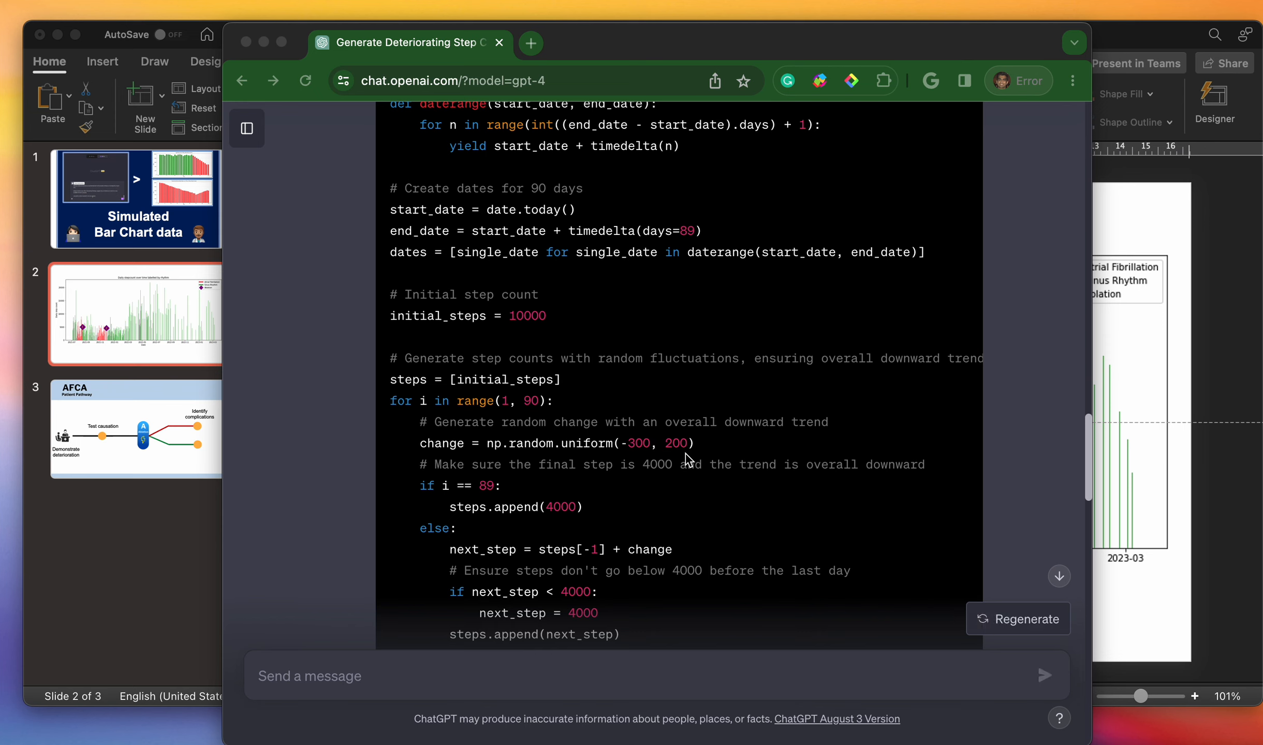
{"action": "mouse_move", "coordinate": [484, 495]}
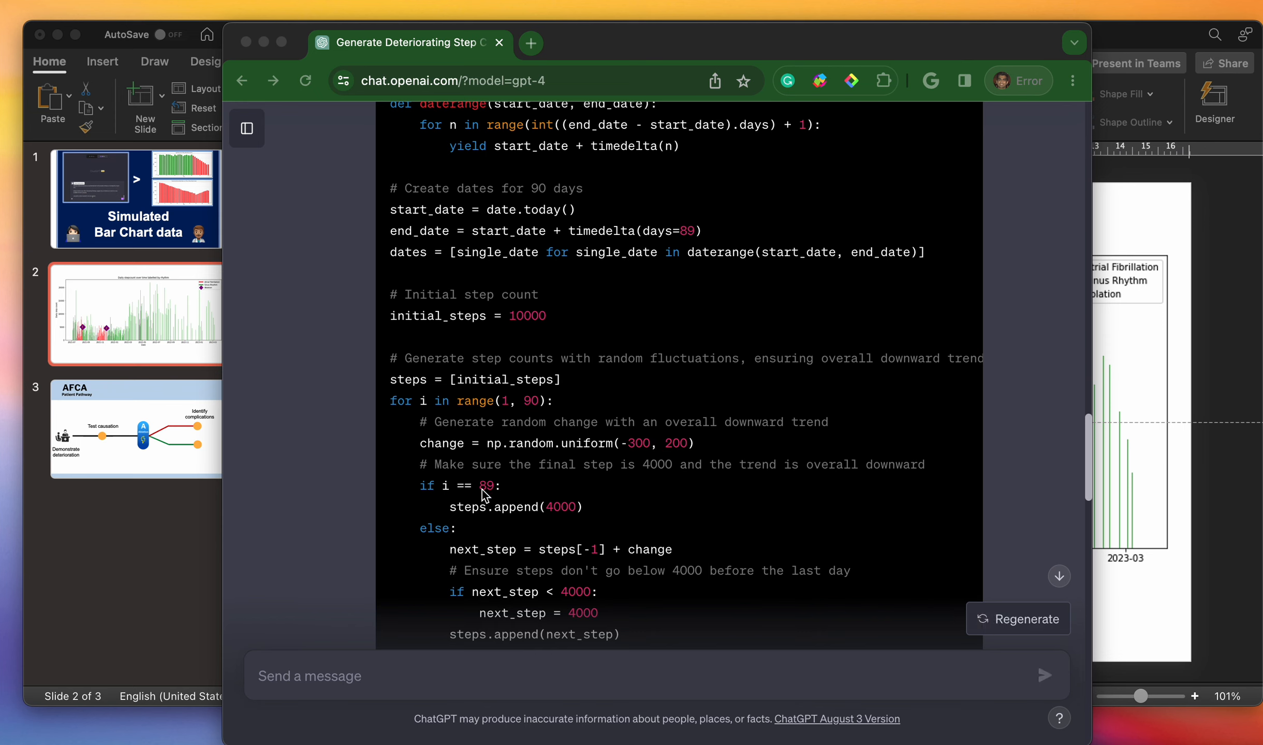
{"action": "scroll", "scroll_direction": "down", "scroll_amount": 3}
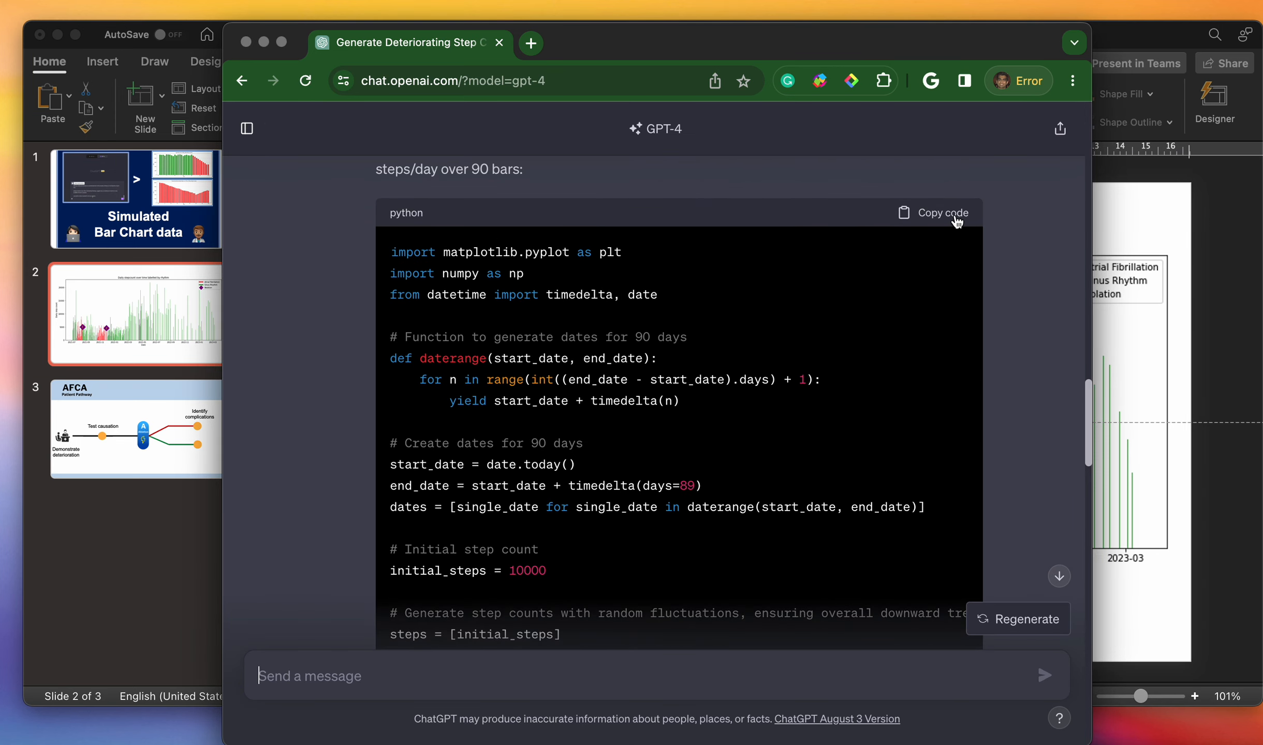
- Copy the fluctuating-steps script from ChatGPT to add below the earlier code in untitled0.py
{"action": "left_click", "coordinate": [932, 212]}
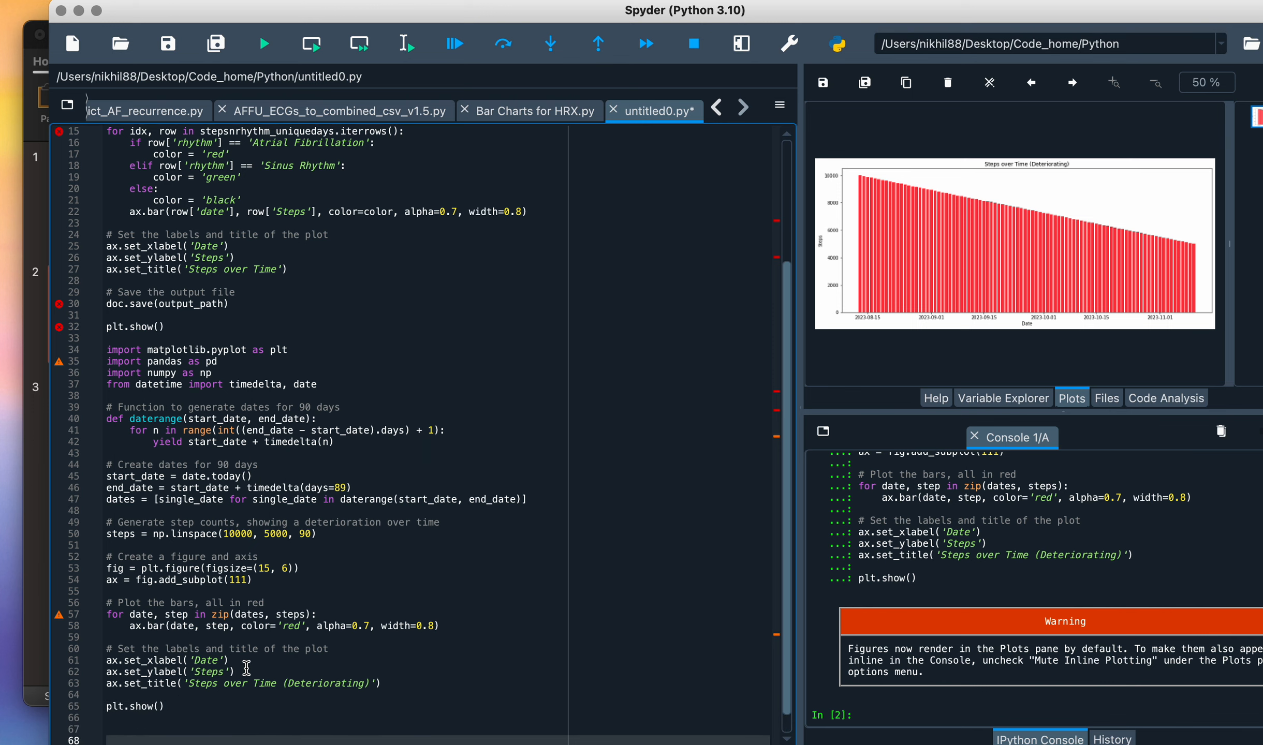
{"action": "scroll", "scroll_direction": "down", "scroll_amount": 3}
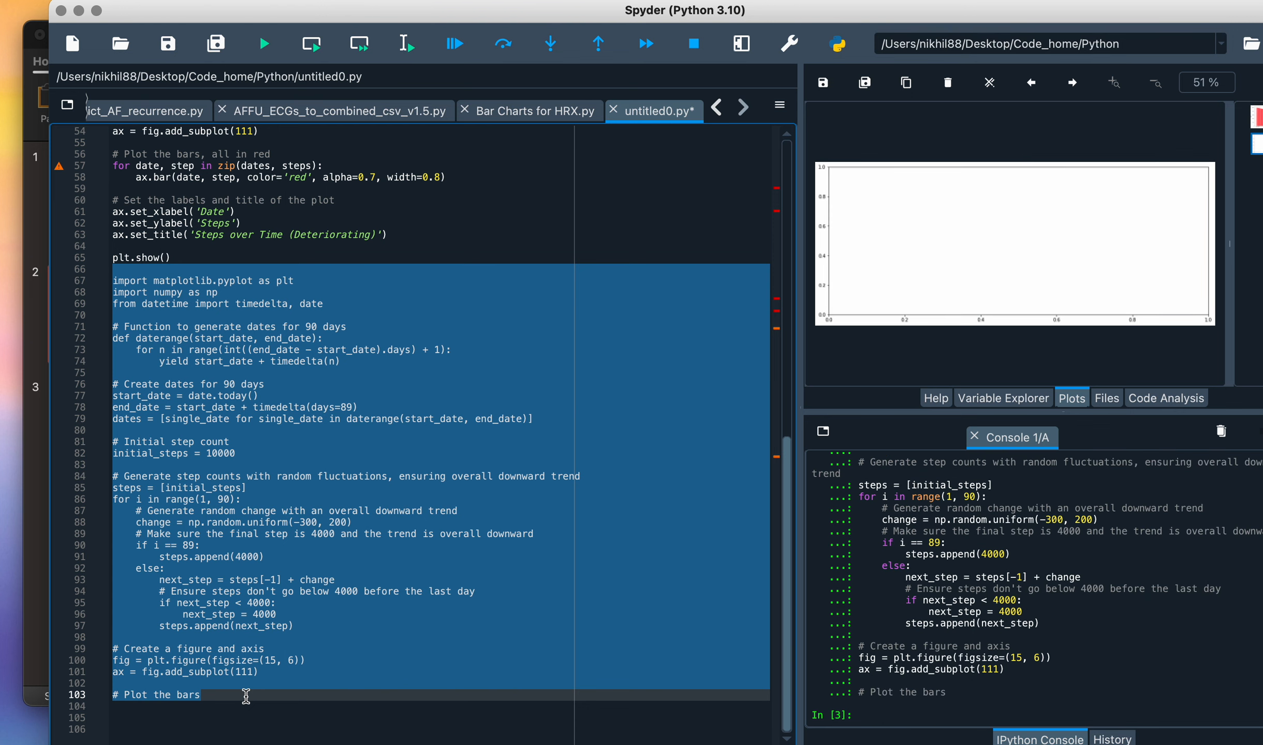
{"action": "mouse_move", "coordinate": [280, 661]}
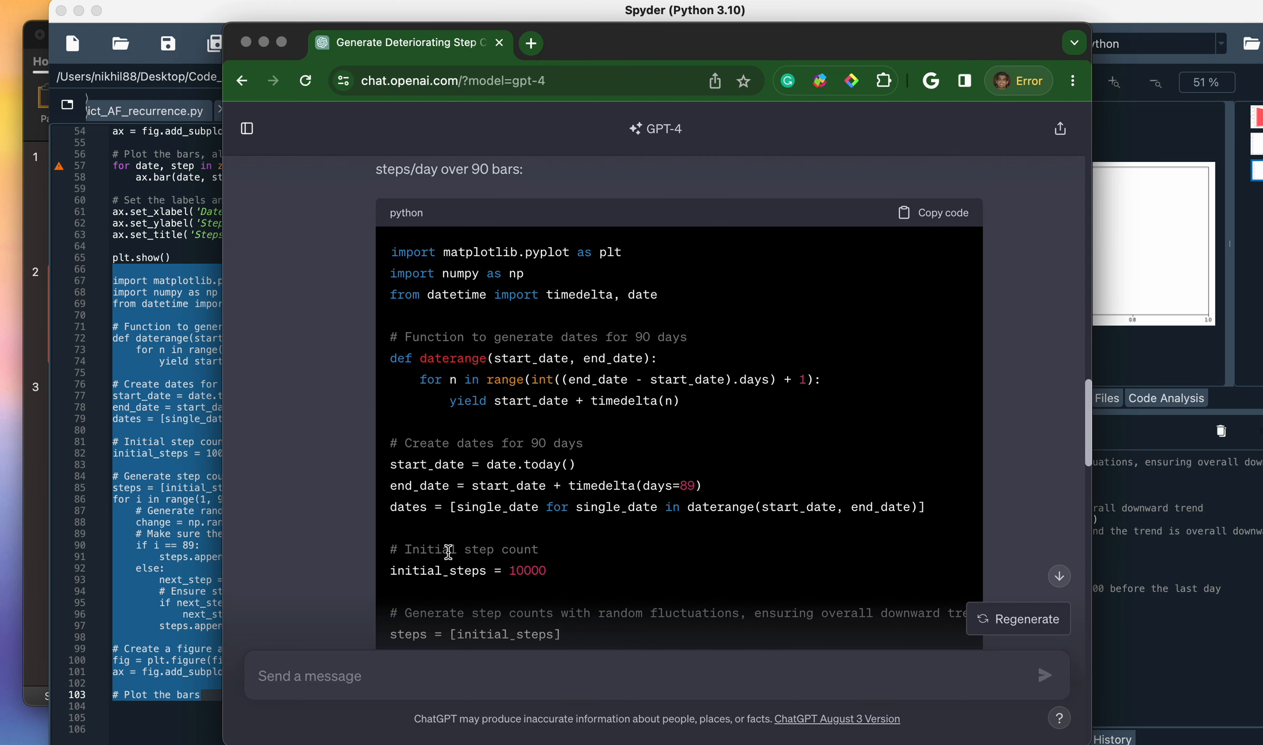
- Send the follow-up asking for a more irregular decline and review the regenerated code
{"action": "type", "text": "the output is a bl"}
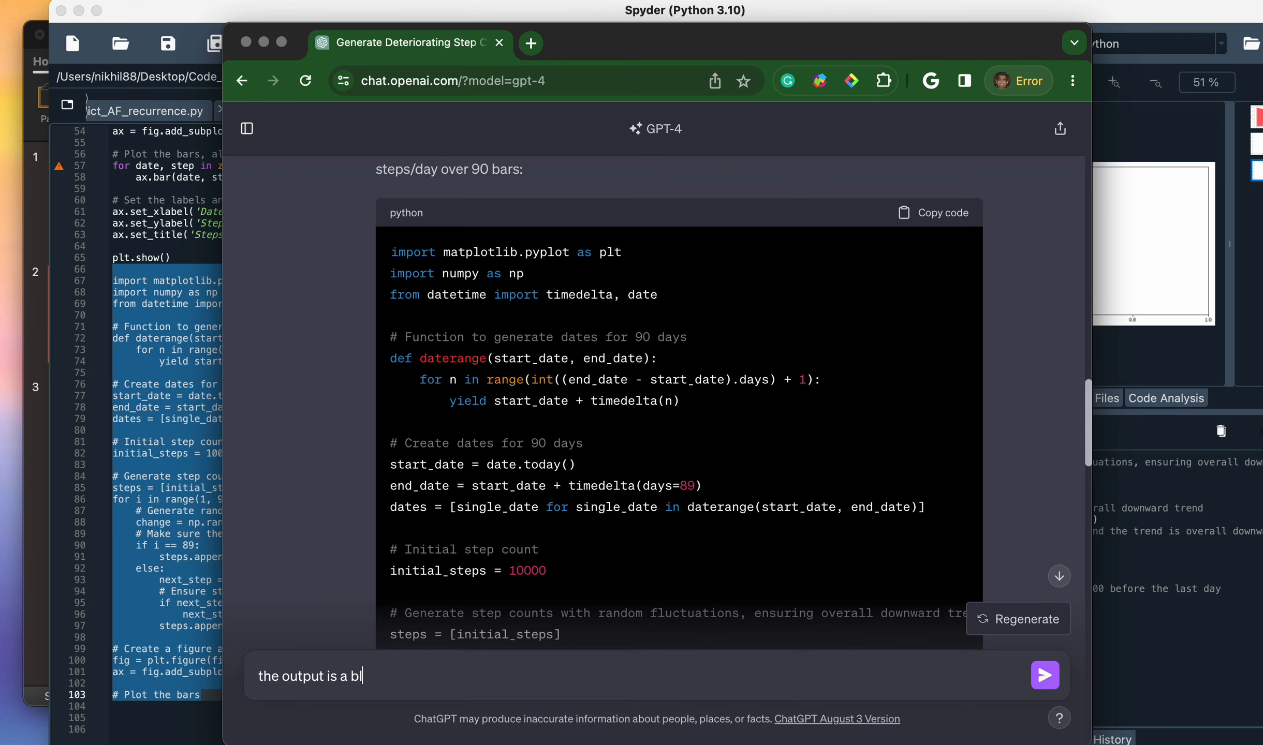
{"action": "left_click", "coordinate": [1044, 676]}
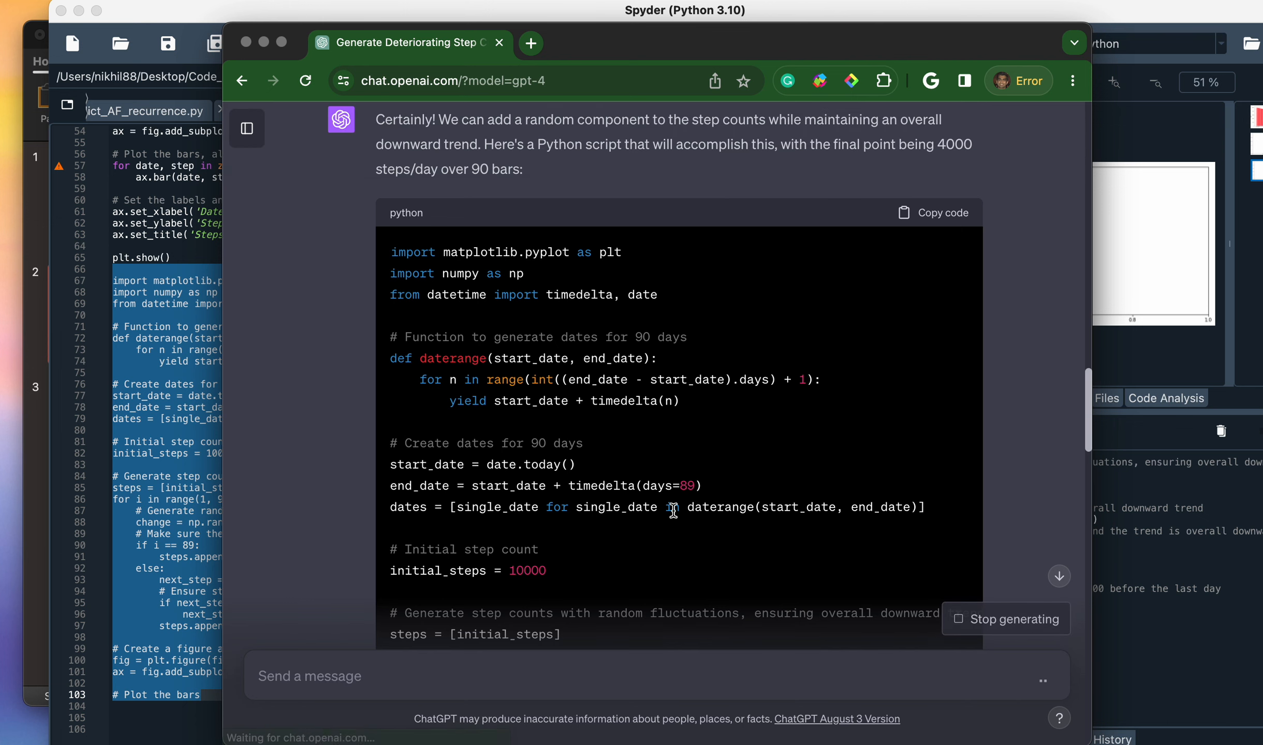
{"action": "scroll", "scroll_direction": "down", "scroll_amount": 3}
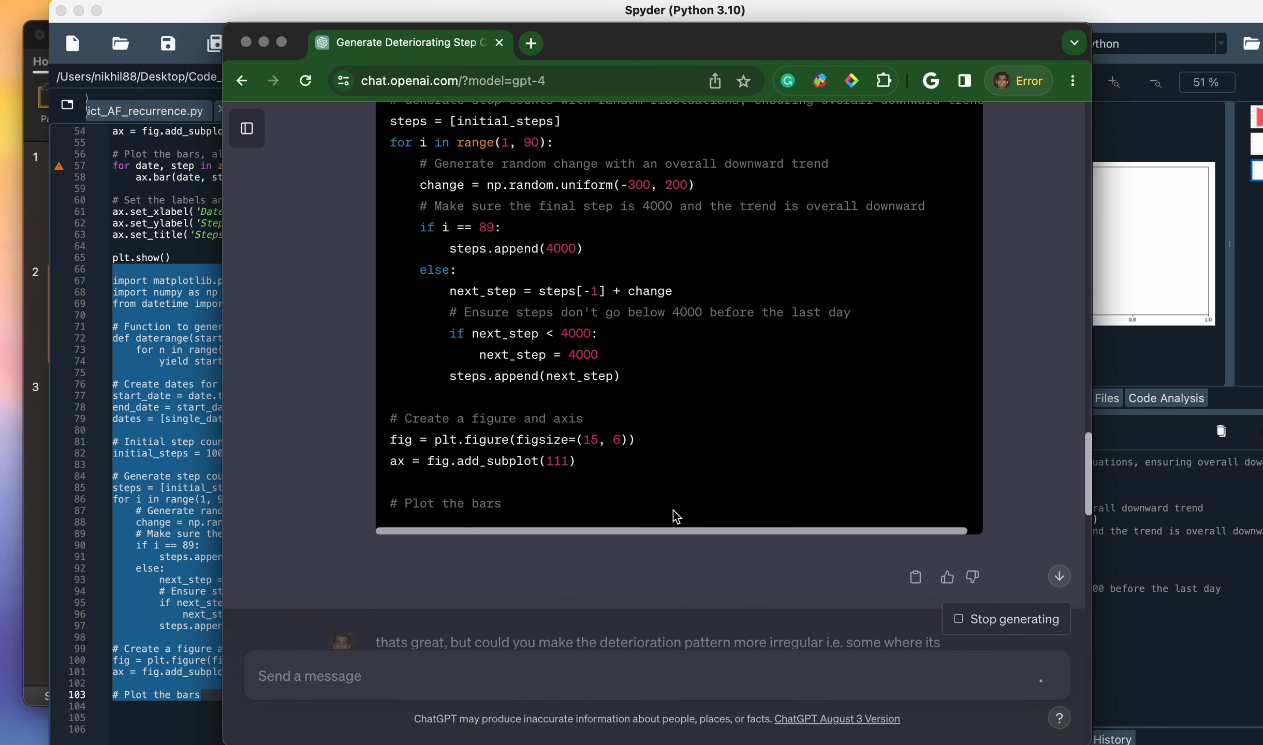
{"action": "mouse_move", "coordinate": [364, 476]}
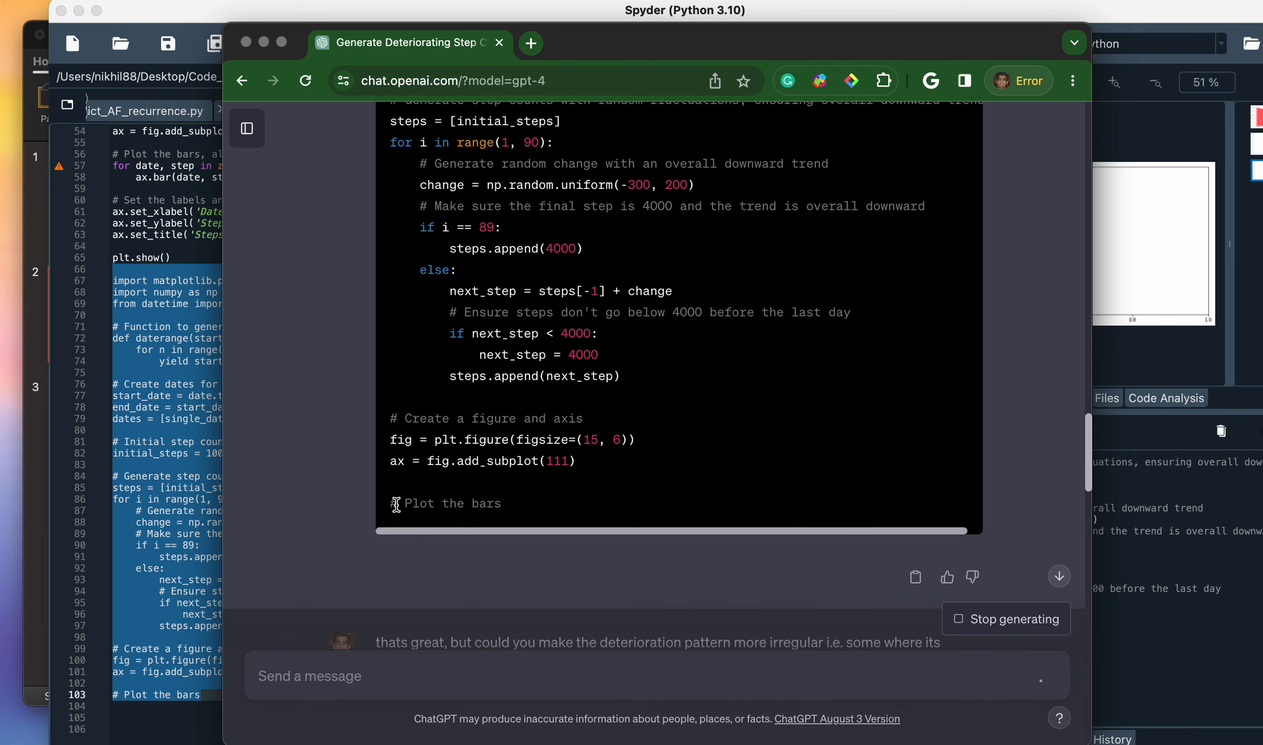
{"action": "mouse_move", "coordinate": [510, 514]}
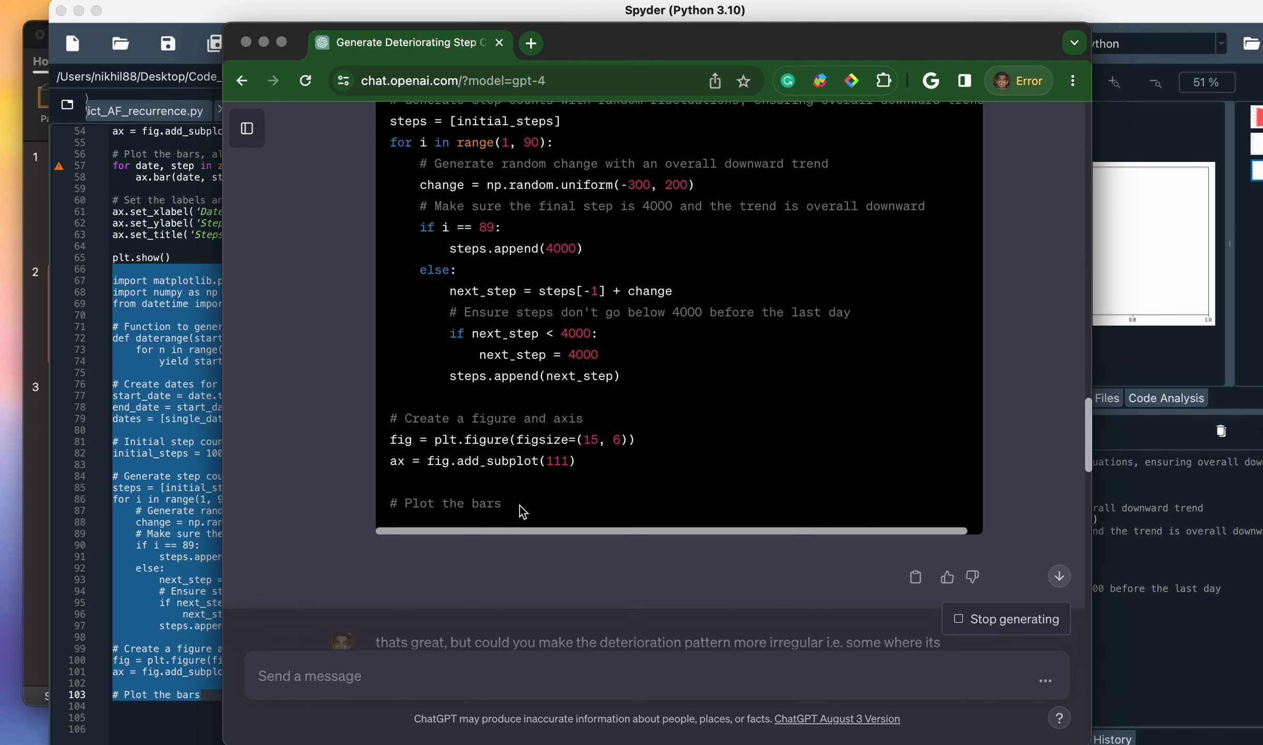
{"action": "mouse_move", "coordinate": [538, 532]}
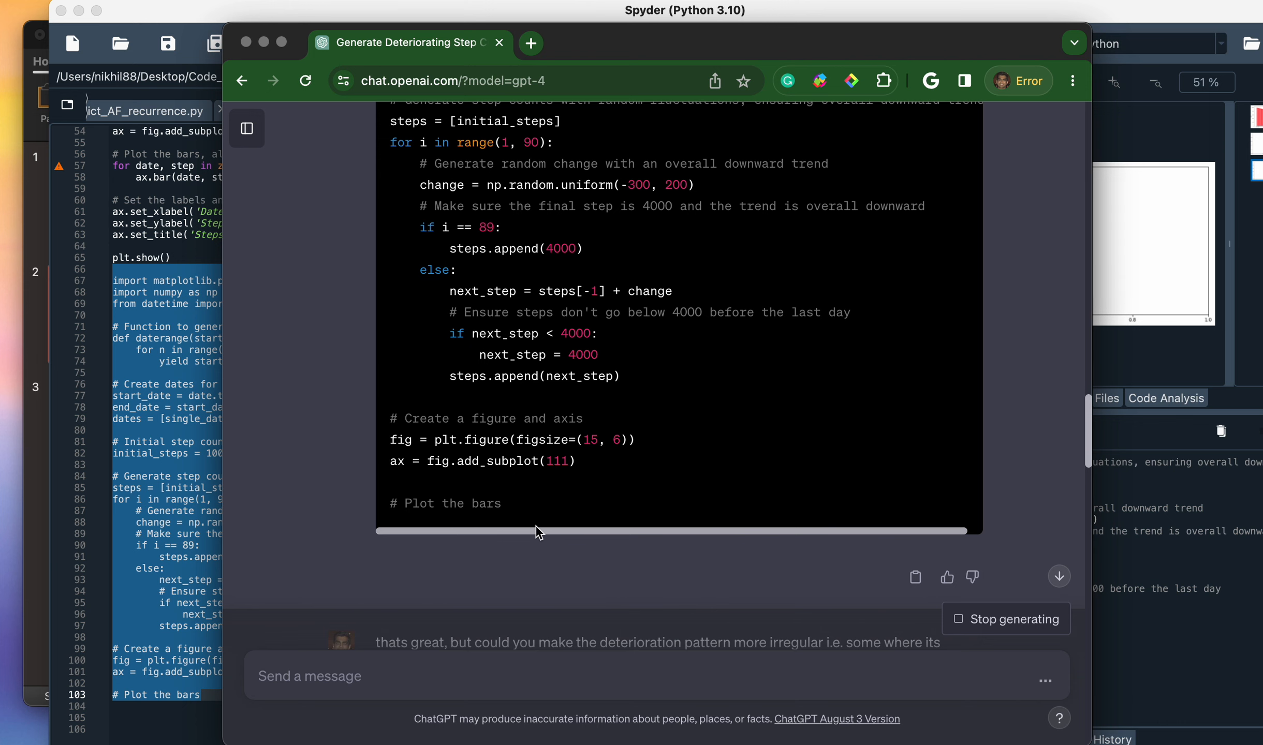
{"action": "mouse_move", "coordinate": [391, 619]}
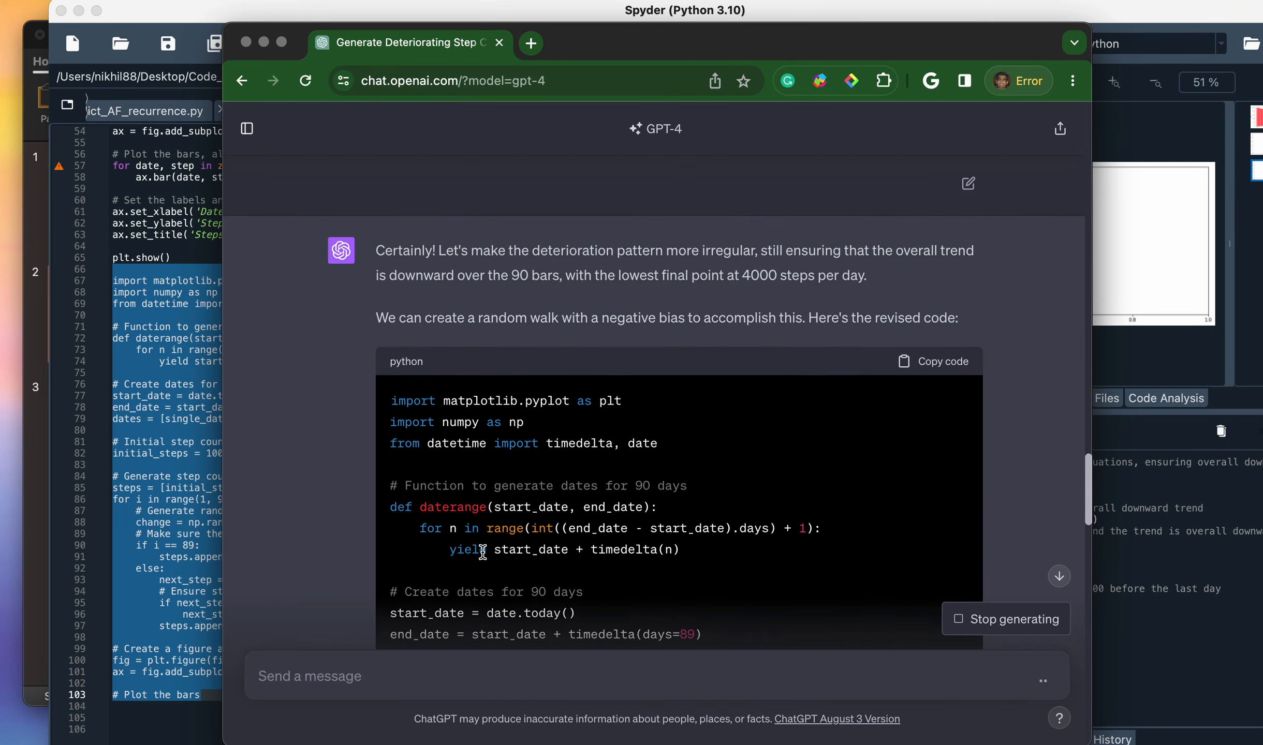
{"action": "scroll", "scroll_direction": "down", "scroll_amount": 3}
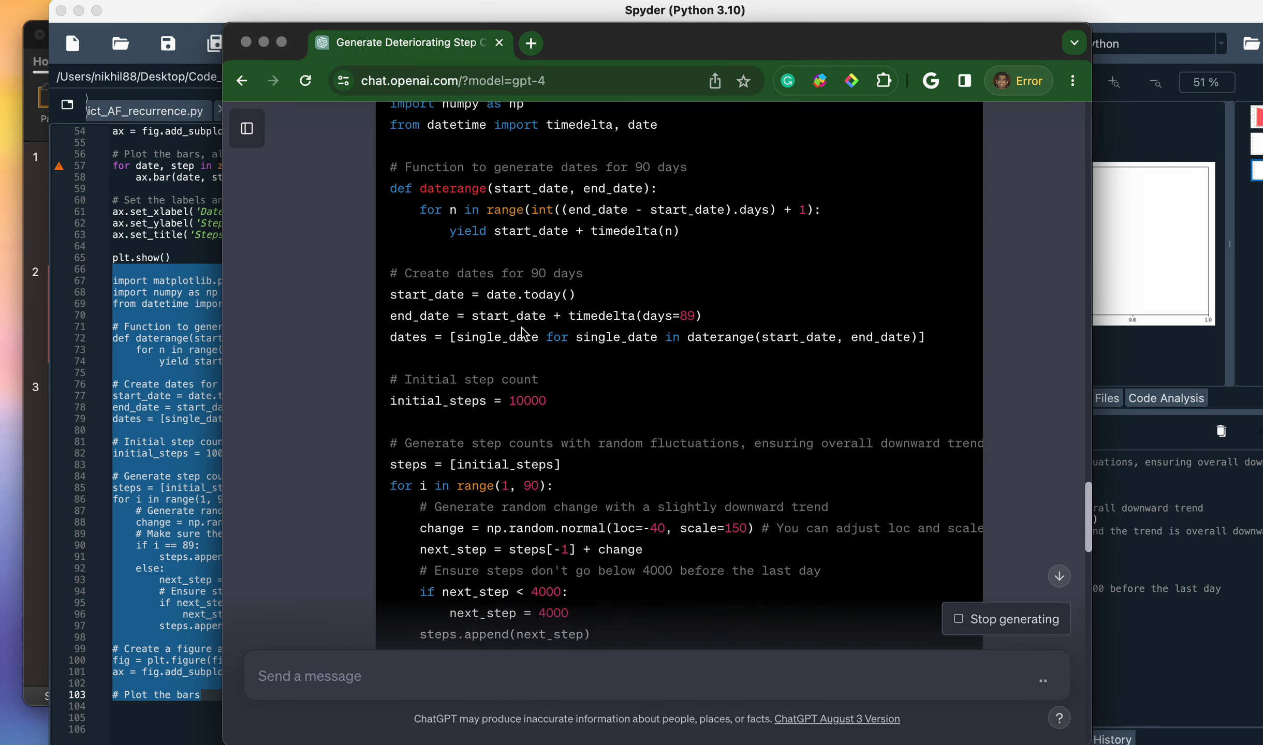
{"action": "scroll", "scroll_direction": "down", "scroll_amount": 3}
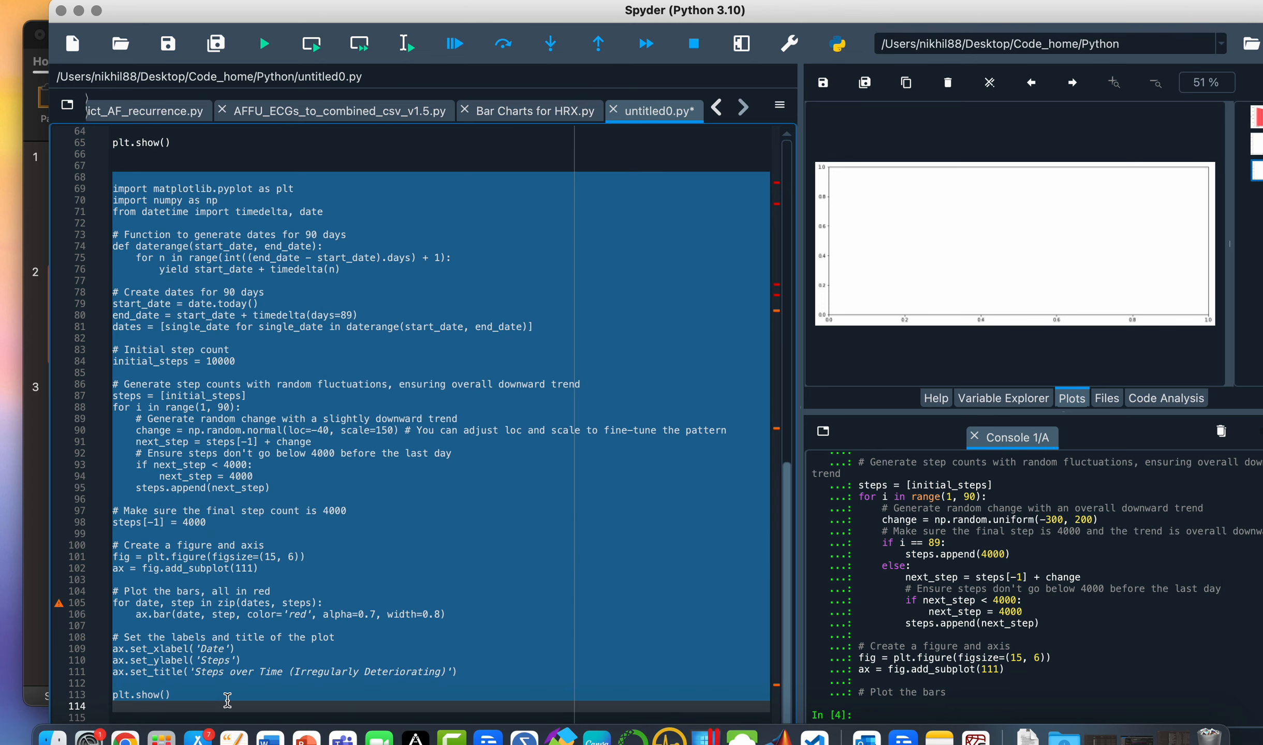
- Run the irregular deterioration script and copy the resulting red bar chart image
{"action": "left_click", "coordinate": [262, 43]}
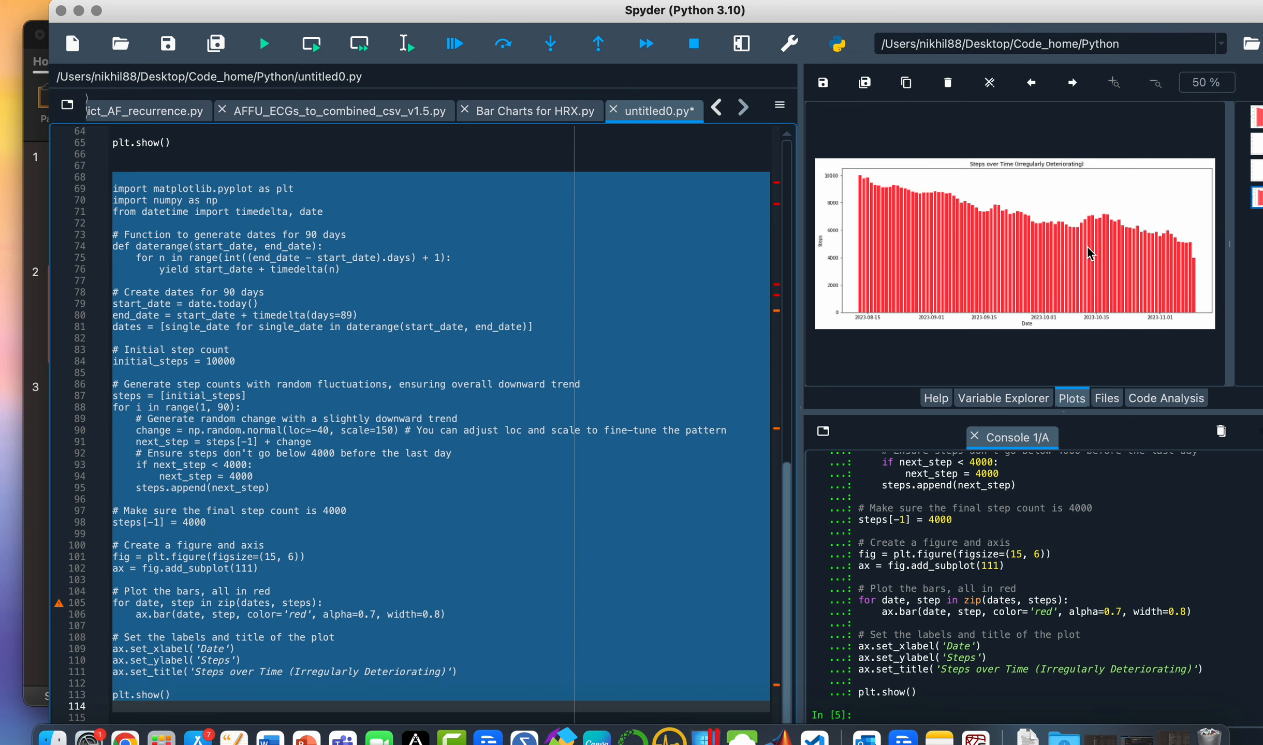
{"action": "mouse_move", "coordinate": [1009, 231]}
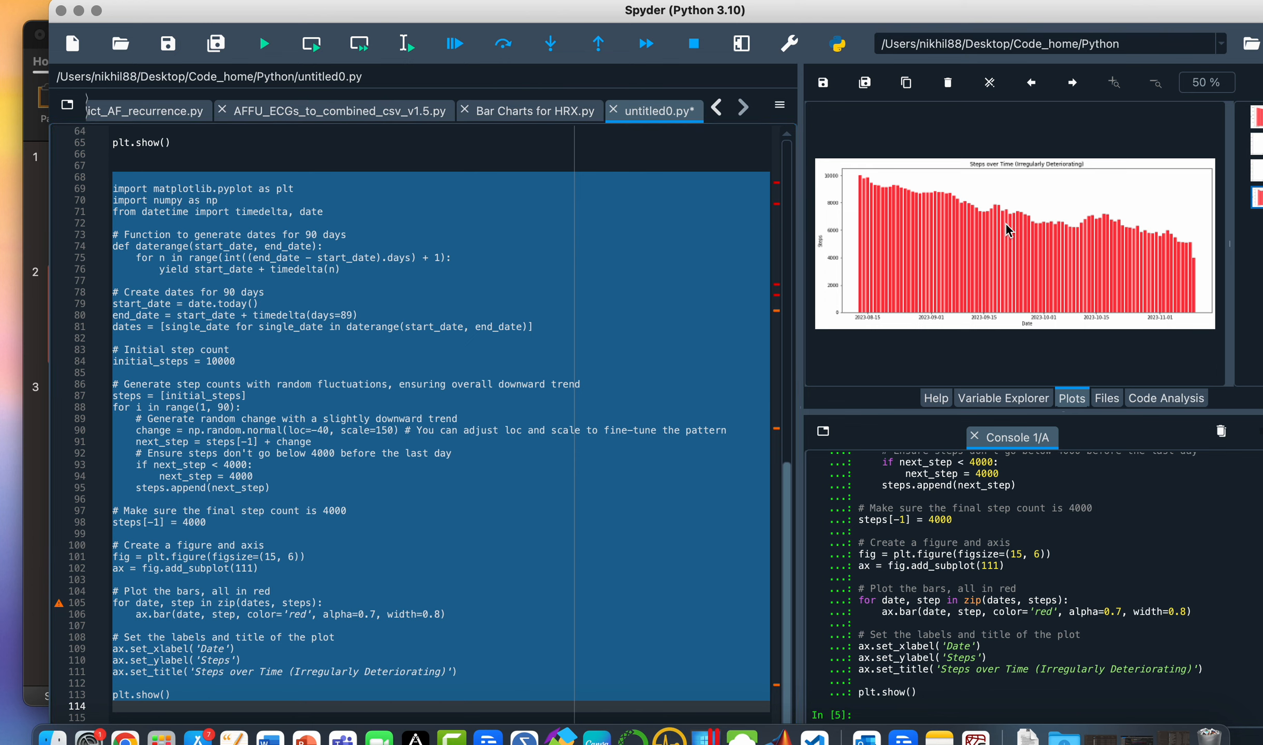
{"action": "right_click", "coordinate": [1011, 231]}
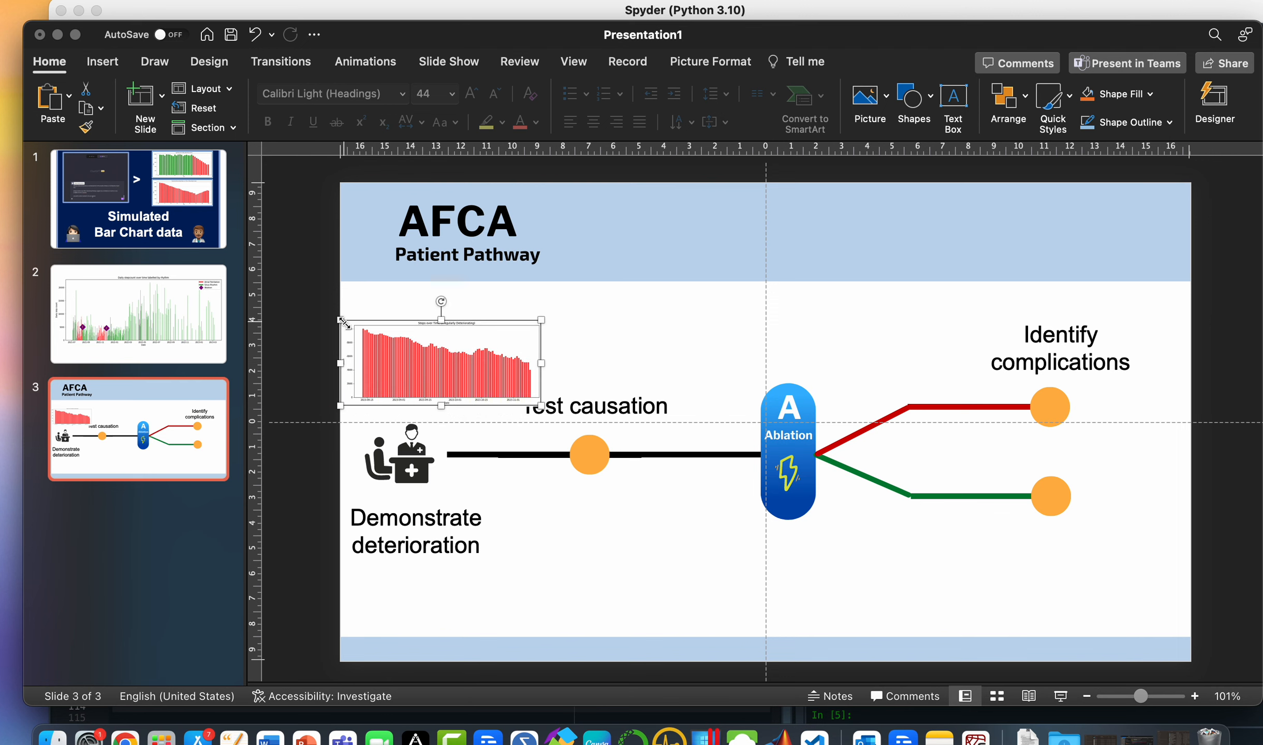
- Shrink the pasted red step chart above Demonstrate deterioration so it clears Test causation
{"action": "left_click_drag", "start_coordinate": [442, 359], "coordinate": [424, 370]}
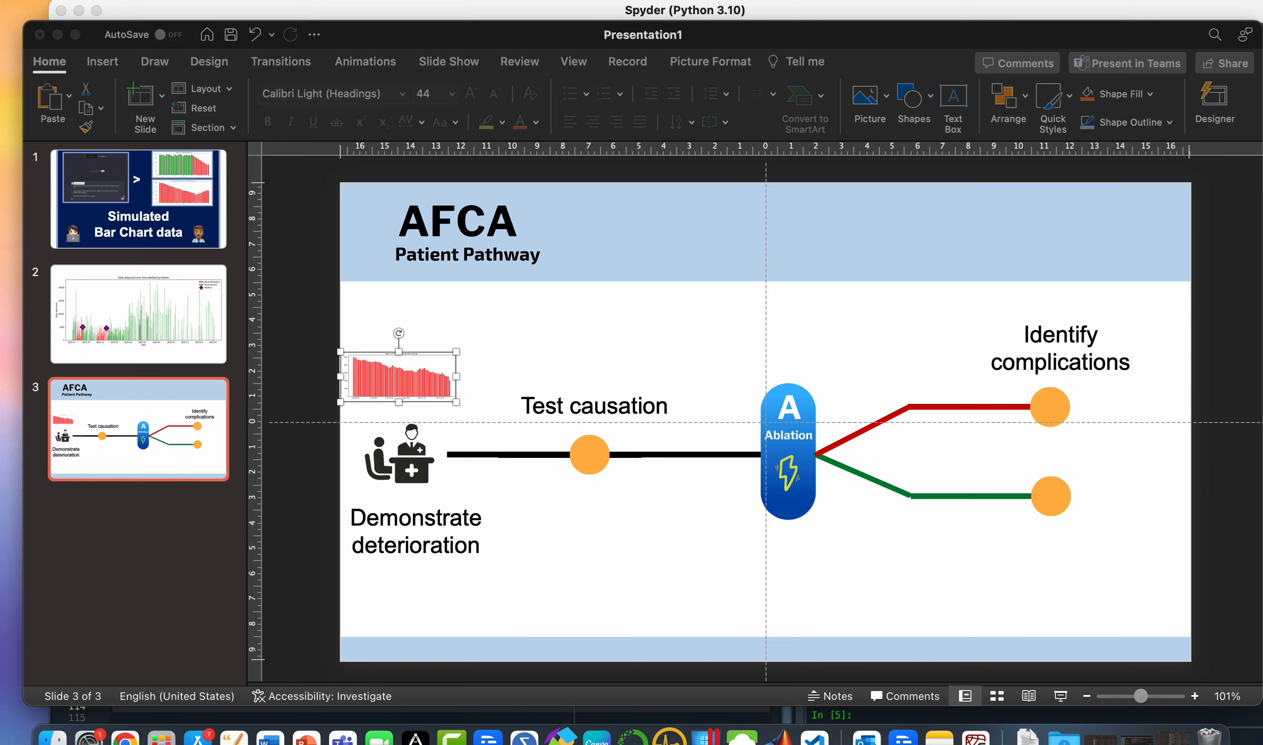
{"action": "mouse_move", "coordinate": [99, 640]}
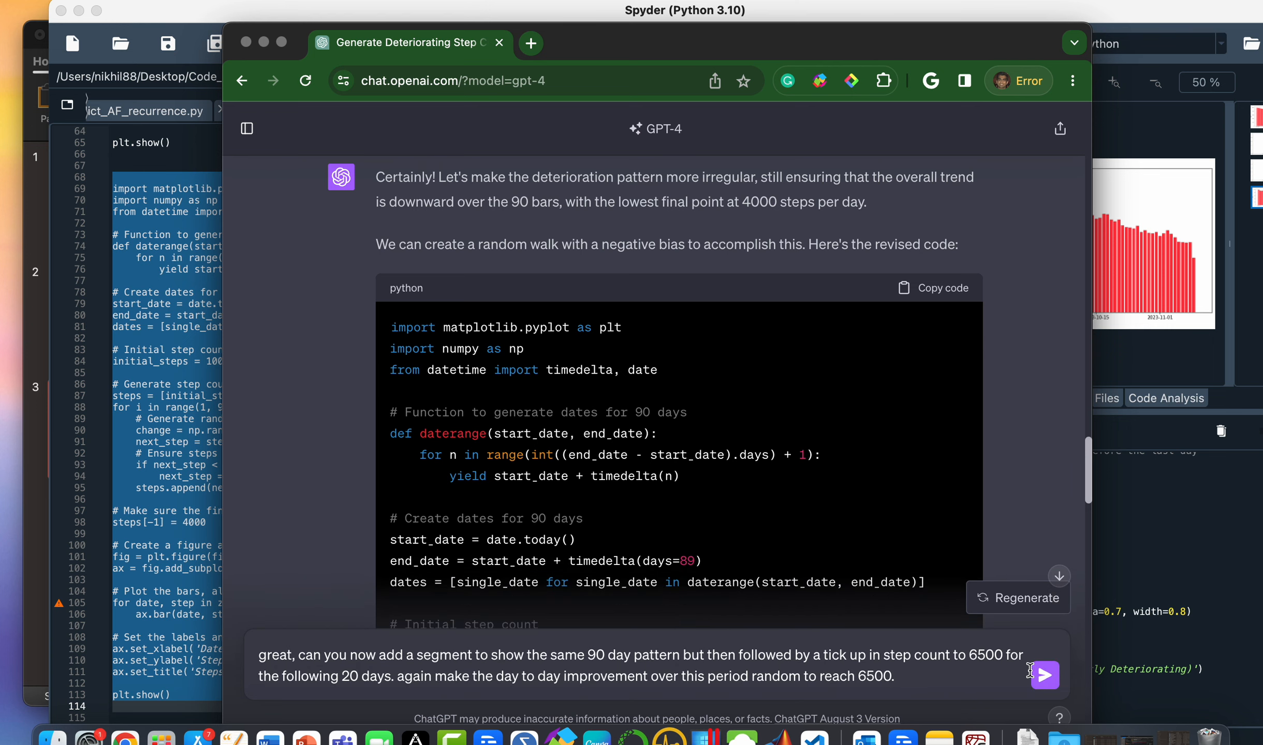
- Send the request extending the 90-day decline with a random 20-day rise to 6500 steps
{"action": "left_click", "coordinate": [1045, 676]}
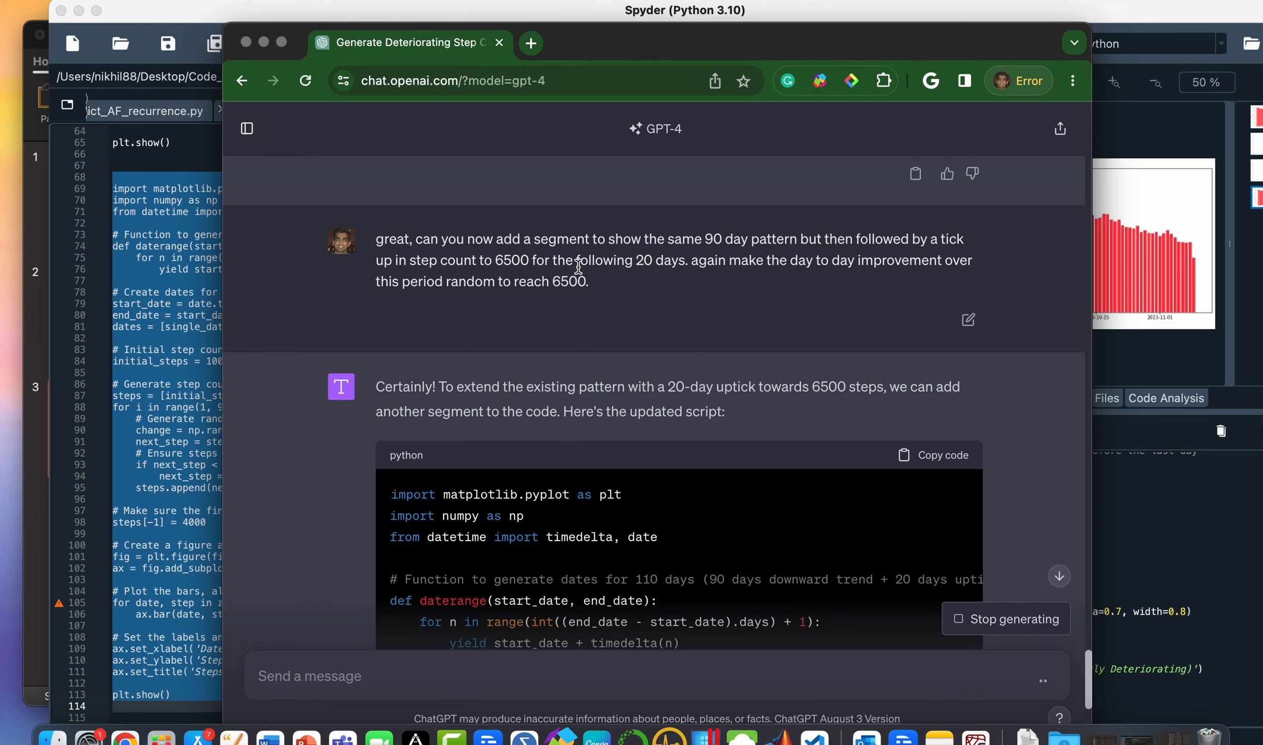
{"action": "mouse_move", "coordinate": [778, 268]}
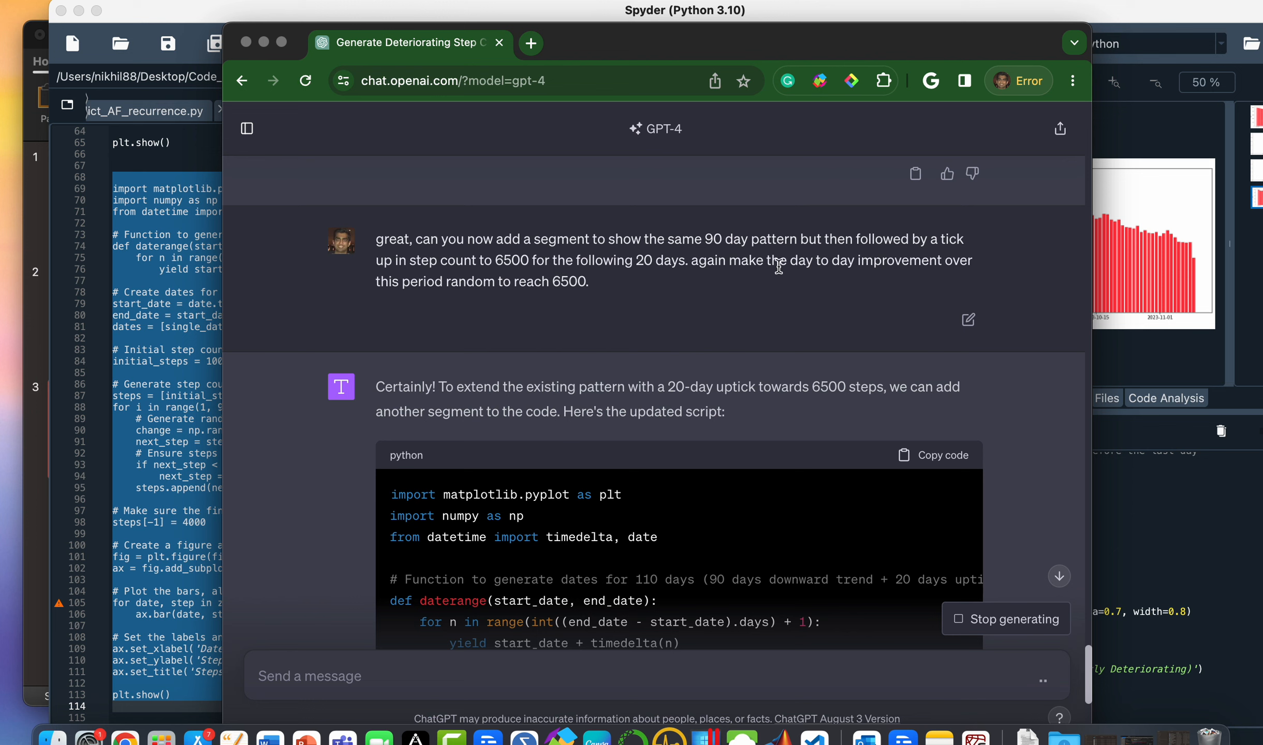
{"action": "mouse_move", "coordinate": [448, 290]}
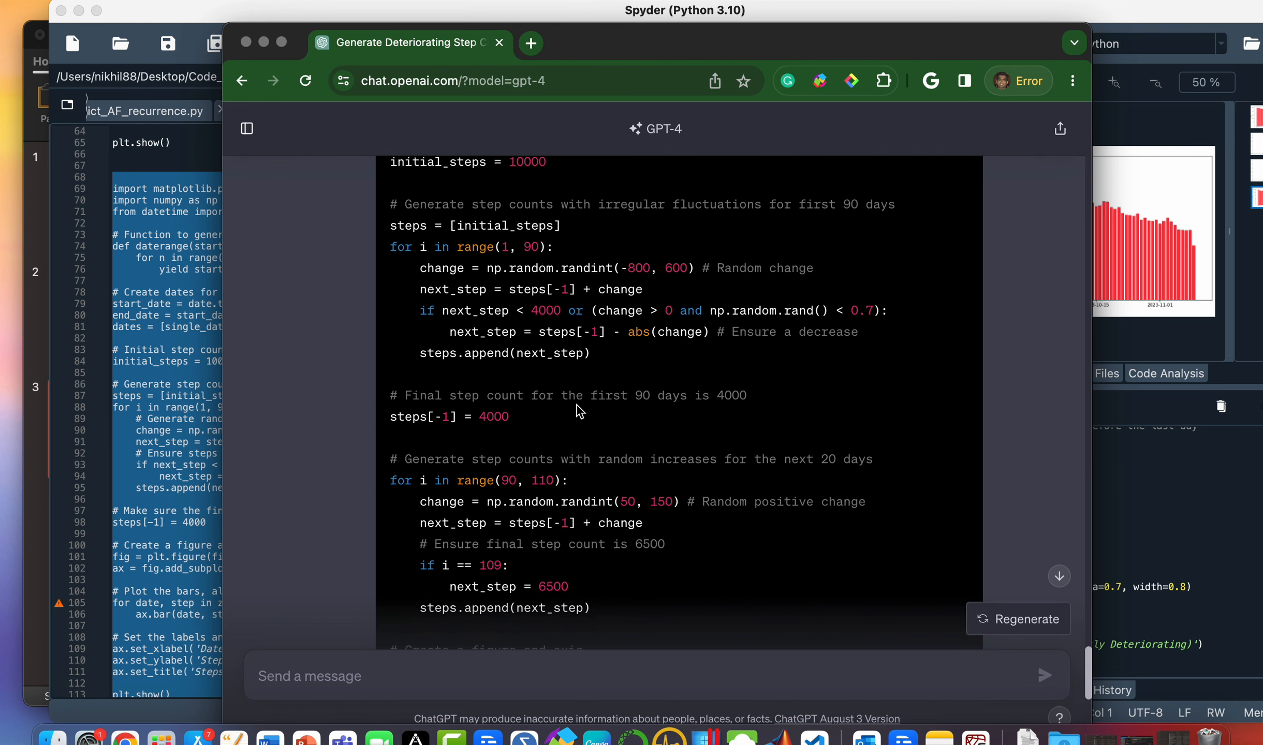
{"action": "mouse_move", "coordinate": [500, 586]}
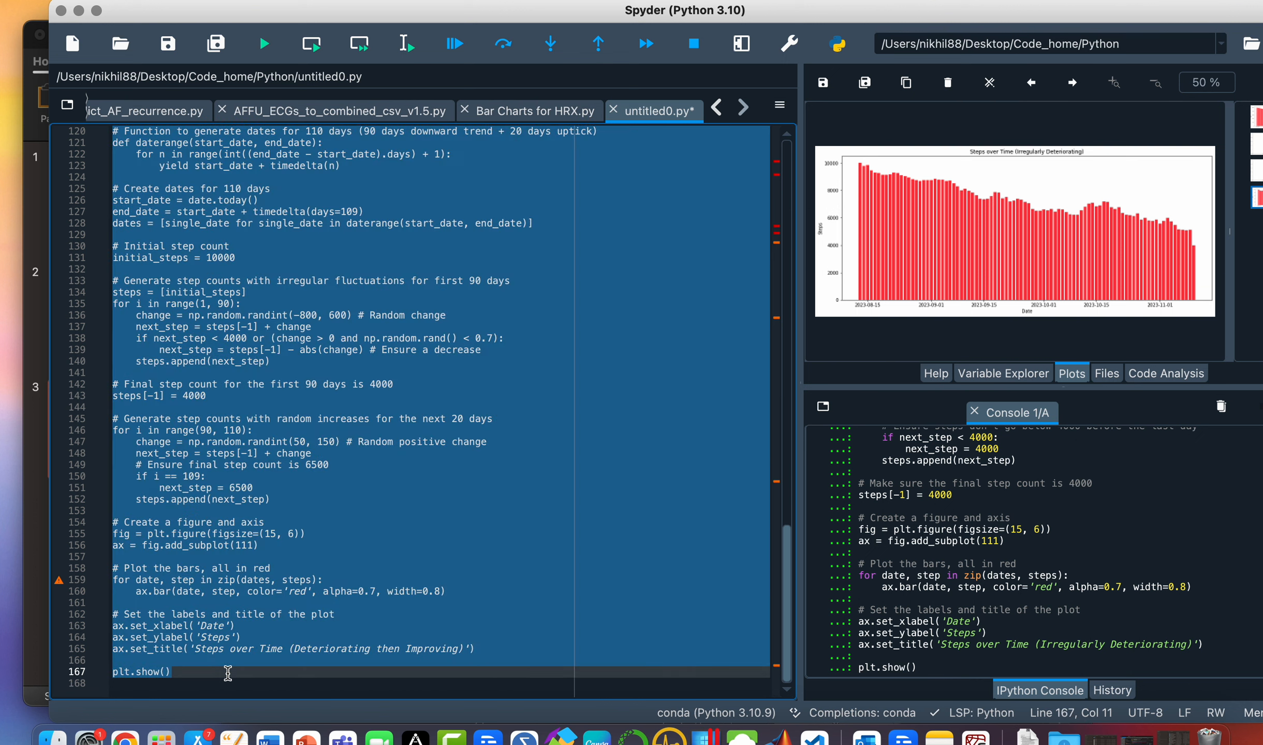
- Run the 110-day Deteriorating then Improving script in untitled0.py
{"action": "left_click", "coordinate": [262, 43]}
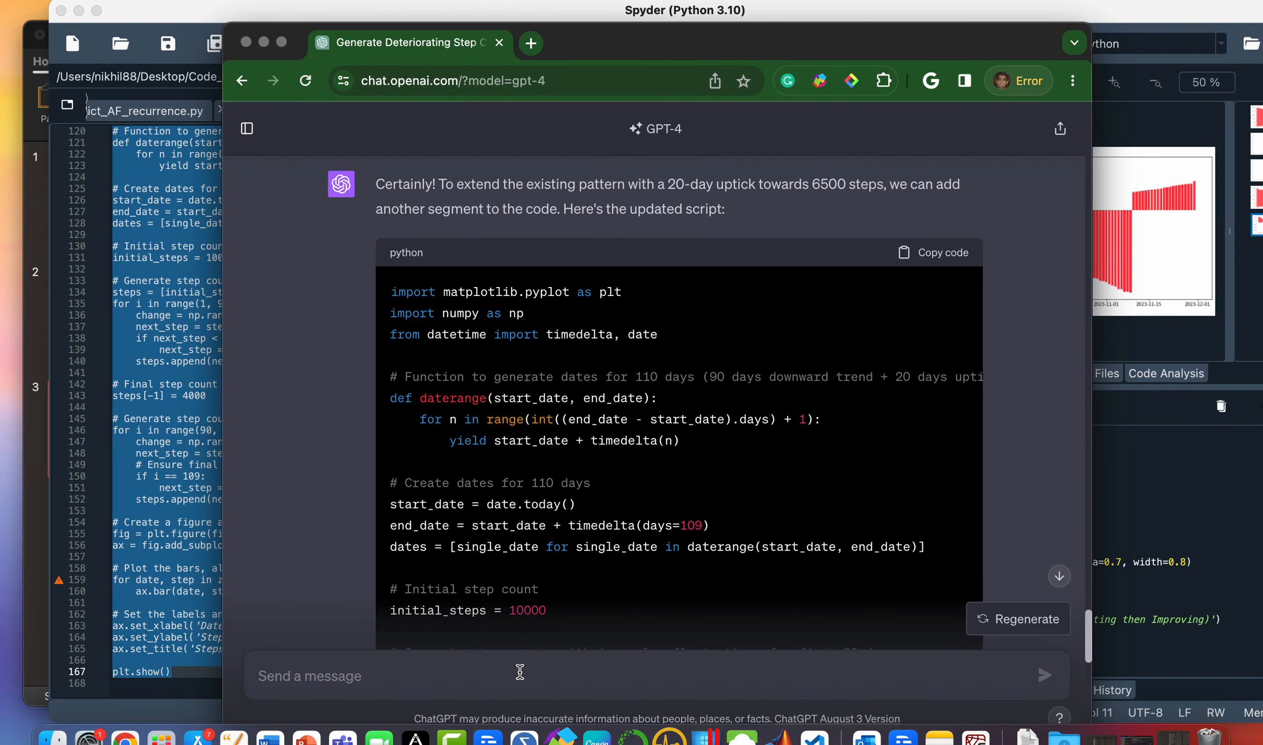
- Send a correction: fall from 10000 to 4000 over 90 days, then rise to 6500 over 20 days, since the current graph goes negative
{"action": "type", "text": "over the"}
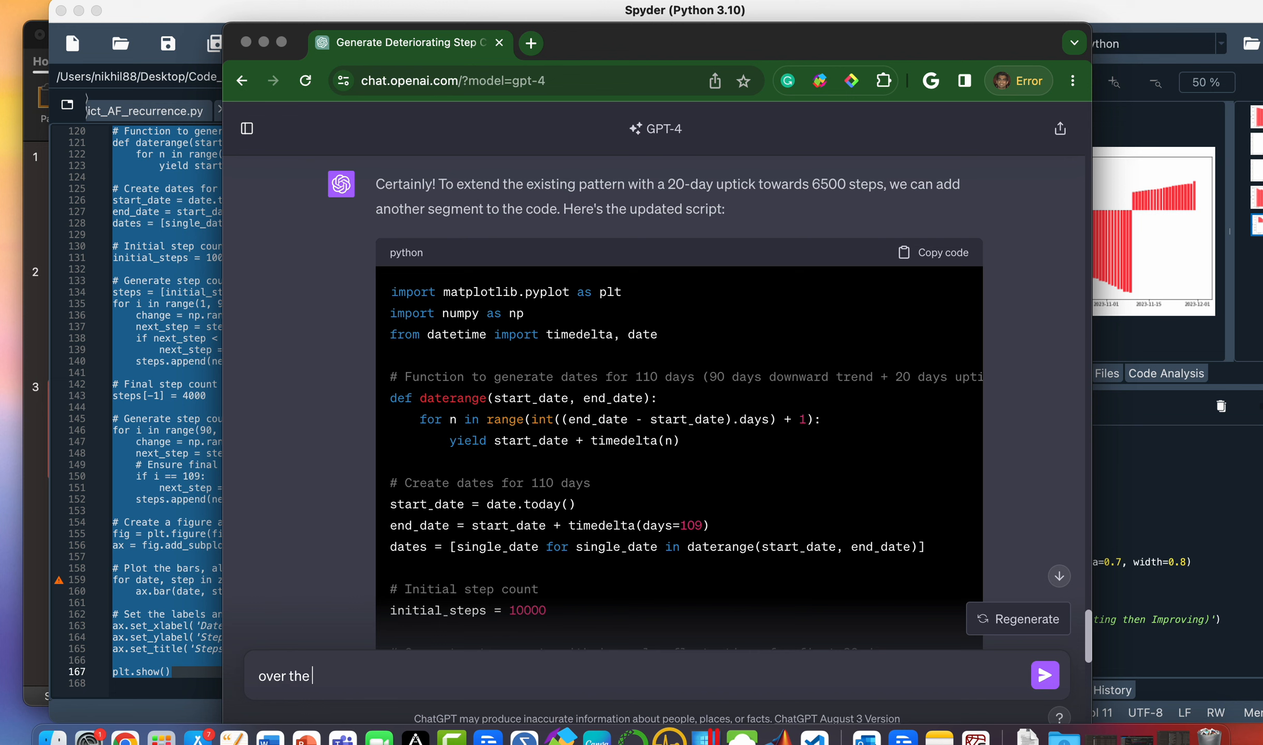
{"action": "type", "text": "initial"}
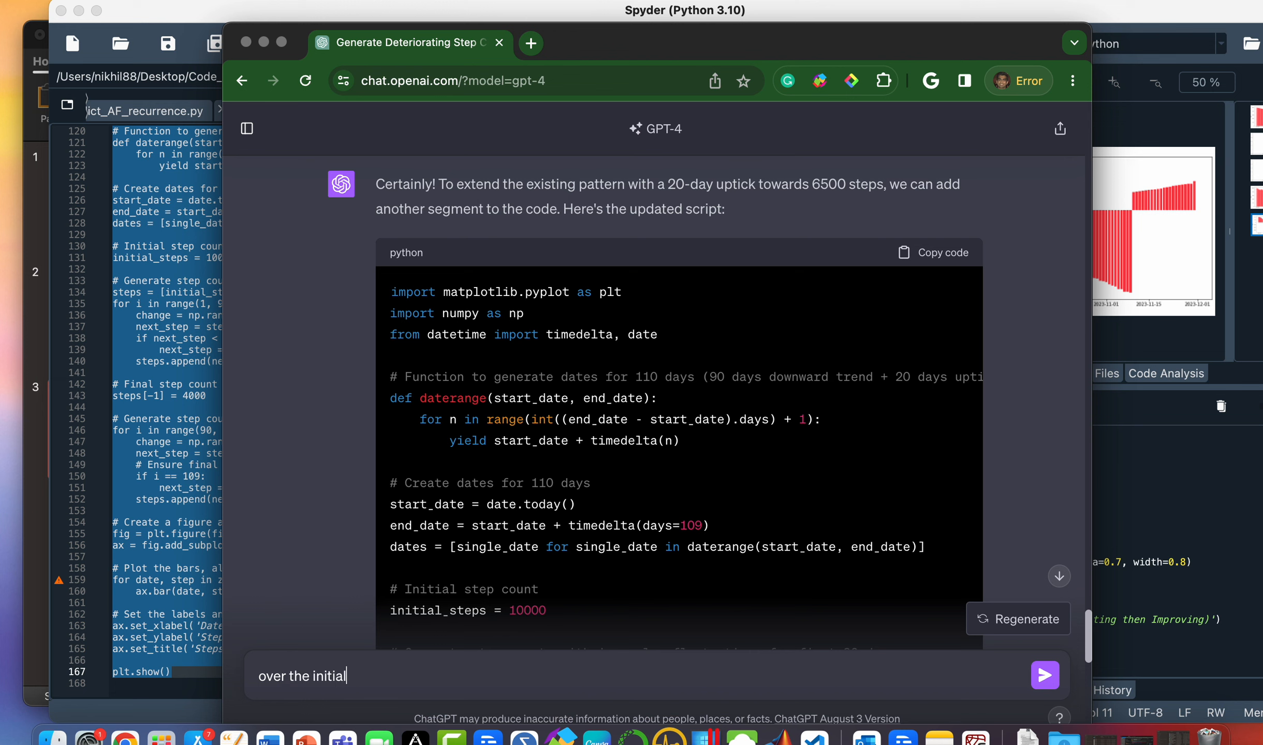
{"action": "type", "text": "90 days, make the deterioration fall f"}
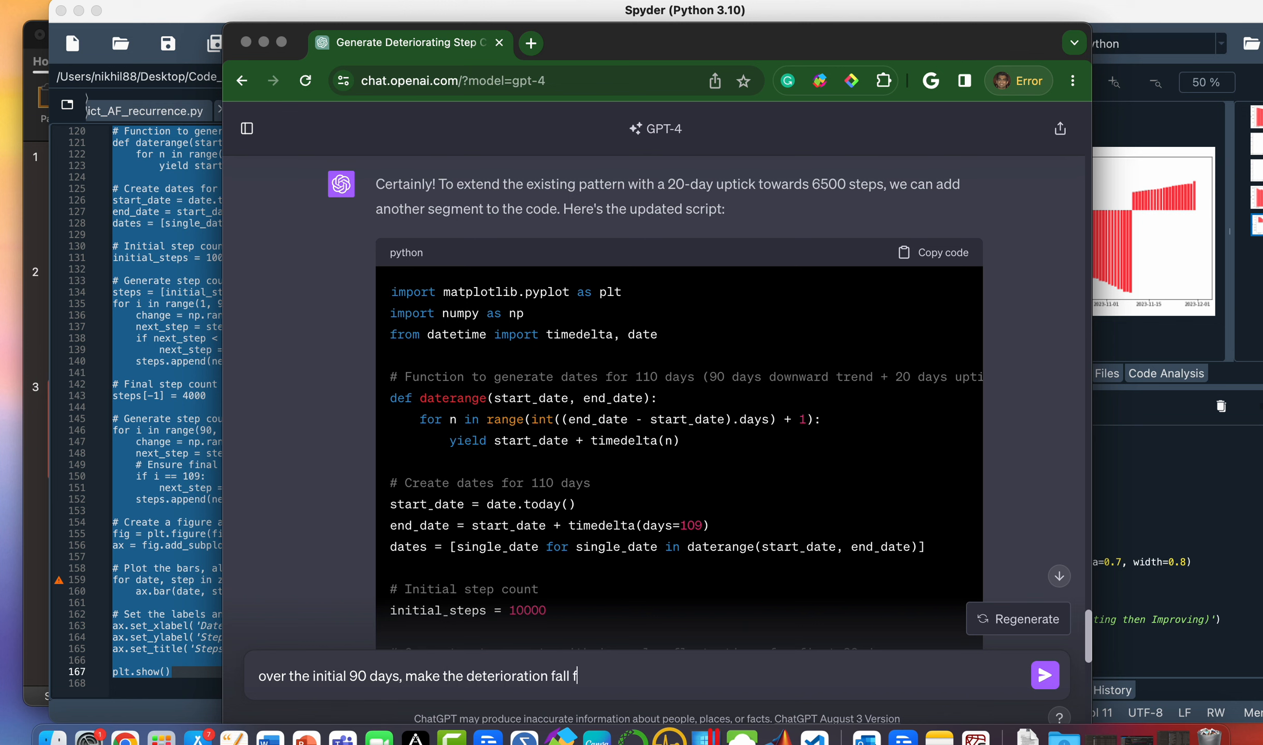
{"action": "type", "text": "rom 10000"}
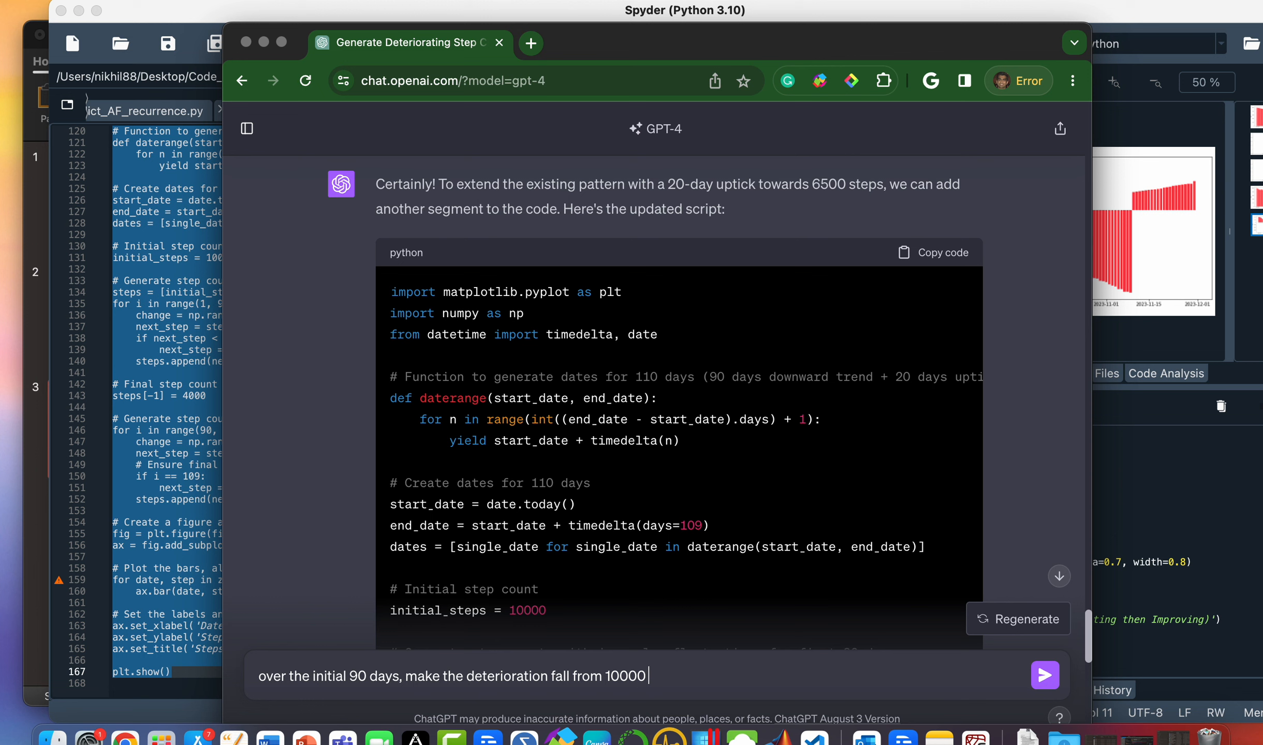
{"action": "type", "text": "to 4000, then"}
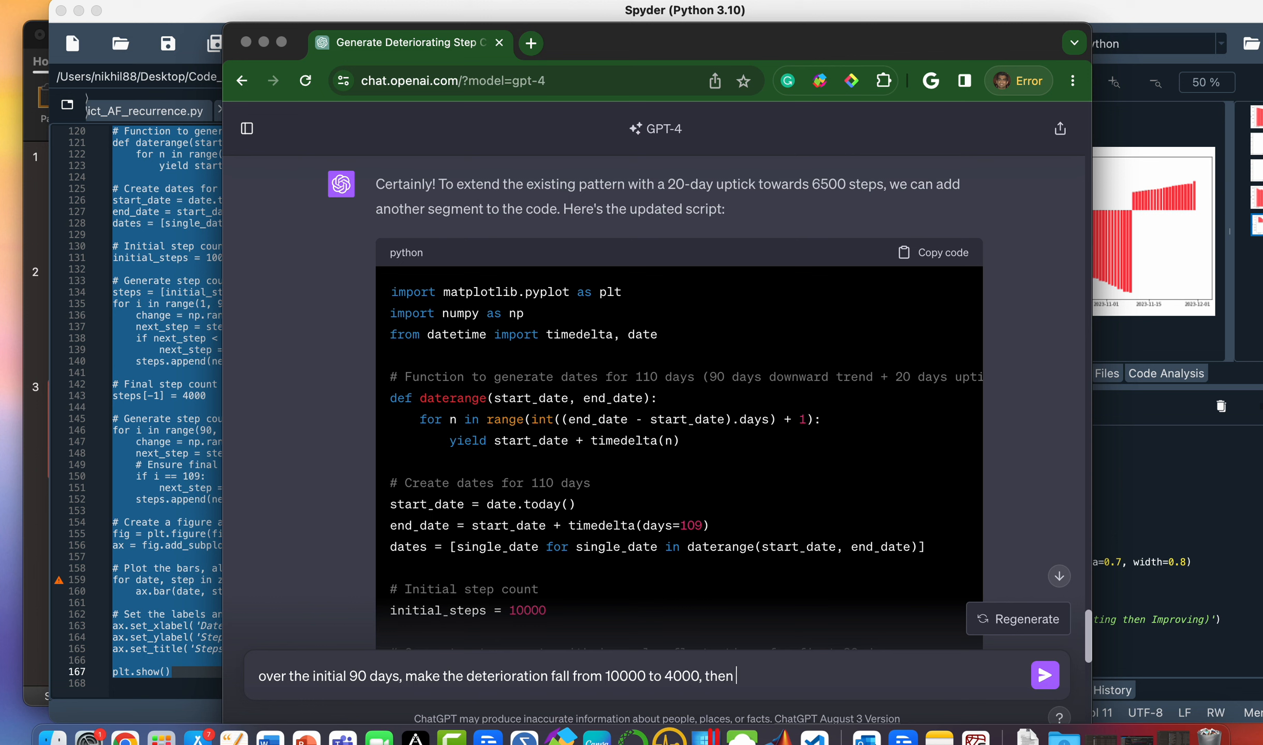
{"action": "type", "text": "pick up to 6500 in the final"}
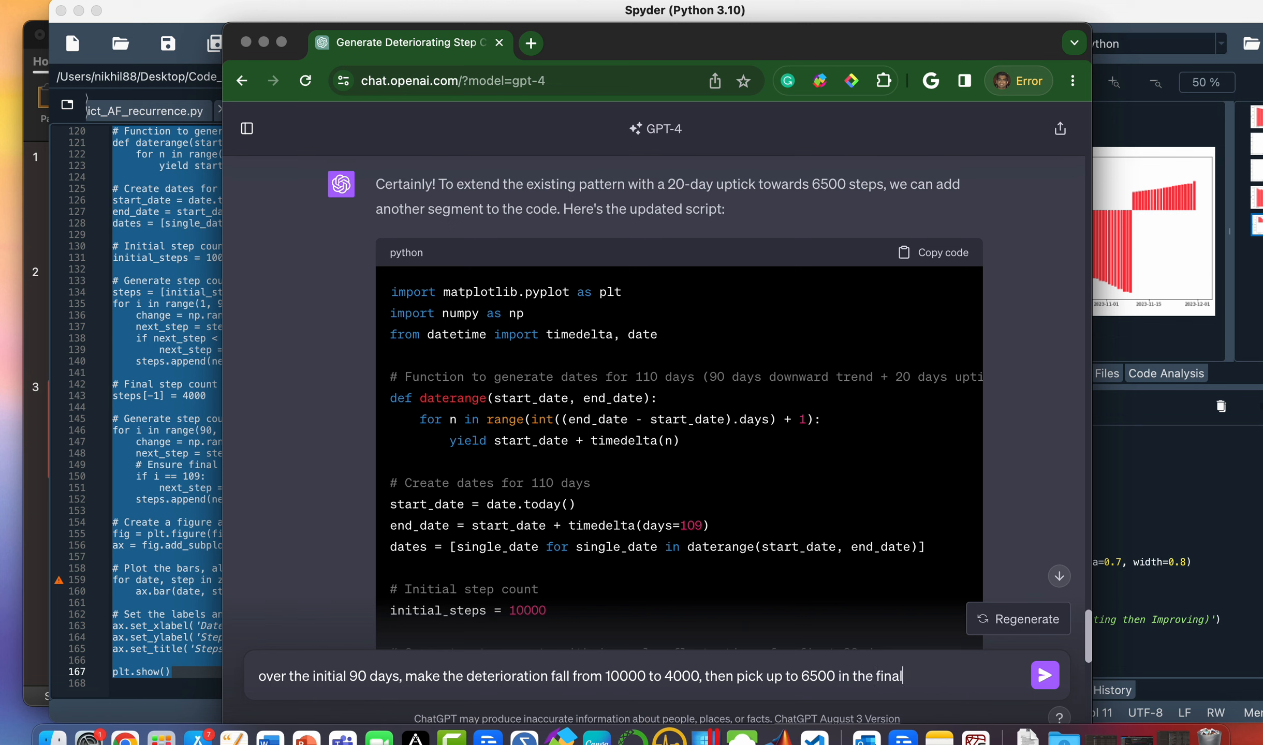
{"action": "type", "text": "20 days."}
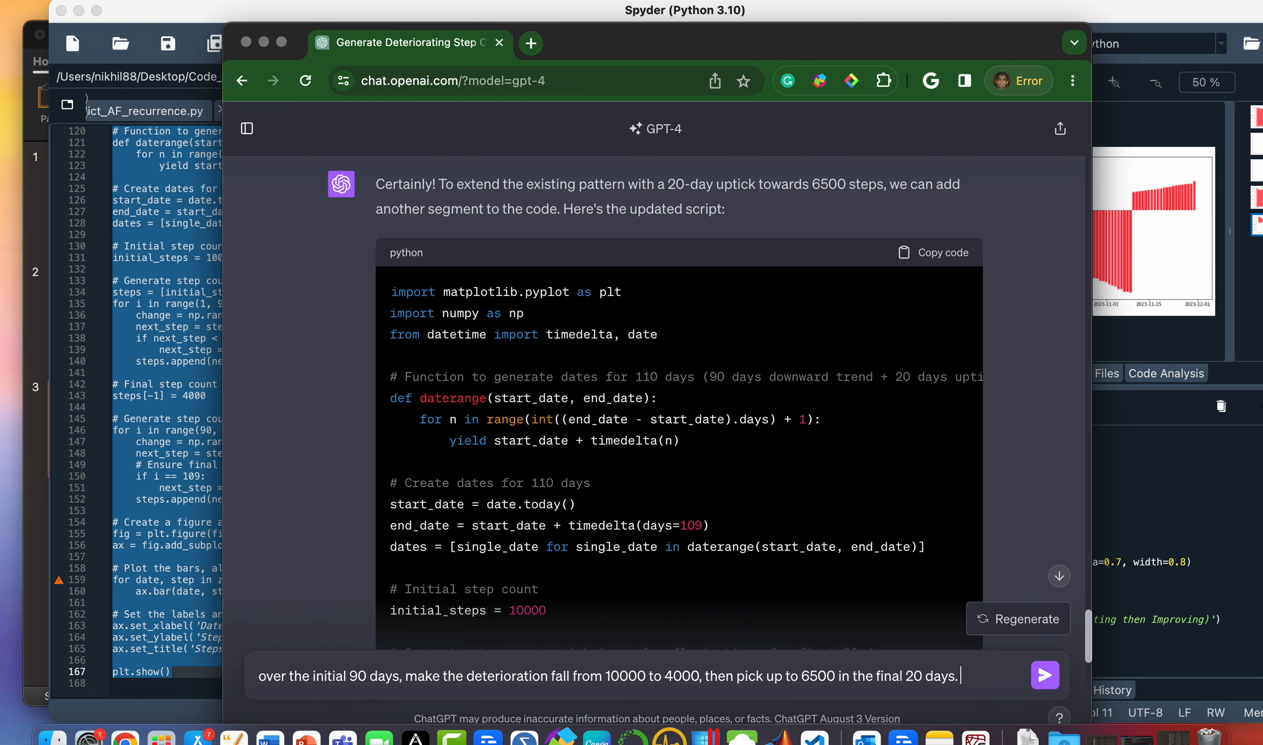
{"action": "type", "text": "the current graph the c"}
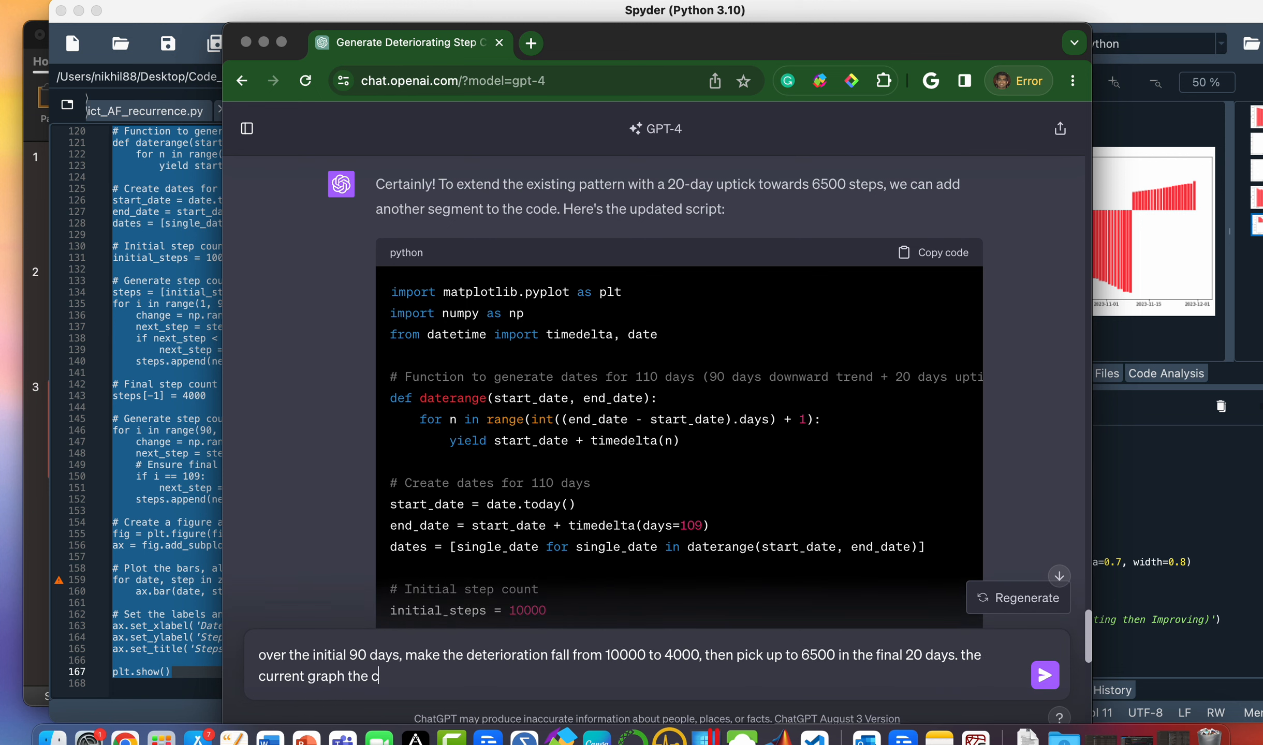
{"action": "type", "text": "ode above has produced goes into negative terrir"}
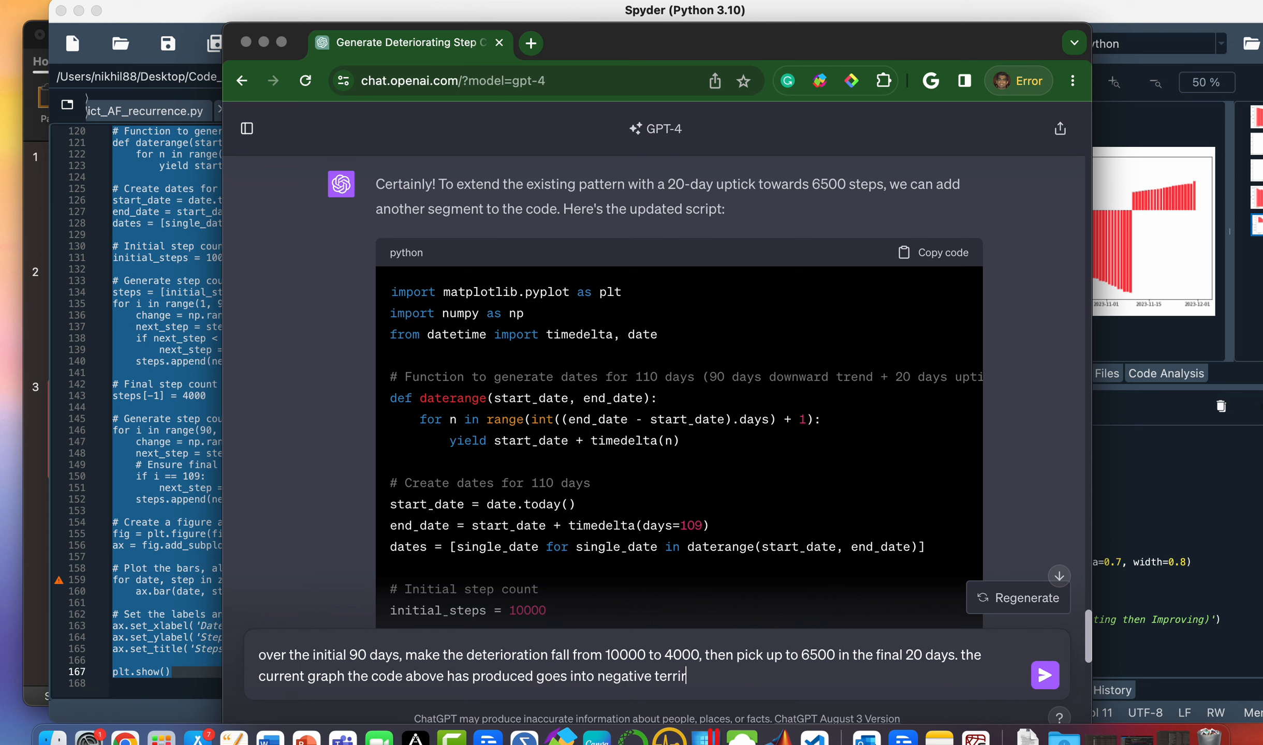
{"action": "left_click", "coordinate": [1044, 676]}
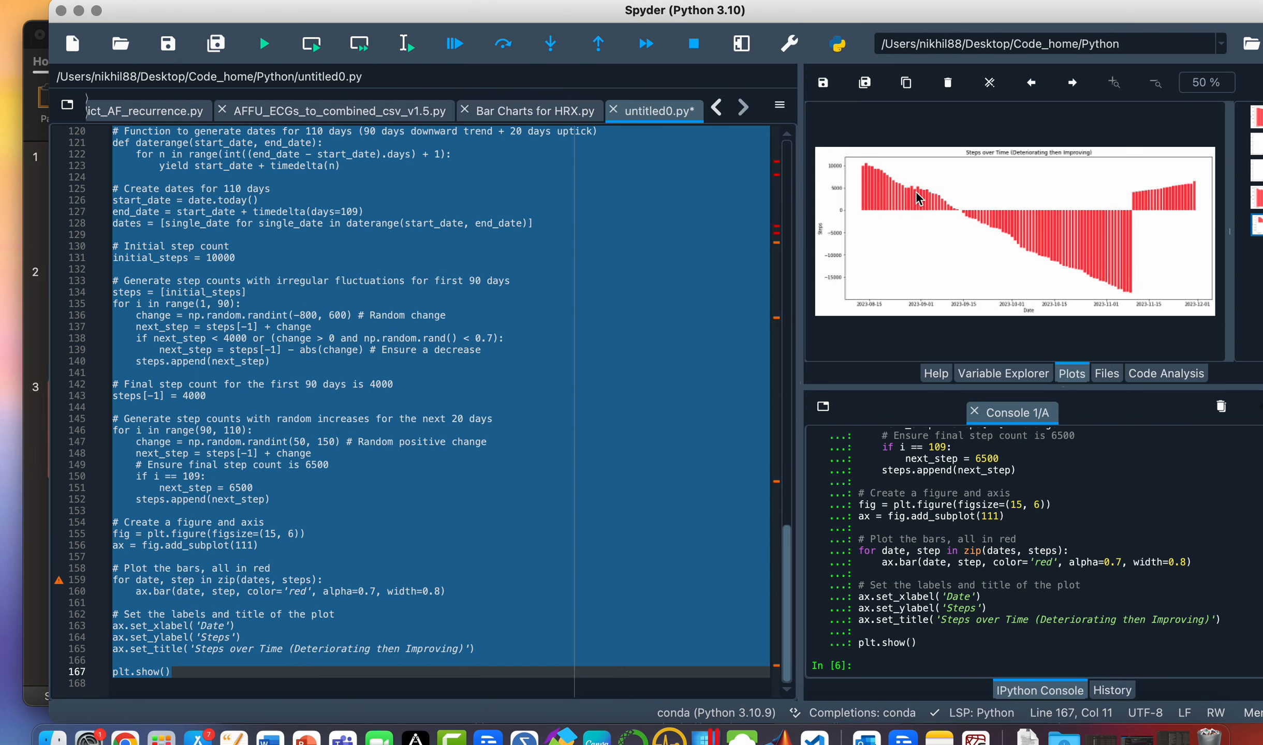
{"action": "mouse_move", "coordinate": [941, 210]}
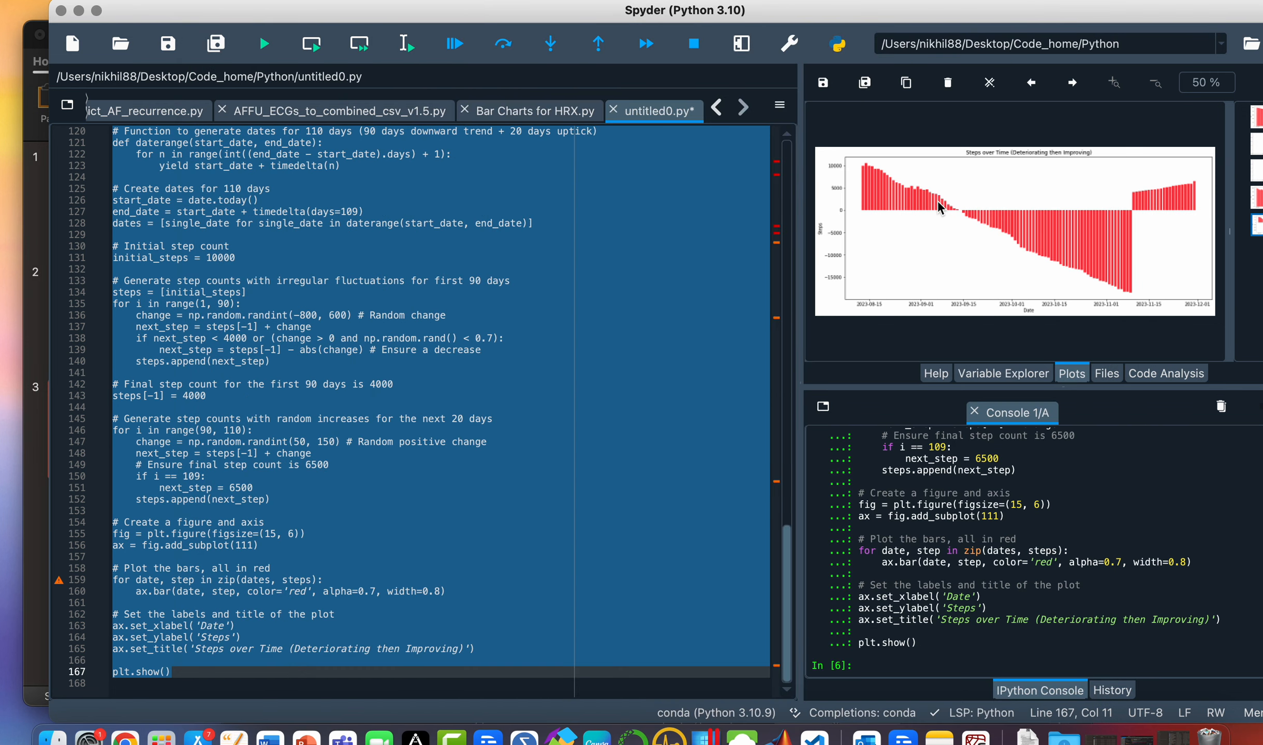
{"action": "mouse_move", "coordinate": [1094, 278]}
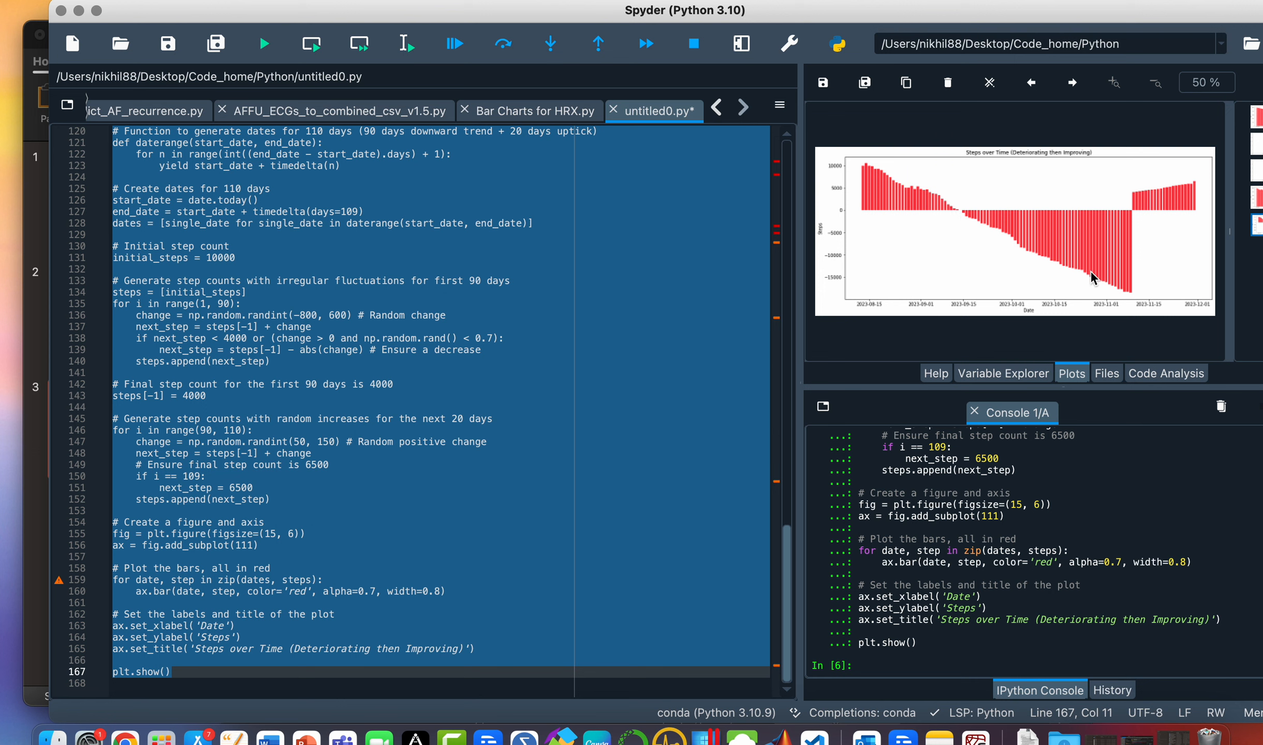
{"action": "mouse_move", "coordinate": [1024, 245]}
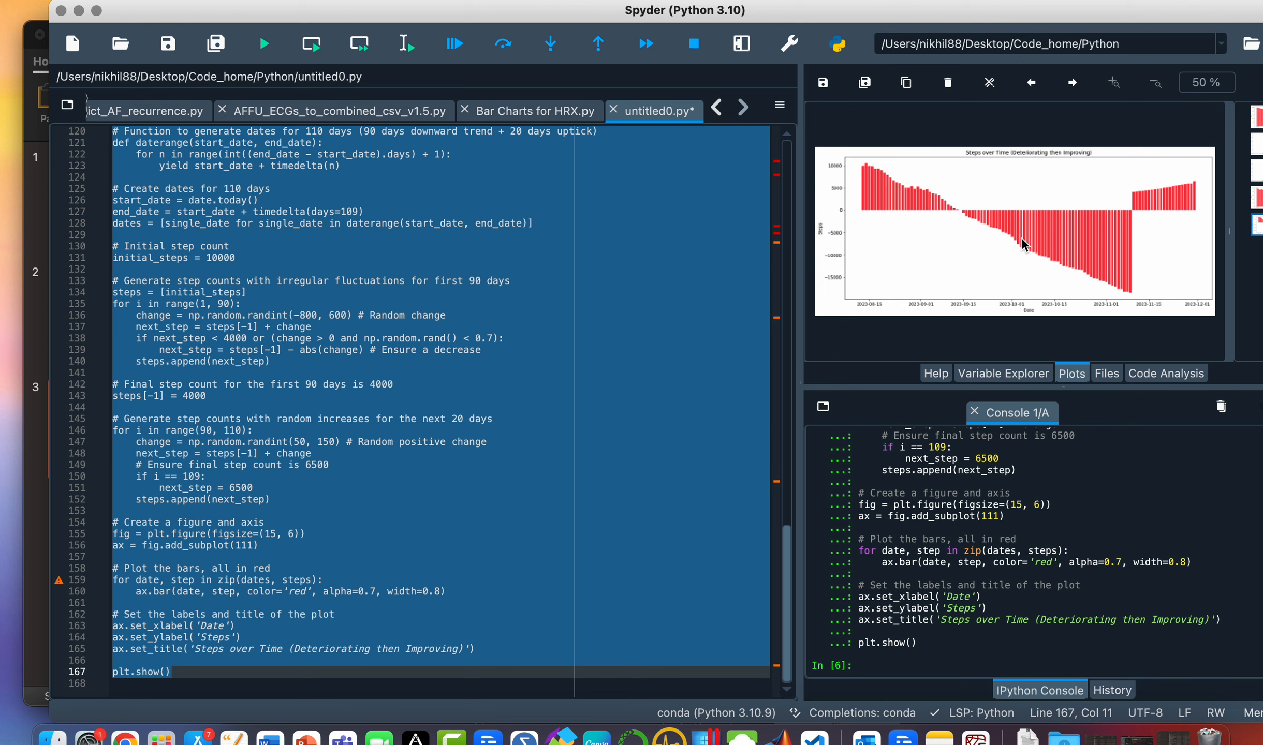
{"action": "mouse_move", "coordinate": [1141, 298]}
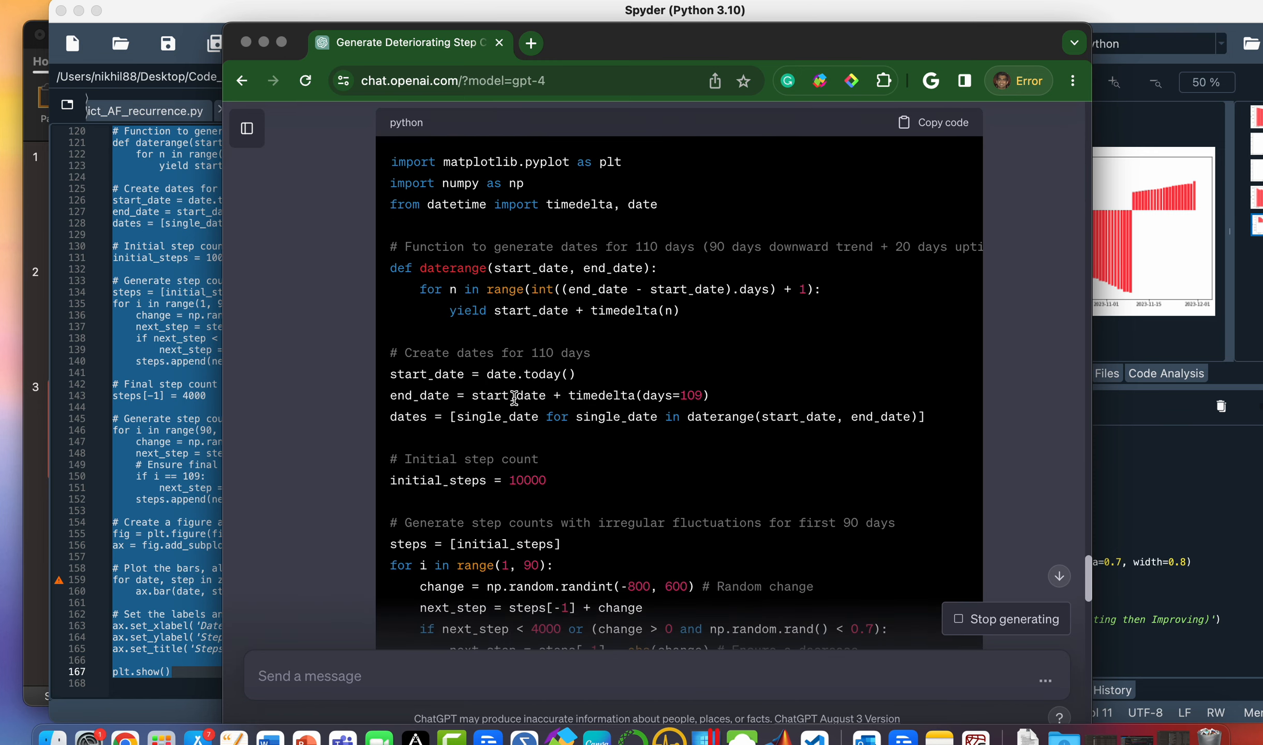
- Scroll through the revised script that clips steps between 10000, 4000 and 6500
{"action": "scroll", "scroll_direction": "down", "scroll_amount": 3}
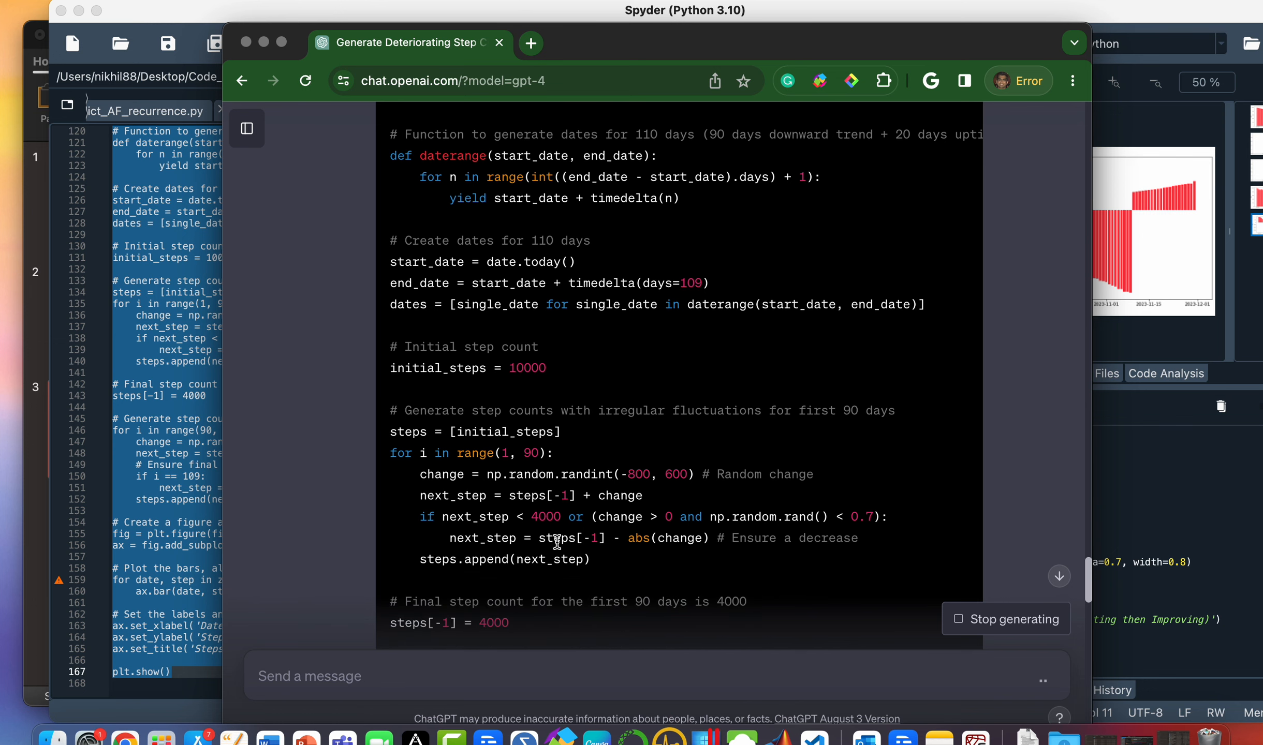
{"action": "scroll", "scroll_direction": "down", "scroll_amount": 3}
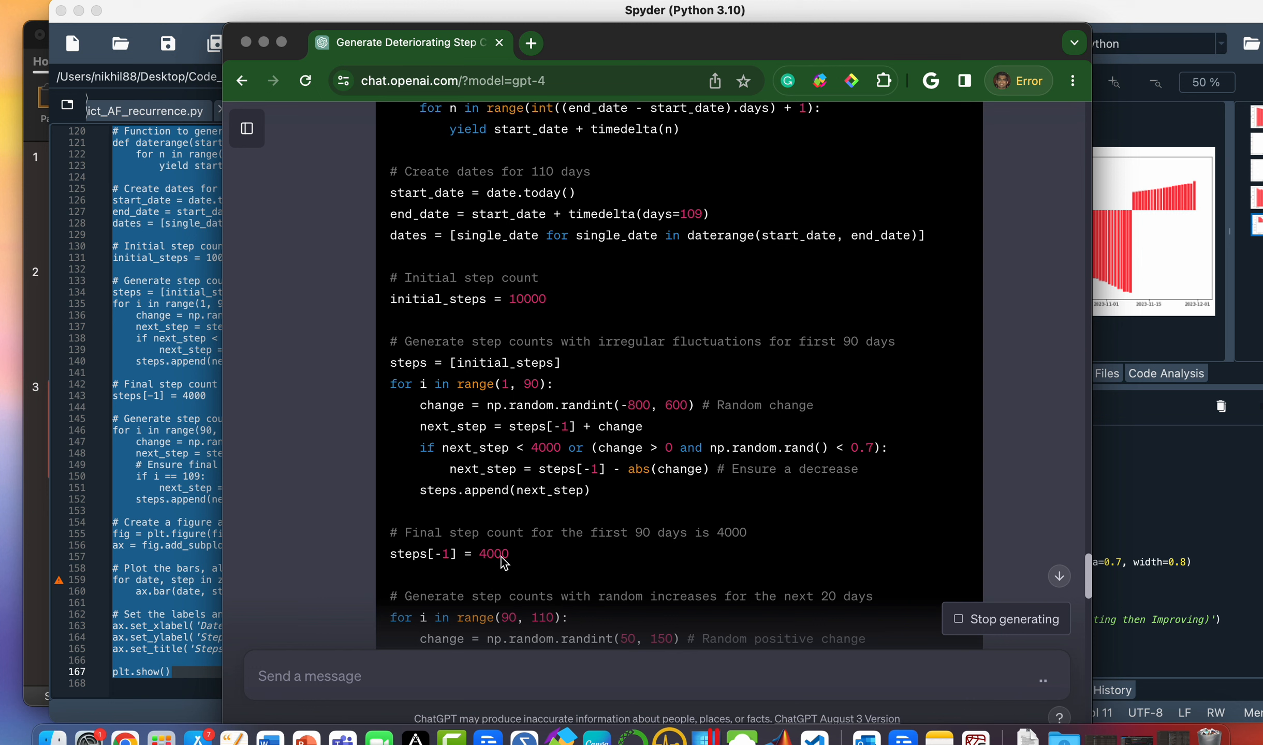
{"action": "mouse_move", "coordinate": [534, 554]}
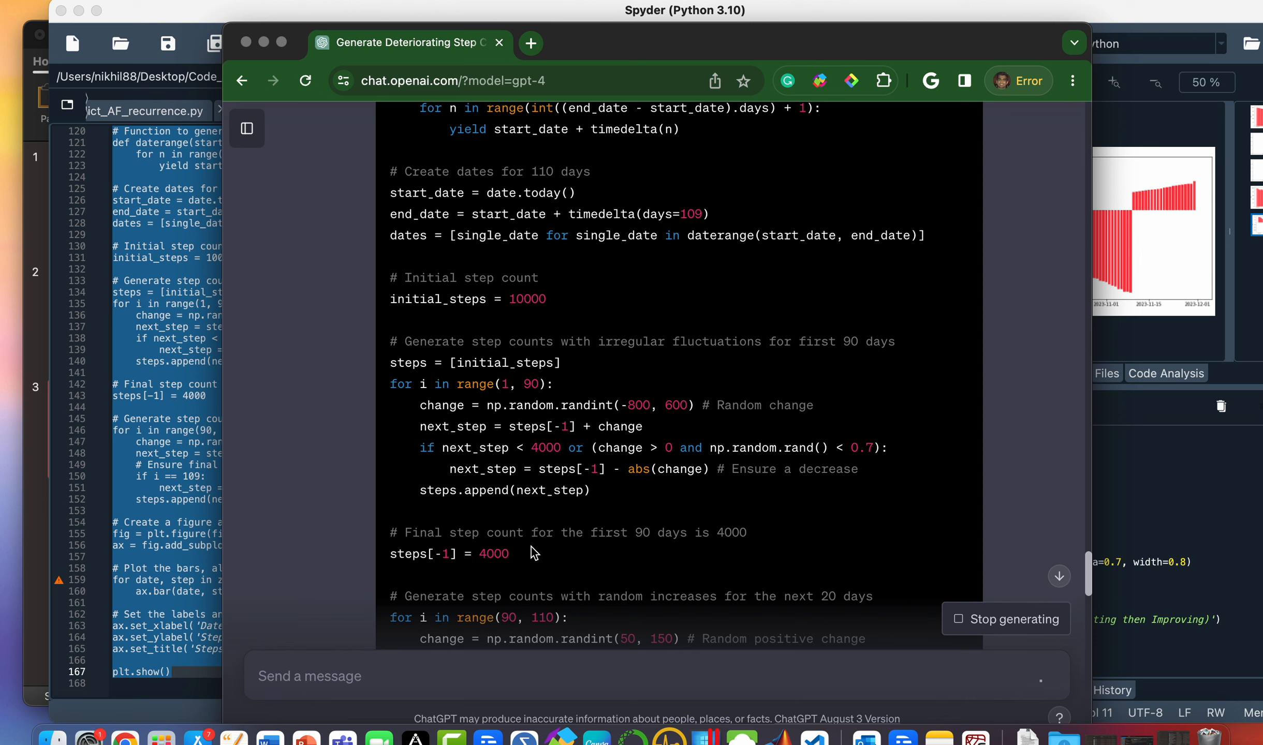
{"action": "mouse_move", "coordinate": [544, 559]}
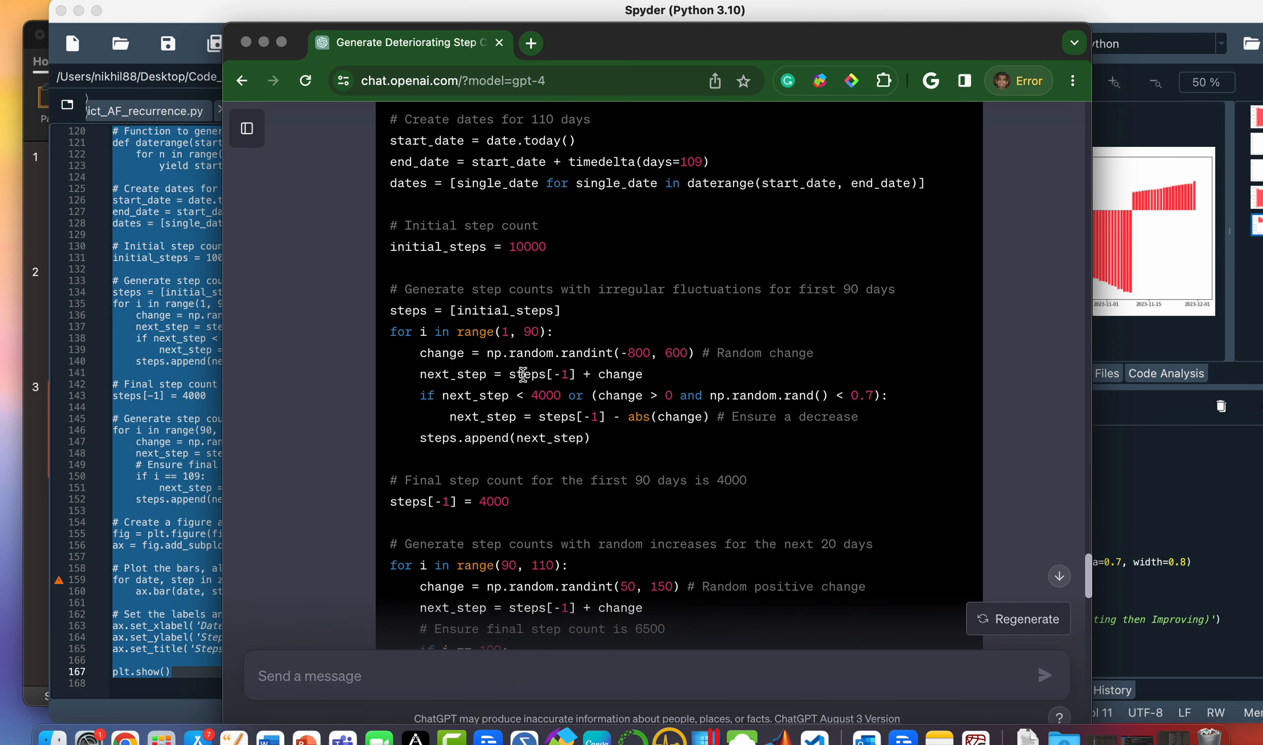
{"action": "scroll", "scroll_direction": "down", "scroll_amount": 3}
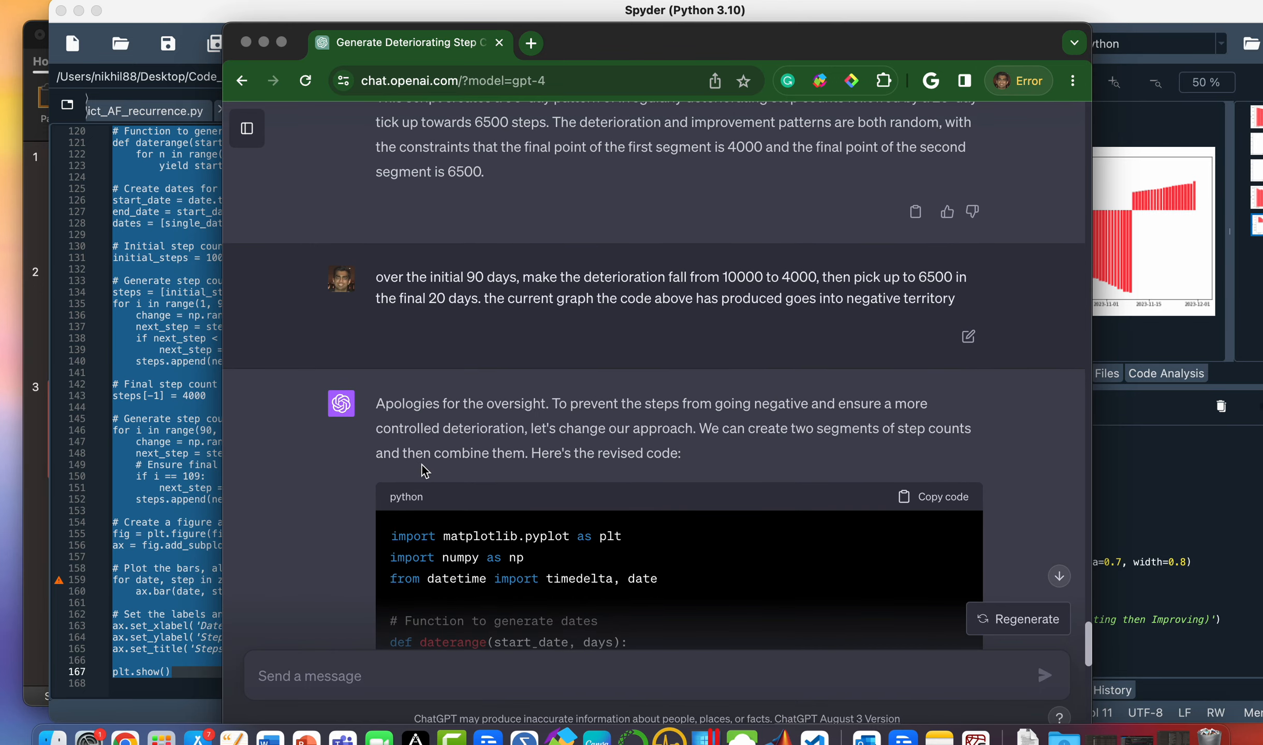
{"action": "mouse_move", "coordinate": [866, 411]}
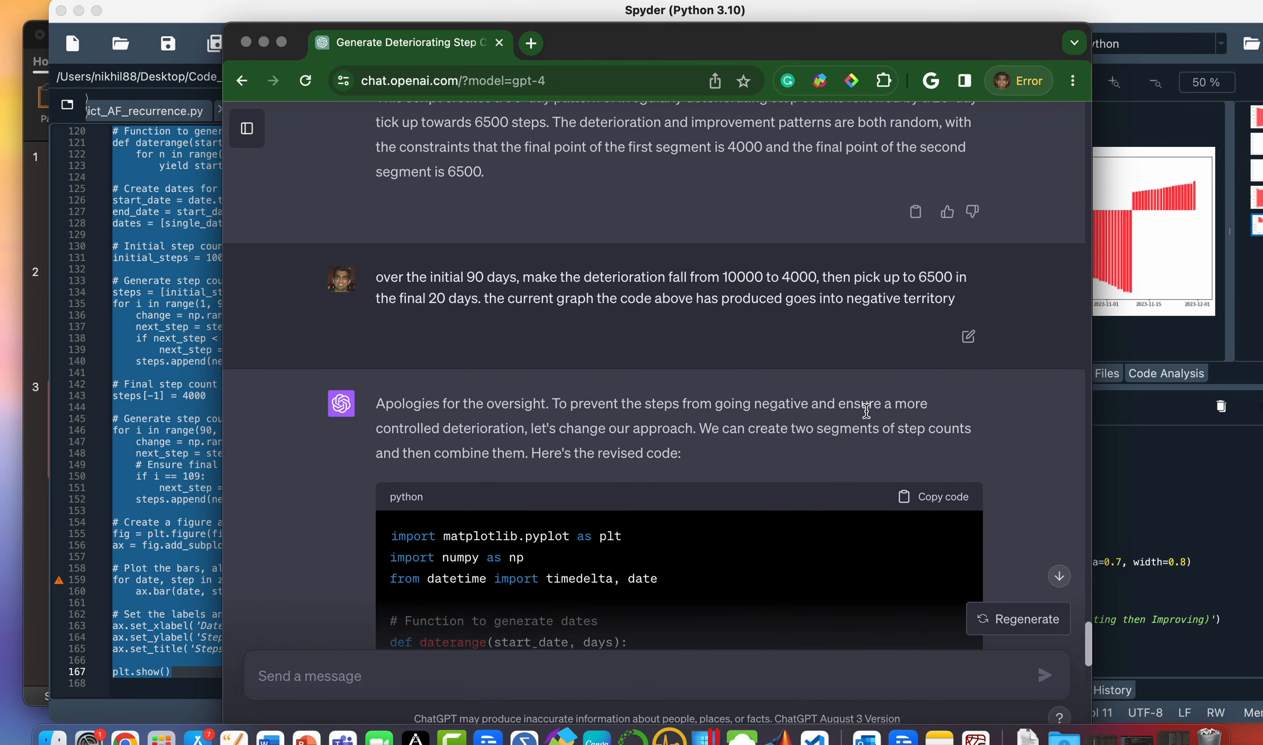
{"action": "mouse_move", "coordinate": [779, 453]}
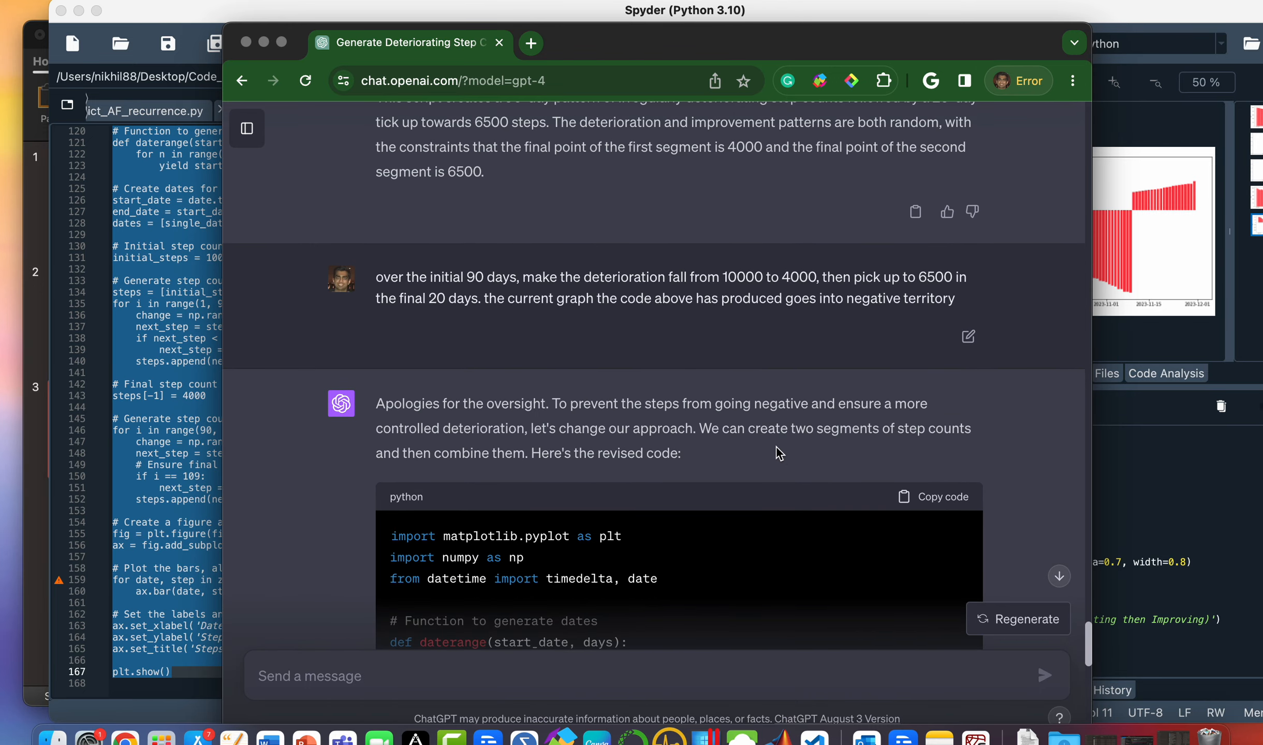
{"action": "scroll", "scroll_direction": "down", "scroll_amount": 3}
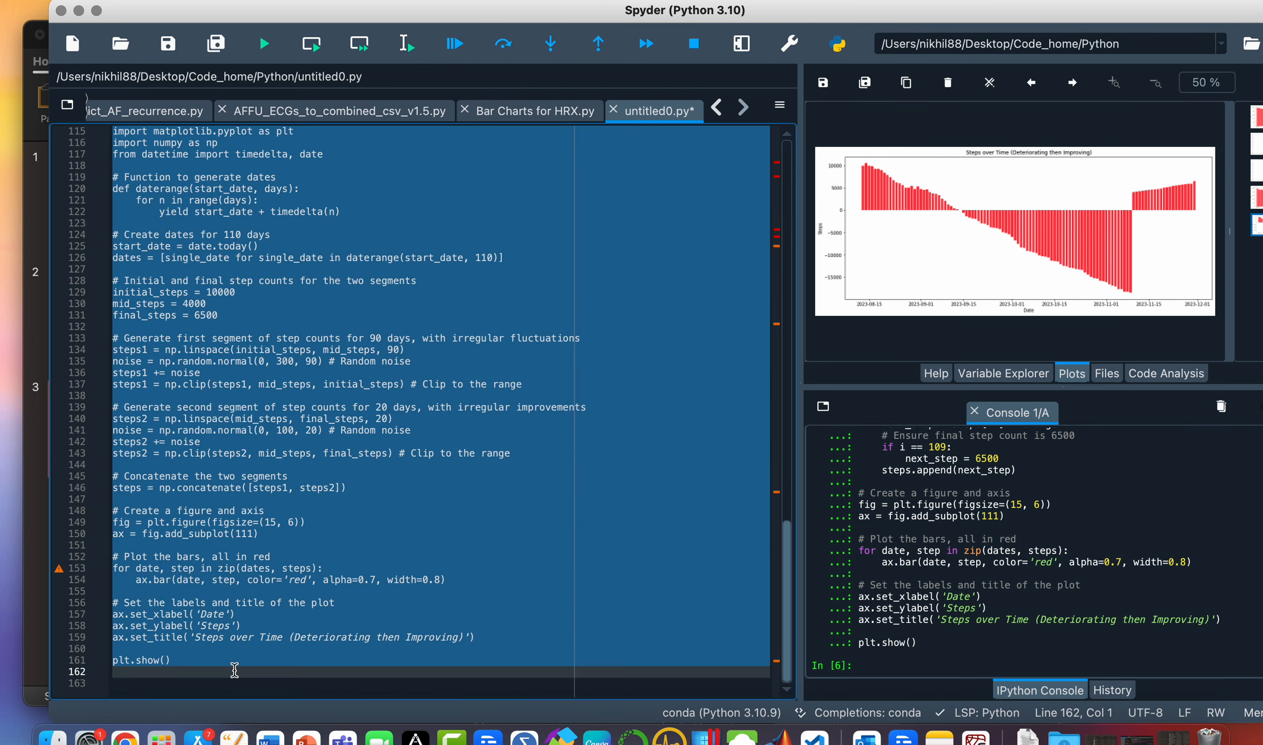
- Run the revised script to draw the decline-then-recovery chart and copy it as an image
{"action": "left_click", "coordinate": [263, 43]}
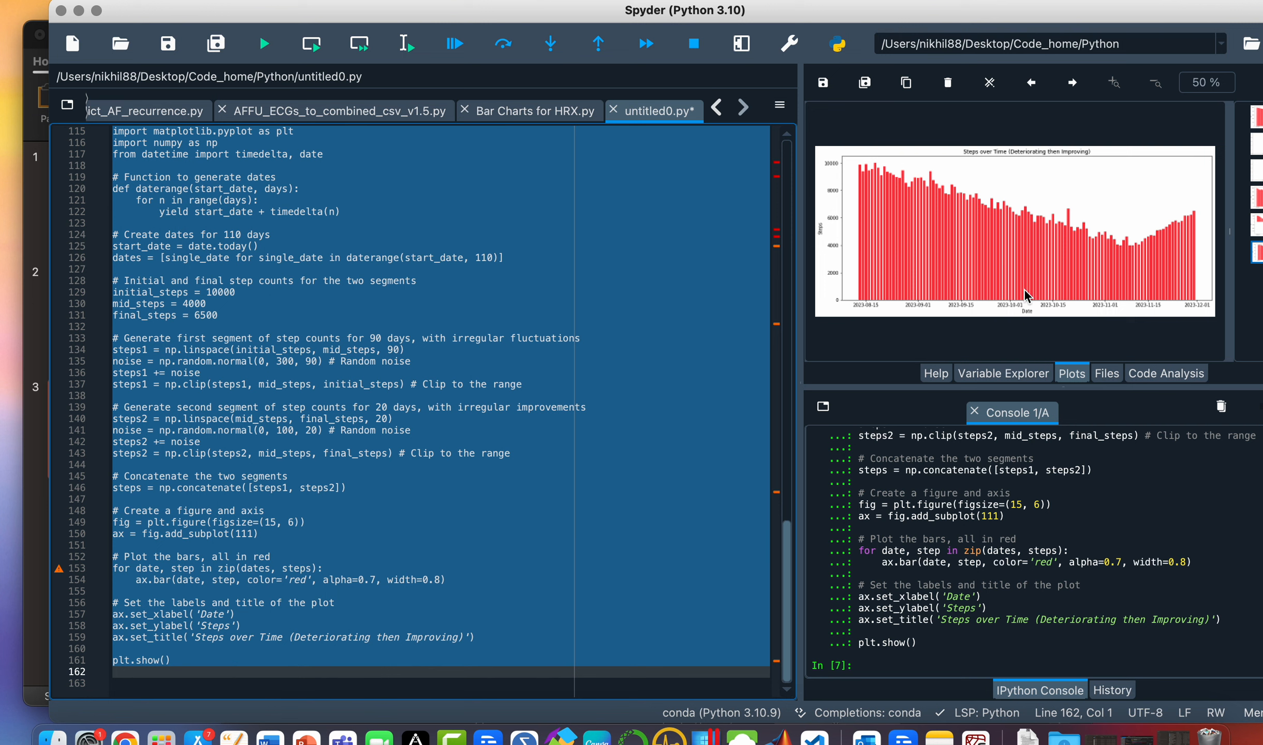
{"action": "mouse_move", "coordinate": [878, 179]}
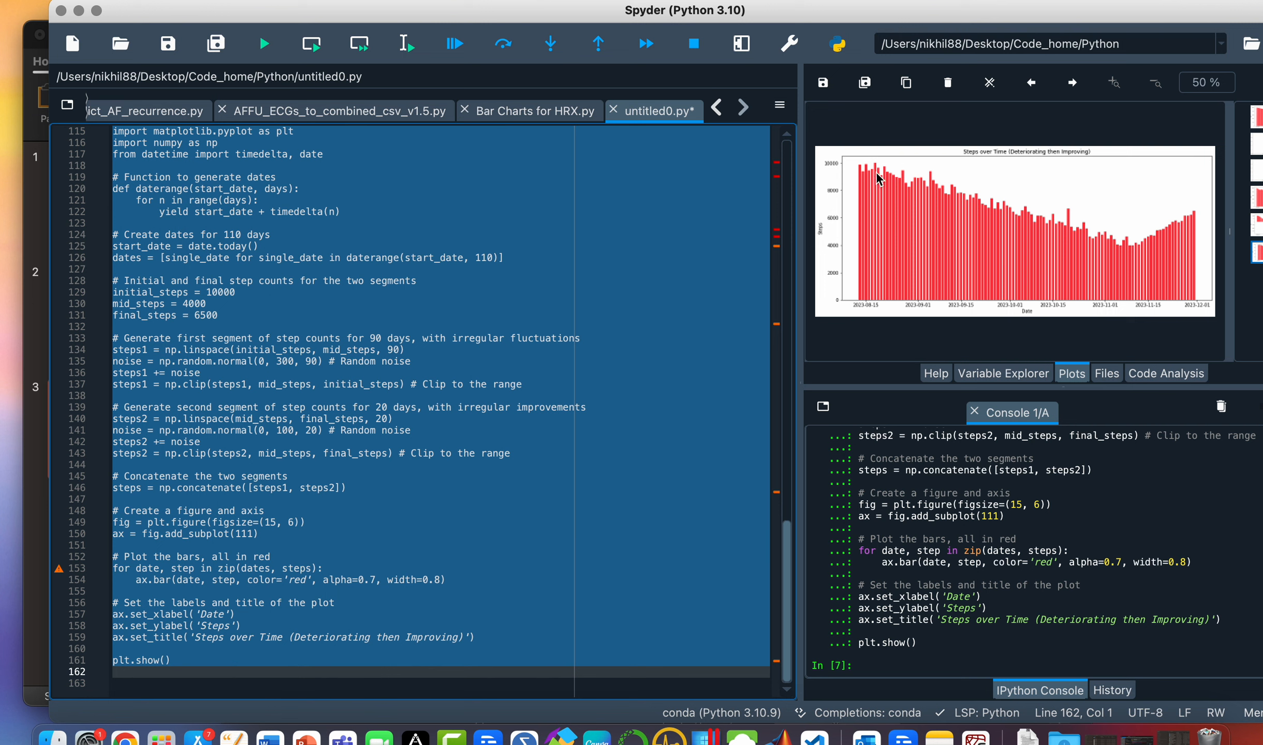
{"action": "mouse_move", "coordinate": [1145, 251]}
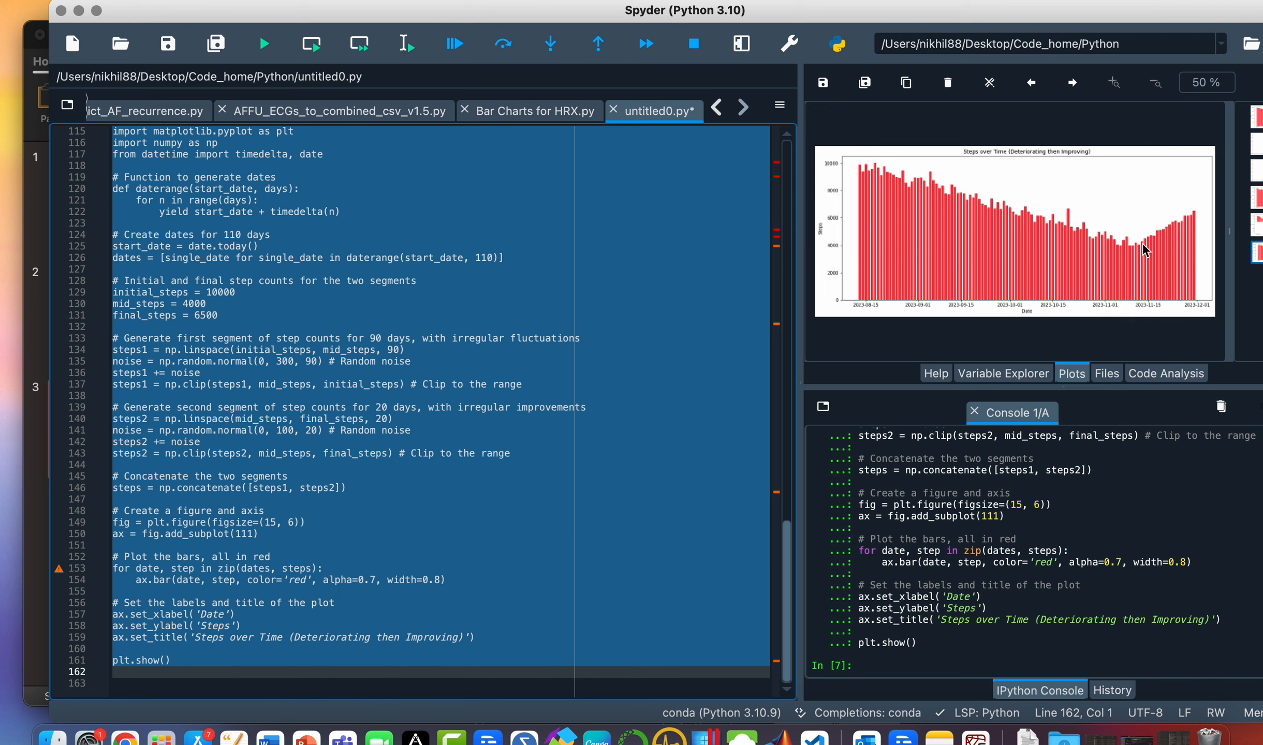
{"action": "mouse_move", "coordinate": [1053, 246]}
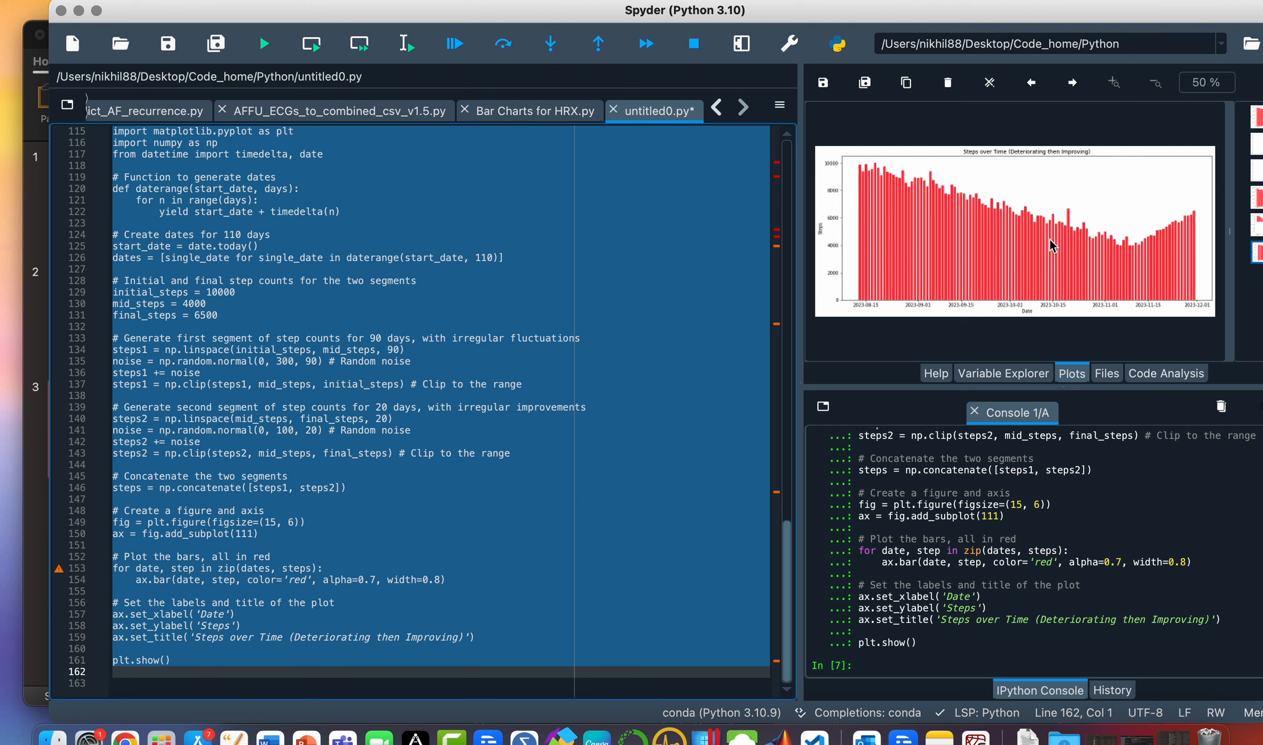
{"action": "right_click", "coordinate": [1013, 234]}
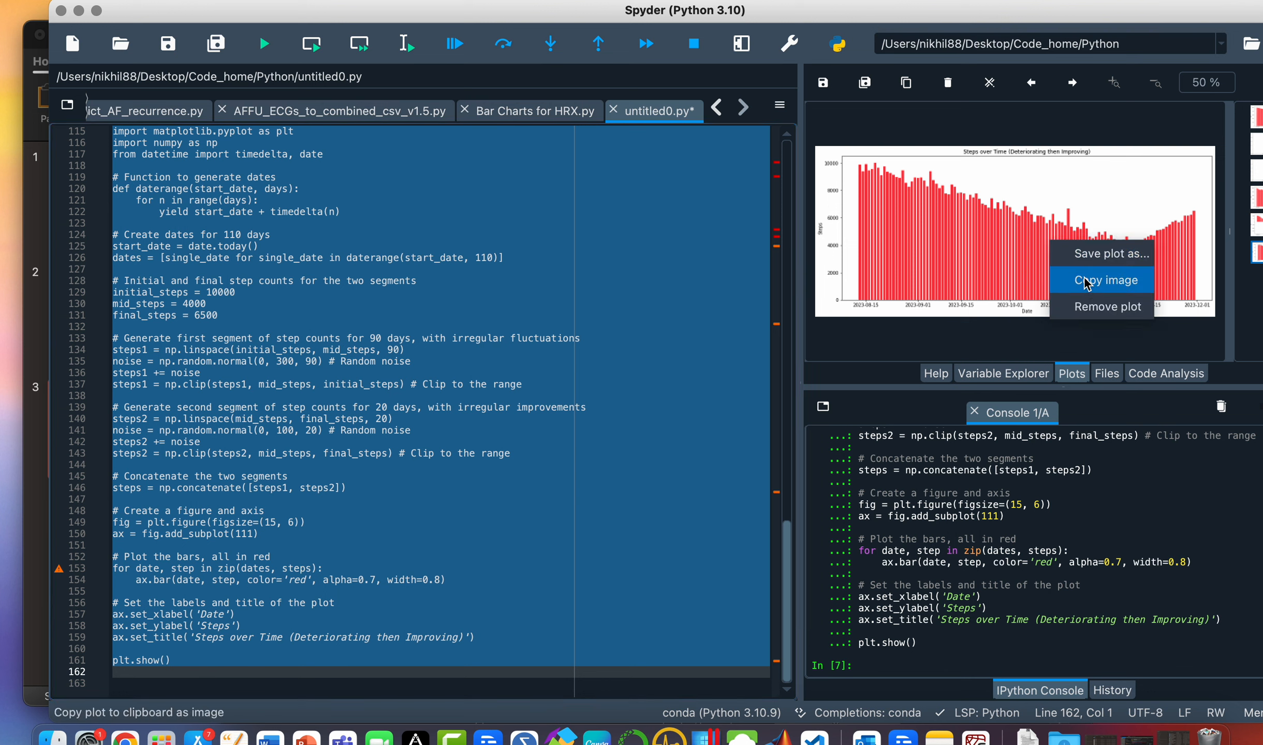
{"action": "left_click", "coordinate": [1105, 281]}
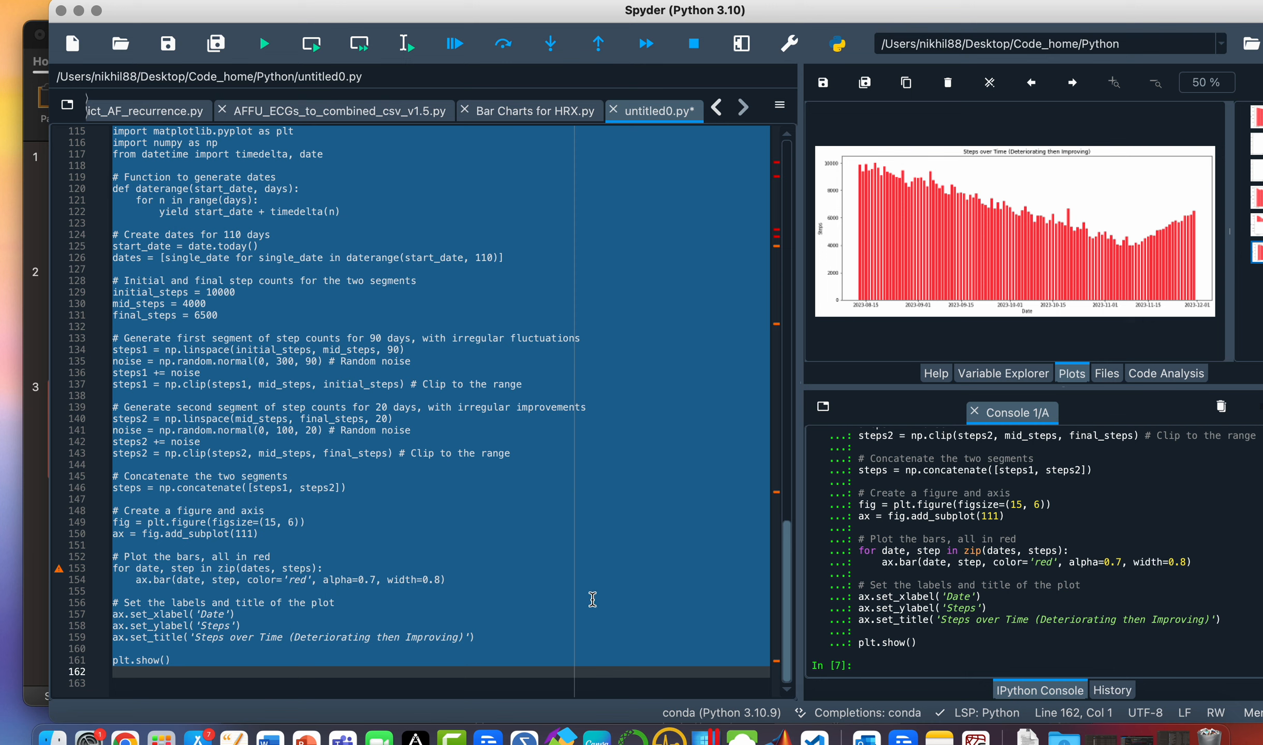
{"action": "left_click", "coordinate": [301, 718]}
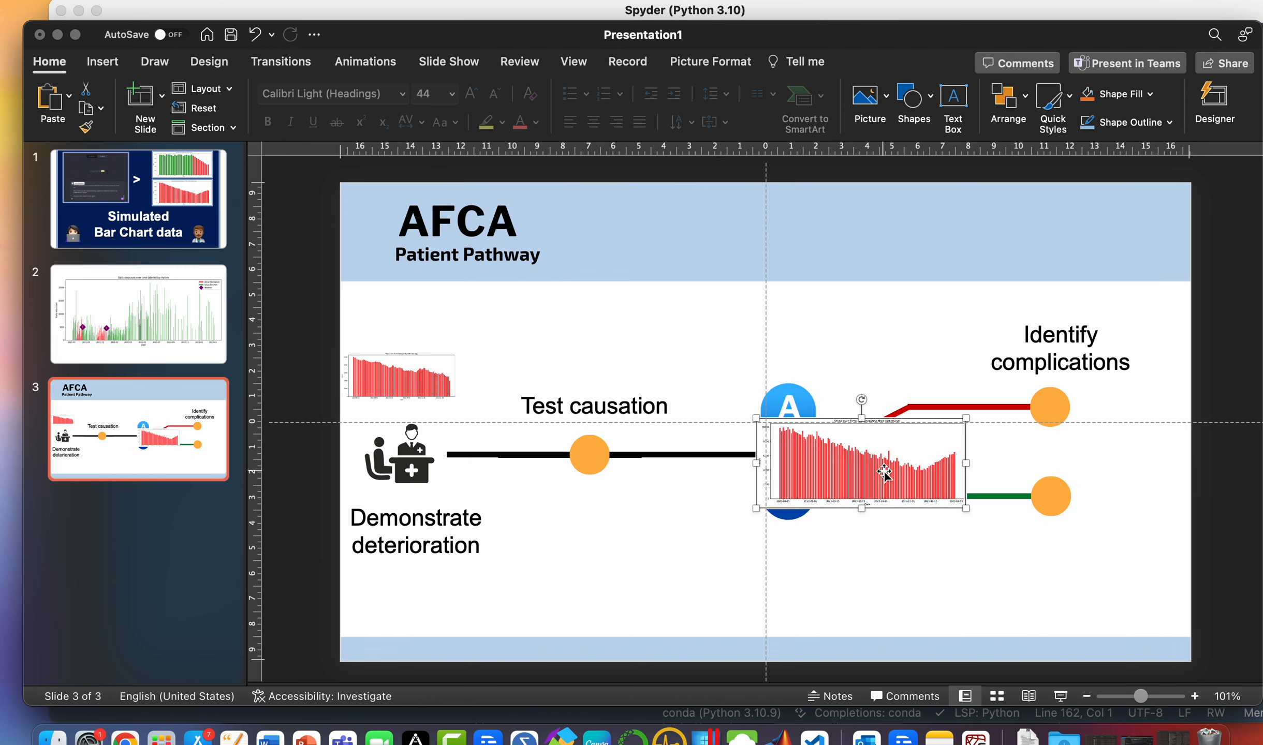
- Drag the pasted recovery chart beside the pathway junction on slide 3
{"action": "left_click_drag", "start_coordinate": [865, 472], "coordinate": [612, 531]}
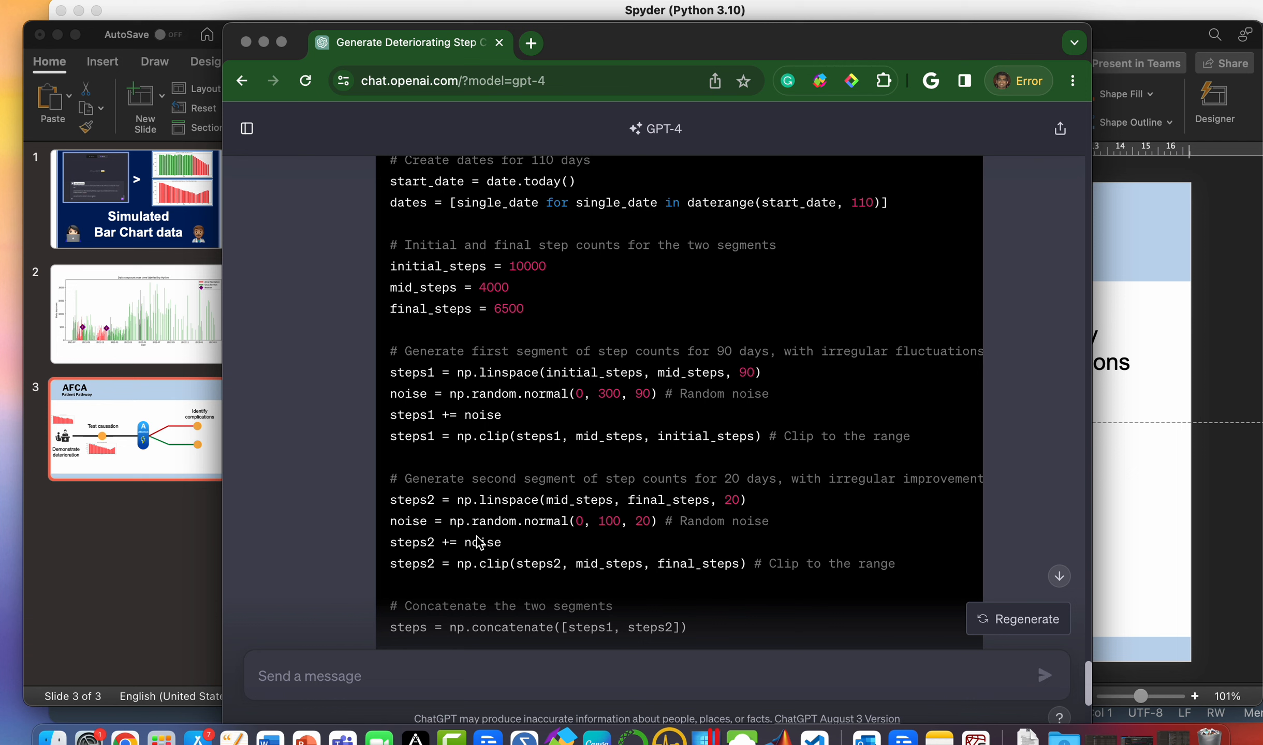
{"action": "scroll", "scroll_direction": "down", "scroll_amount": 3}
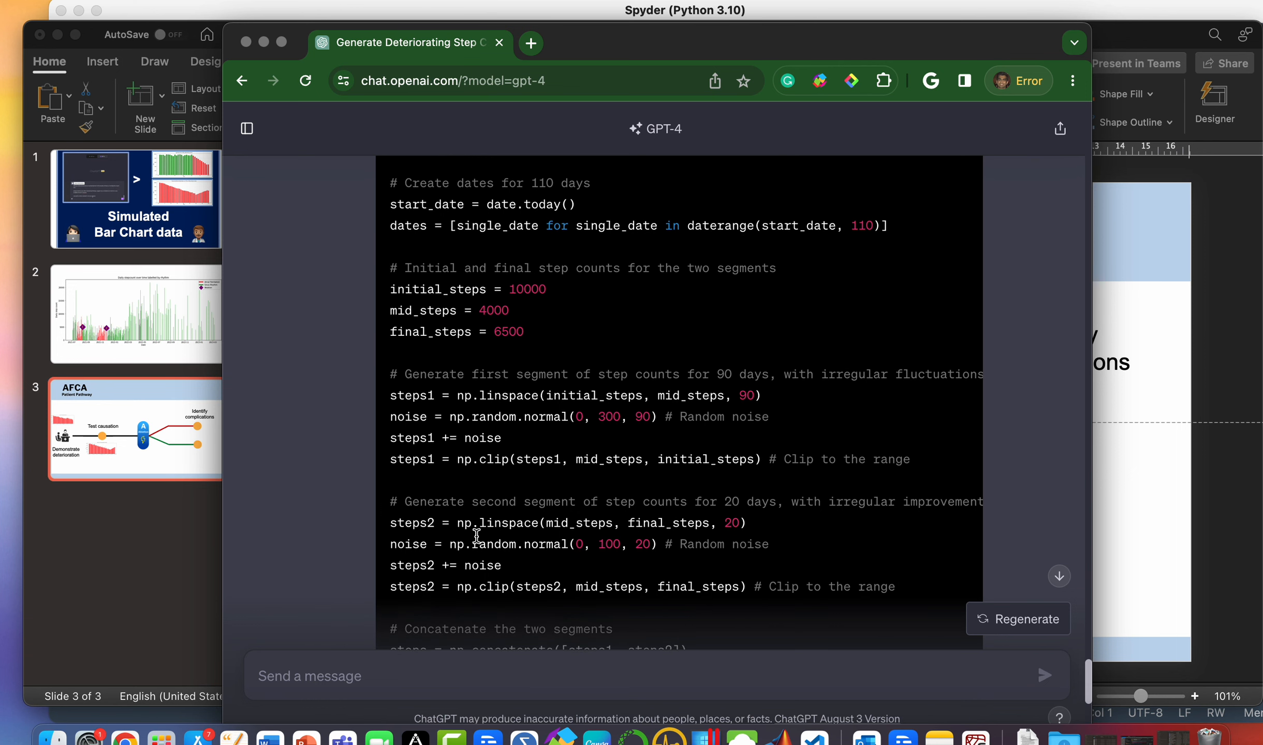
{"action": "mouse_move", "coordinate": [491, 310]}
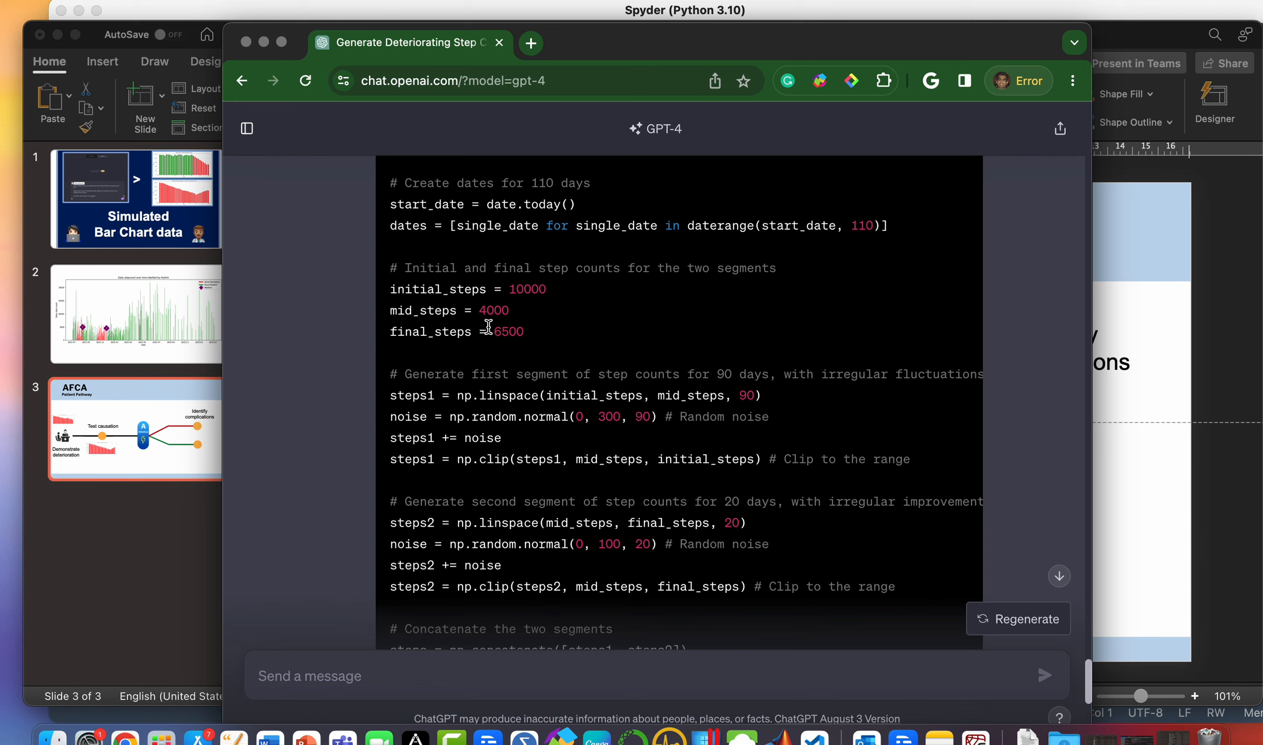
{"action": "mouse_move", "coordinate": [425, 296]}
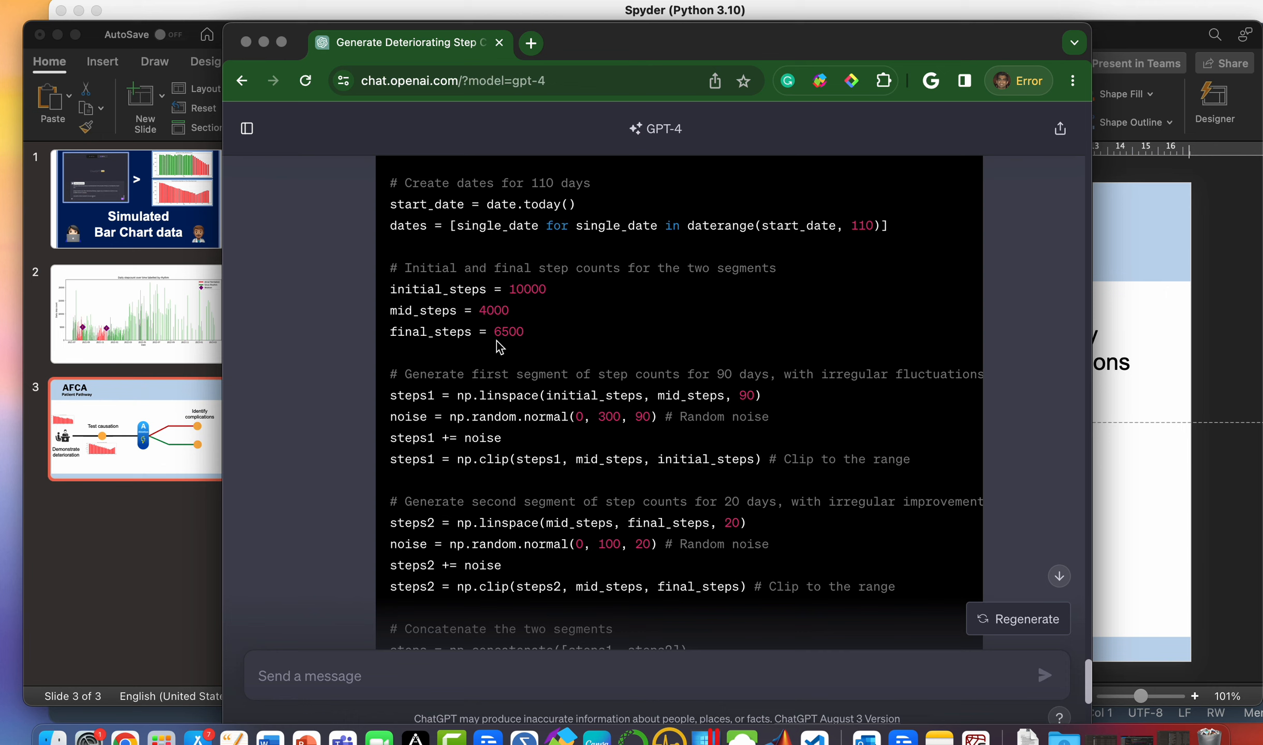
{"action": "mouse_move", "coordinate": [612, 508]}
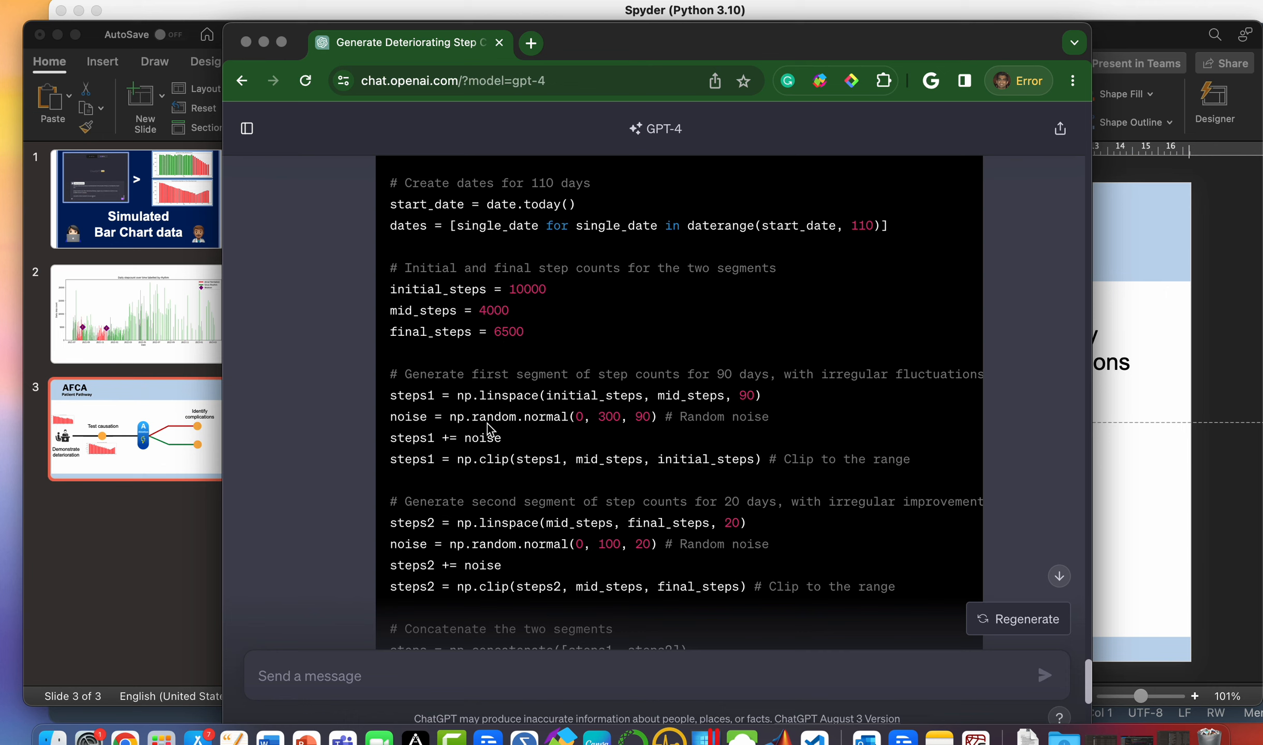
{"action": "scroll", "scroll_direction": "down", "scroll_amount": 3}
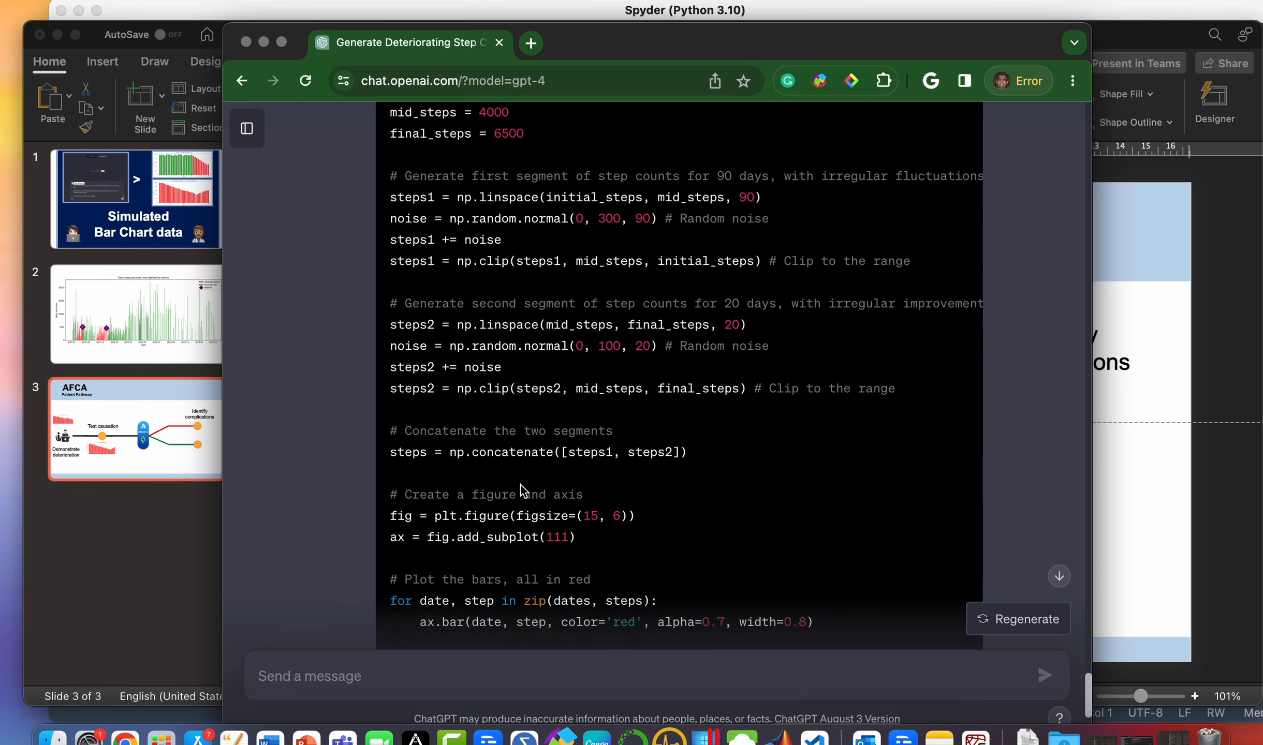
{"action": "scroll", "scroll_direction": "down", "scroll_amount": 3}
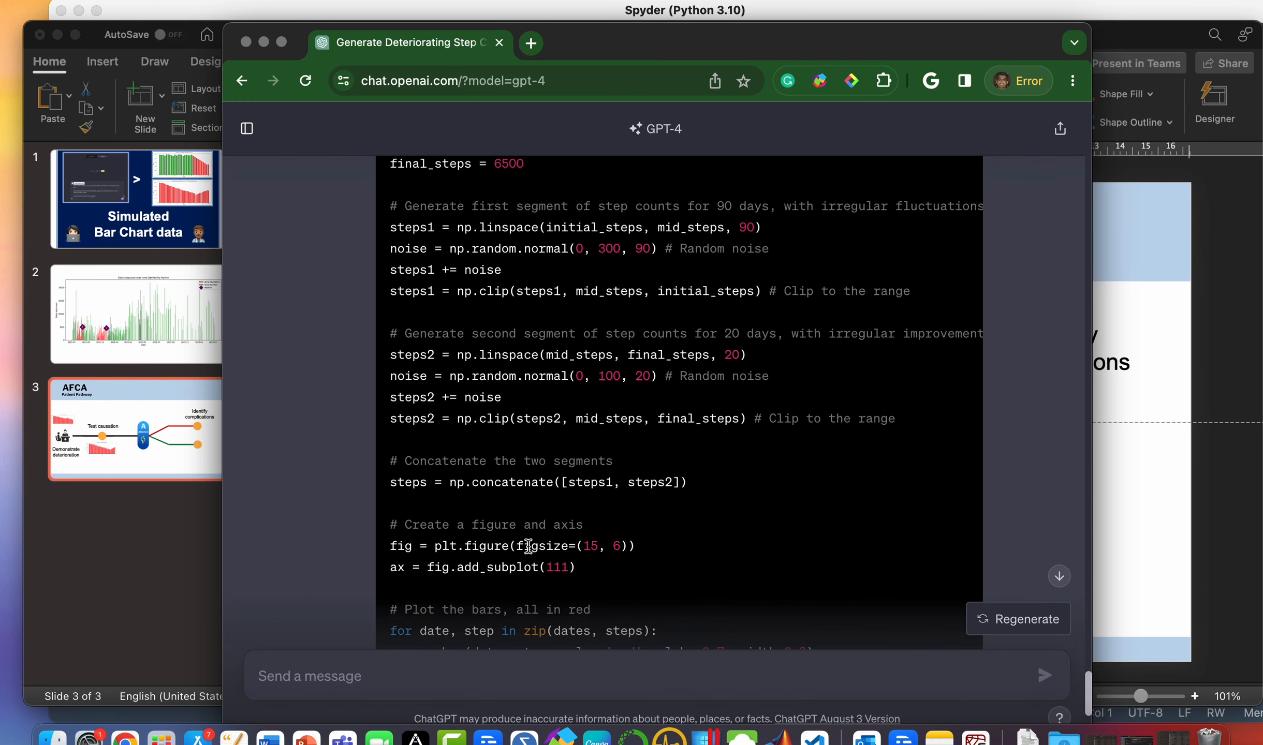
{"action": "scroll", "scroll_direction": "down", "scroll_amount": 3}
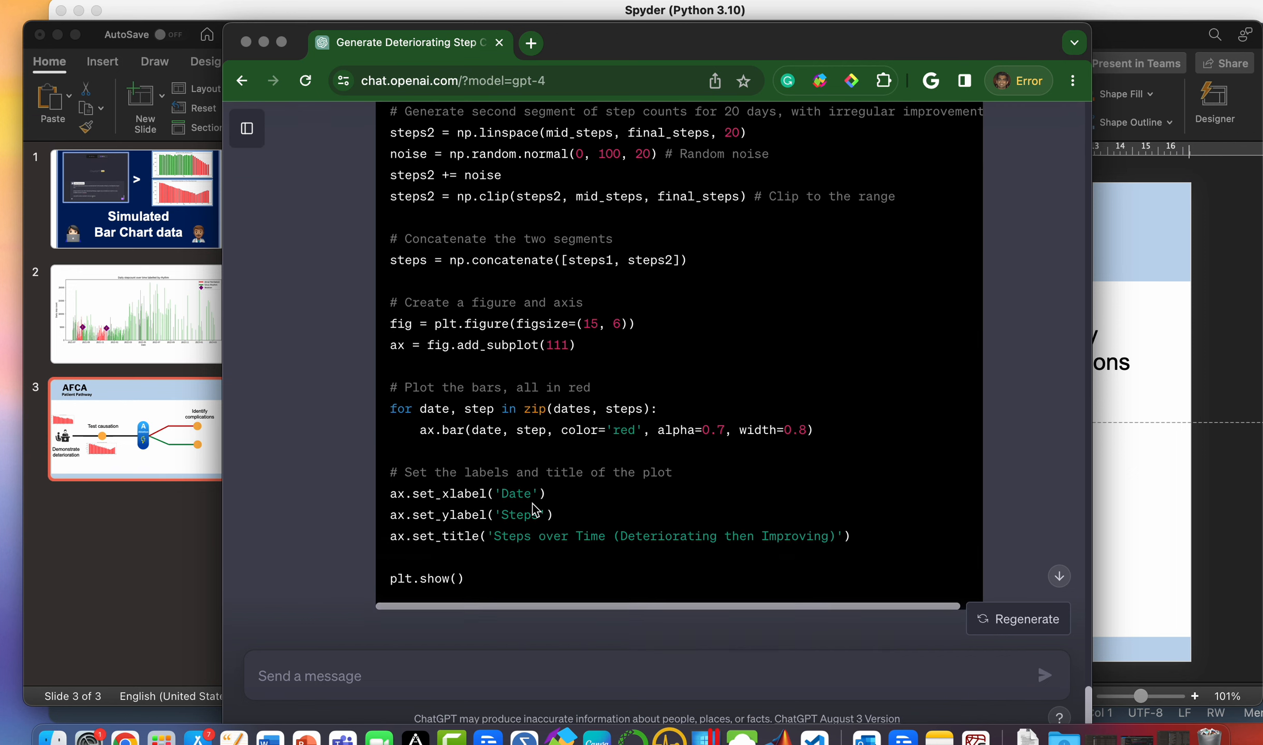
{"action": "scroll", "scroll_direction": "down", "scroll_amount": 3}
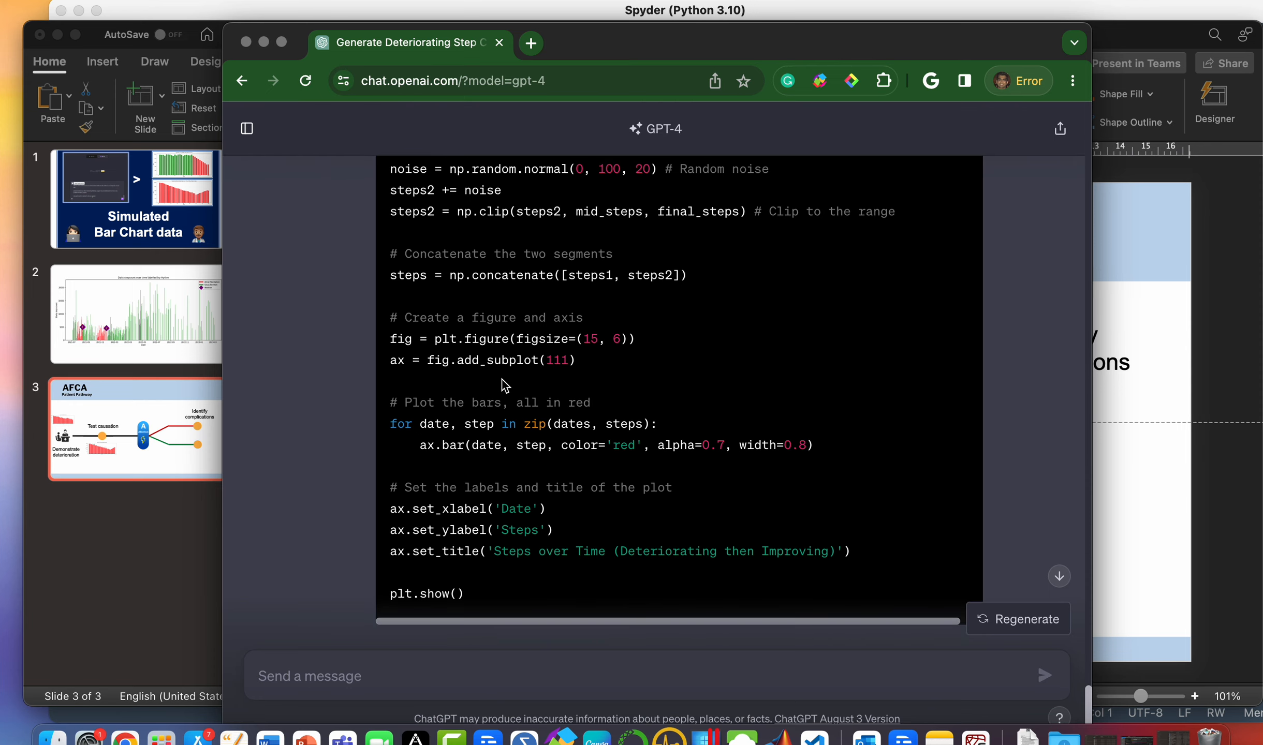
{"action": "mouse_move", "coordinate": [190, 508]}
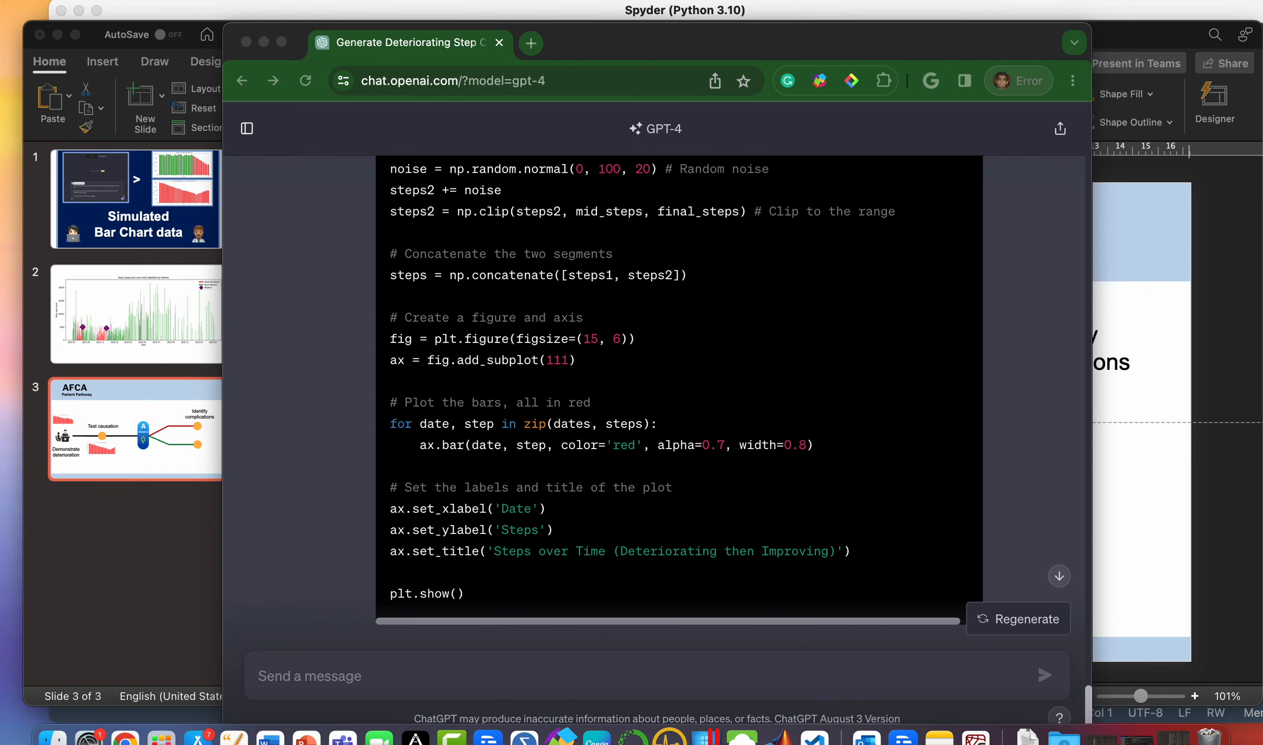
{"action": "mouse_move", "coordinate": [419, 686]}
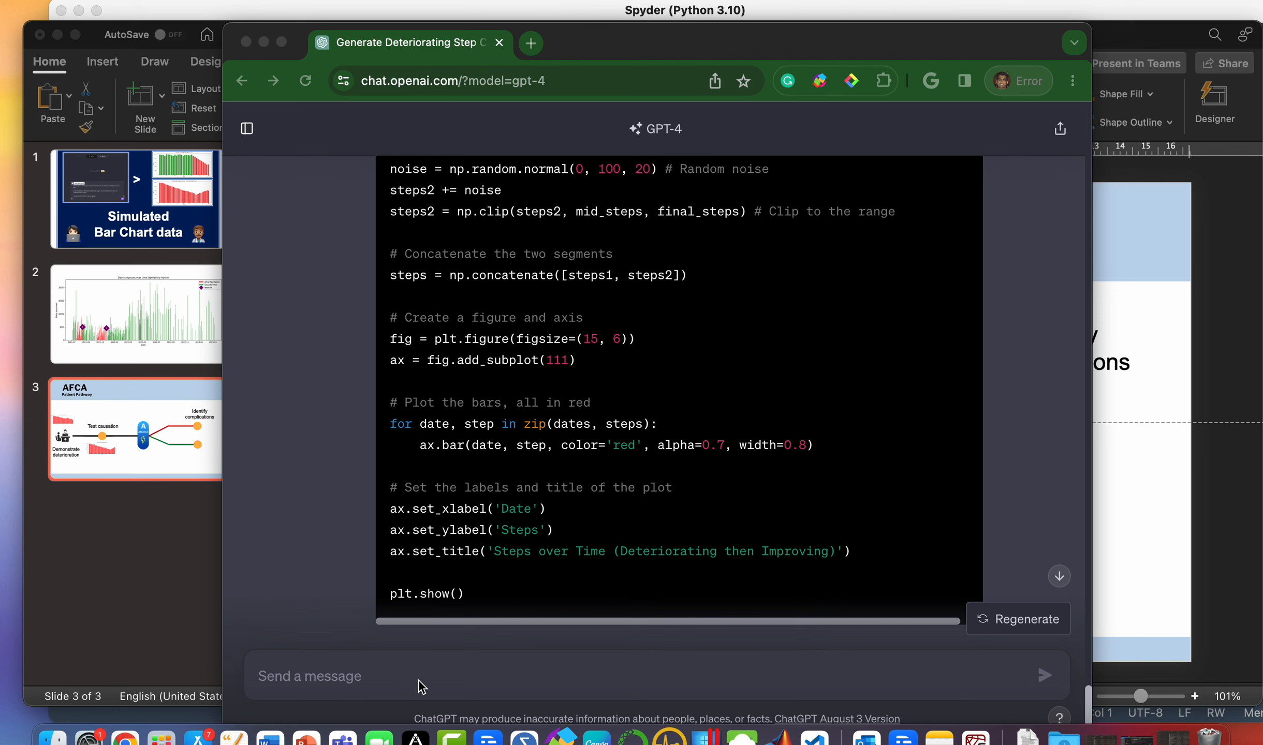
- Request 90 random green bars at 9000–10000, then 30 amber bars stepping down to 5000
{"action": "type", "text": "thanks now make this so there are 90 green bars with a height between 9000 and 10000. then make 30 bars where it deteriorates stepwise to 5000"}
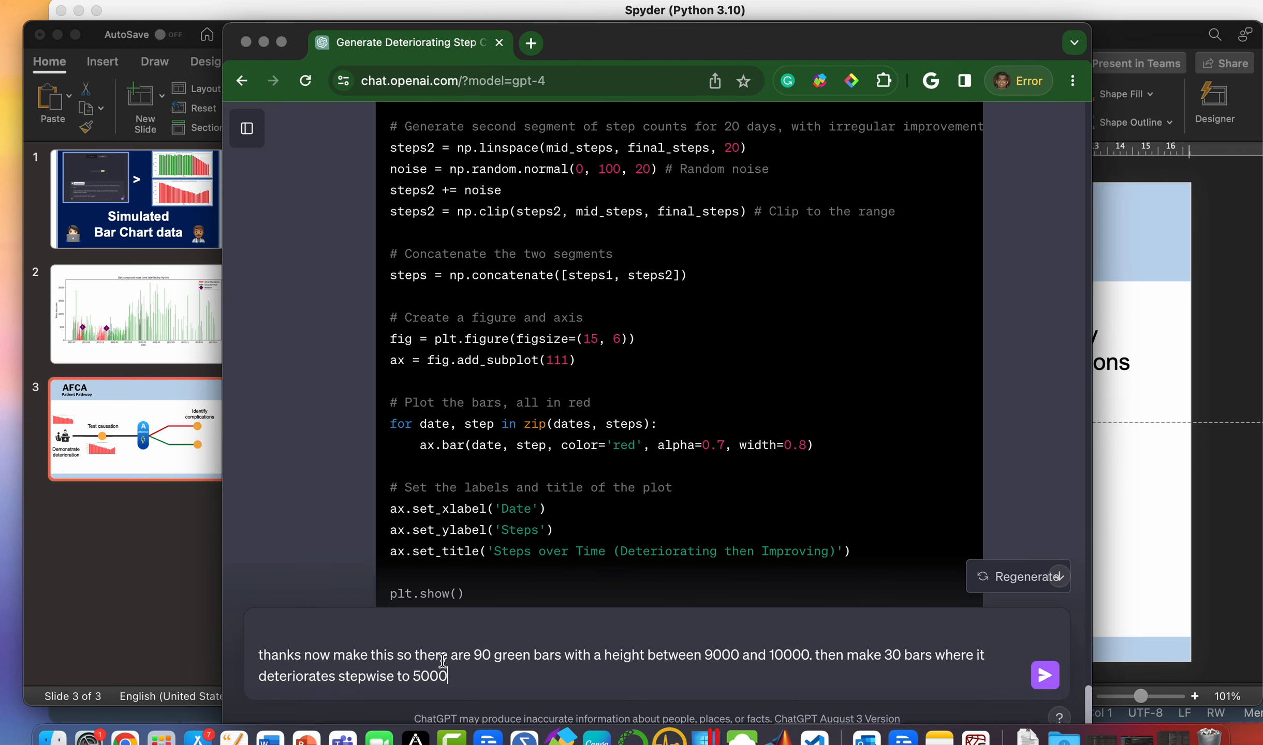
{"action": "mouse_move", "coordinate": [328, 715]}
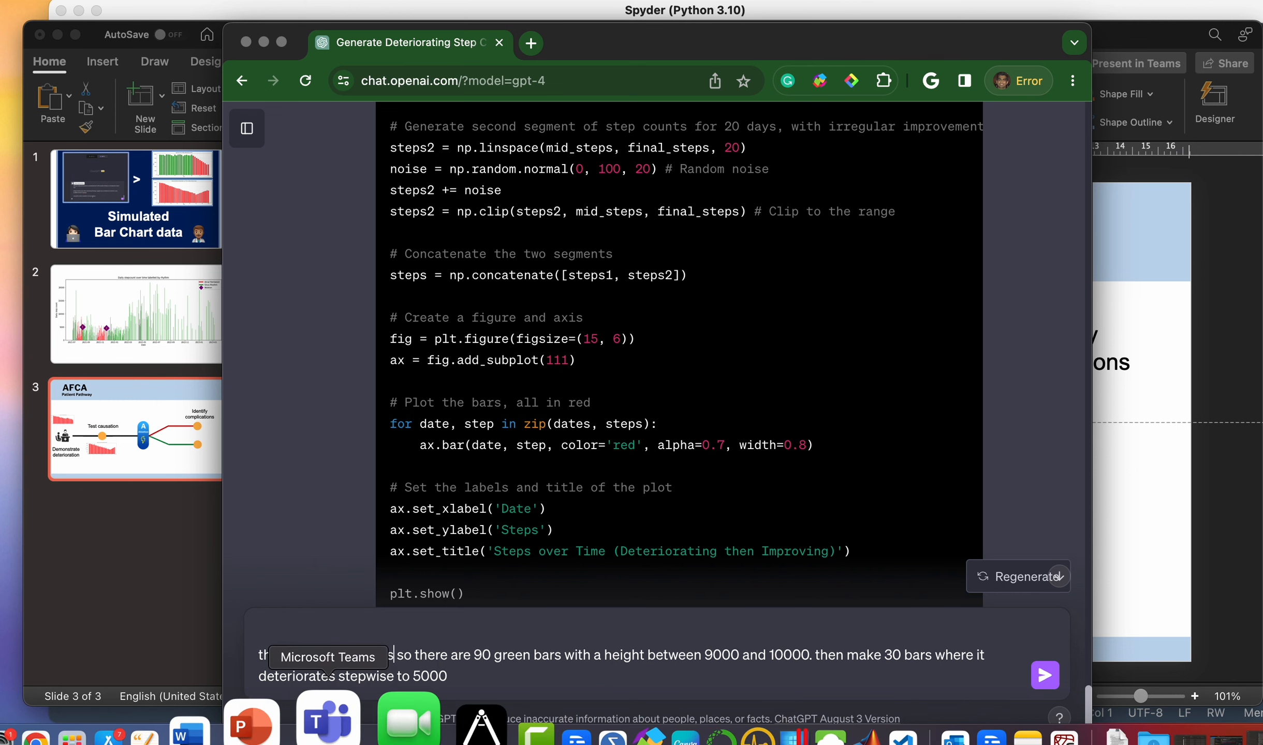
{"action": "type", "text": "thanks now make this chart"}
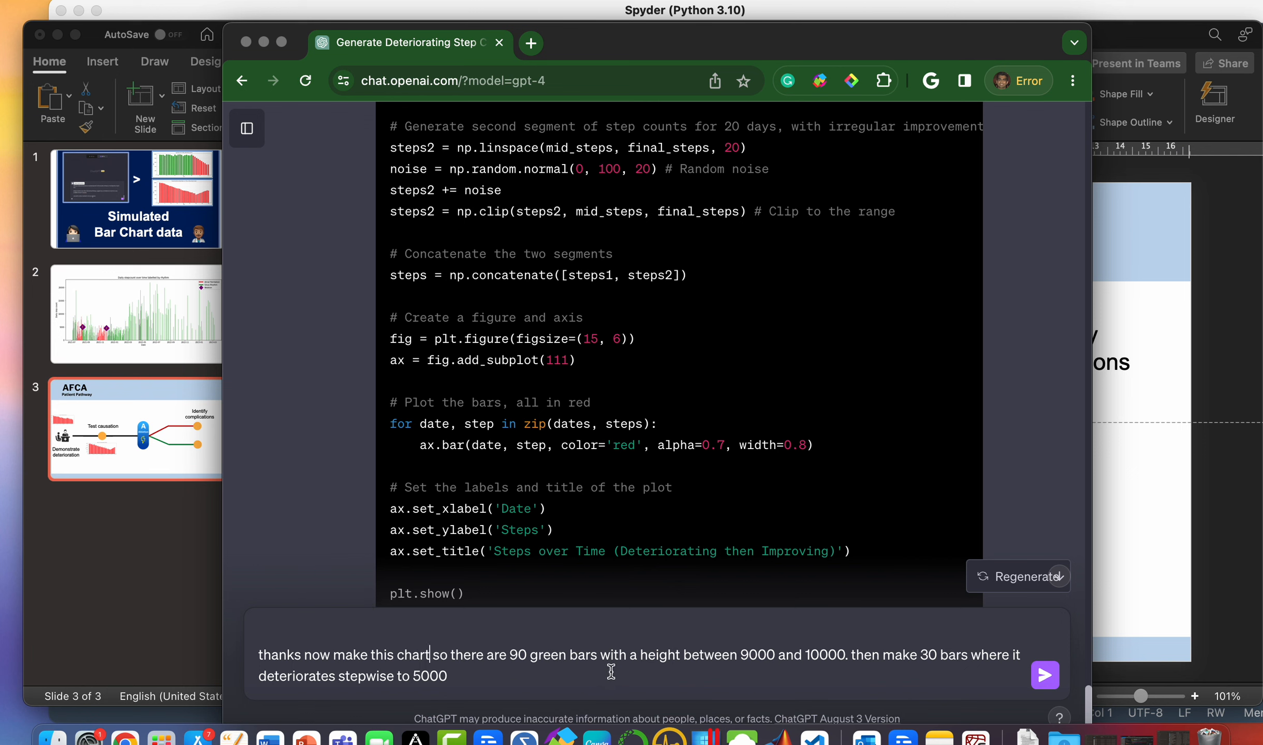
{"action": "mouse_move", "coordinate": [844, 655]}
{"action": "type", "text": " (make the actual value random"}
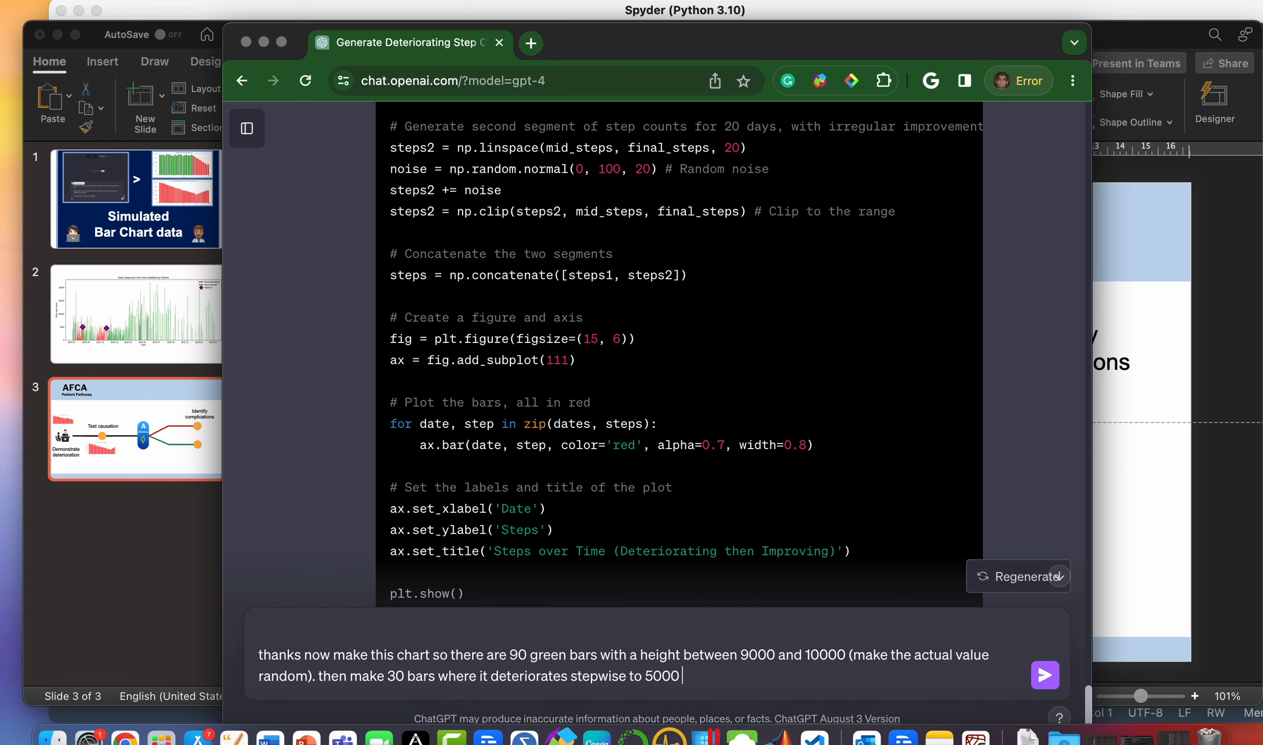
{"action": "type", "text": "(again,"}
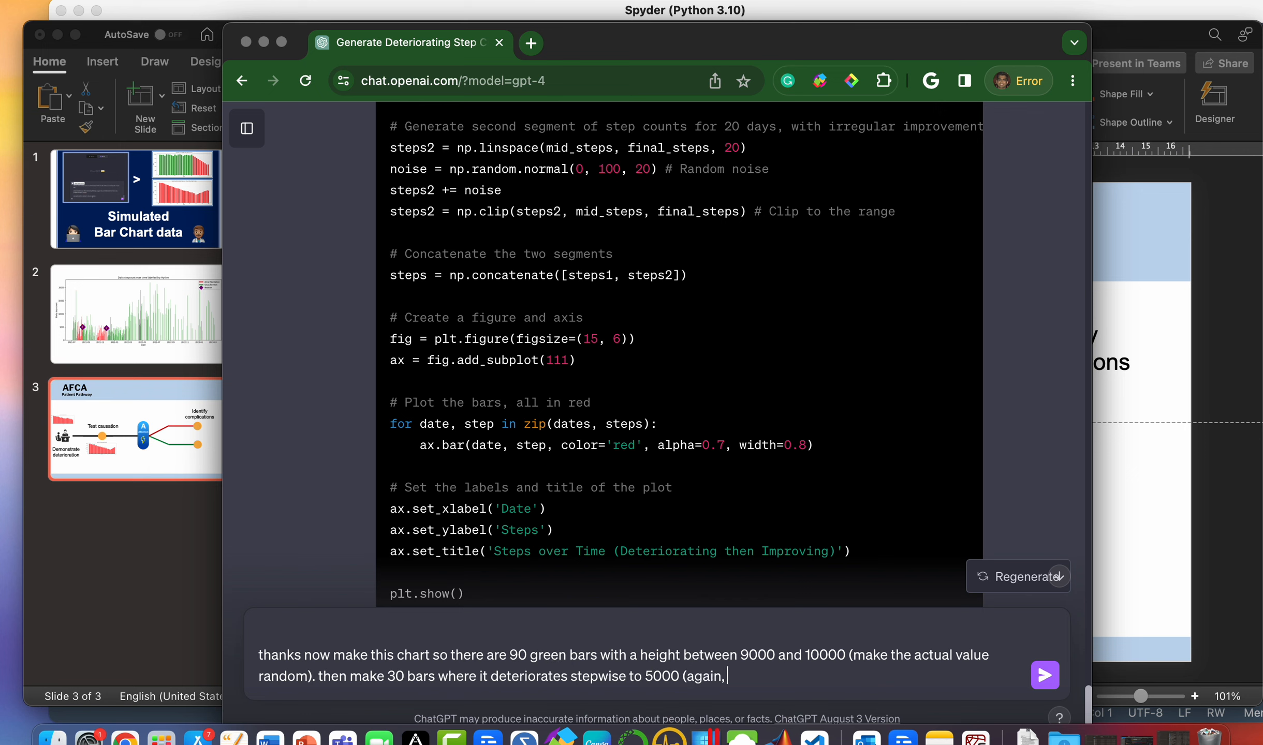
{"action": "type", "text": "random,"}
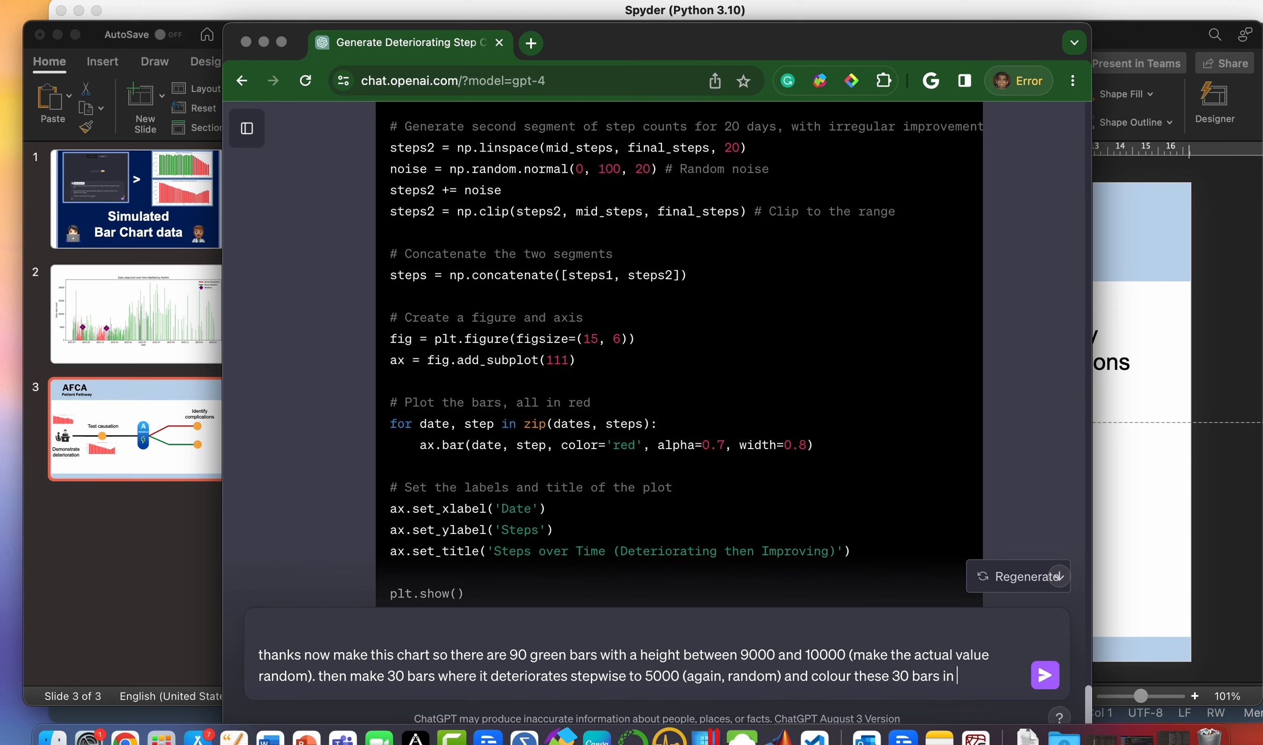
{"action": "type", "text": "amber"}
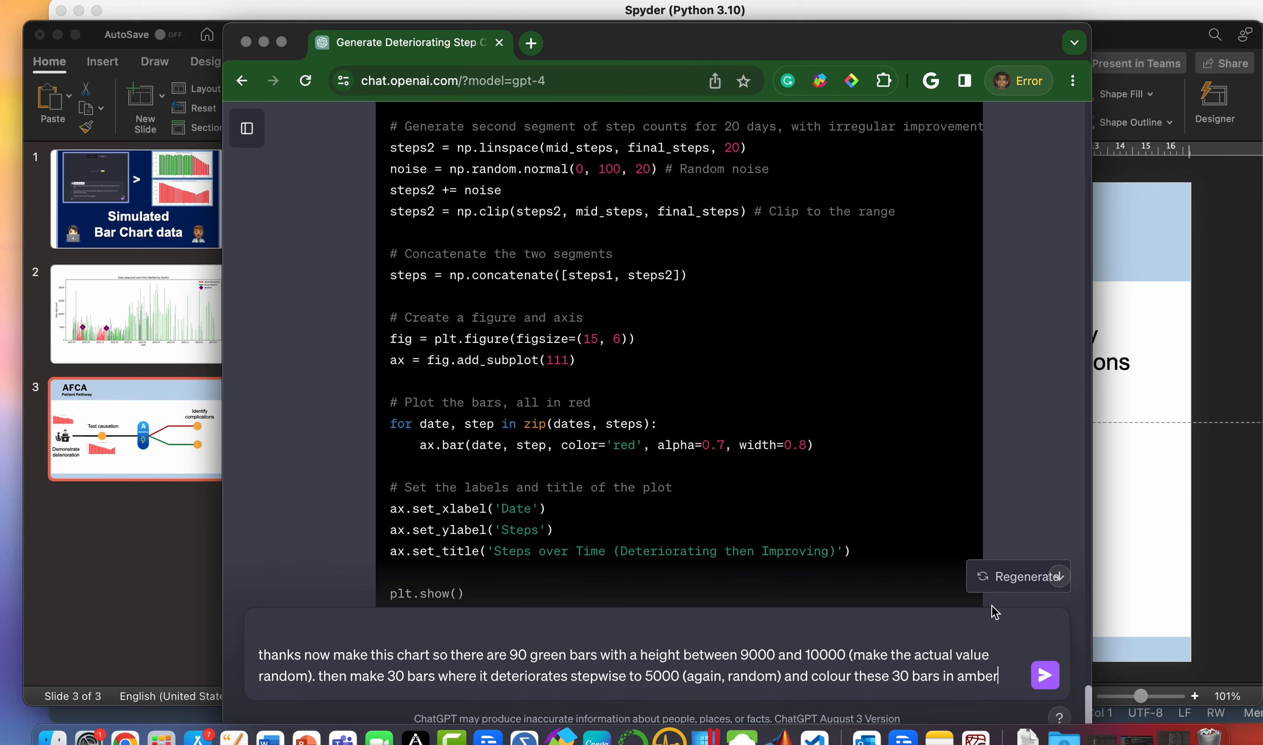
{"action": "left_click", "coordinate": [1044, 676]}
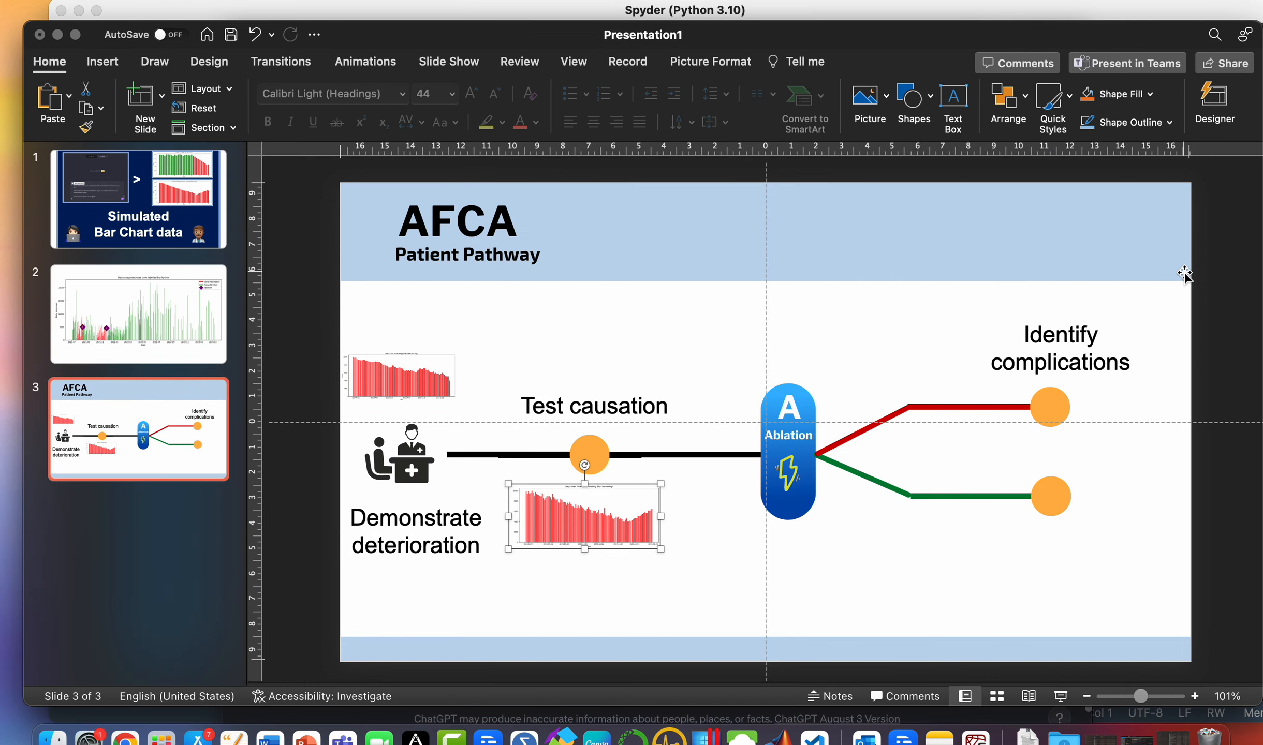
{"action": "mouse_move", "coordinate": [1135, 274]}
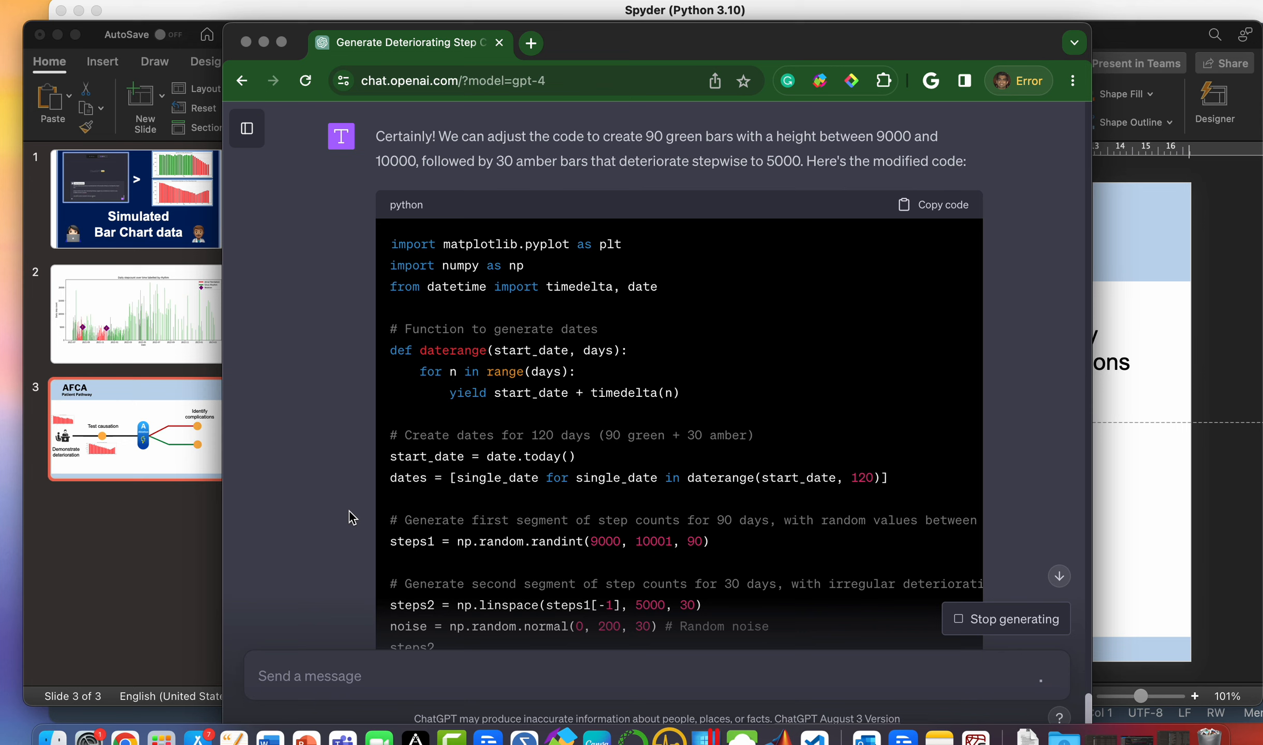
- Scroll through GPT-4's green-then-amber step script to review the code
{"action": "scroll", "scroll_direction": "down", "scroll_amount": 3}
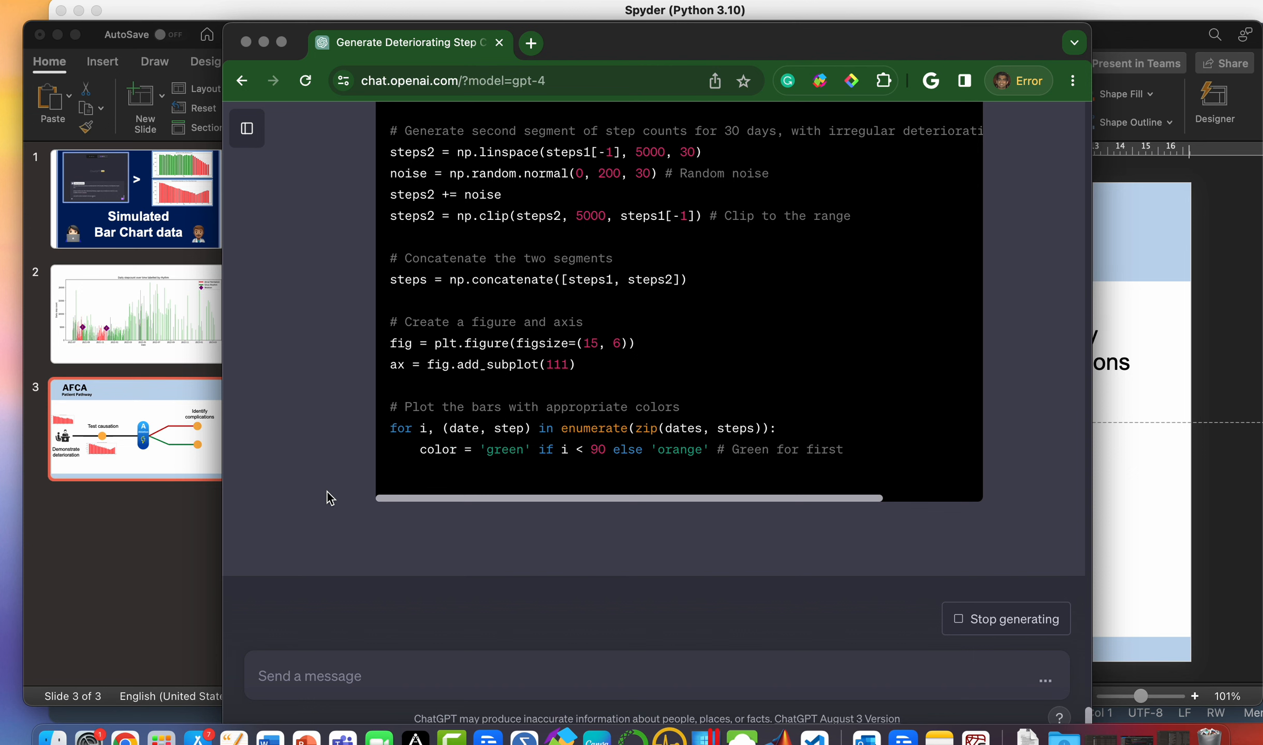
{"action": "scroll", "scroll_direction": "down", "scroll_amount": 3}
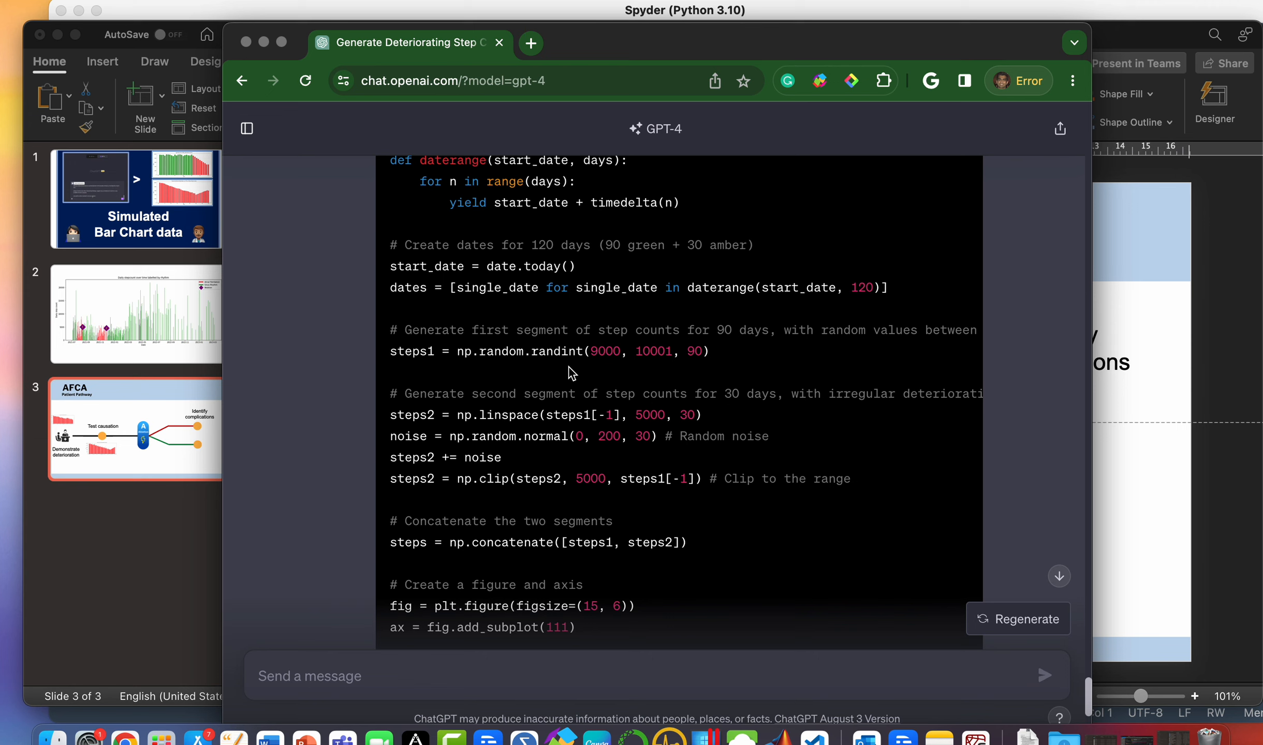
{"action": "mouse_move", "coordinate": [718, 370]}
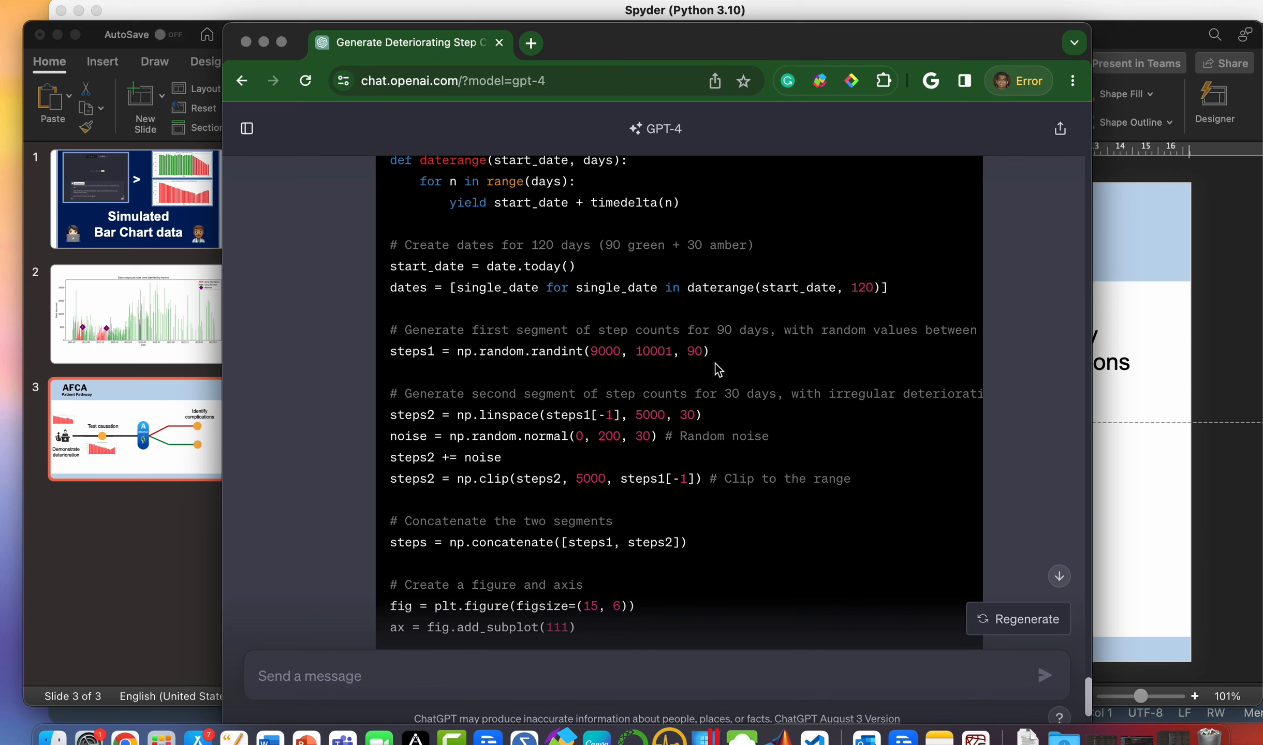
{"action": "mouse_move", "coordinate": [673, 372]}
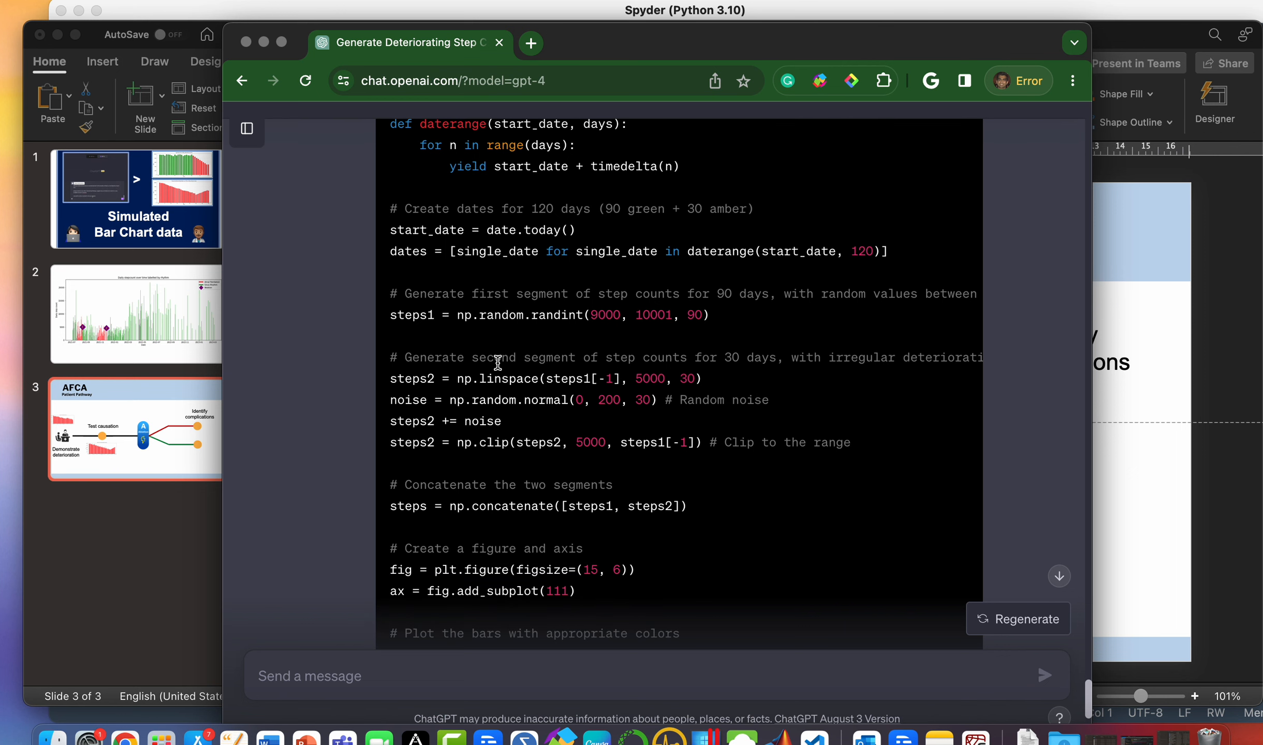
{"action": "mouse_move", "coordinate": [598, 400]}
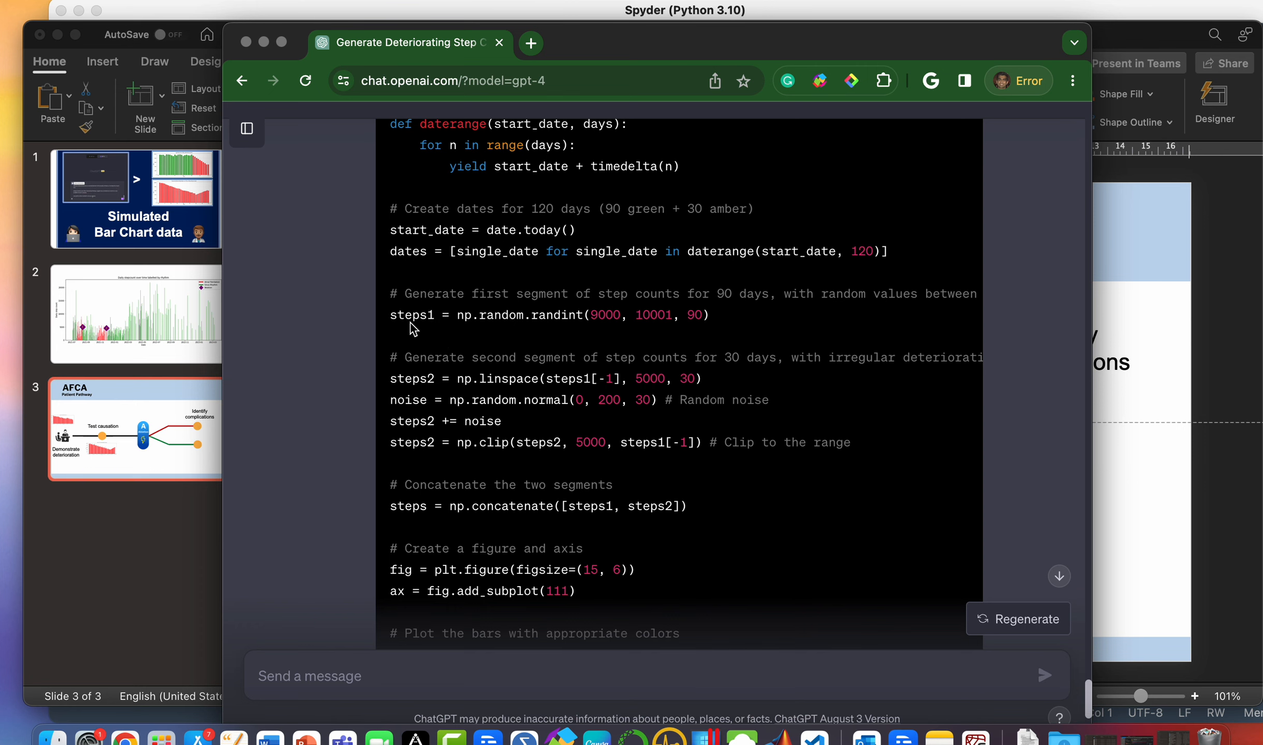
{"action": "mouse_move", "coordinate": [606, 372]}
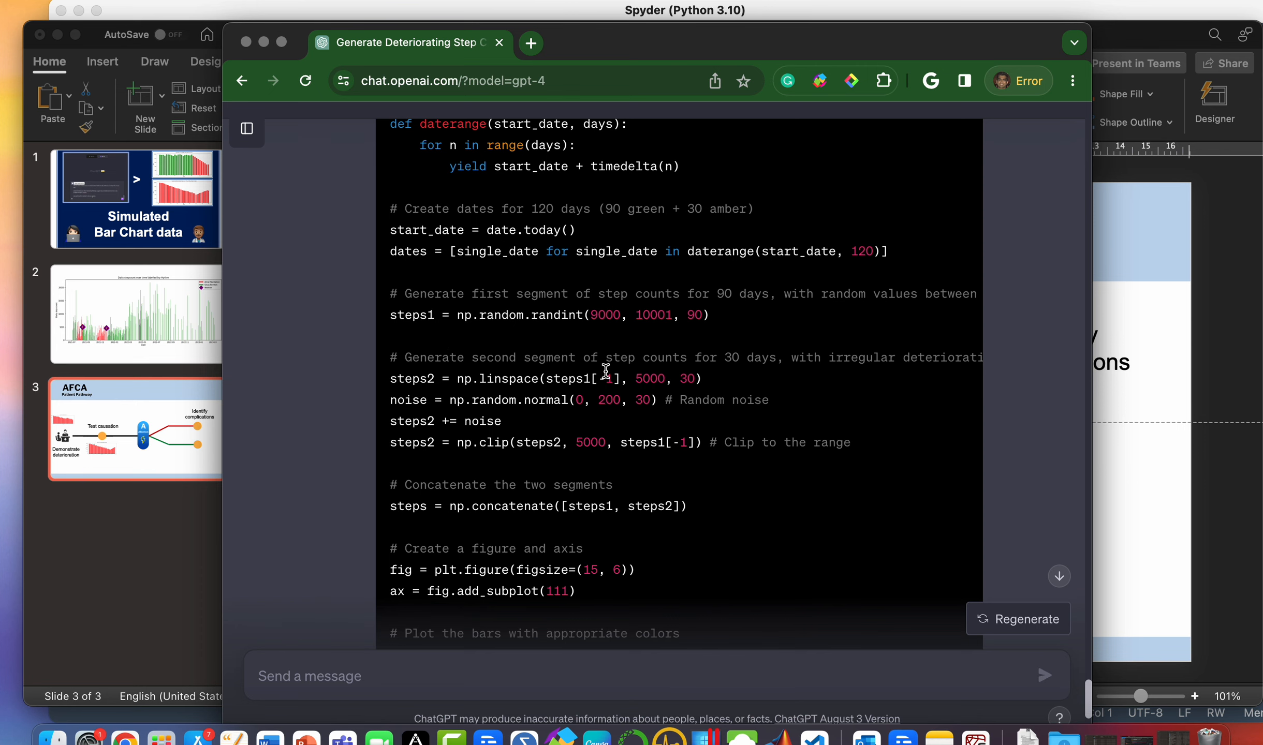
{"action": "scroll", "scroll_direction": "down", "scroll_amount": 3}
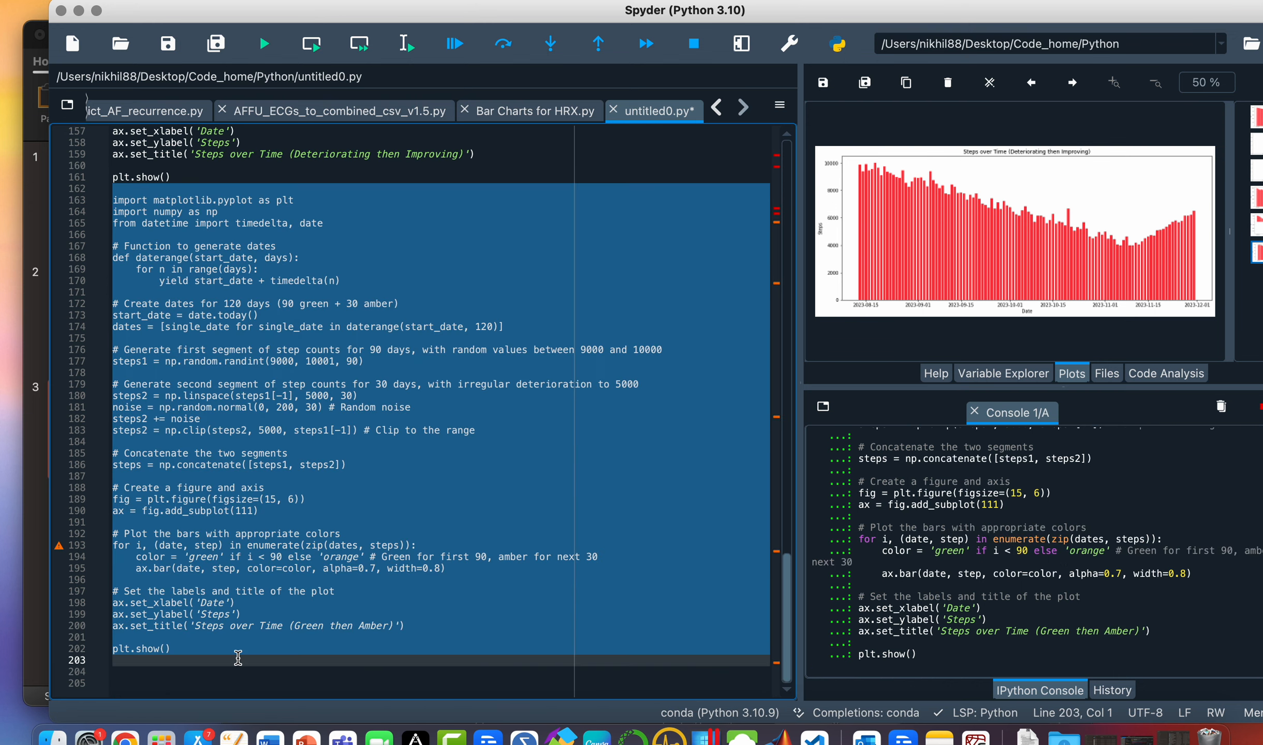
- Run the green-then-amber script and open the plot's copy-image options
{"action": "left_click", "coordinate": [262, 43]}
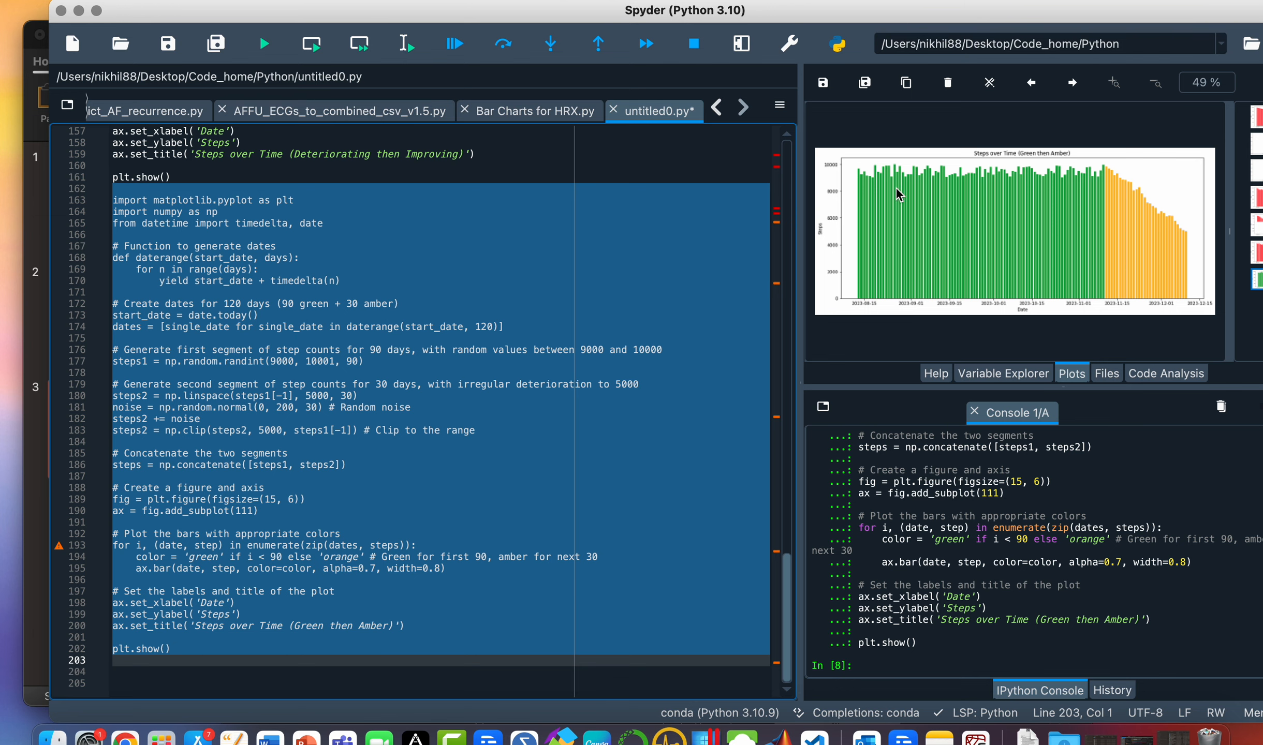
{"action": "right_click", "coordinate": [1039, 274]}
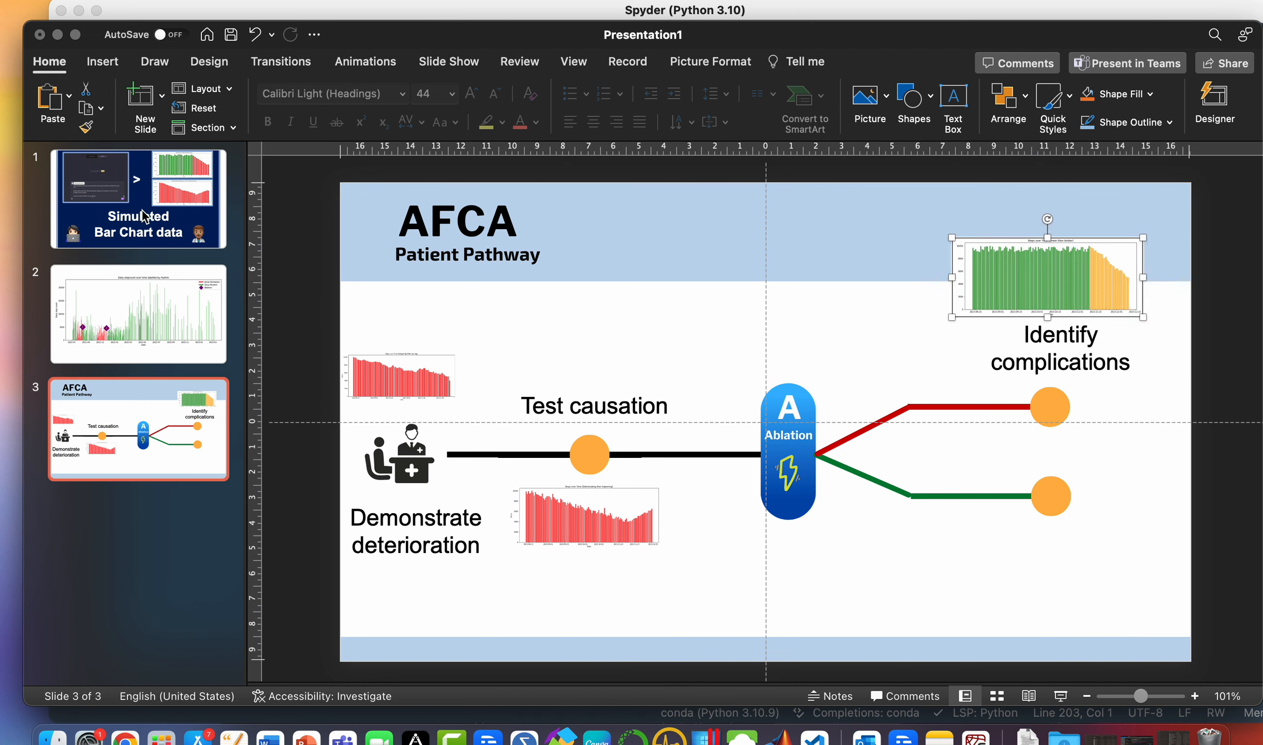
- Browse the title slide, the pathway slide, then the rhythm step-count slide
{"action": "left_click", "coordinate": [138, 198]}
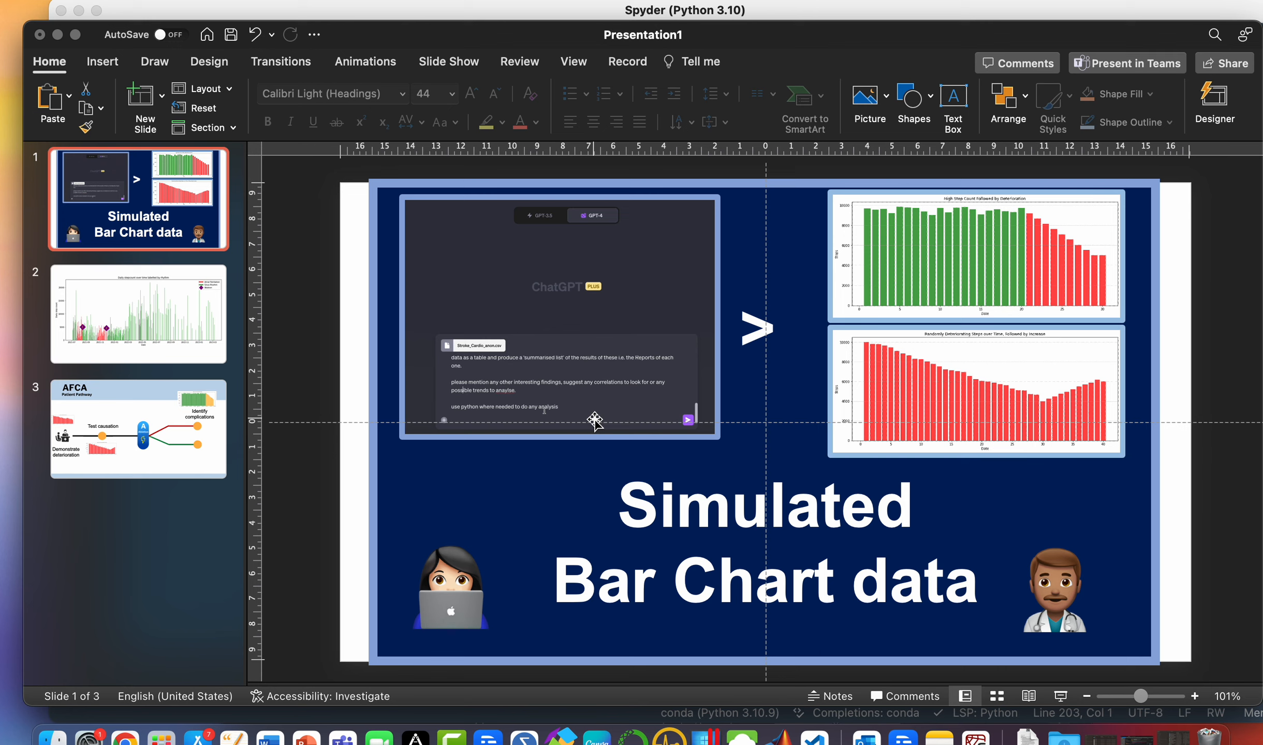
{"action": "mouse_move", "coordinate": [677, 399]}
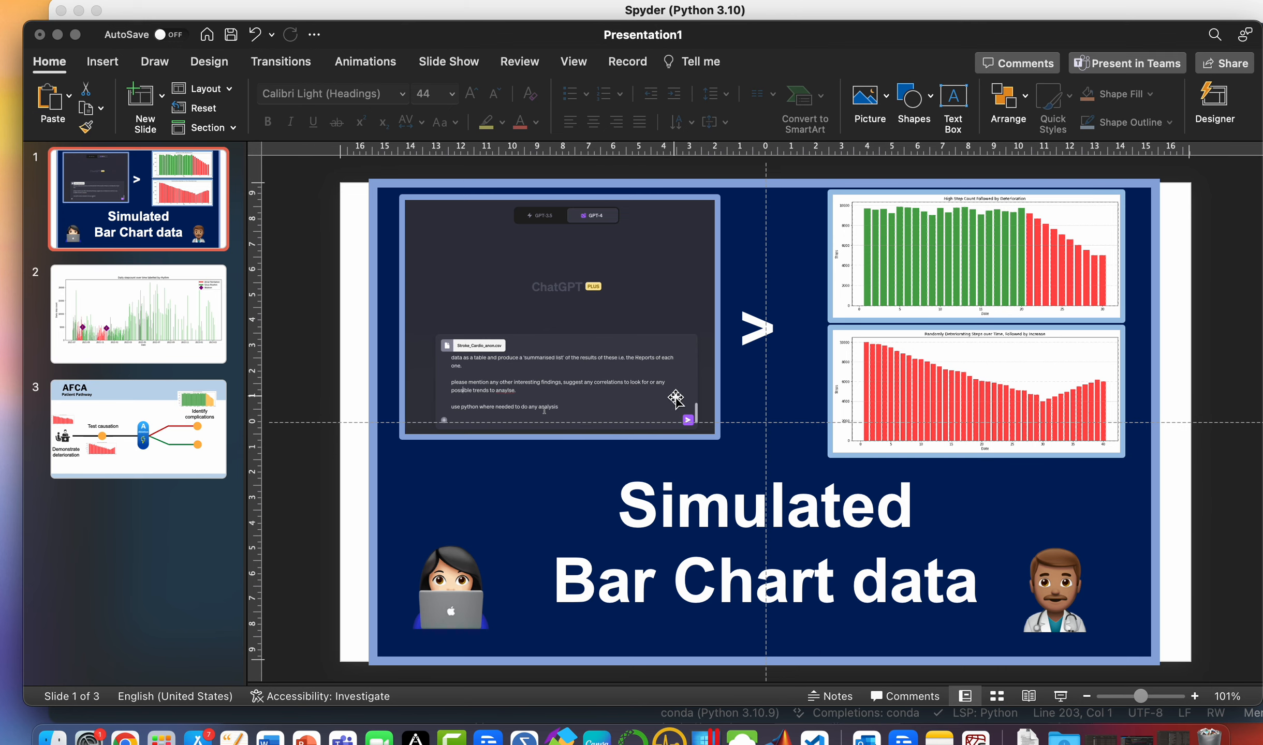
{"action": "mouse_move", "coordinate": [135, 410]}
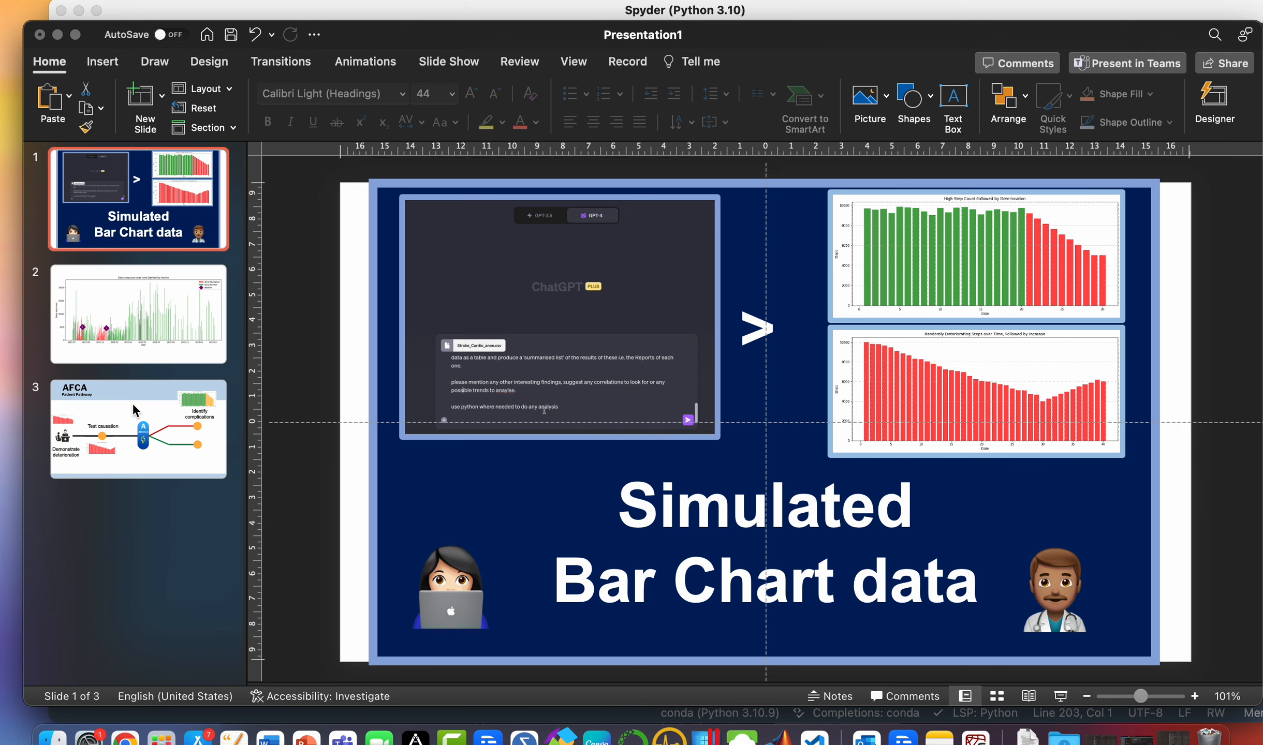
{"action": "left_click", "coordinate": [139, 430]}
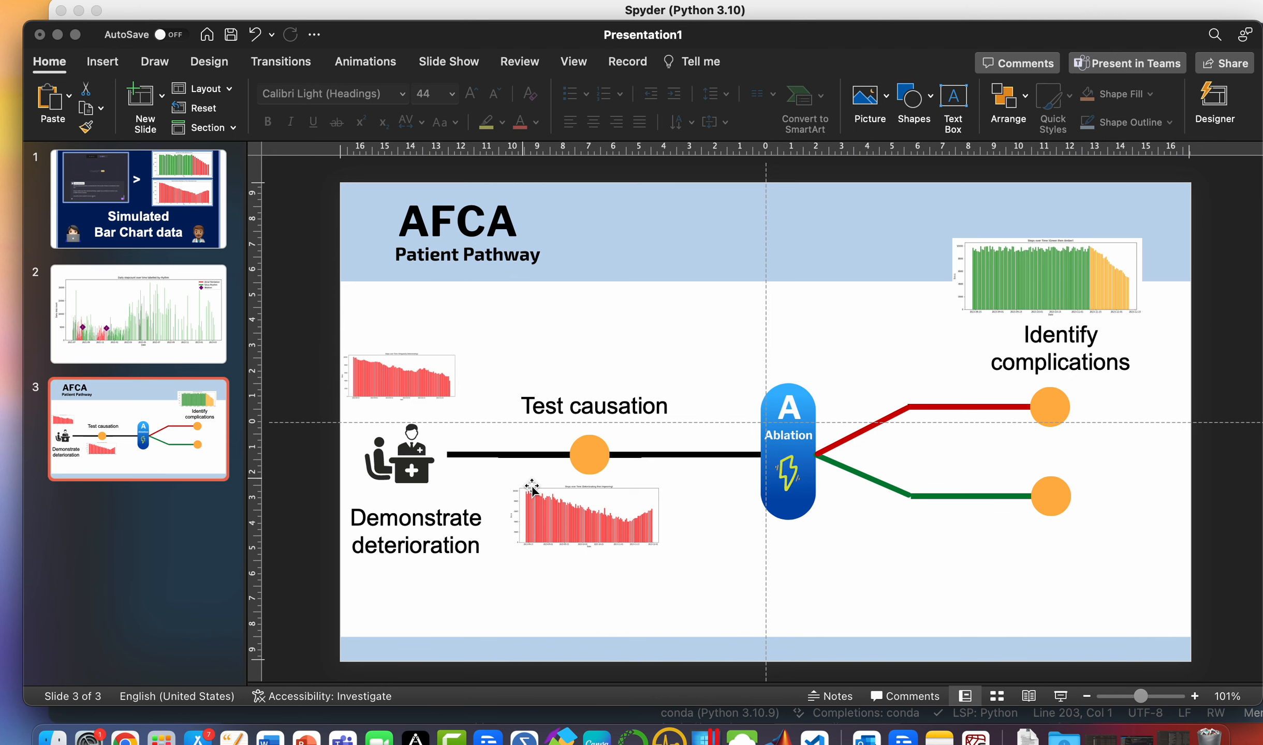
{"action": "mouse_move", "coordinate": [1120, 241]}
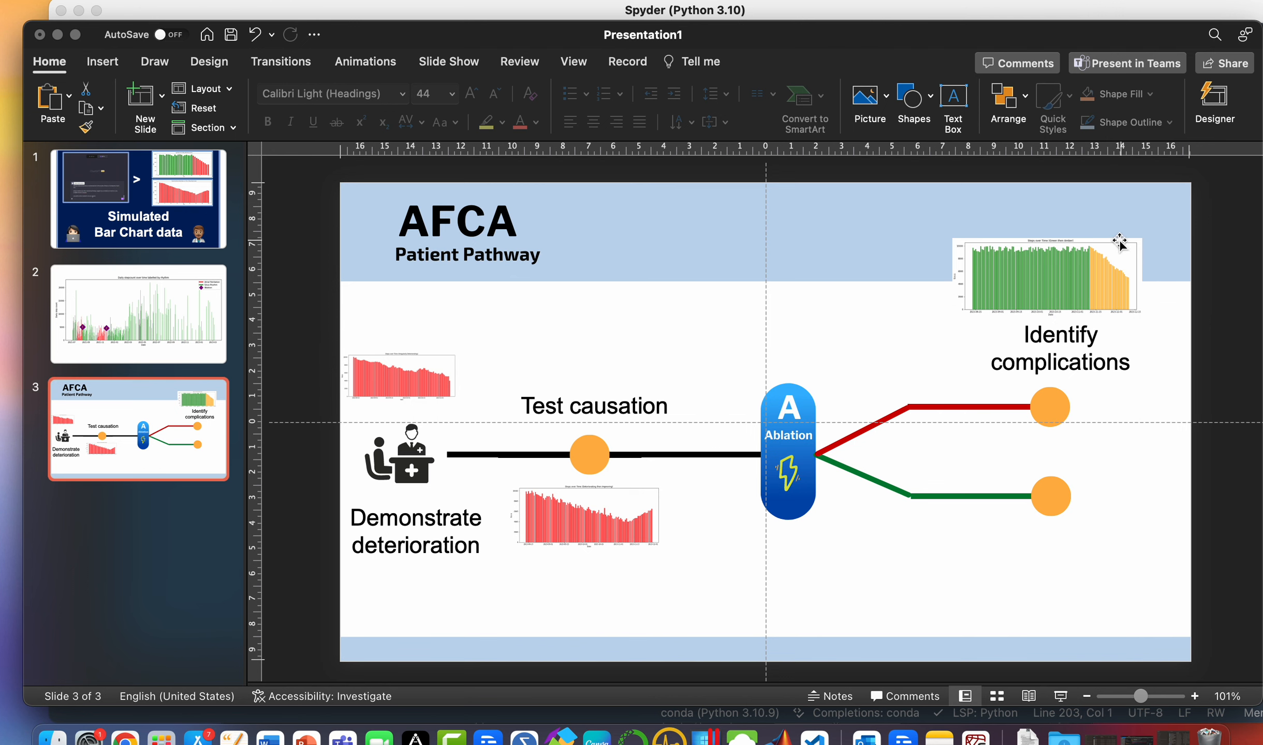
{"action": "left_click", "coordinate": [139, 314]}
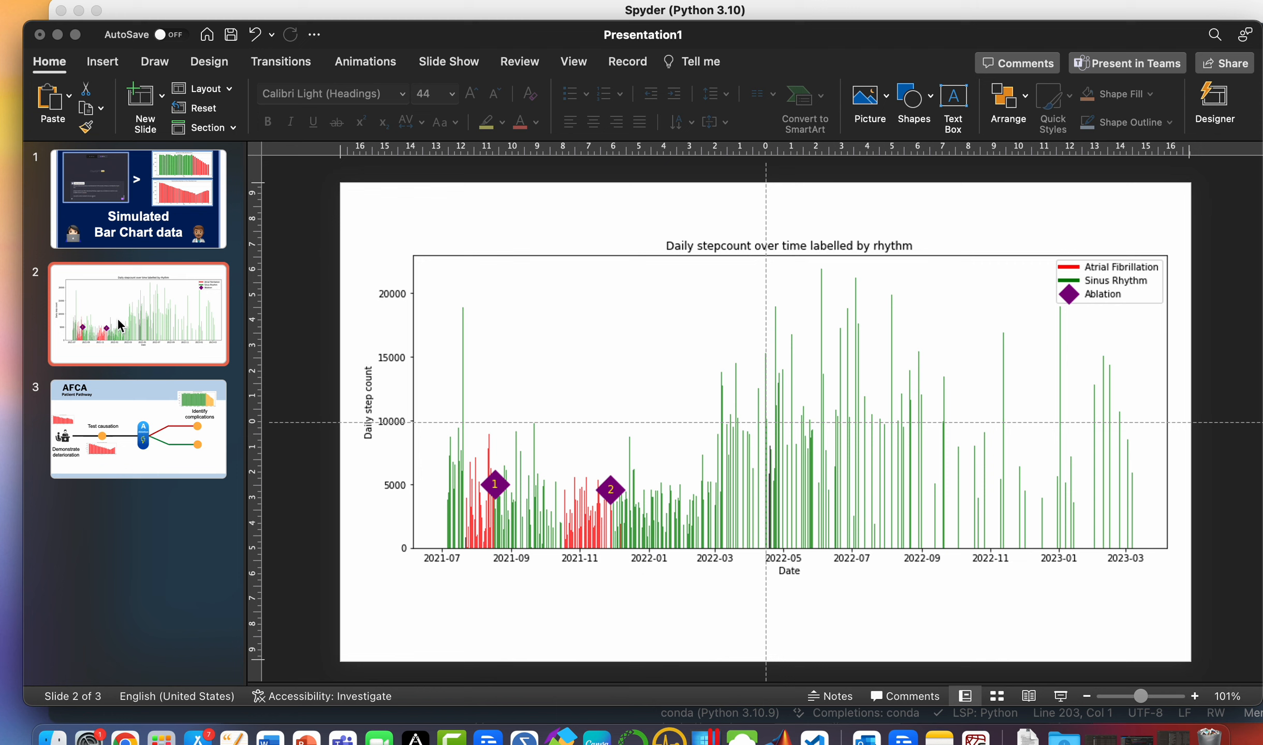
{"action": "mouse_move", "coordinate": [511, 441]}
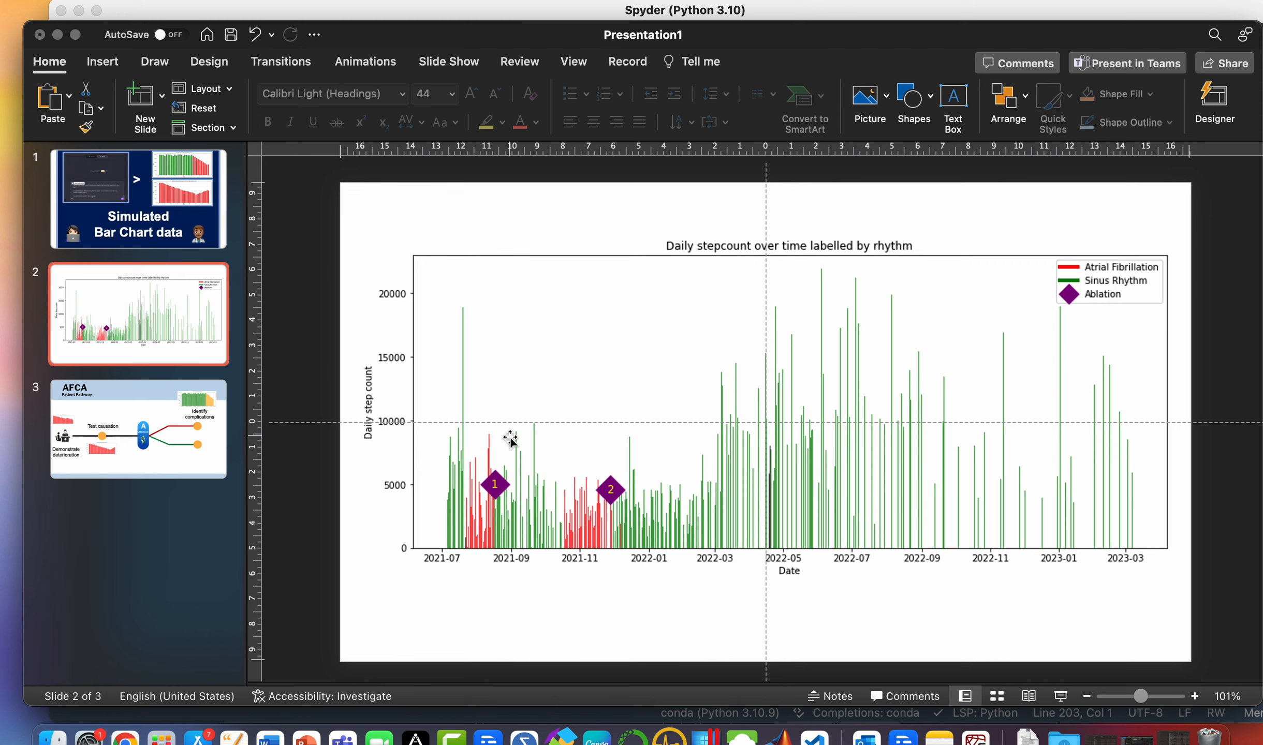